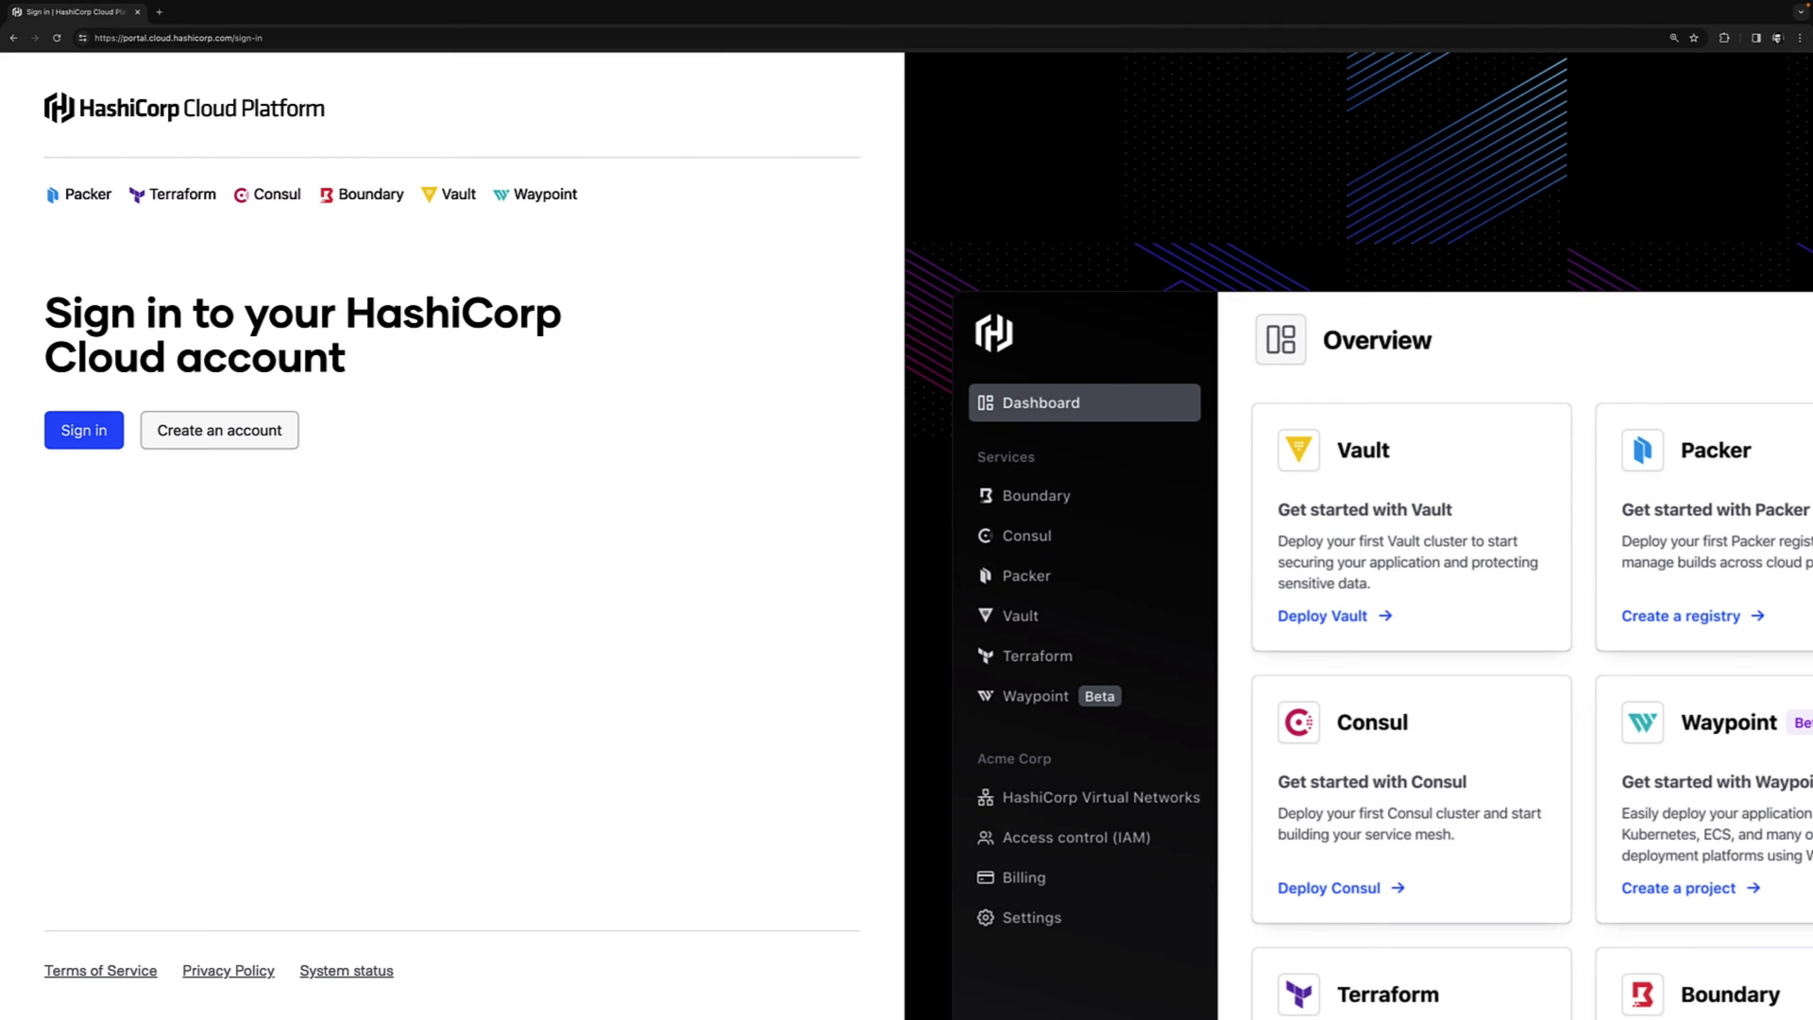
mouse_move(219, 430)
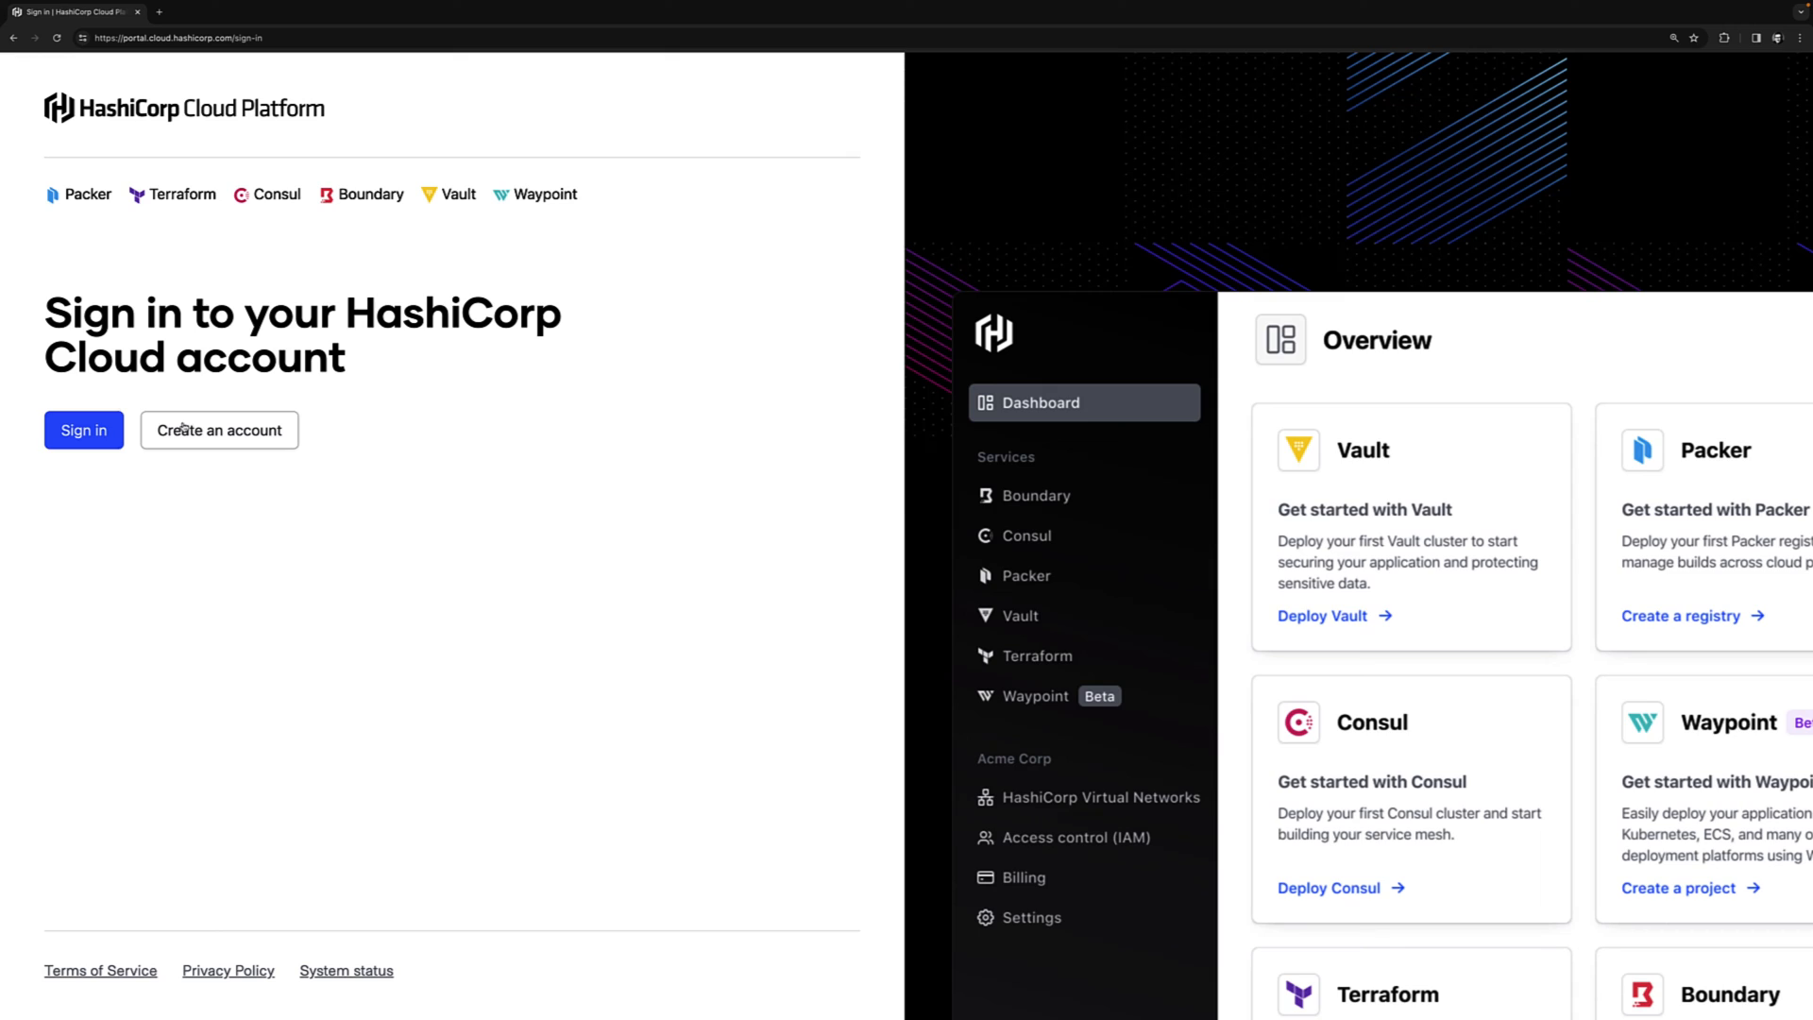
Step: Sign in to HashiCorp Cloud Platform and reach the test project's dashboard
click(83, 430)
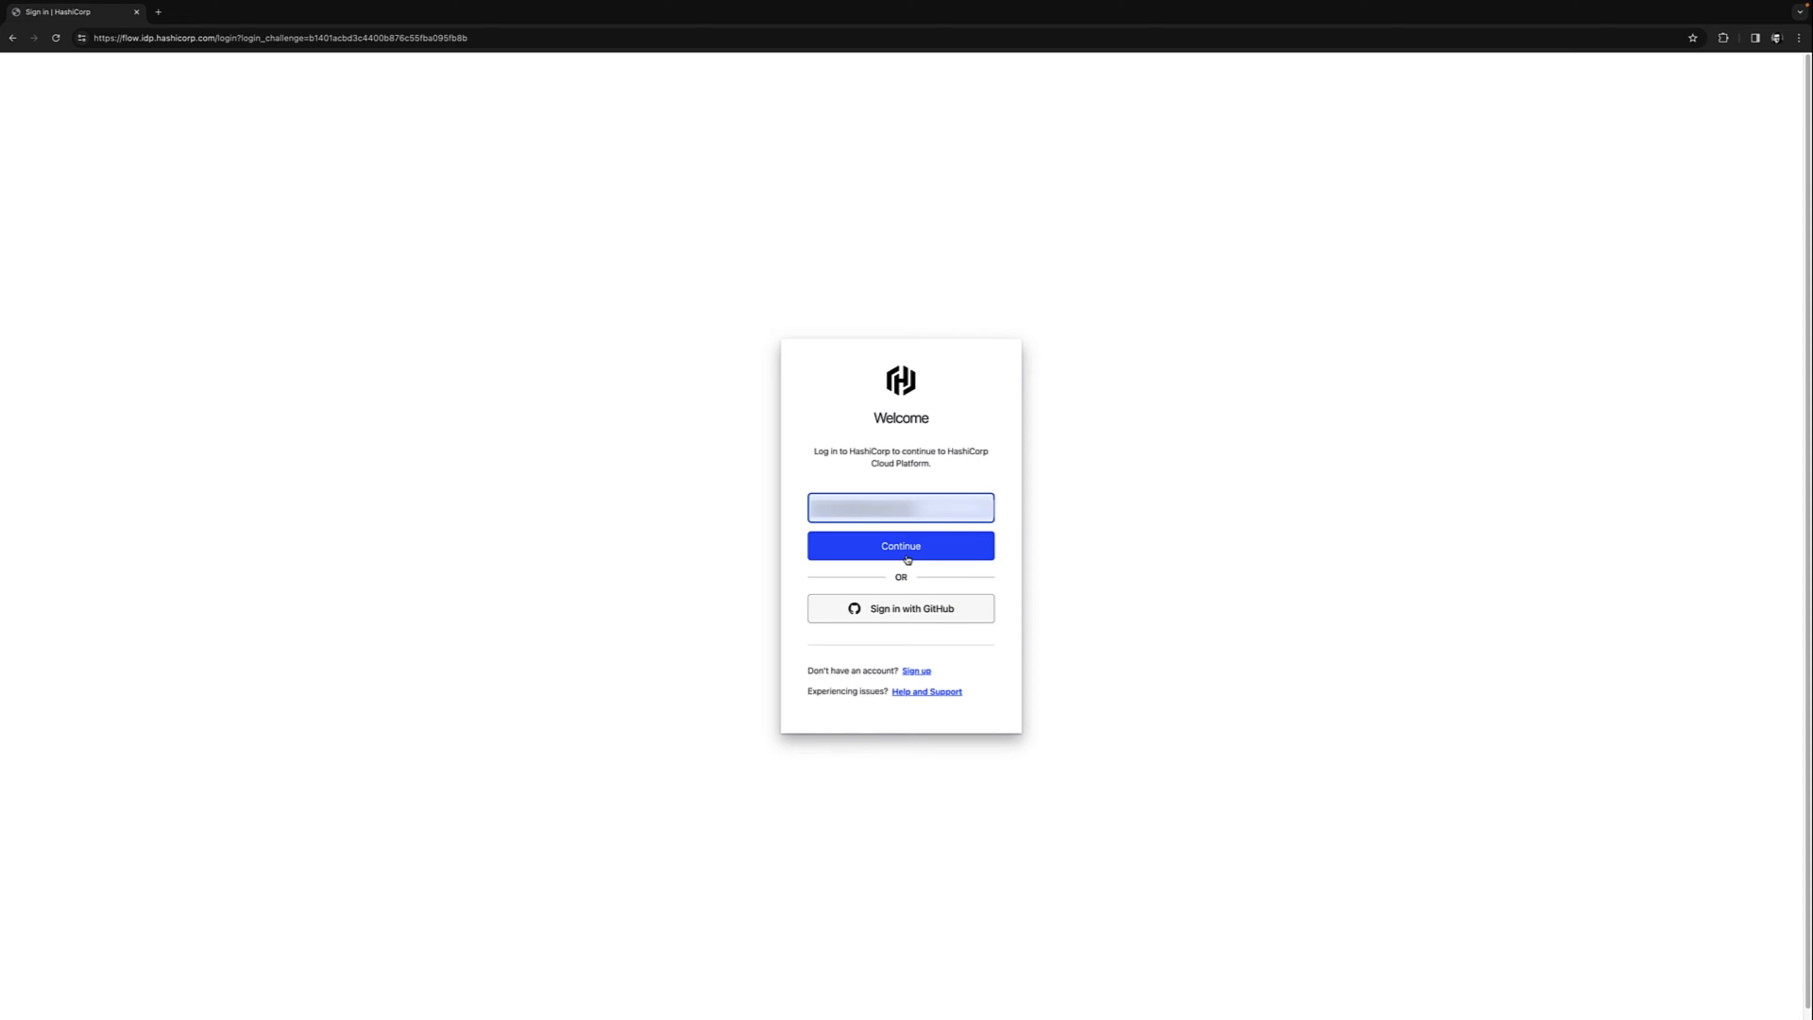
click(901, 546)
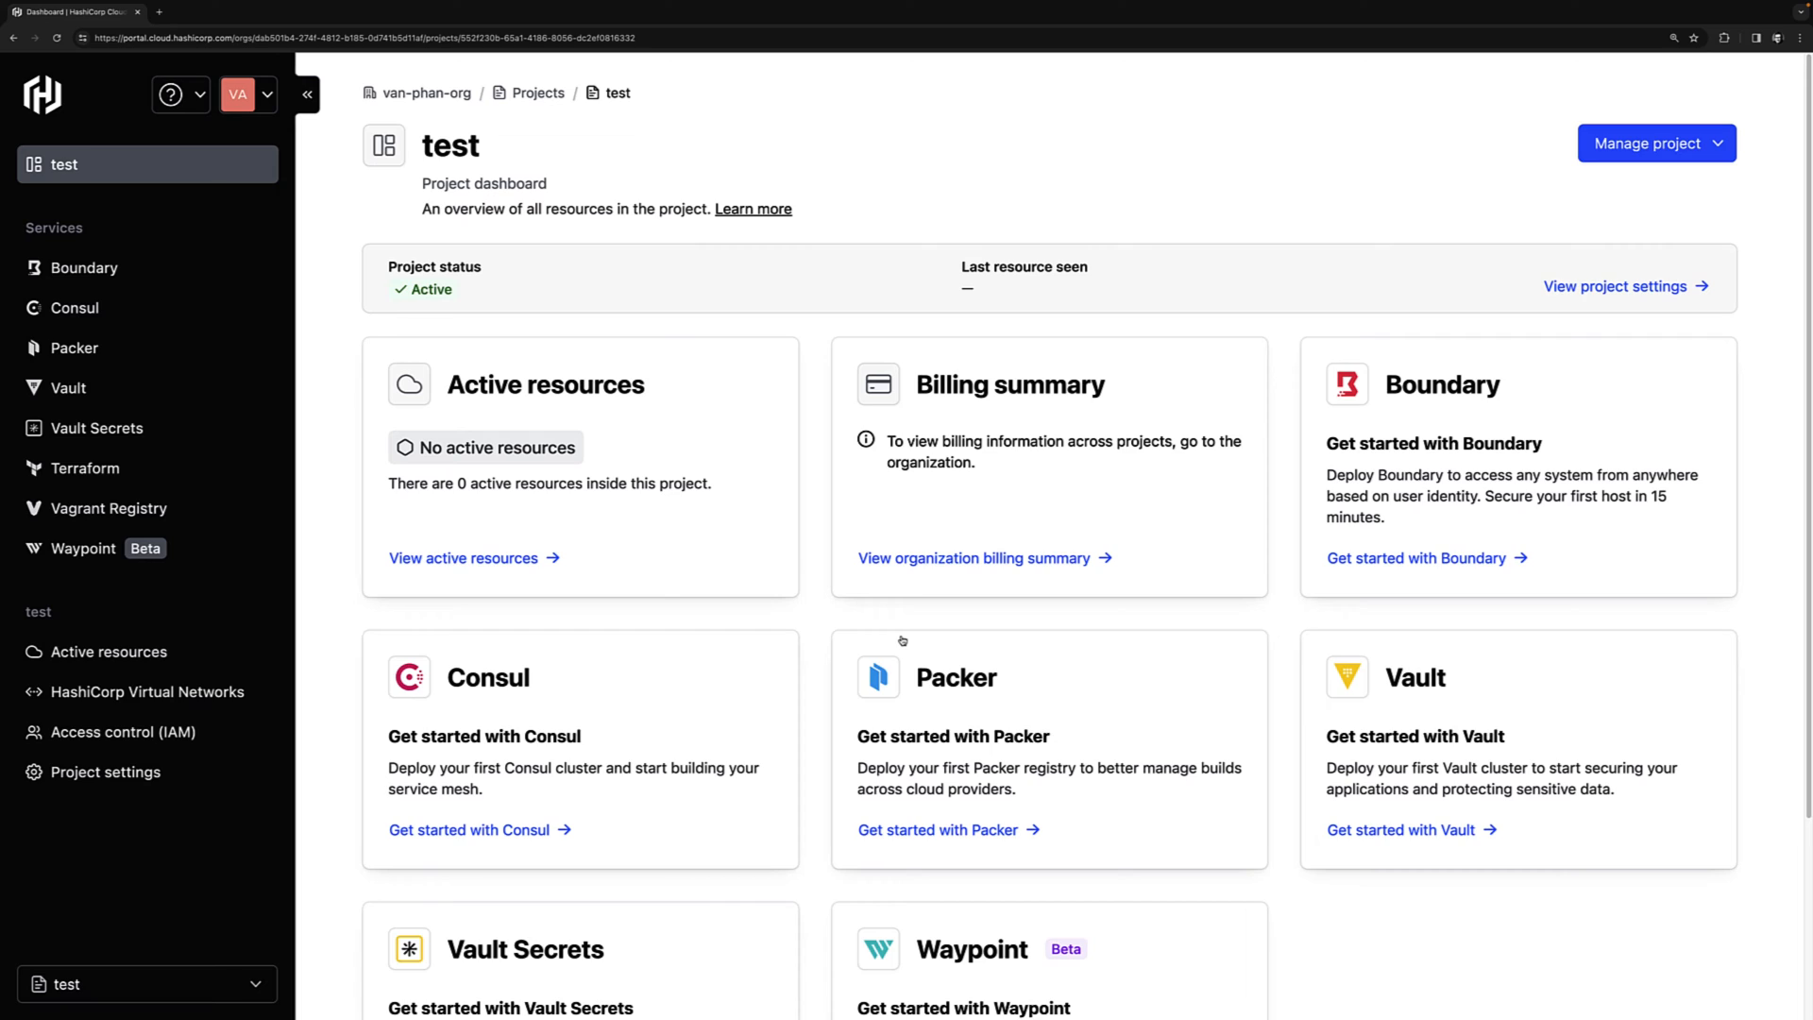
mouse_move(1003, 602)
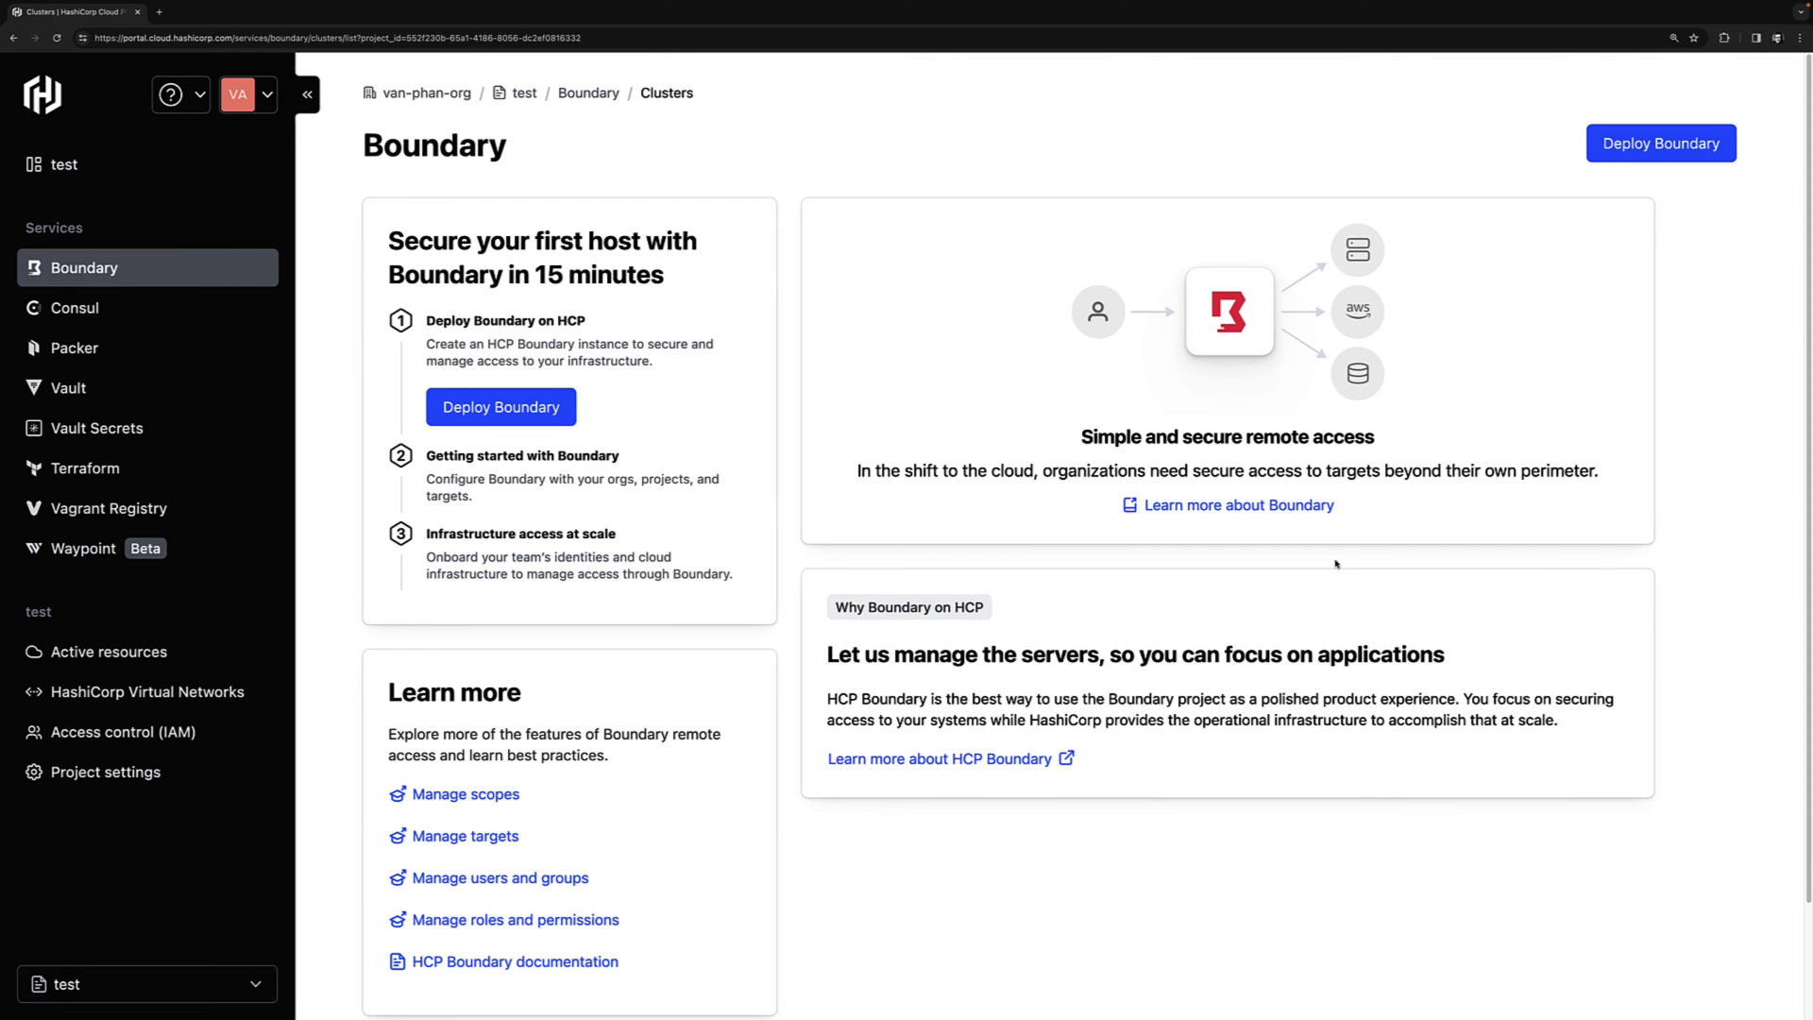
mouse_move(735, 393)
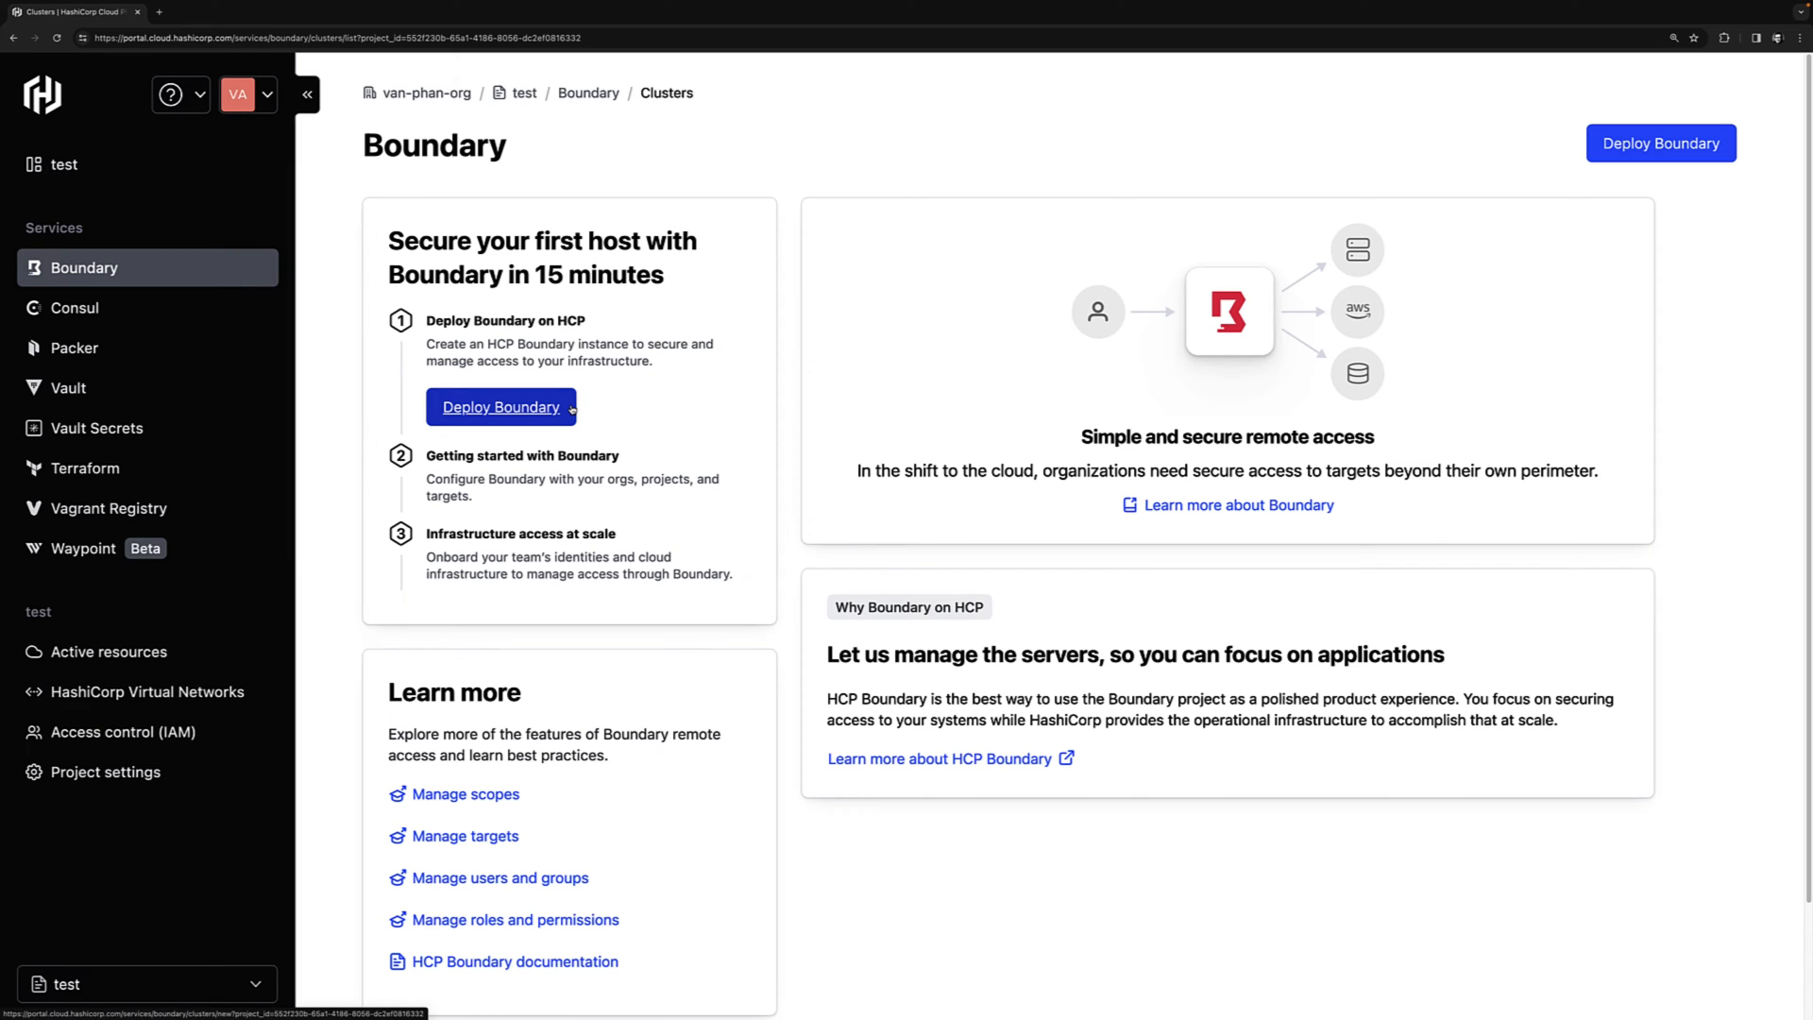
Step: Deploy a Standard-tier Boundary cluster named boundary-cluster-demo with admin user admin
click(500, 406)
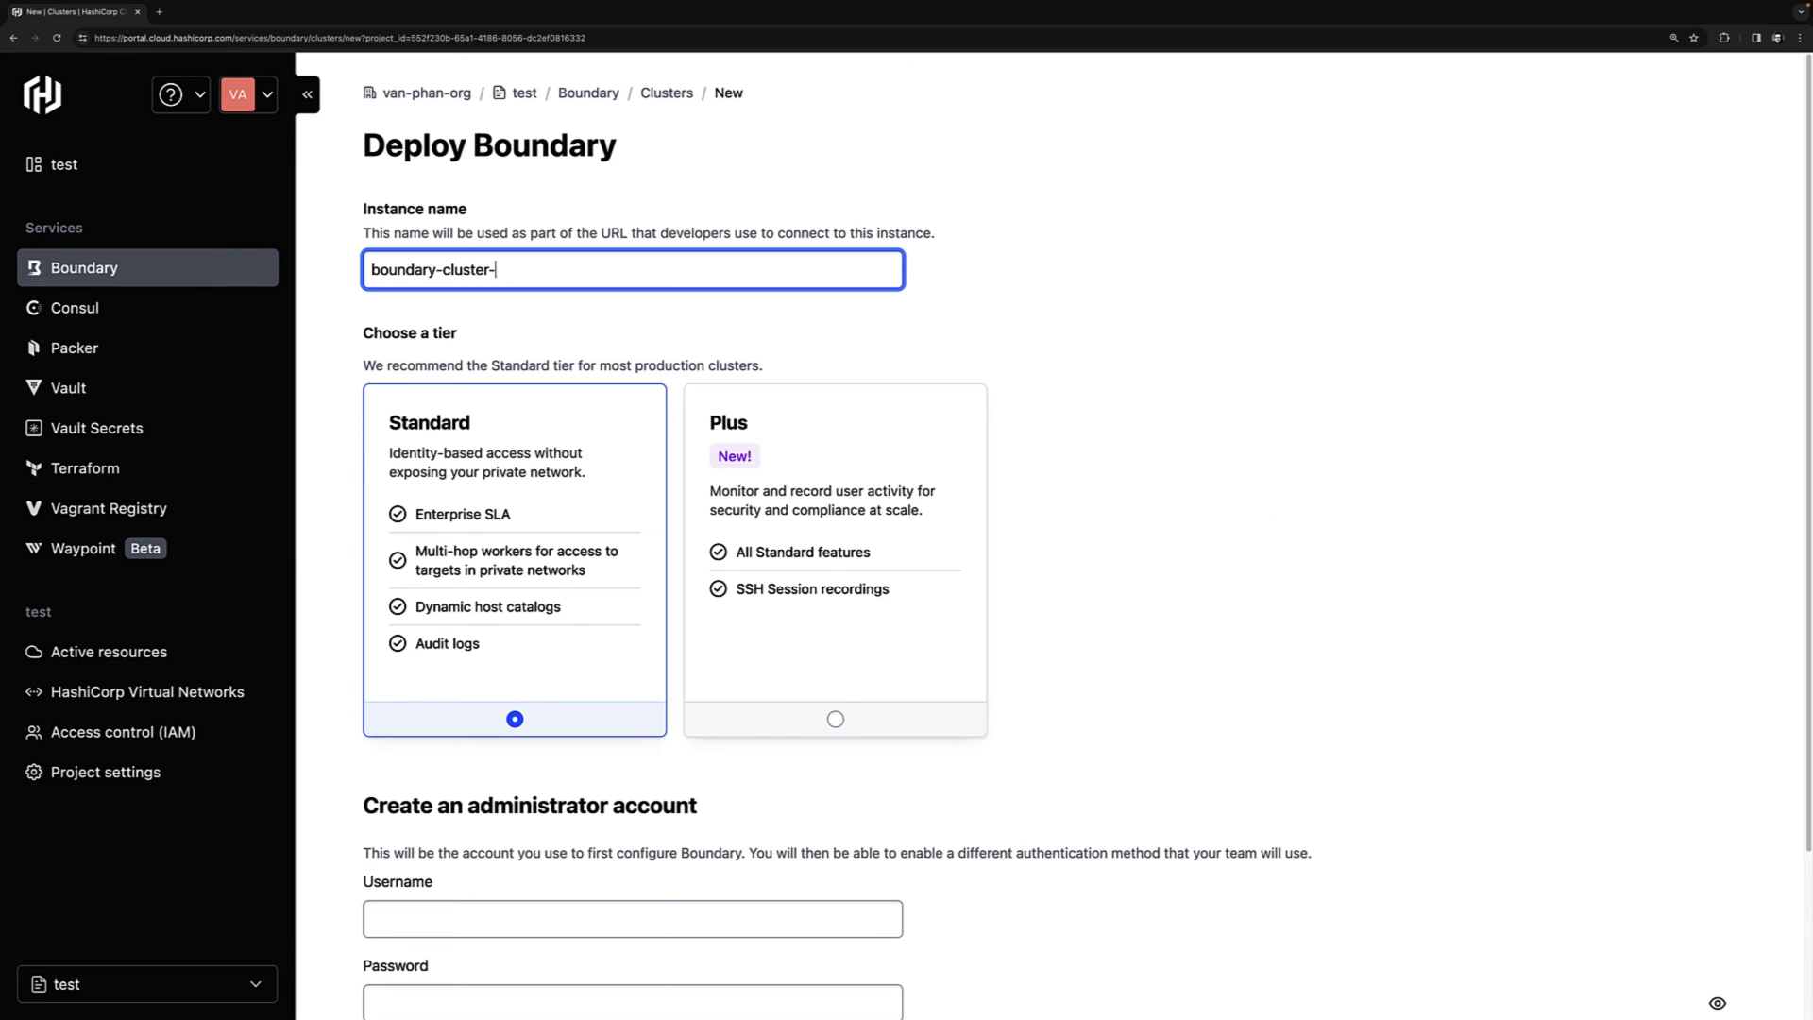
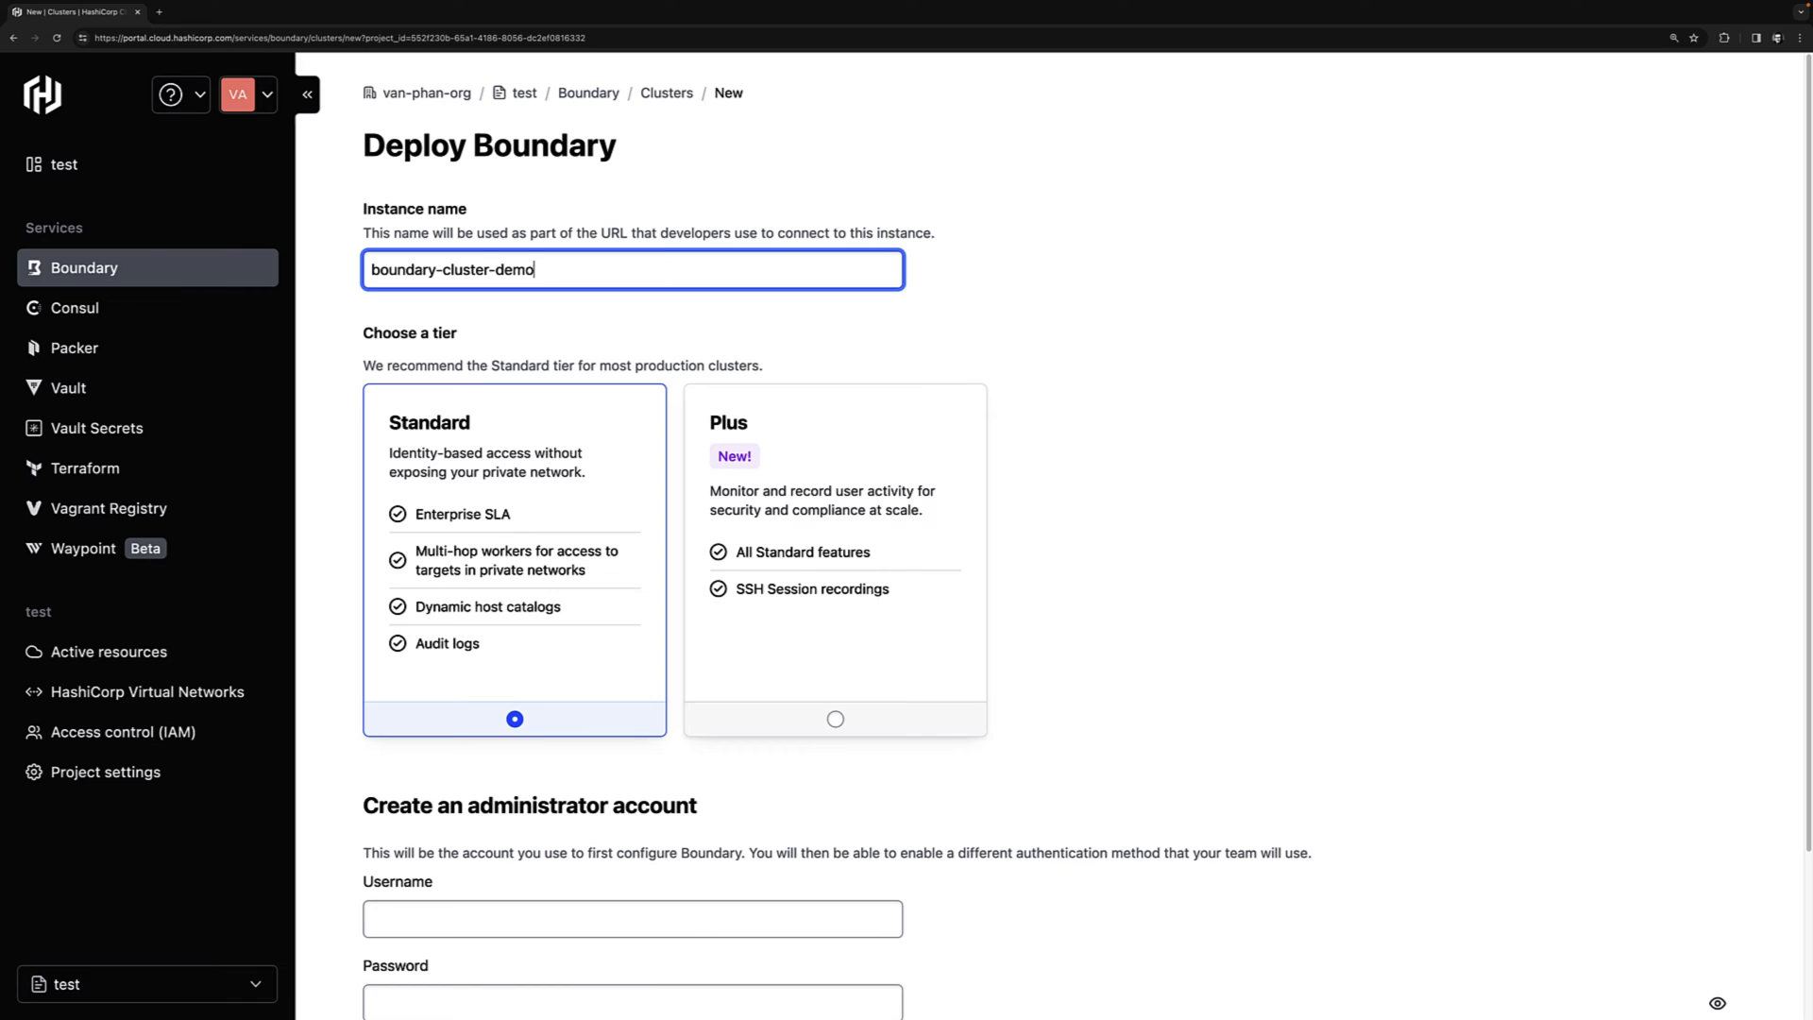
double_click(429, 421)
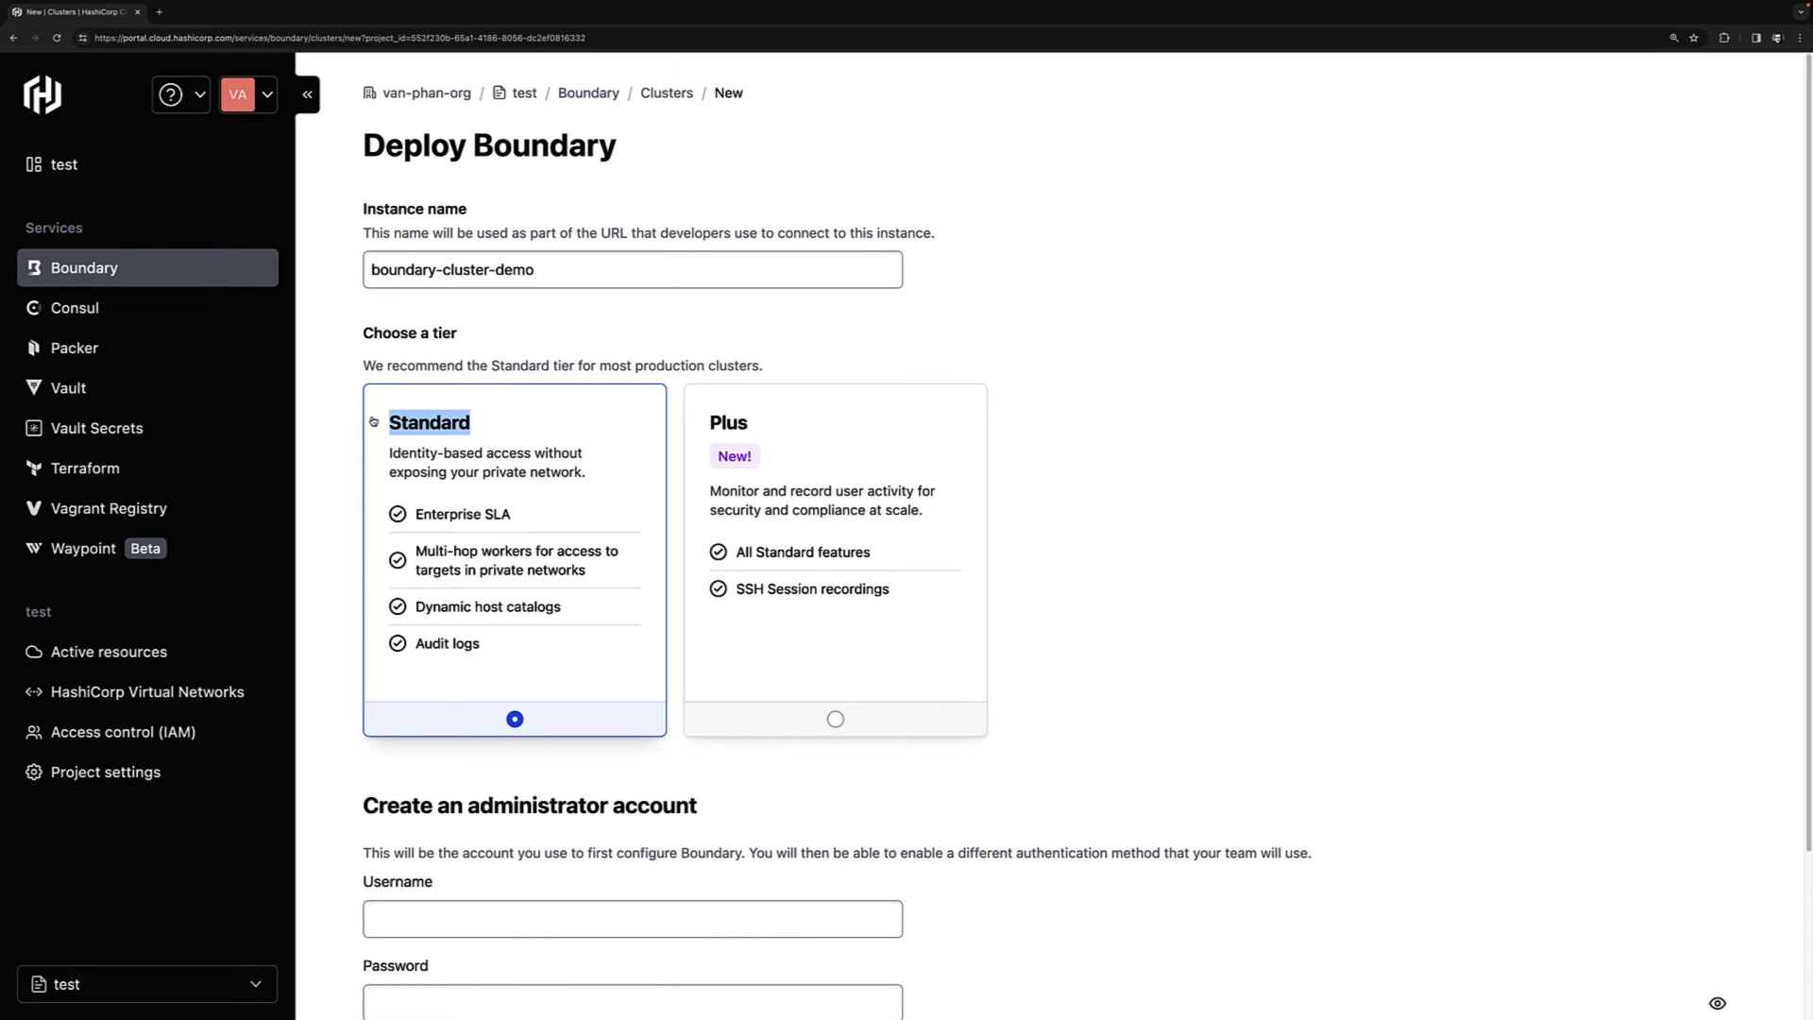
click(631, 918)
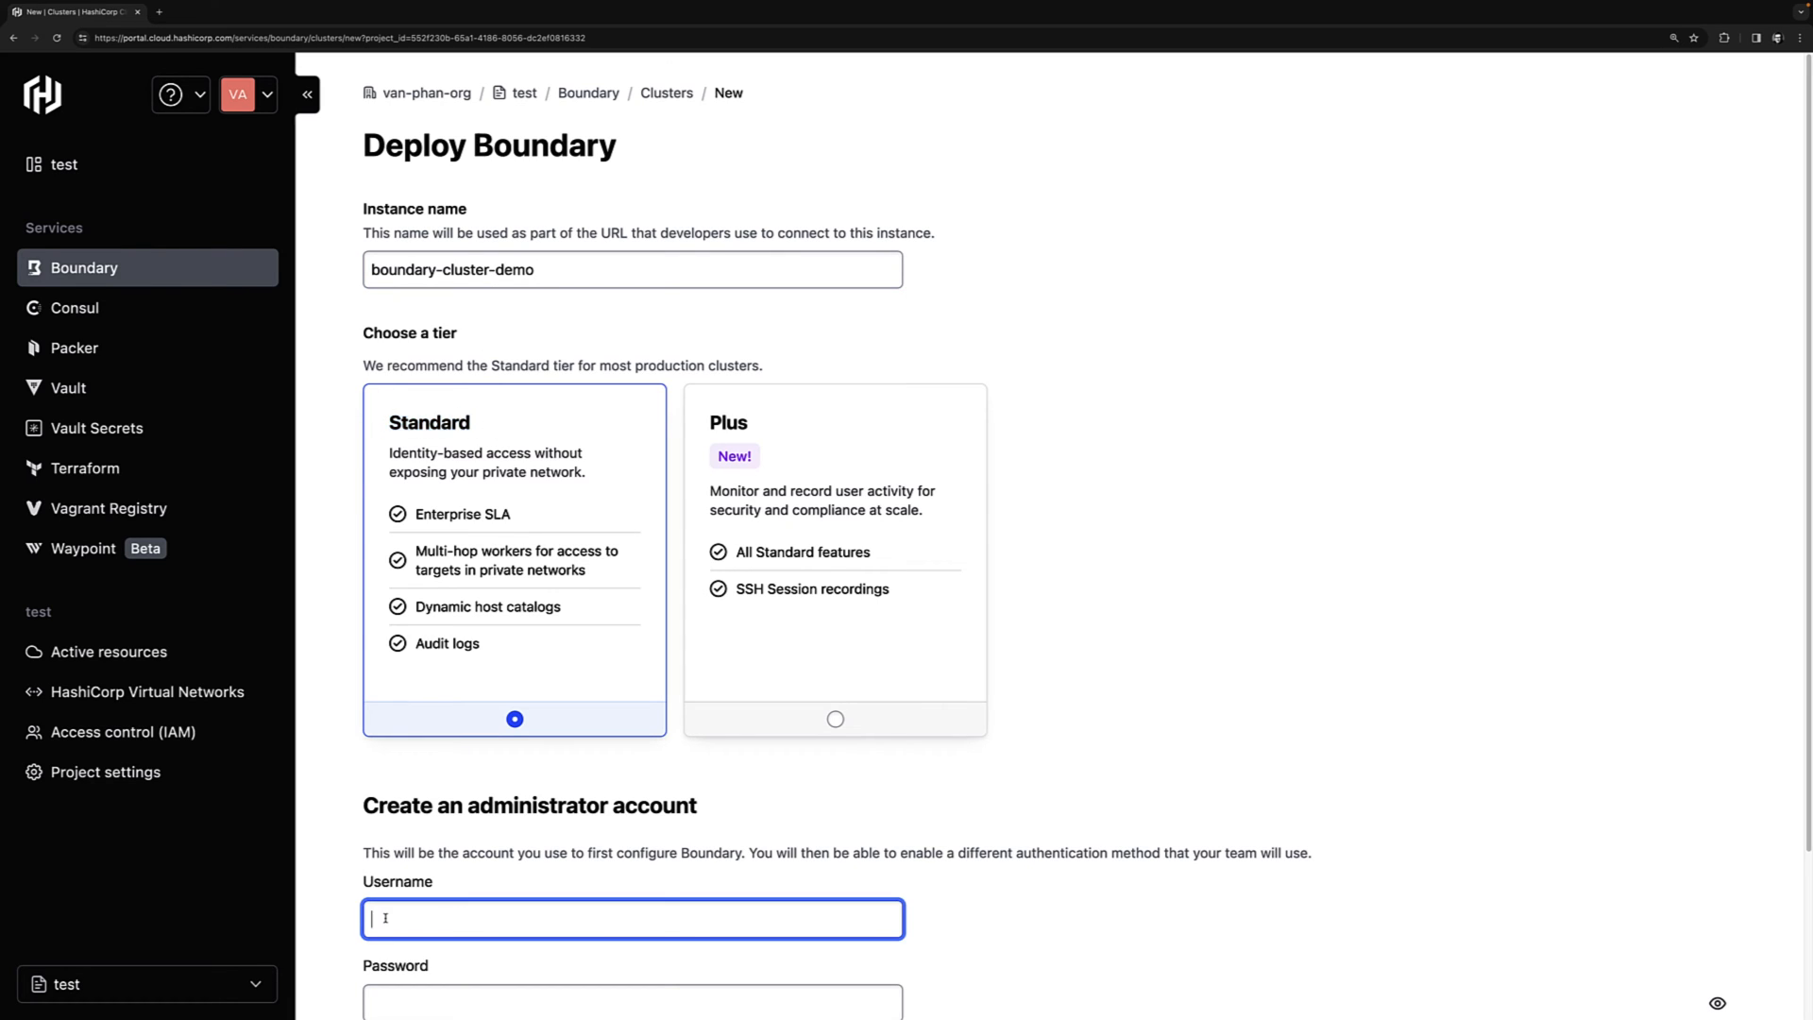
text(admin)
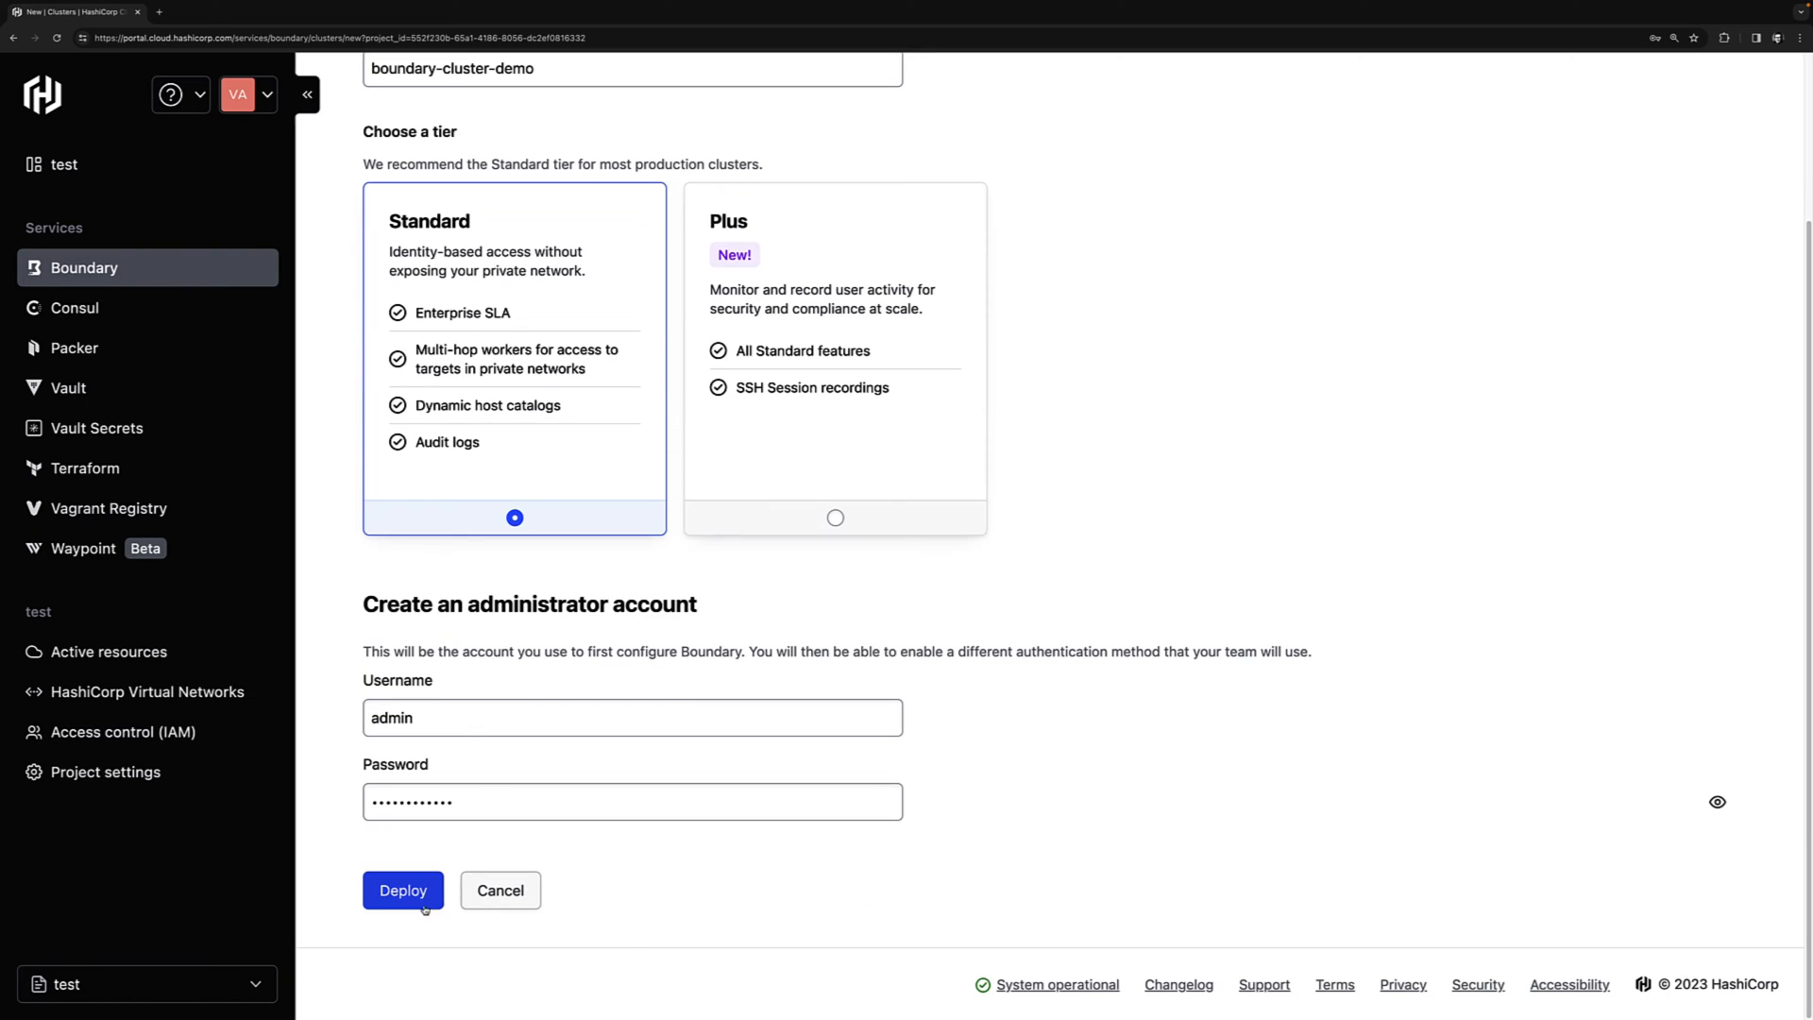
click(402, 890)
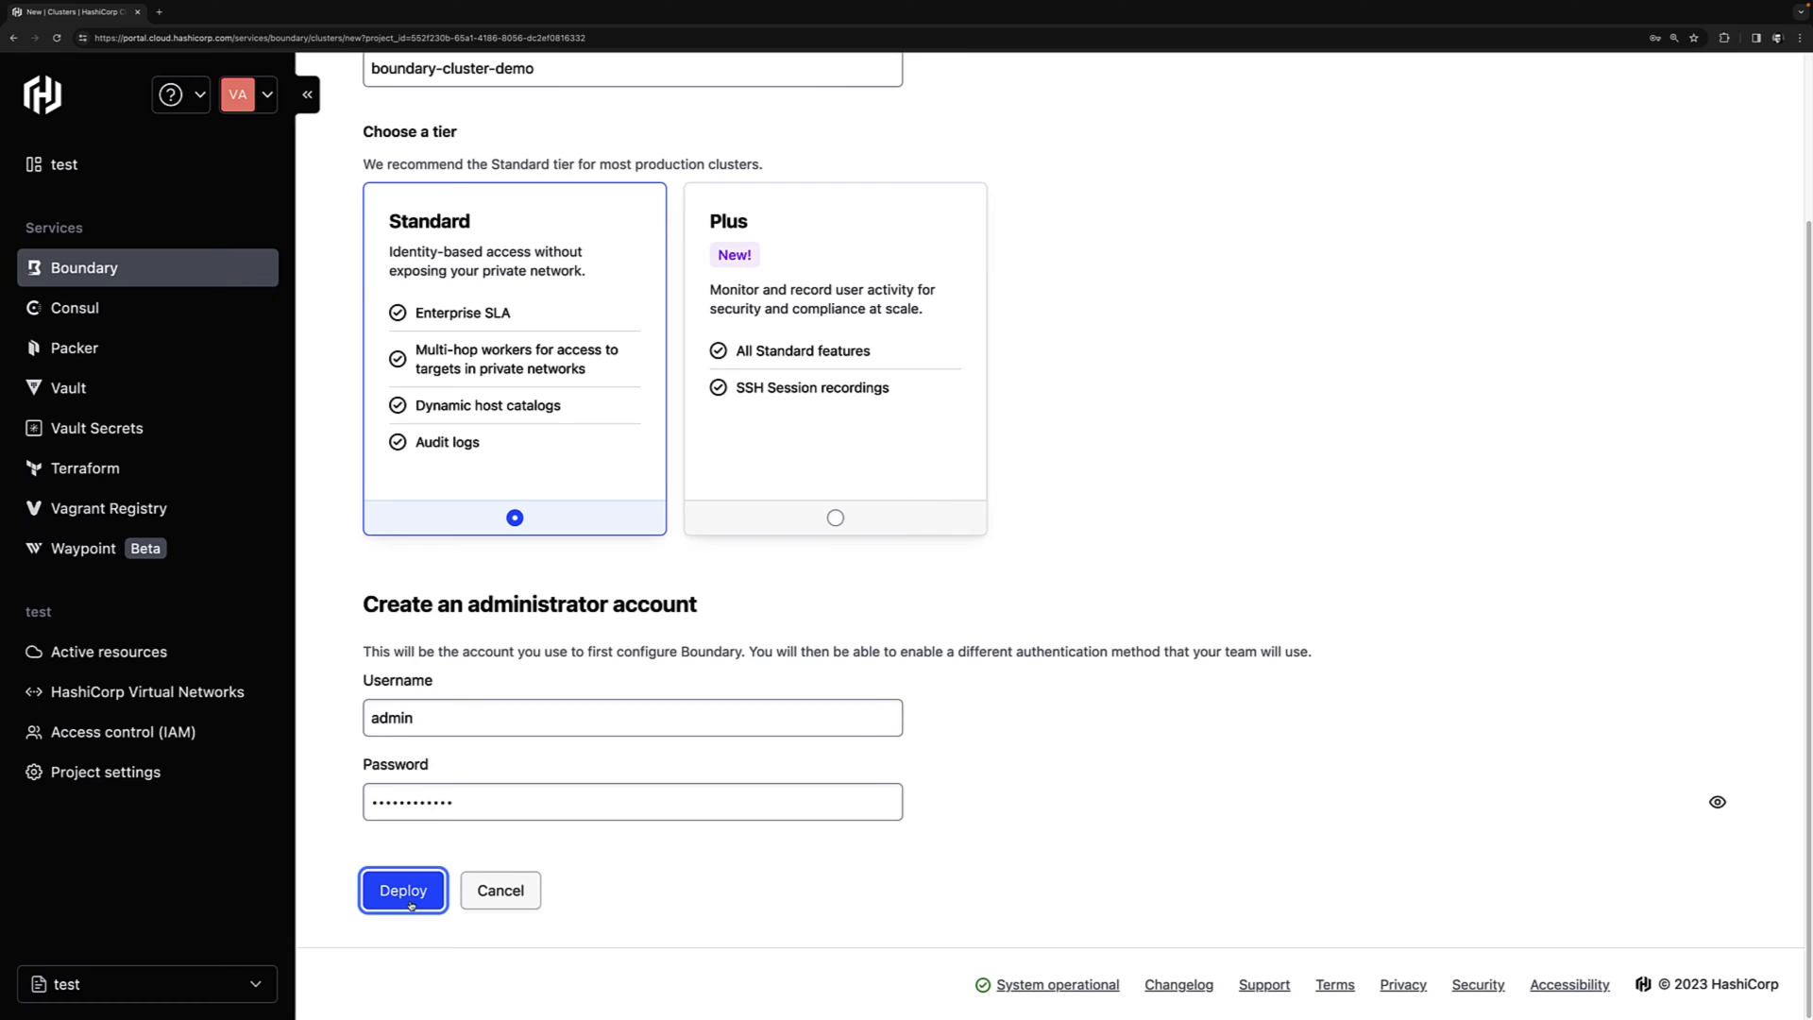
click(403, 890)
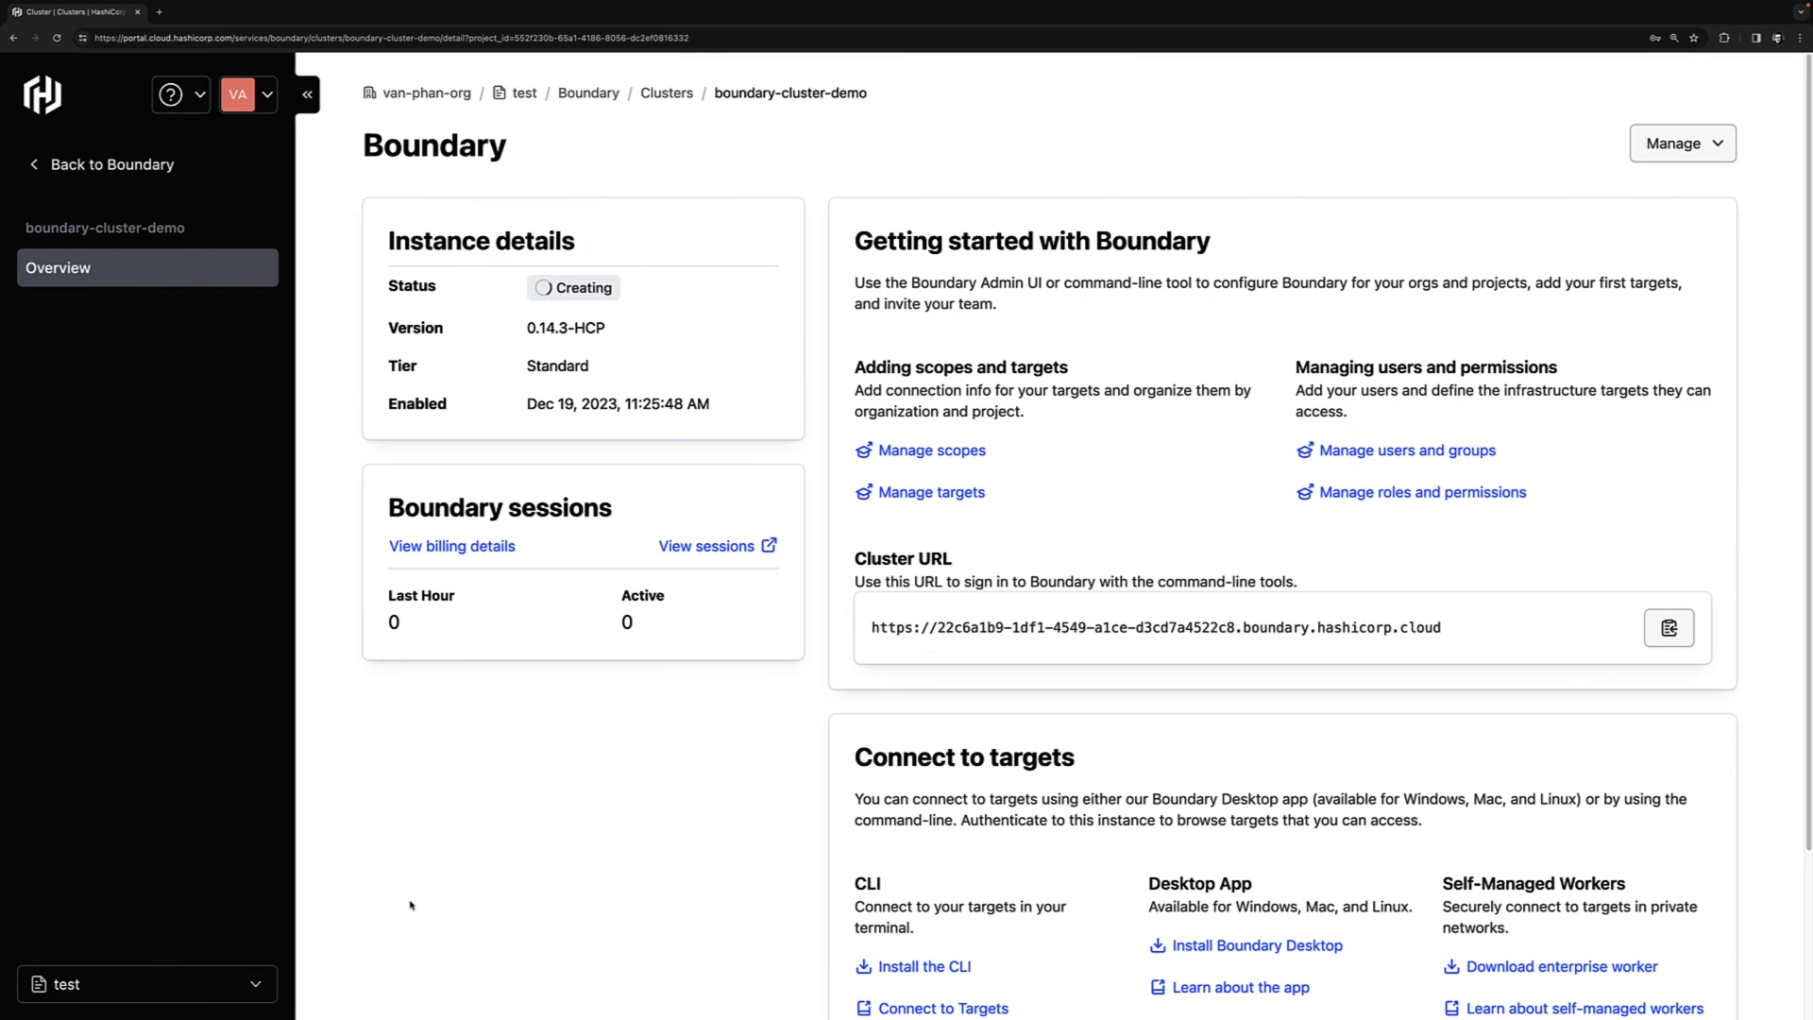
mouse_move(582, 586)
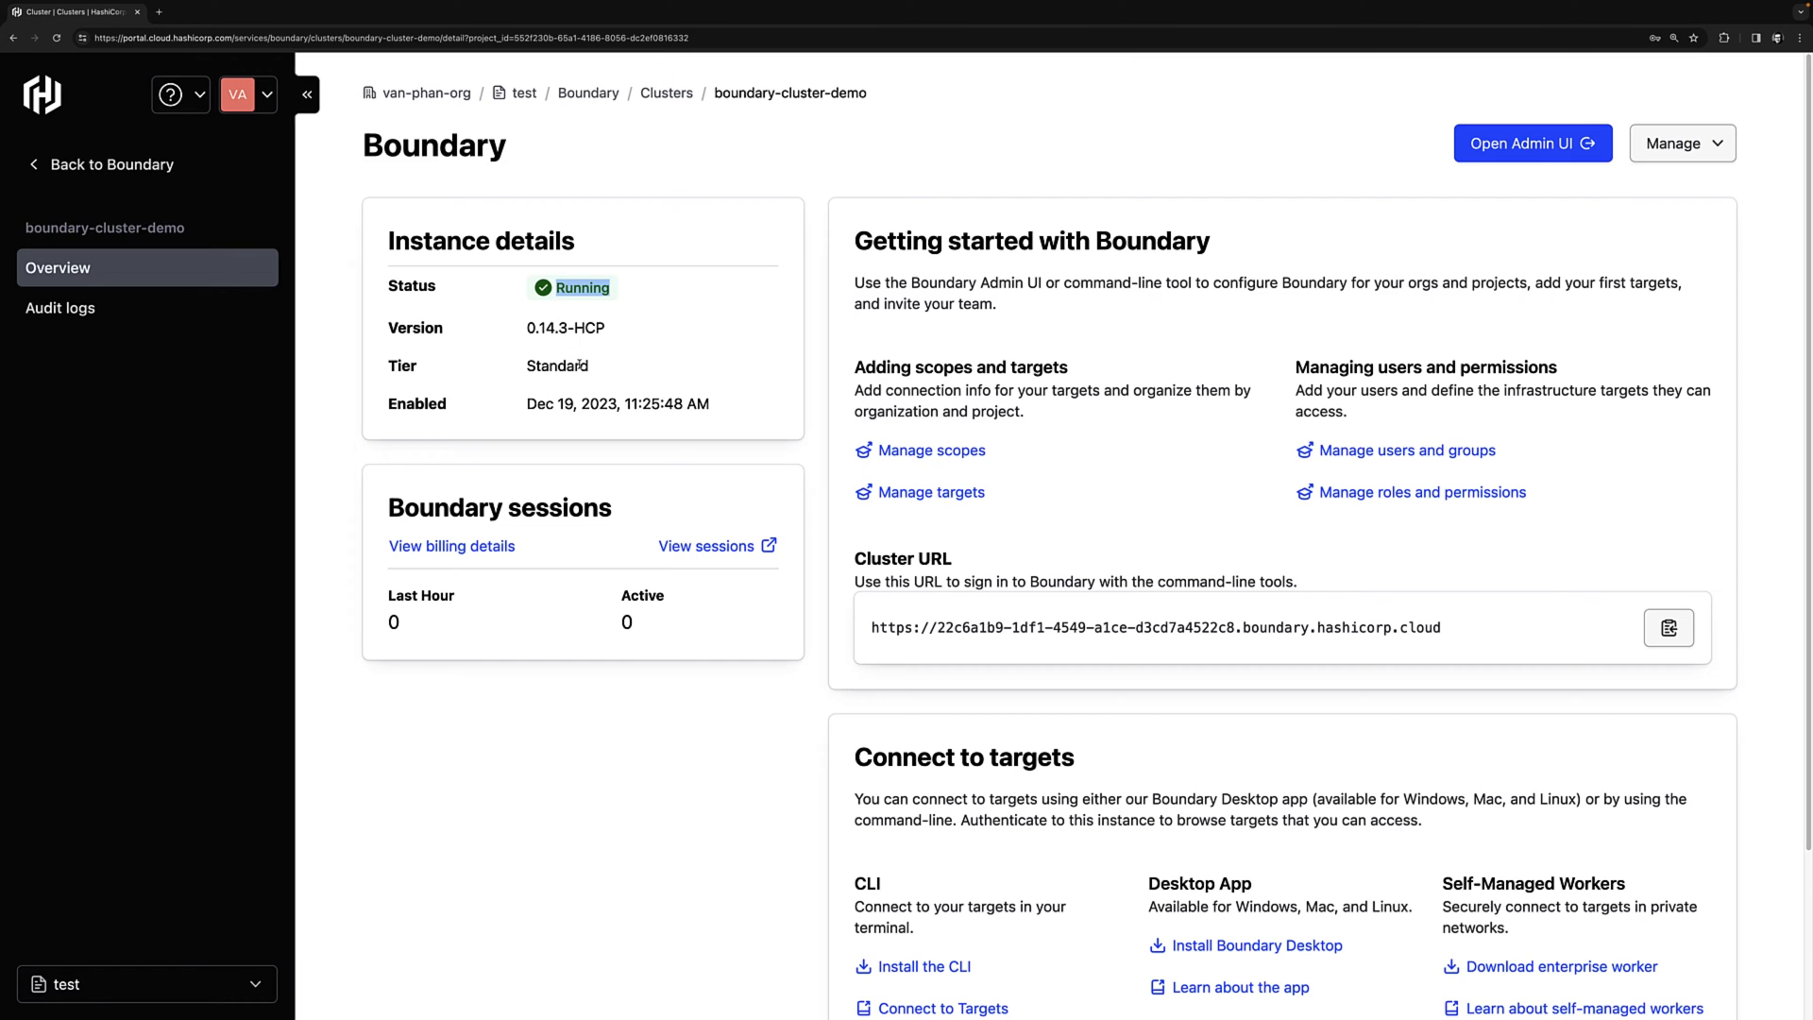
mouse_move(1530, 142)
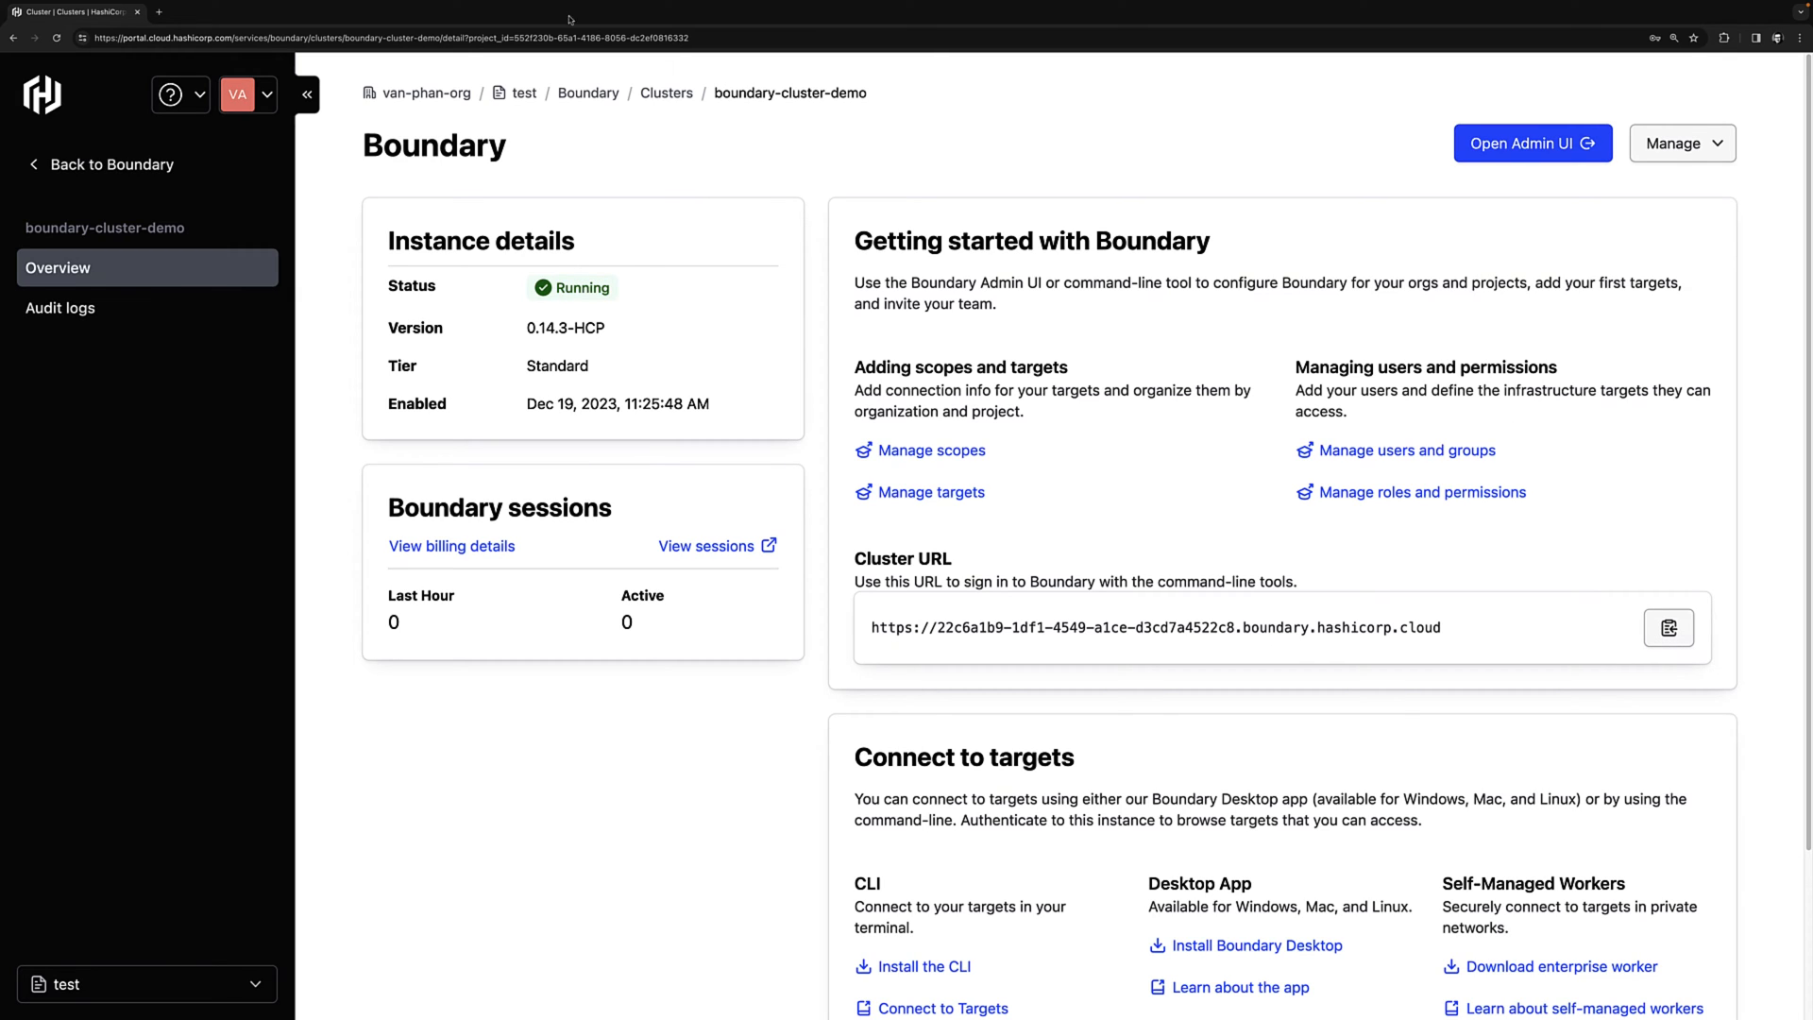
Step: Open the cluster's Admin UI and sign in as admin
click(300, 12)
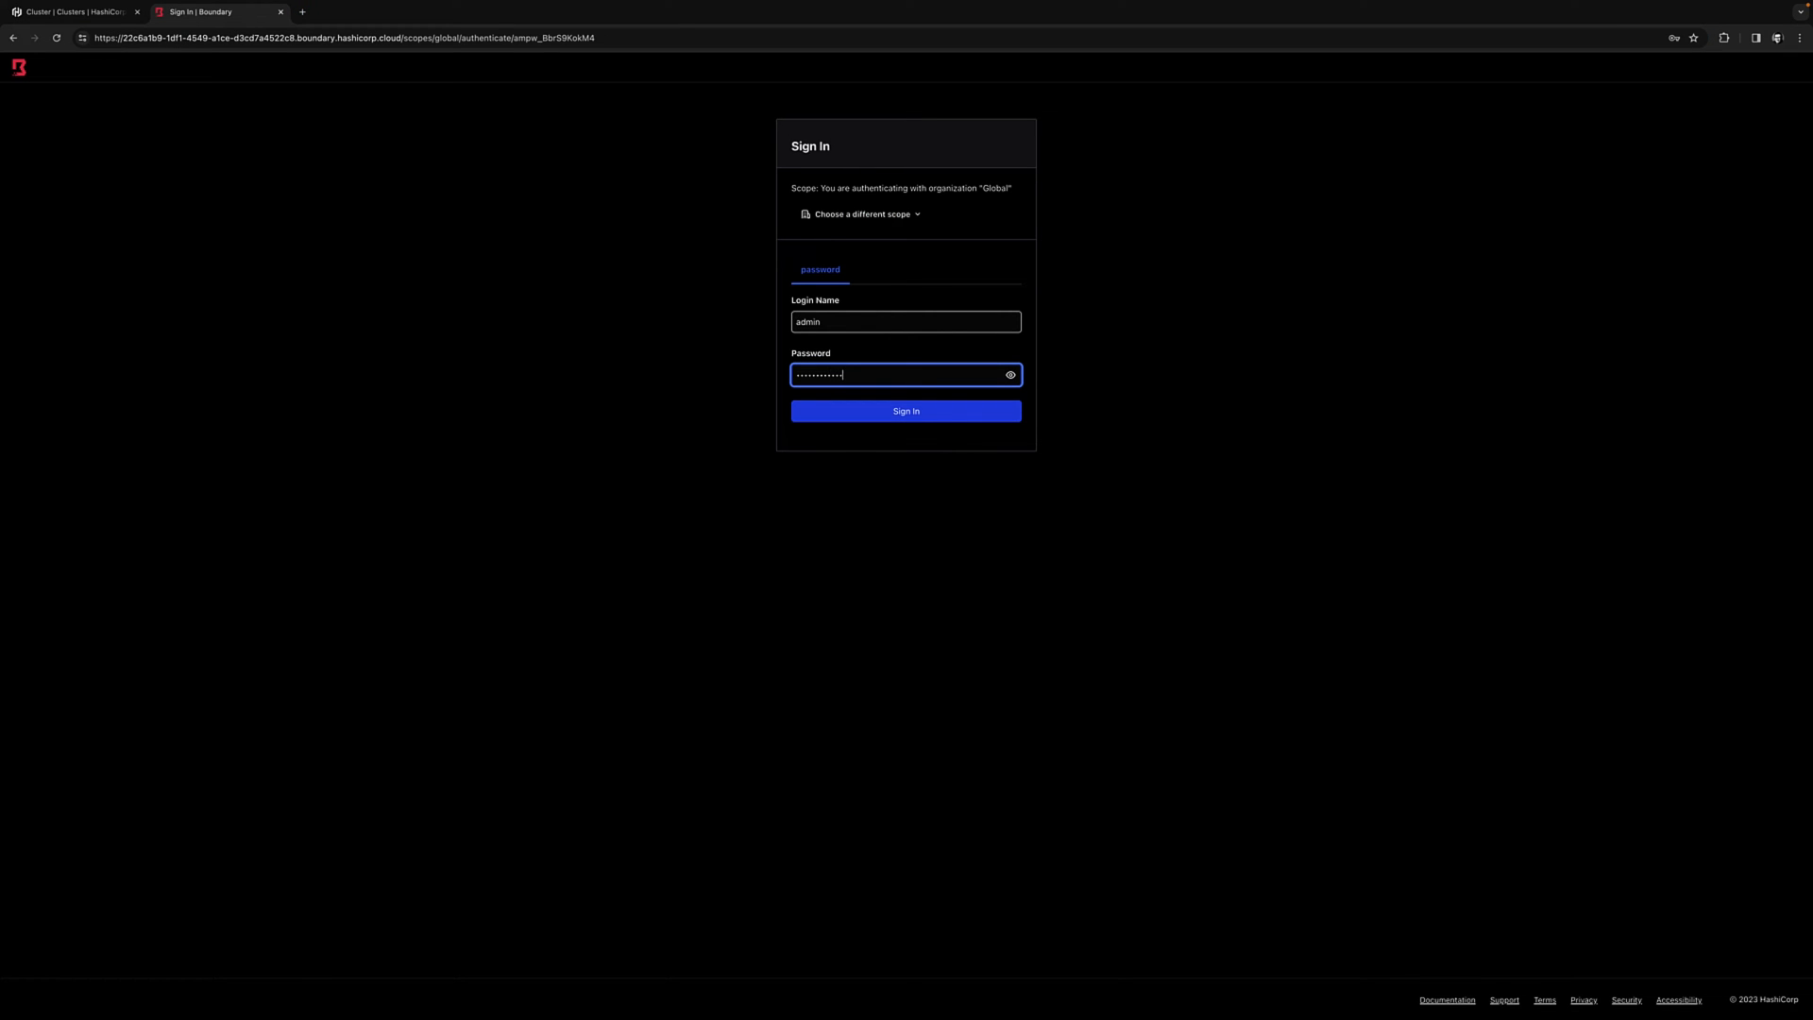
click(904, 410)
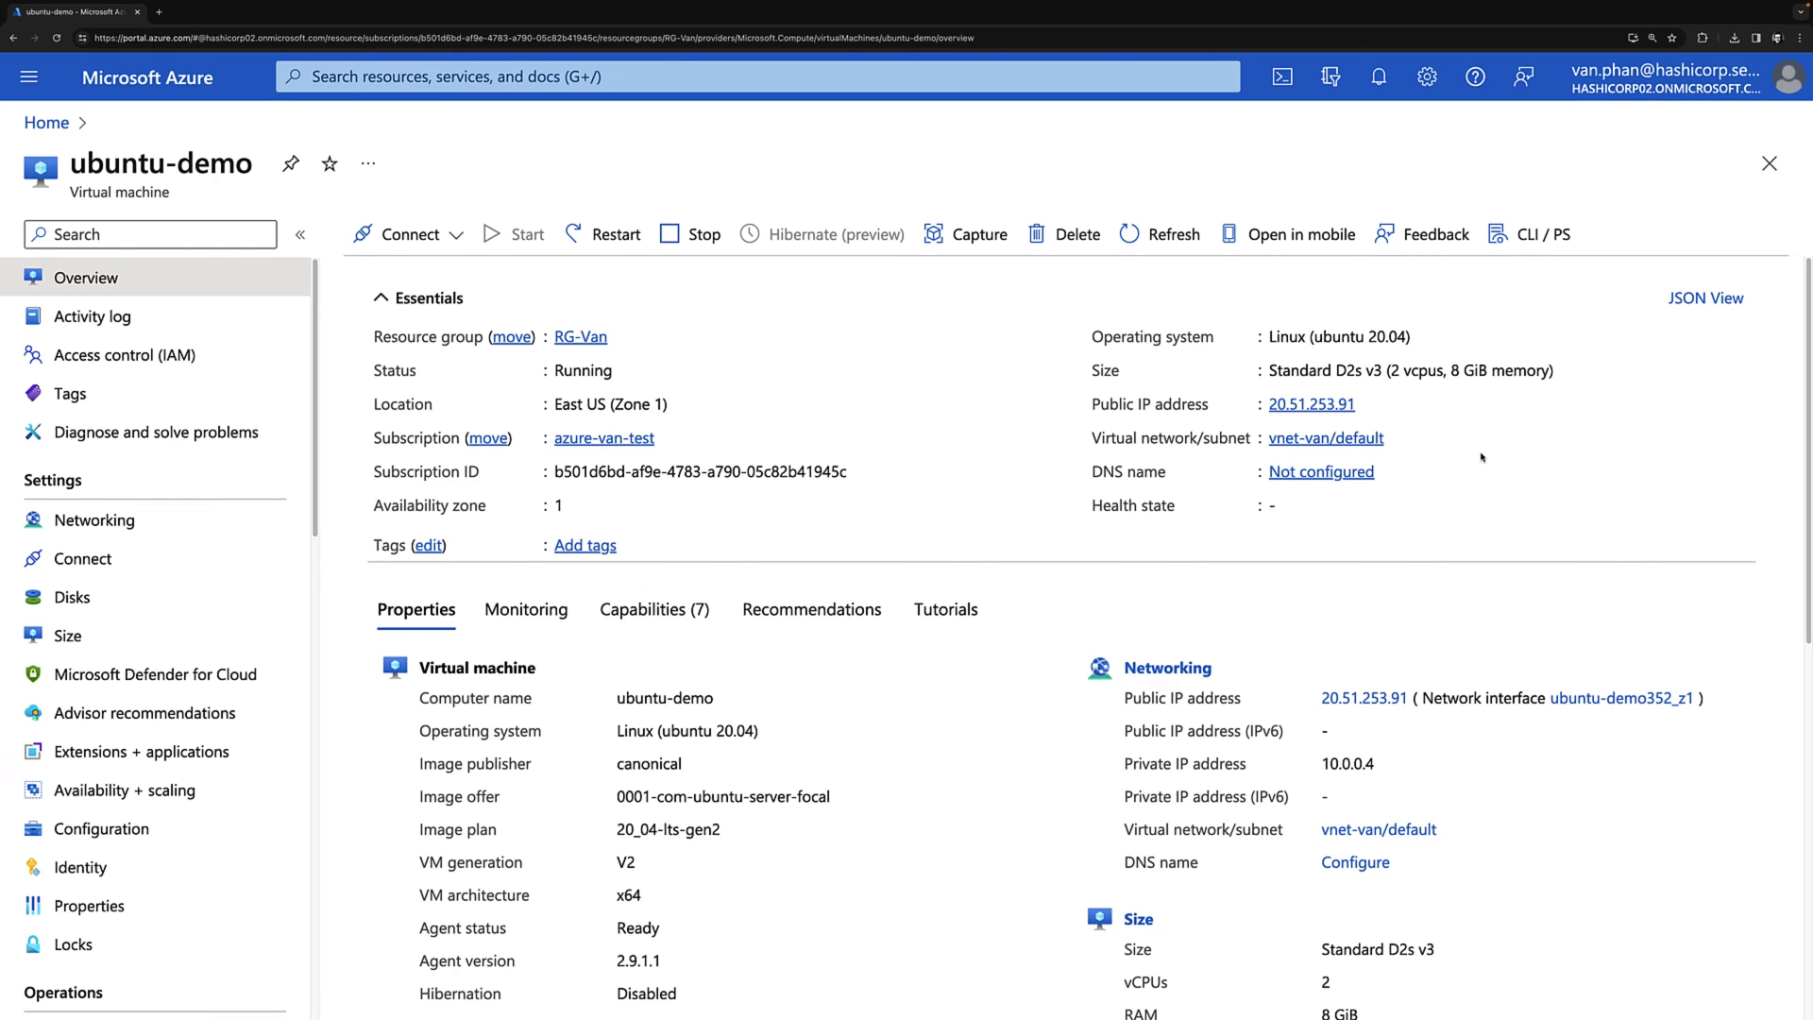
mouse_move(1570, 457)
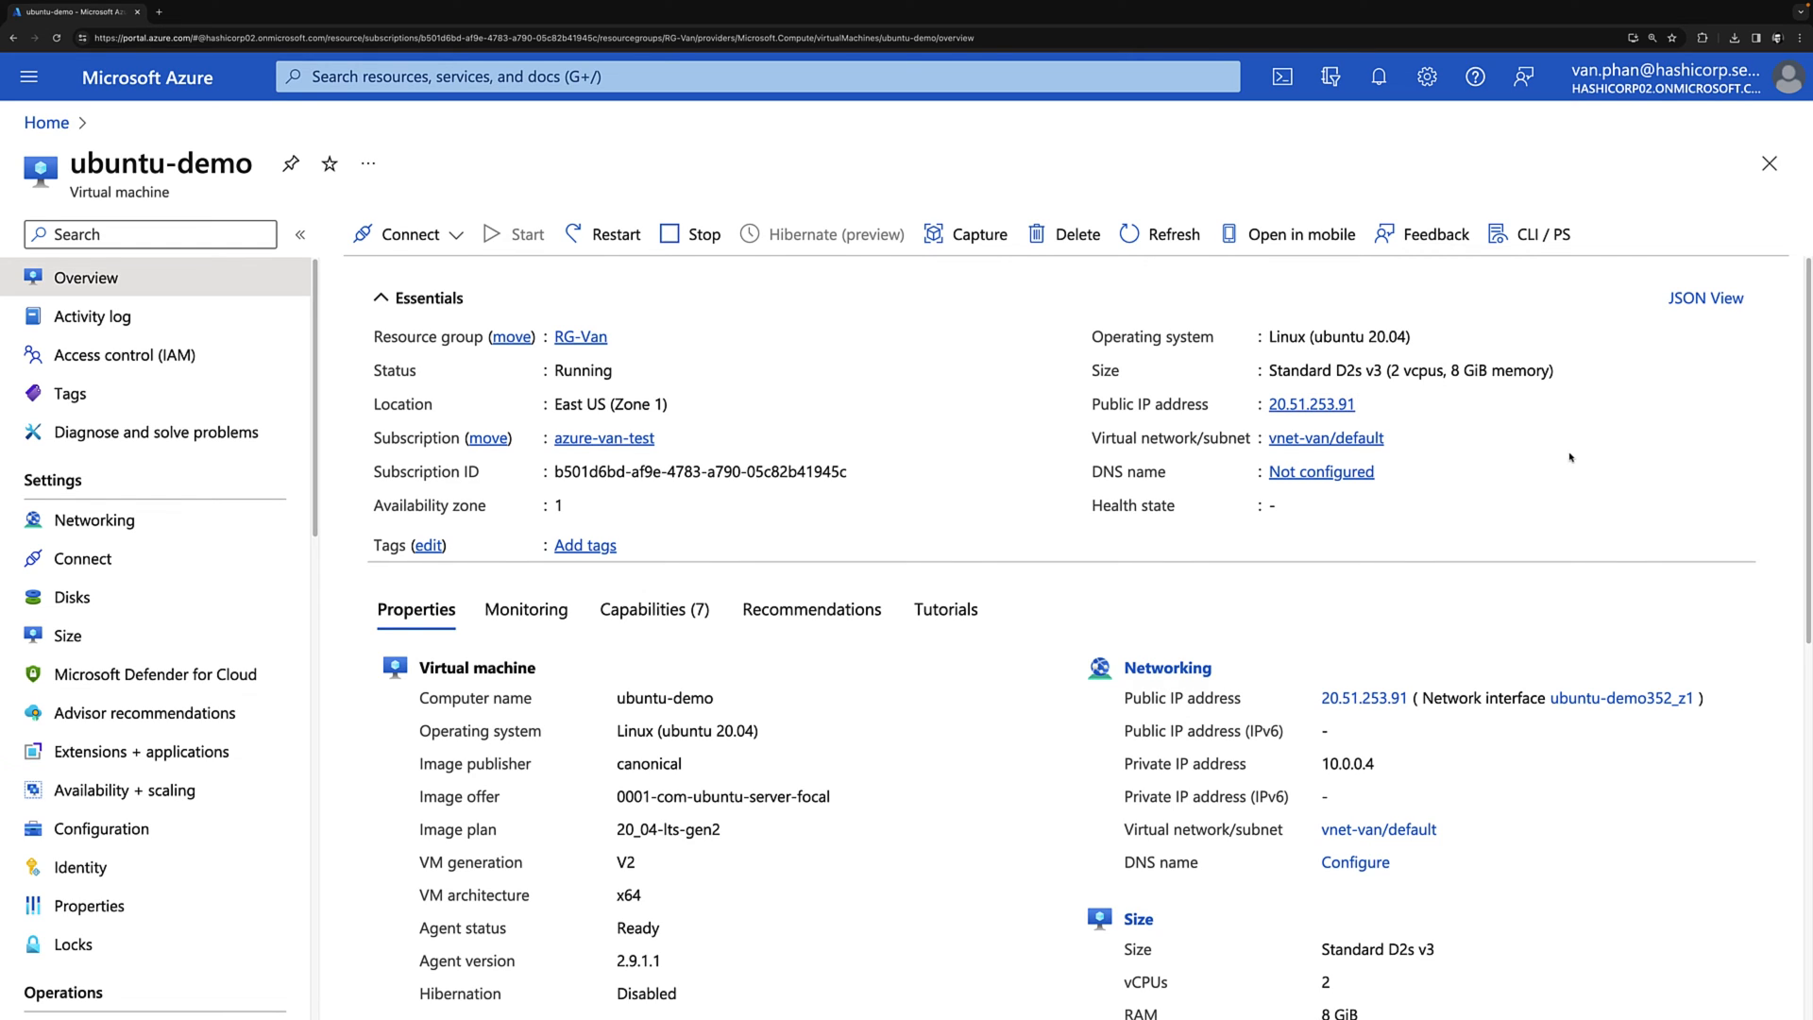
mouse_move(1469, 421)
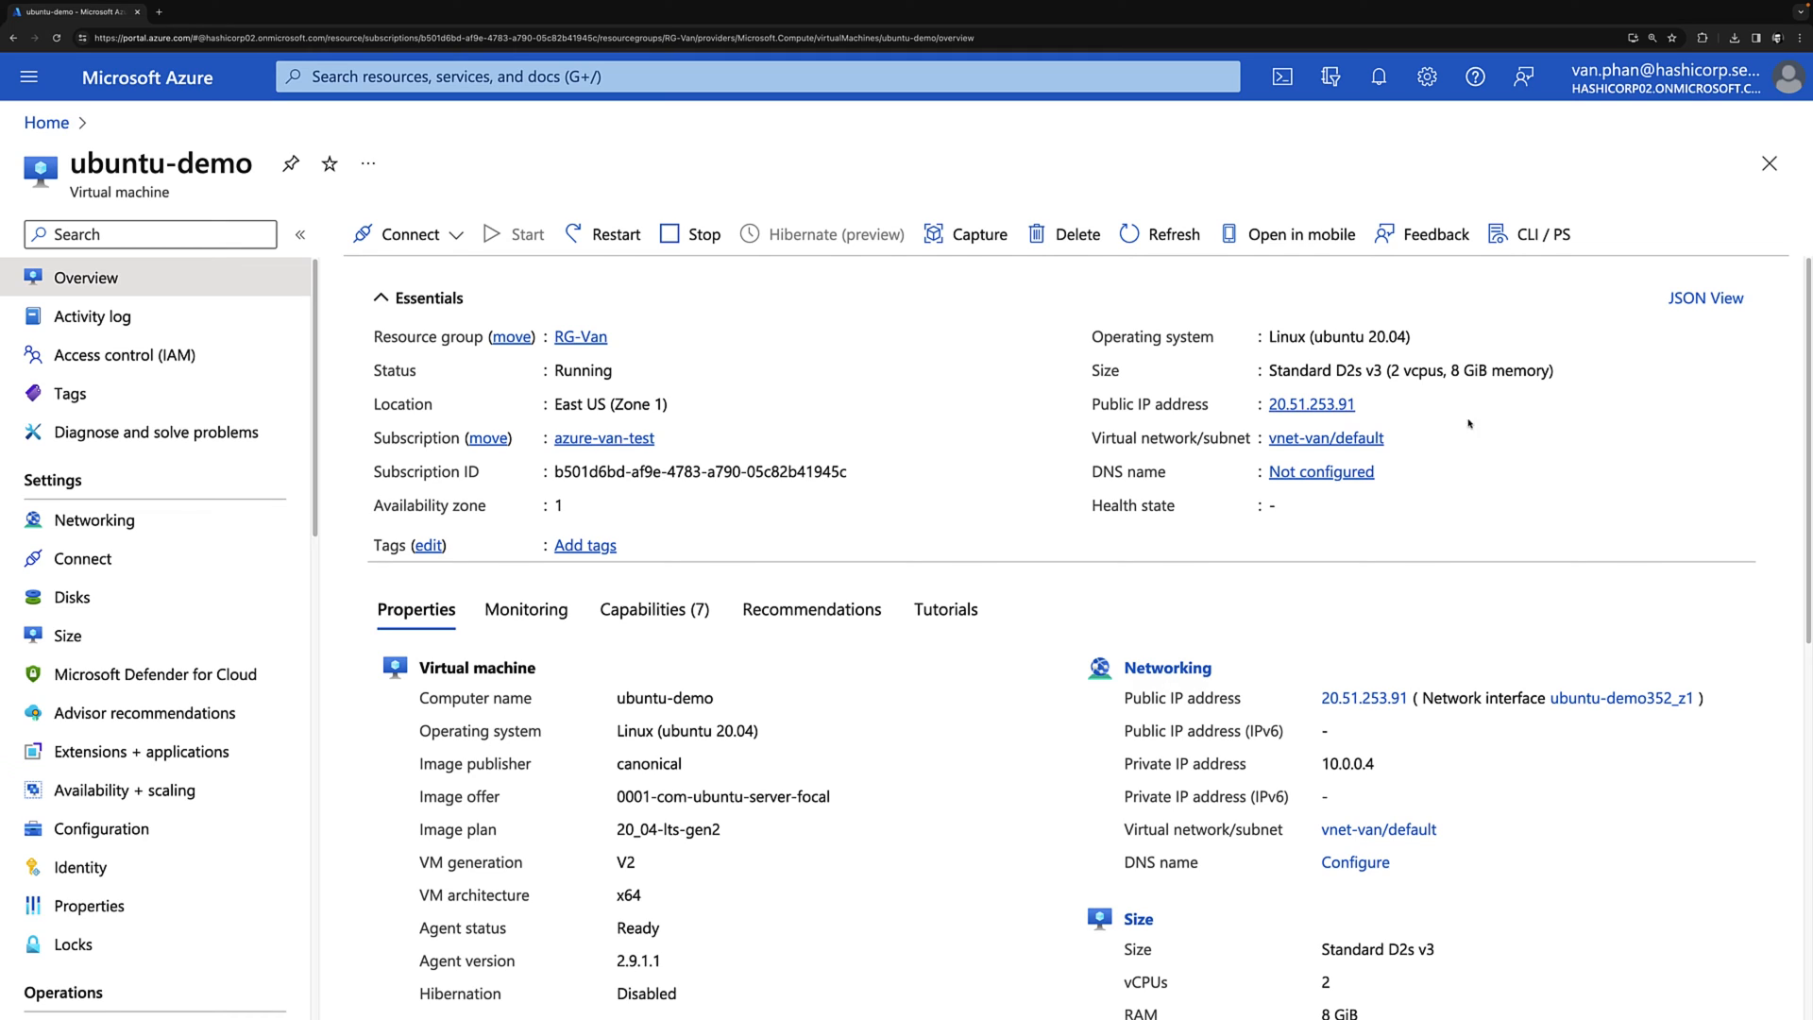
mouse_move(1370, 404)
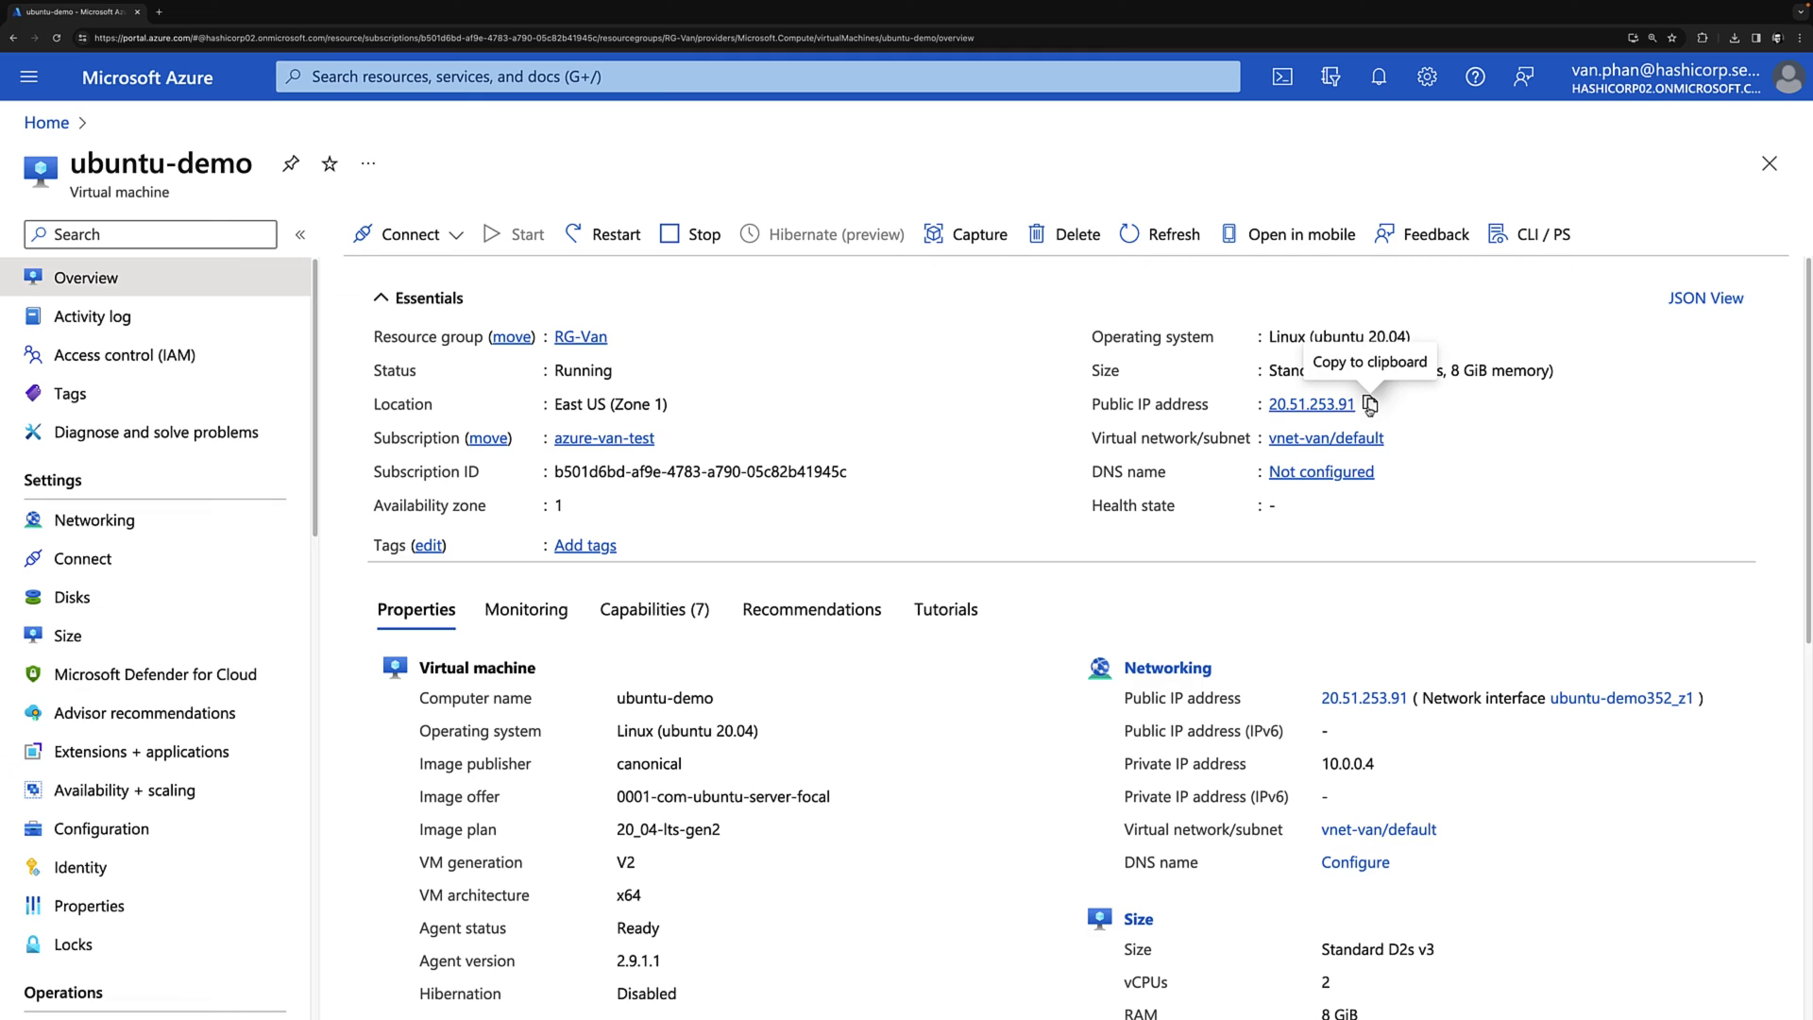
Step: Copy the ubuntu-demo VM's public IP address 20.51.253.91 to the clipboard
click(1370, 404)
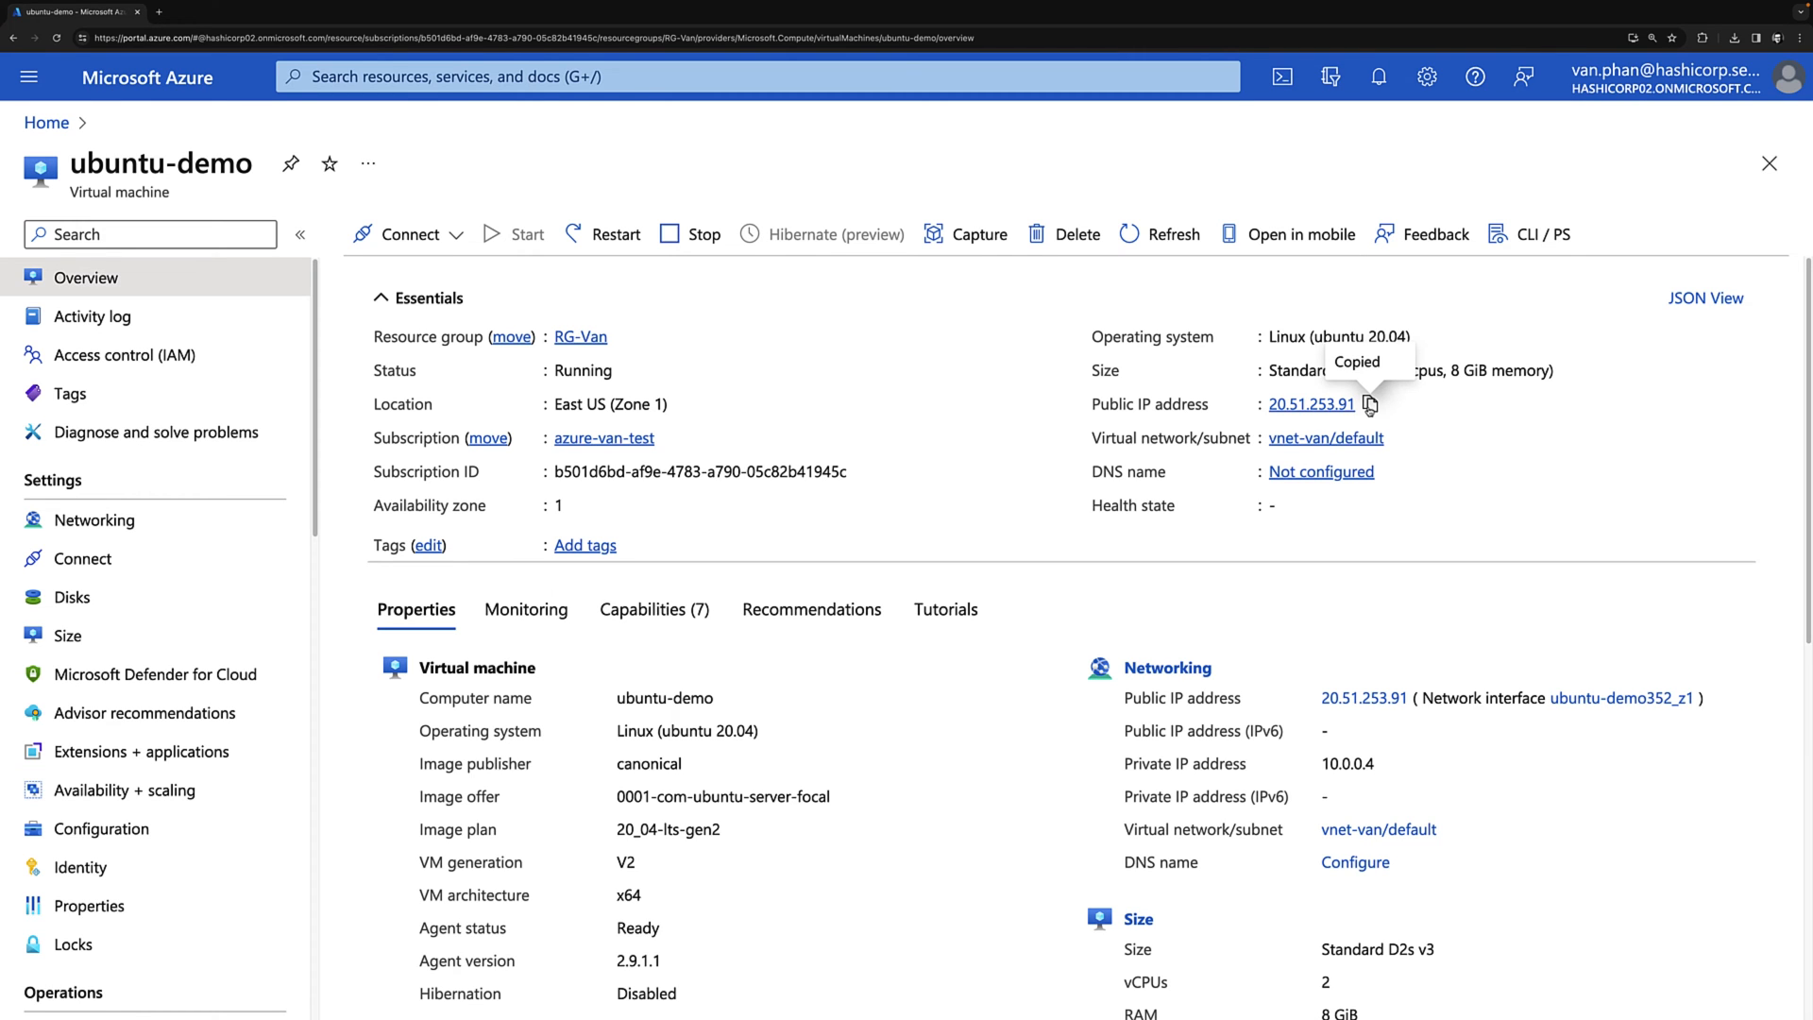
Step: Save the first test target with address 20.51.253.91 and default port 22
click(218, 12)
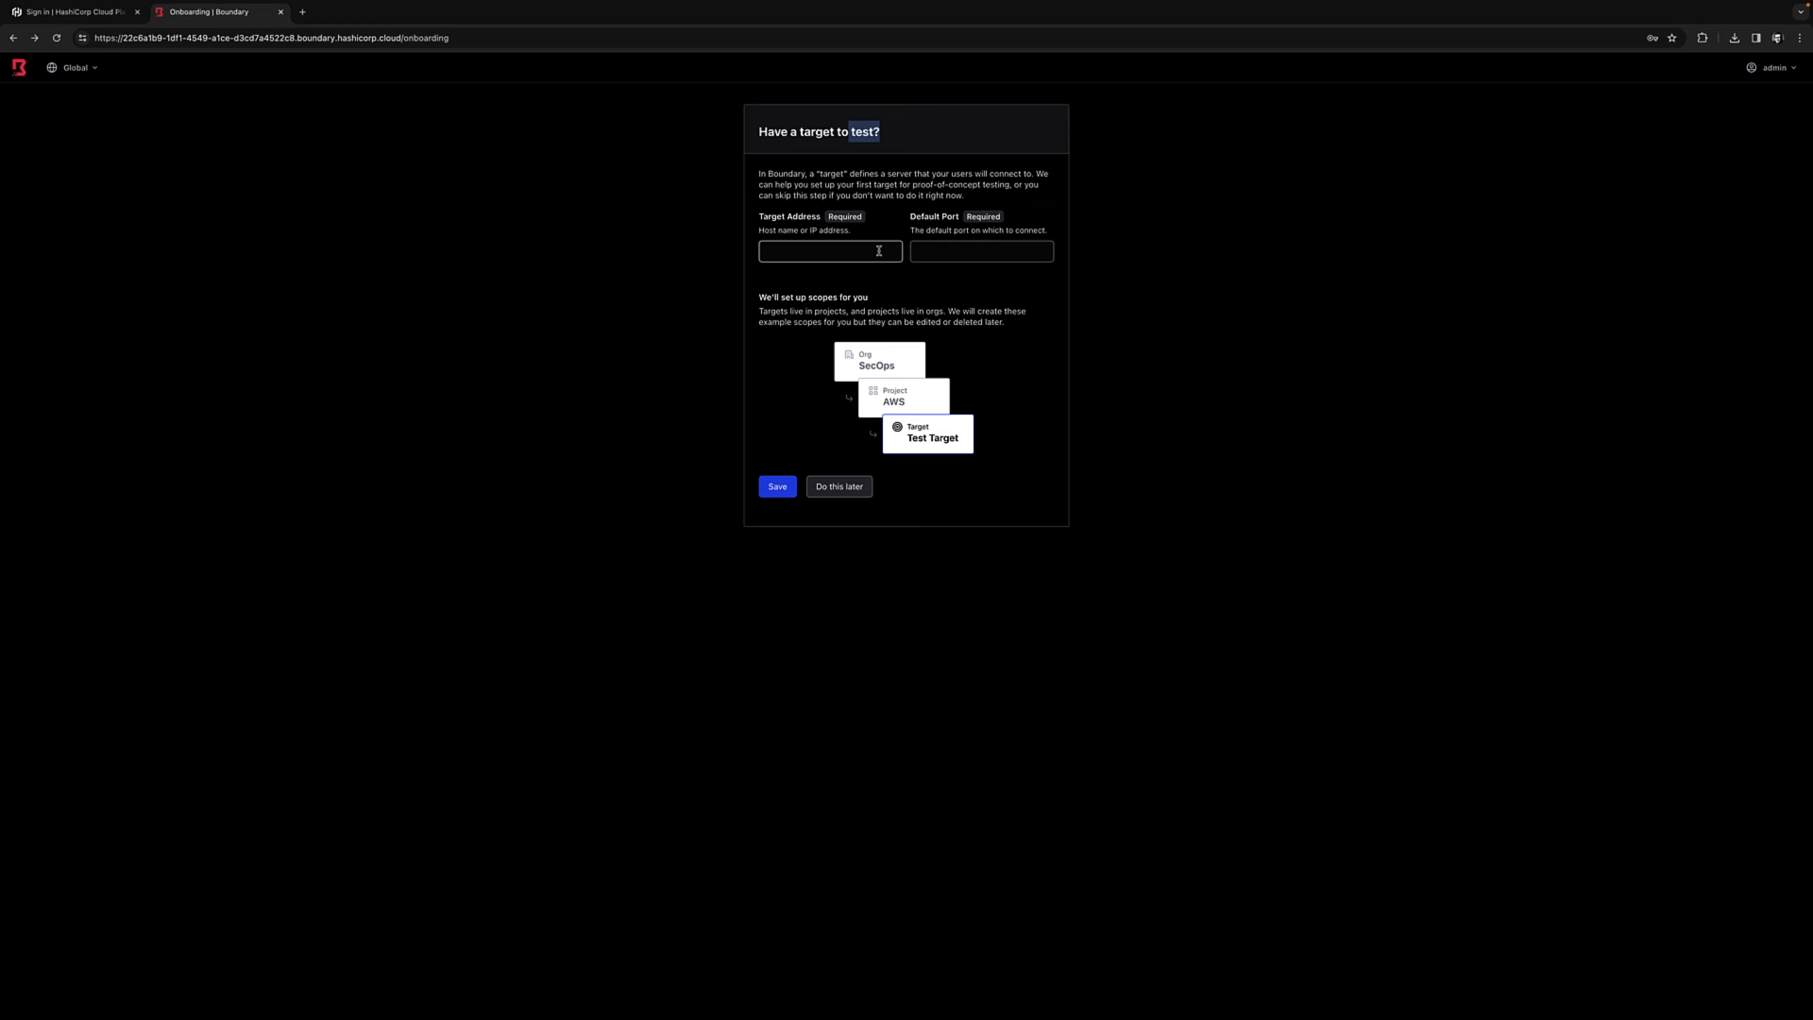
text(20.51.253.91)
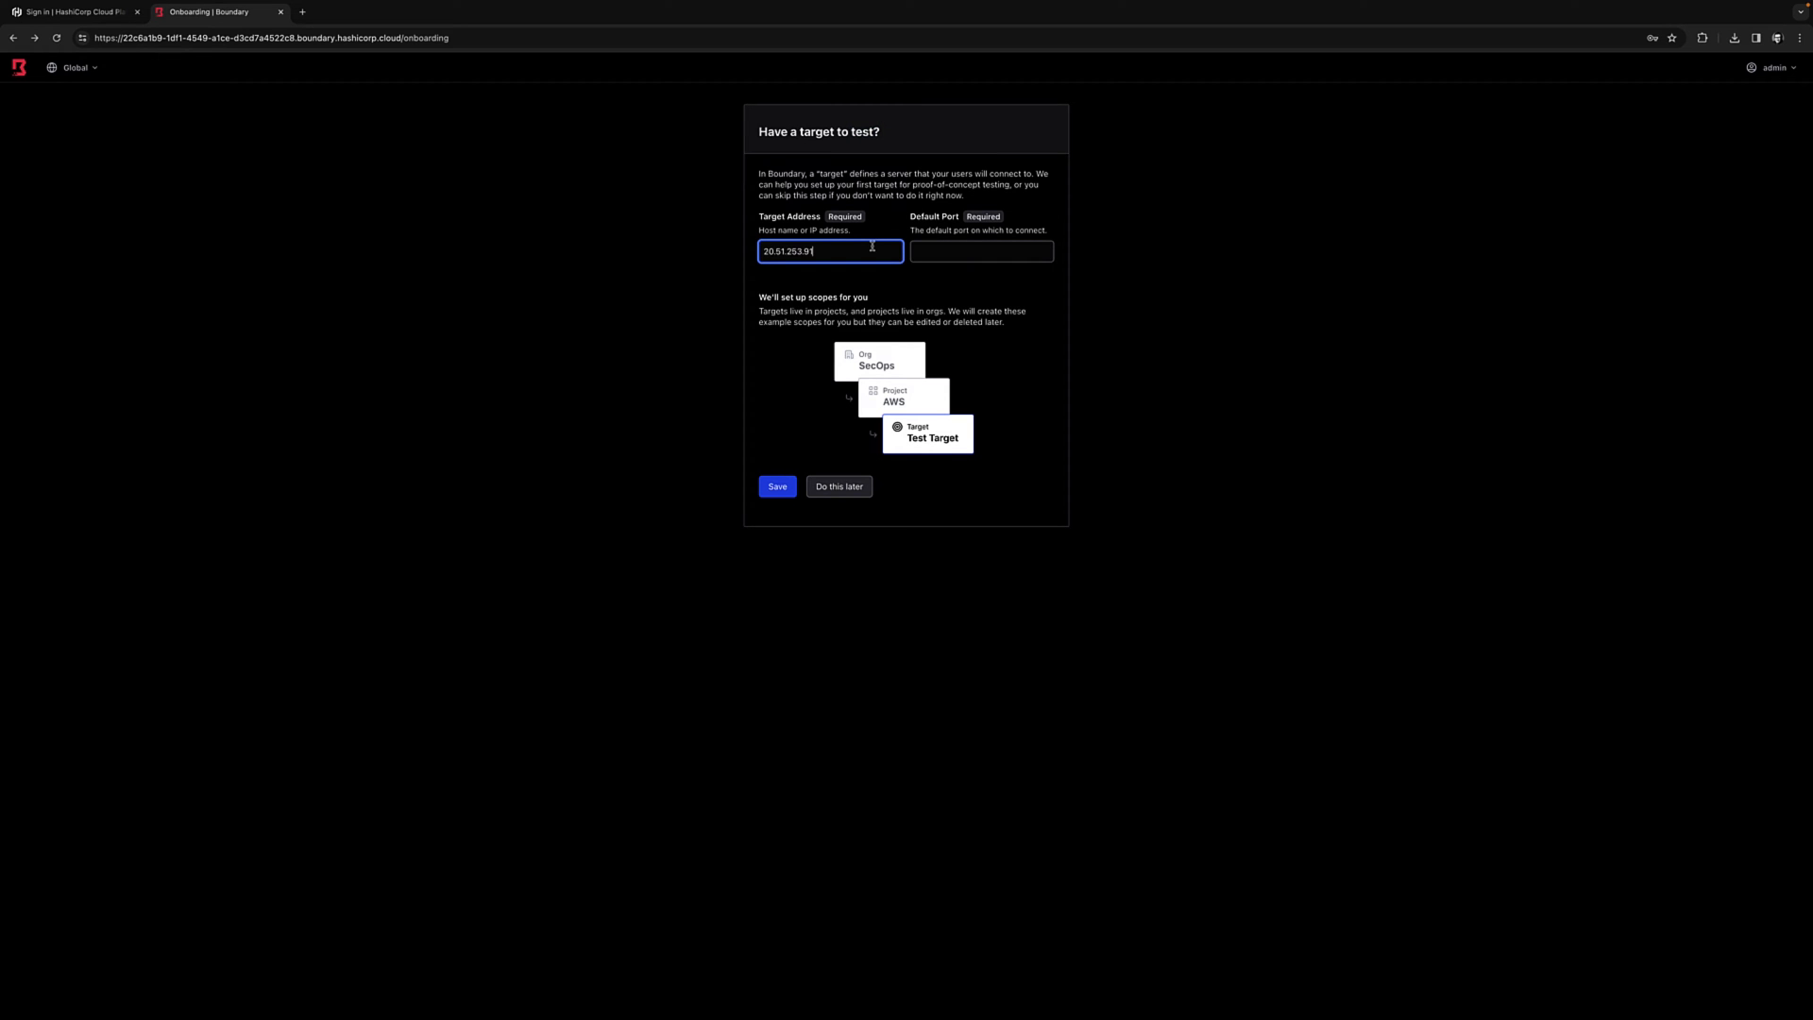
text(22)
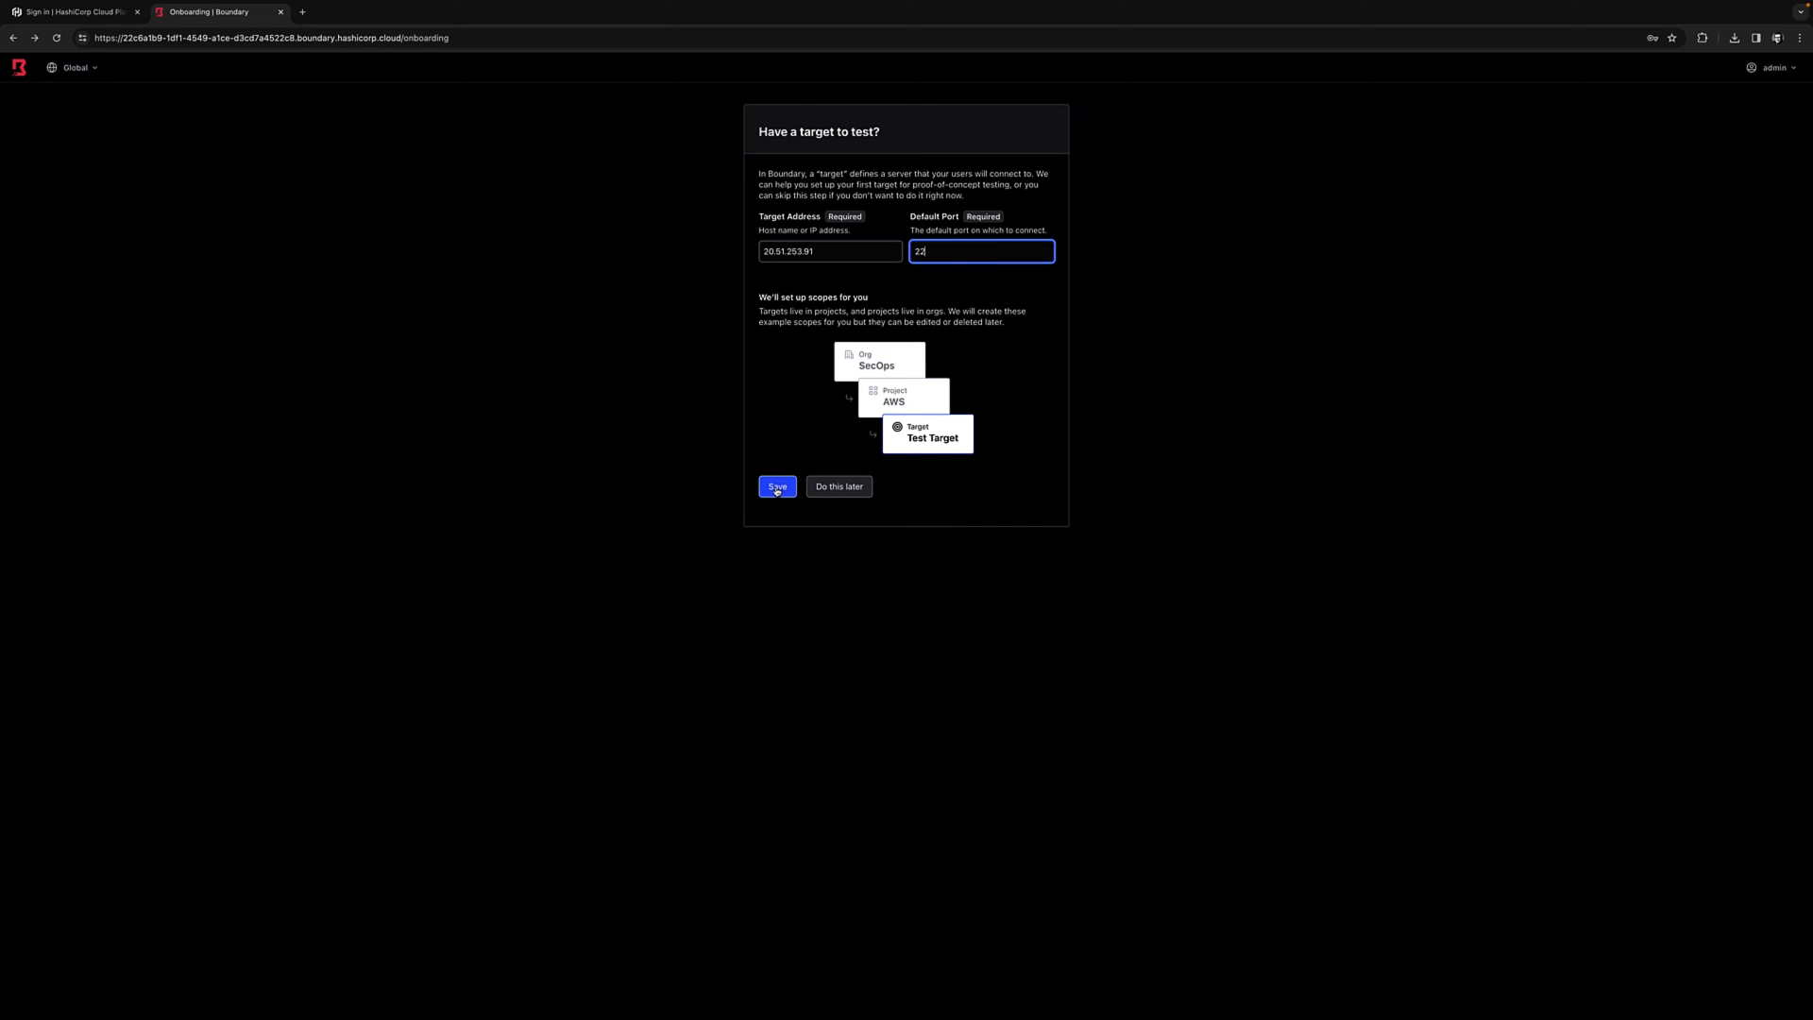
click(776, 486)
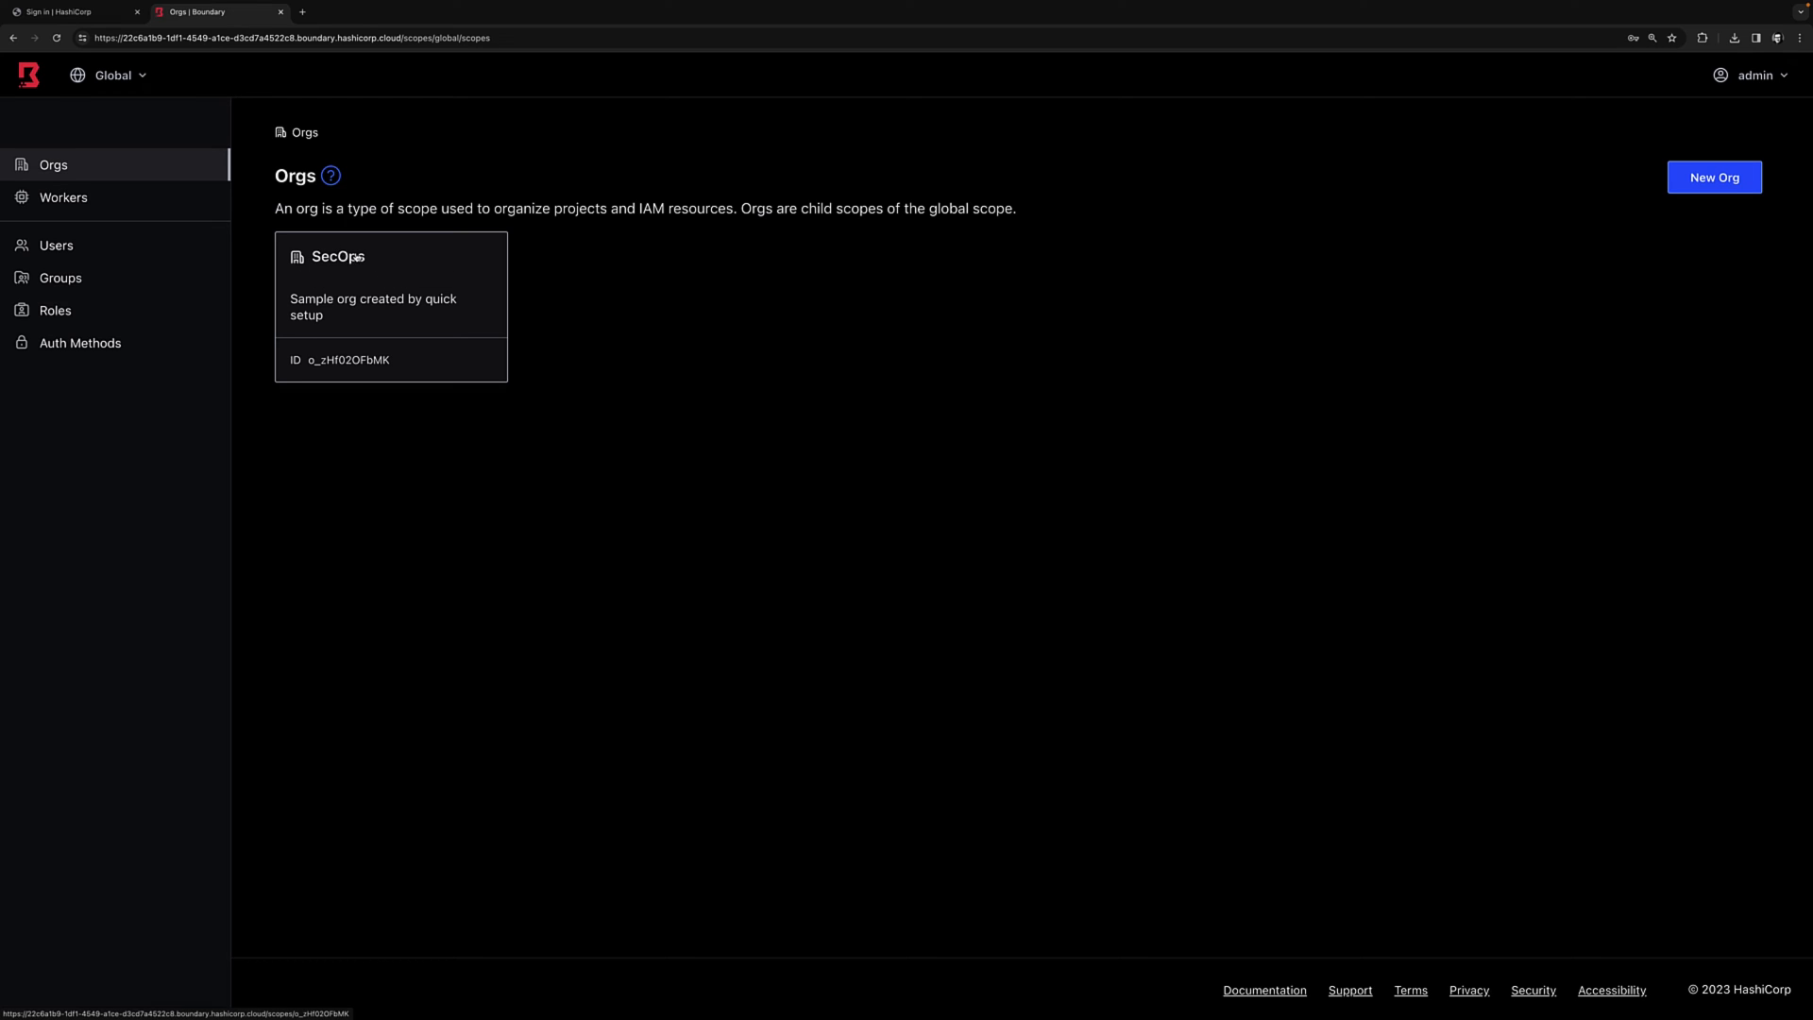
mouse_move(413, 265)
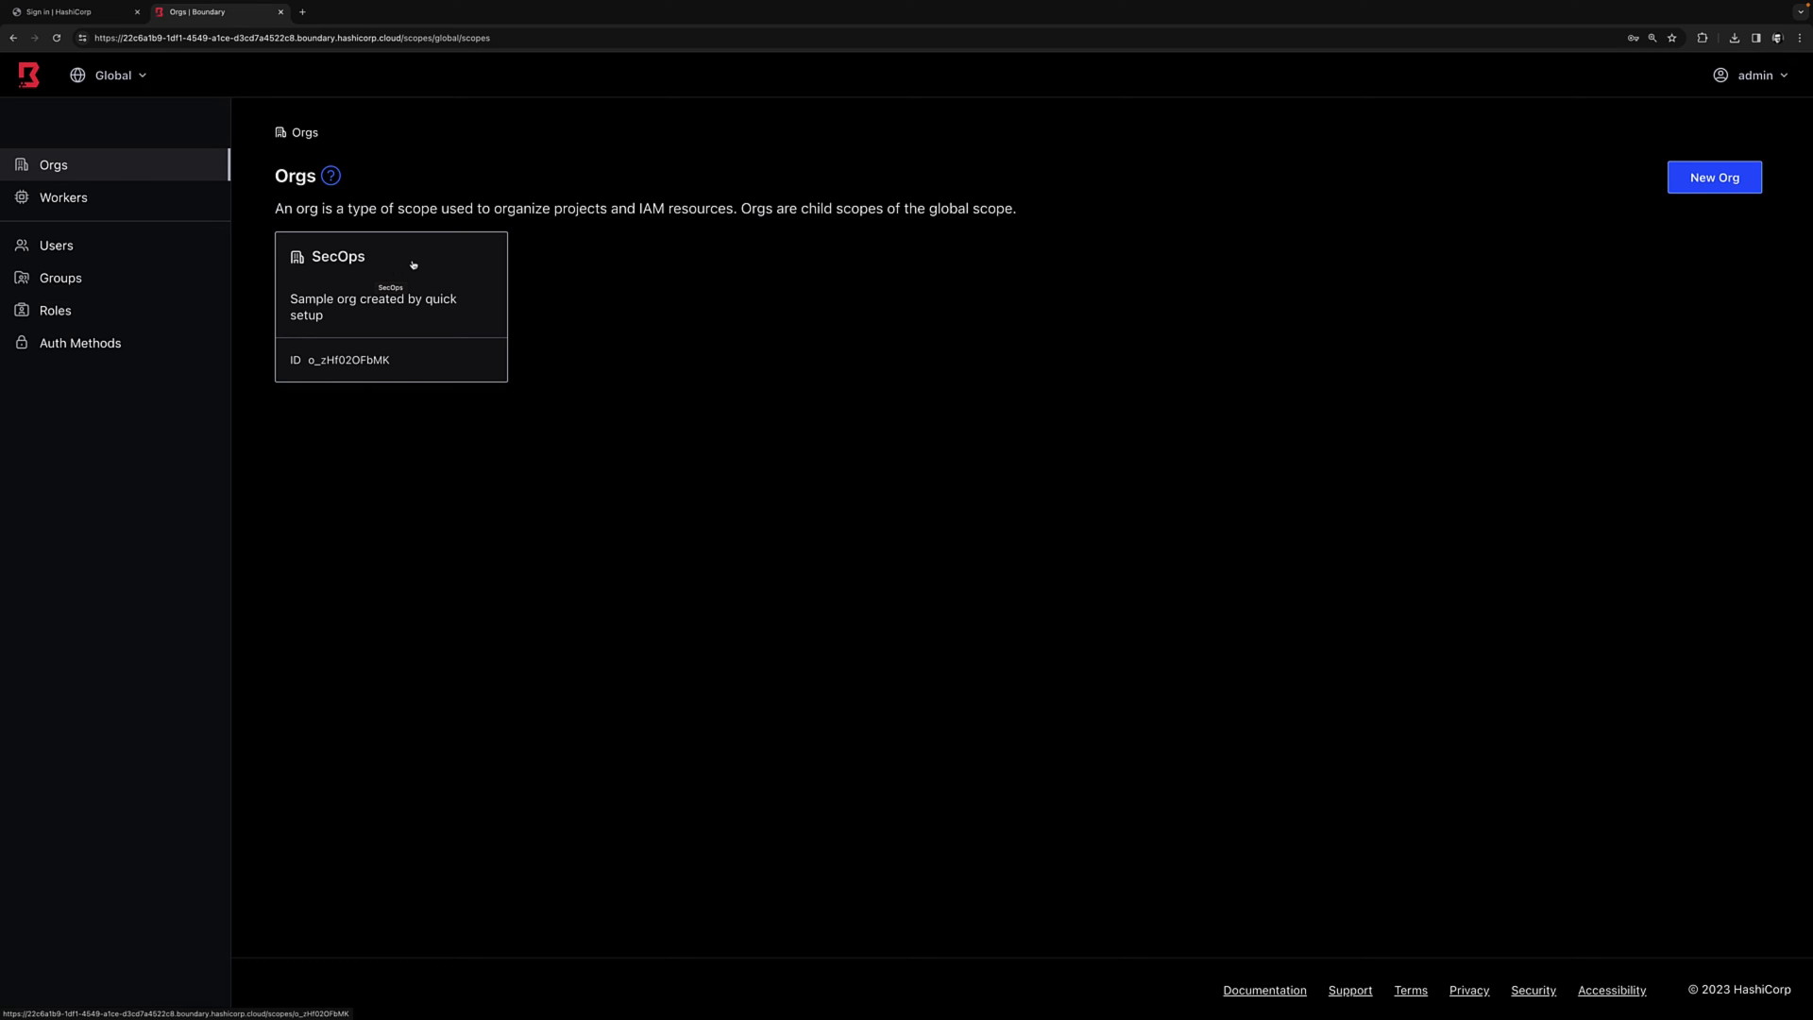
mouse_move(455, 265)
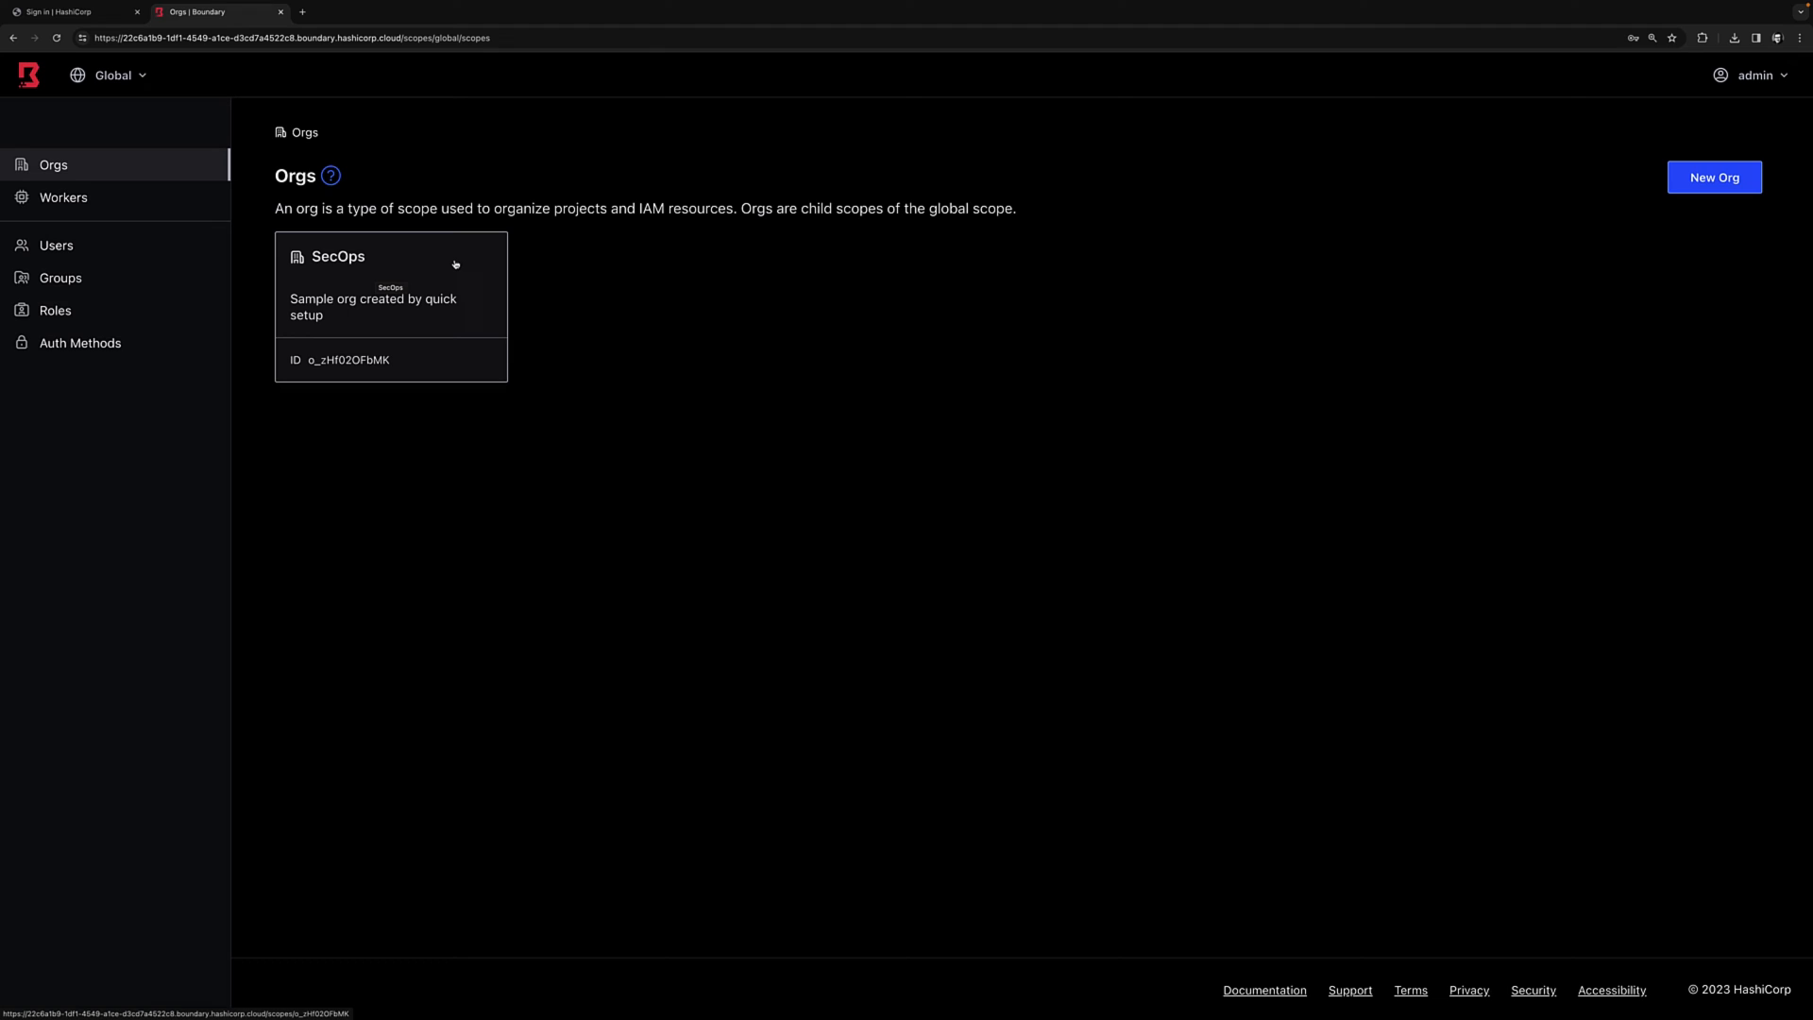
mouse_move(463, 264)
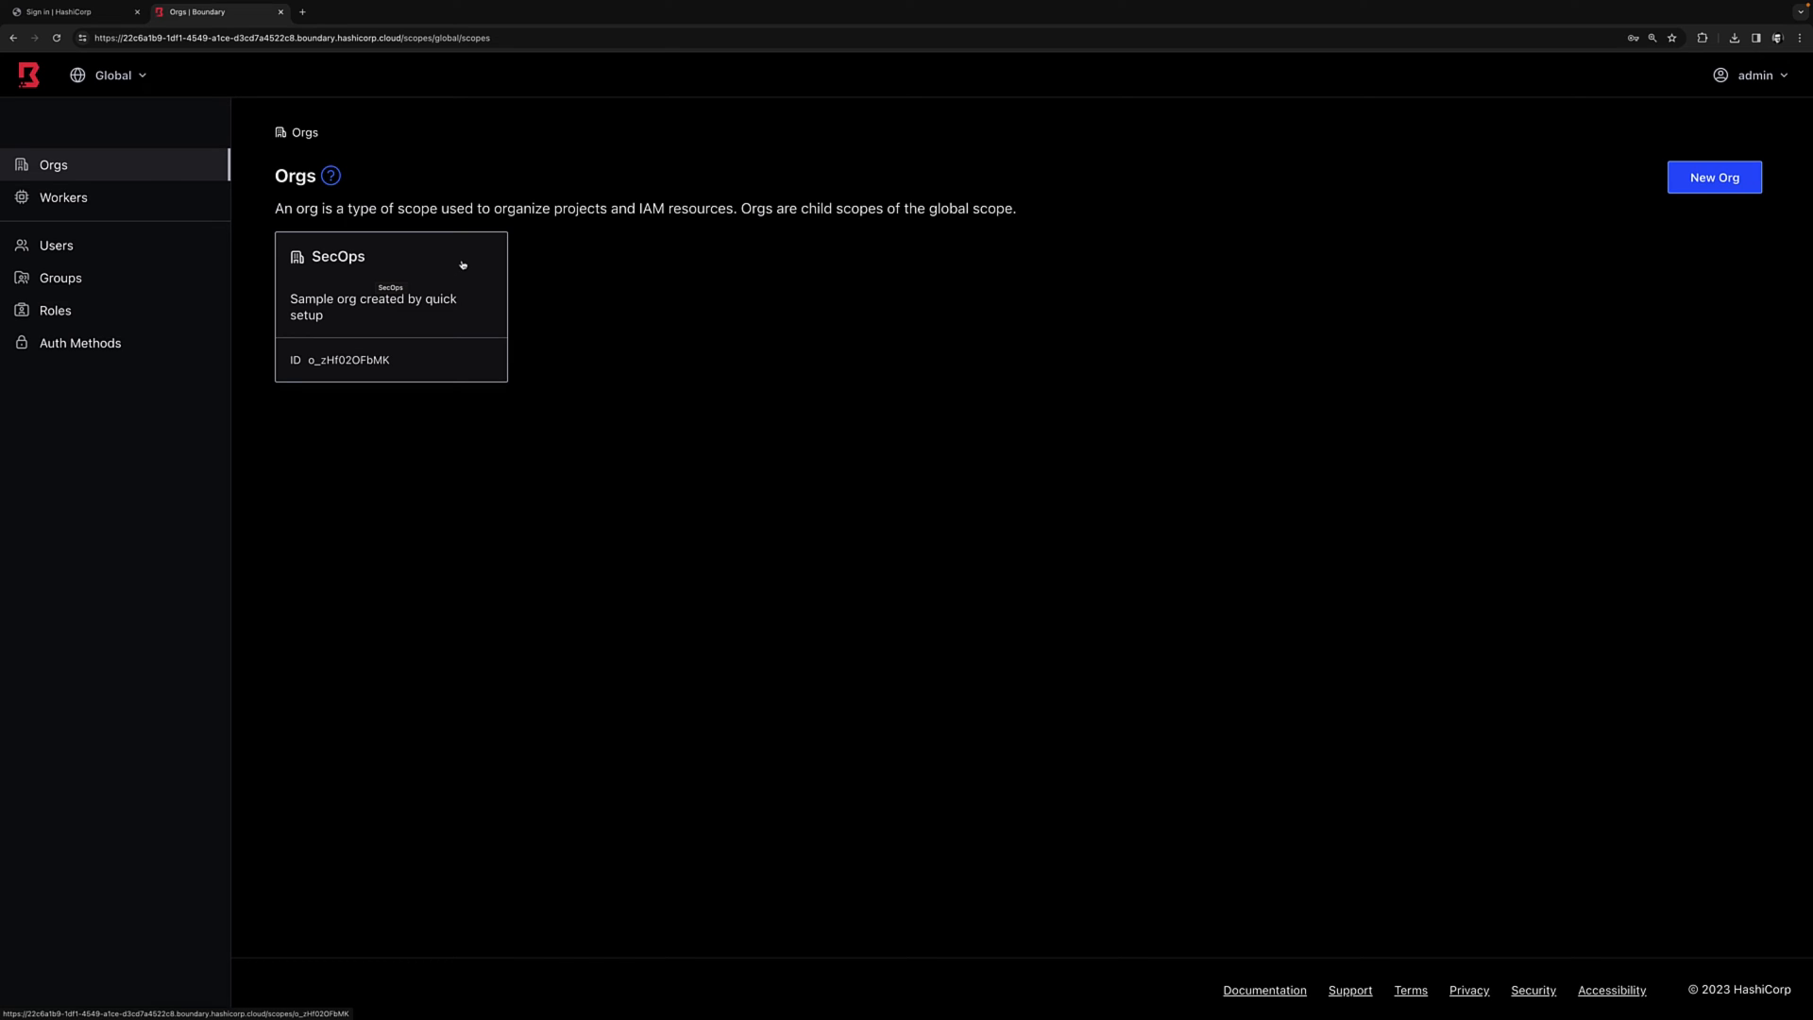
mouse_move(468, 266)
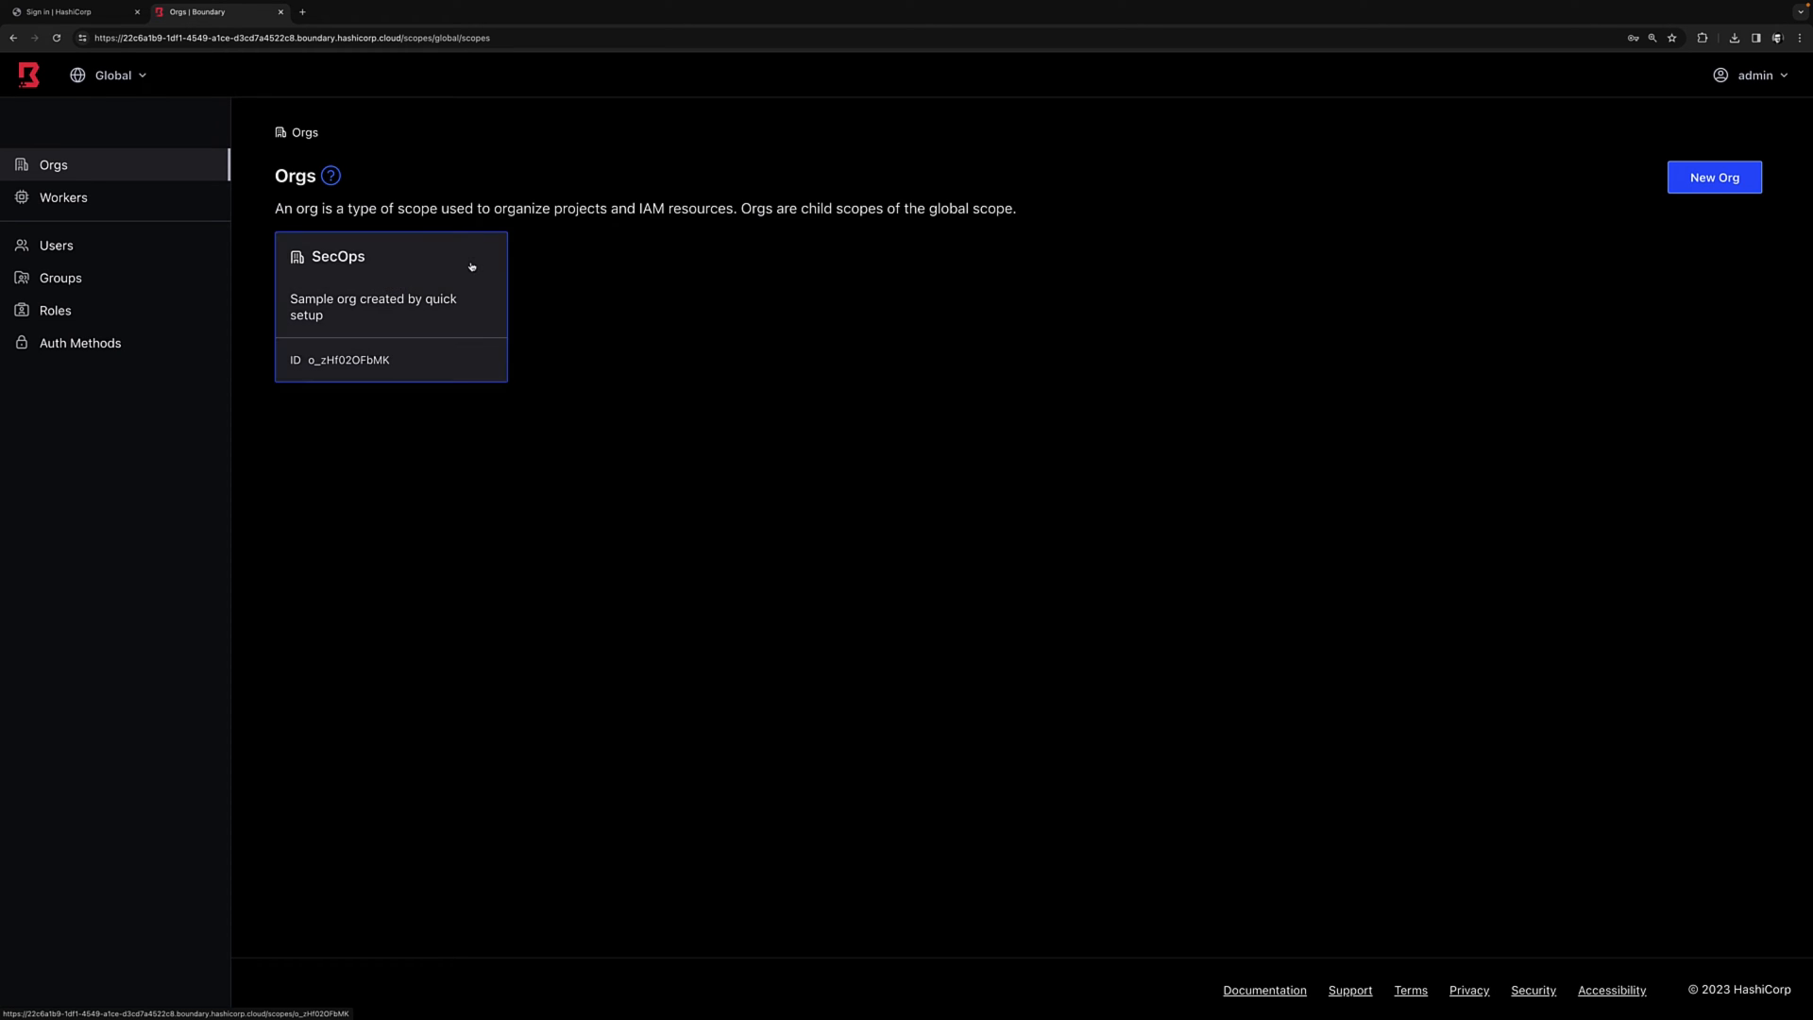
Step: Open the SecOps org's project targets and view the Test target's details
click(389, 283)
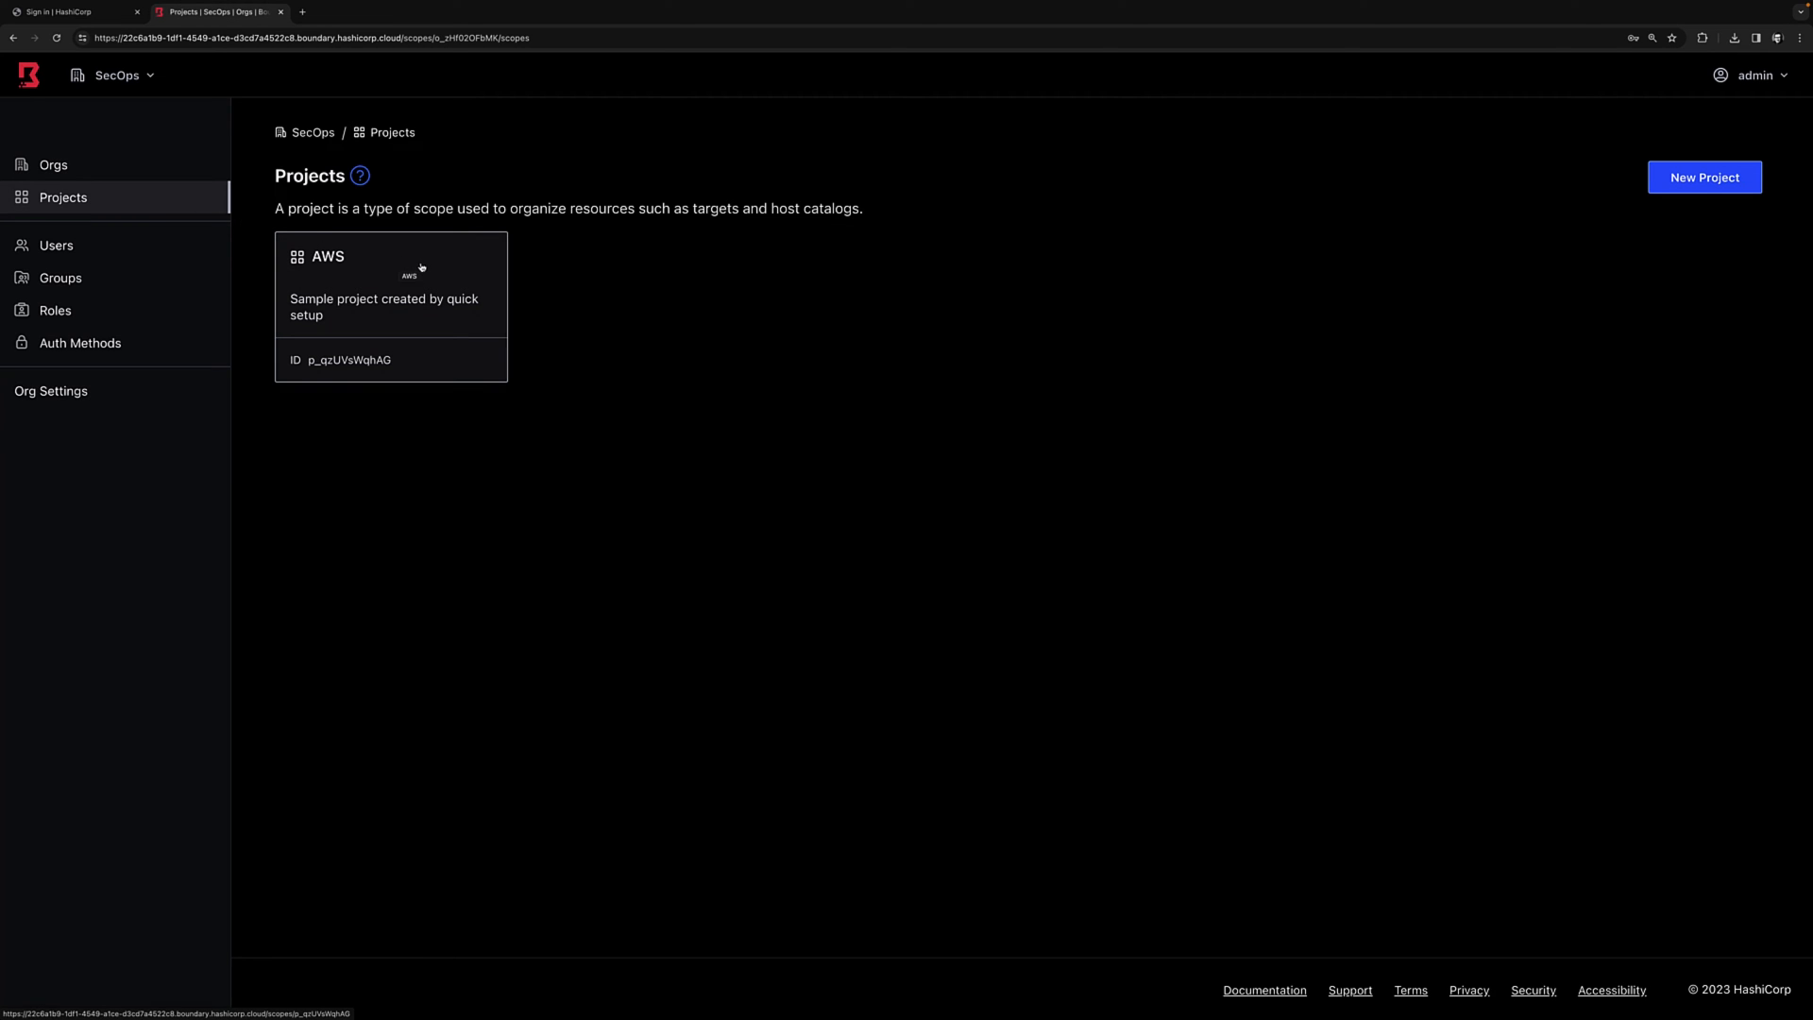
mouse_move(442, 266)
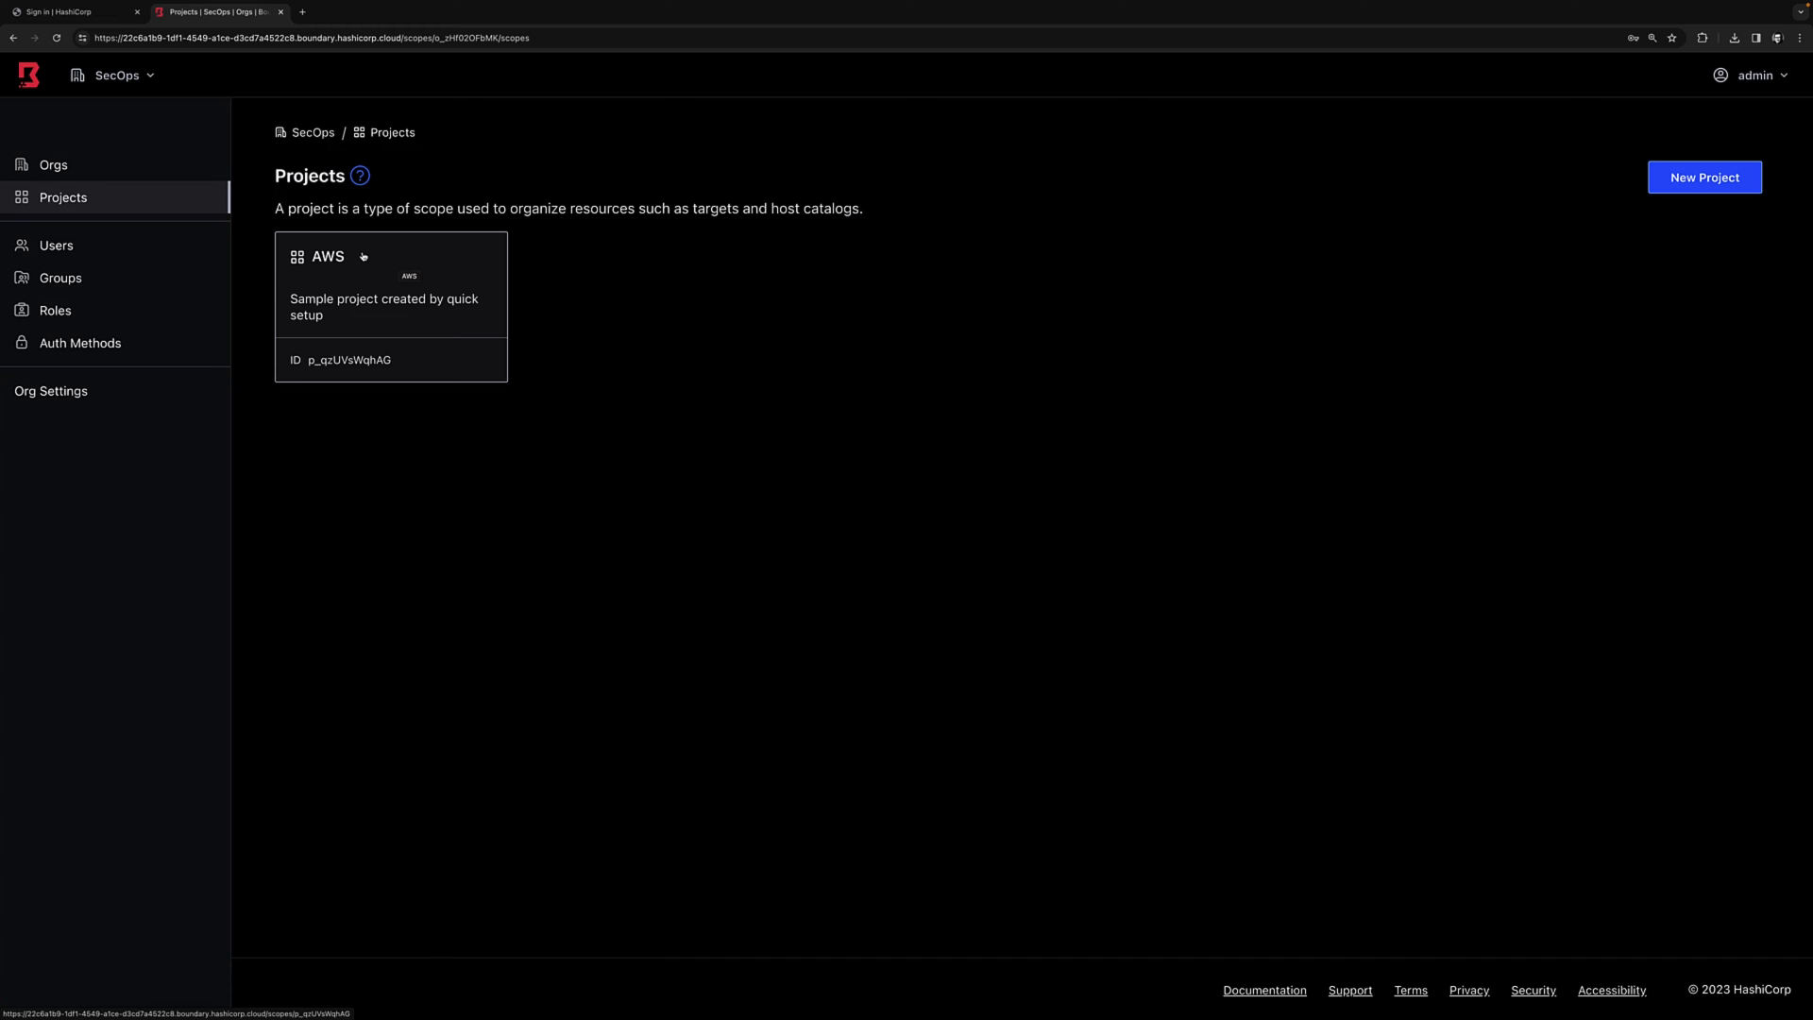
mouse_move(389, 257)
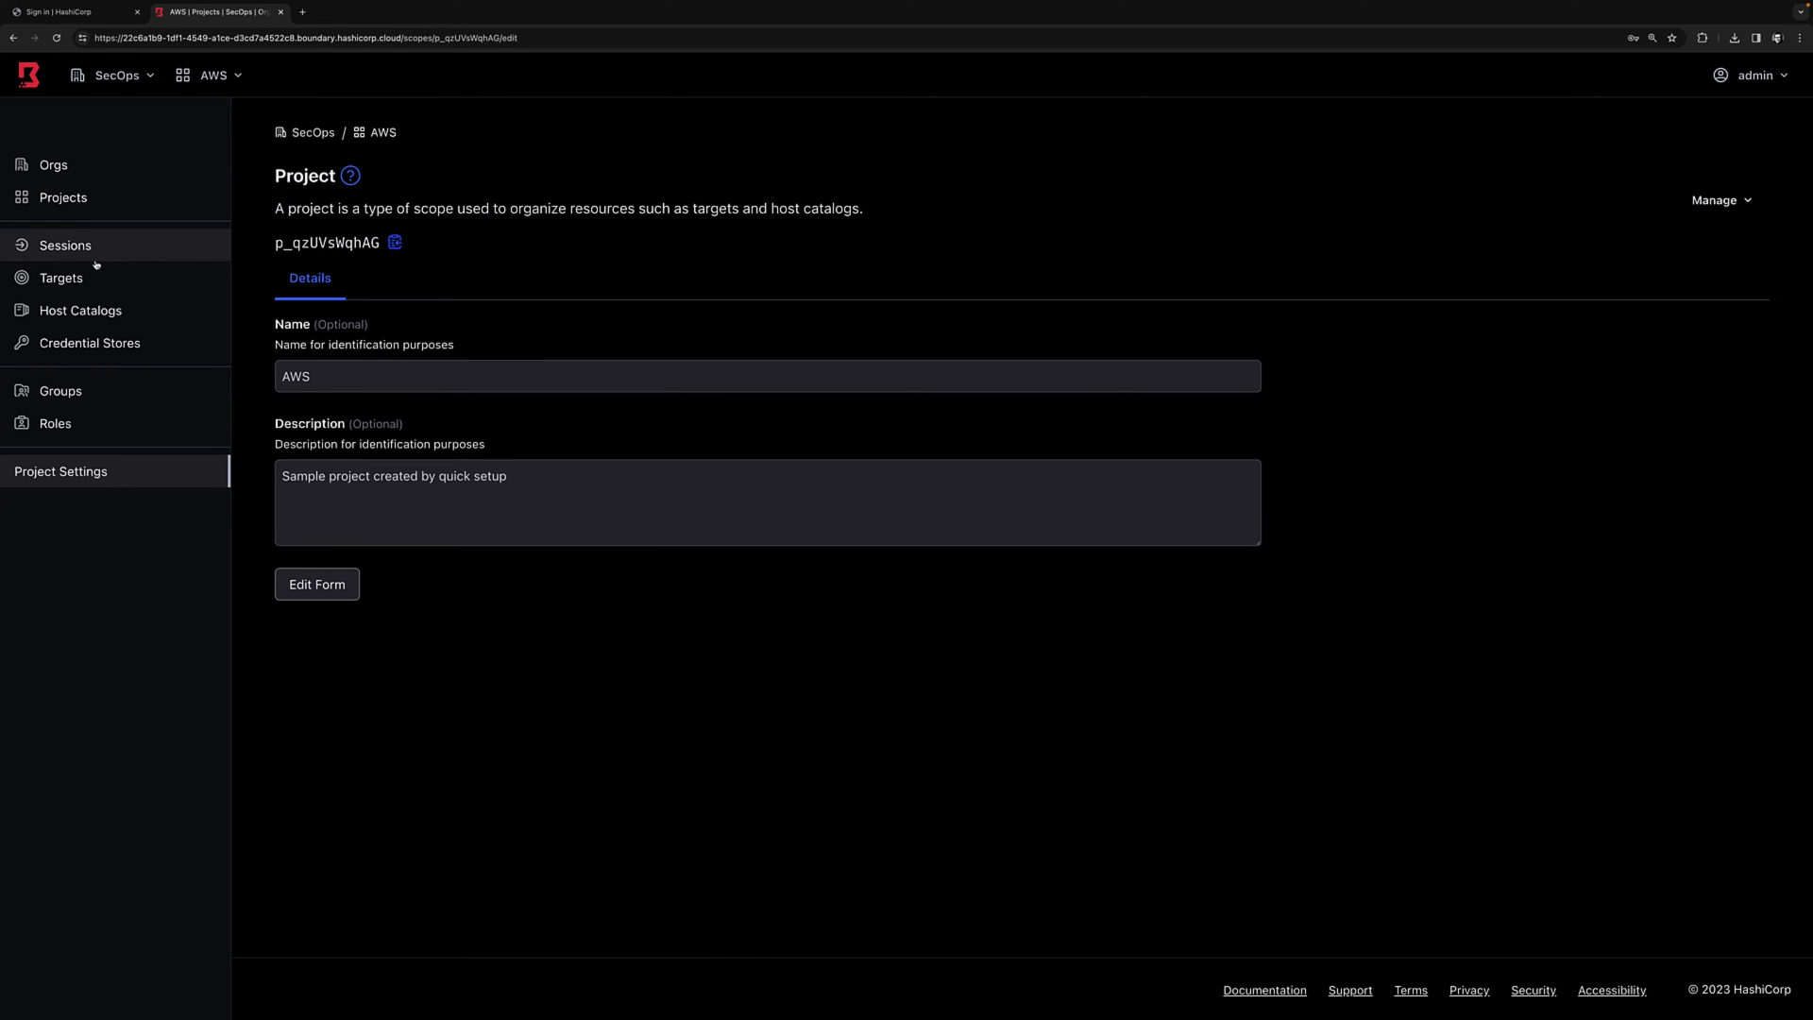
click(61, 278)
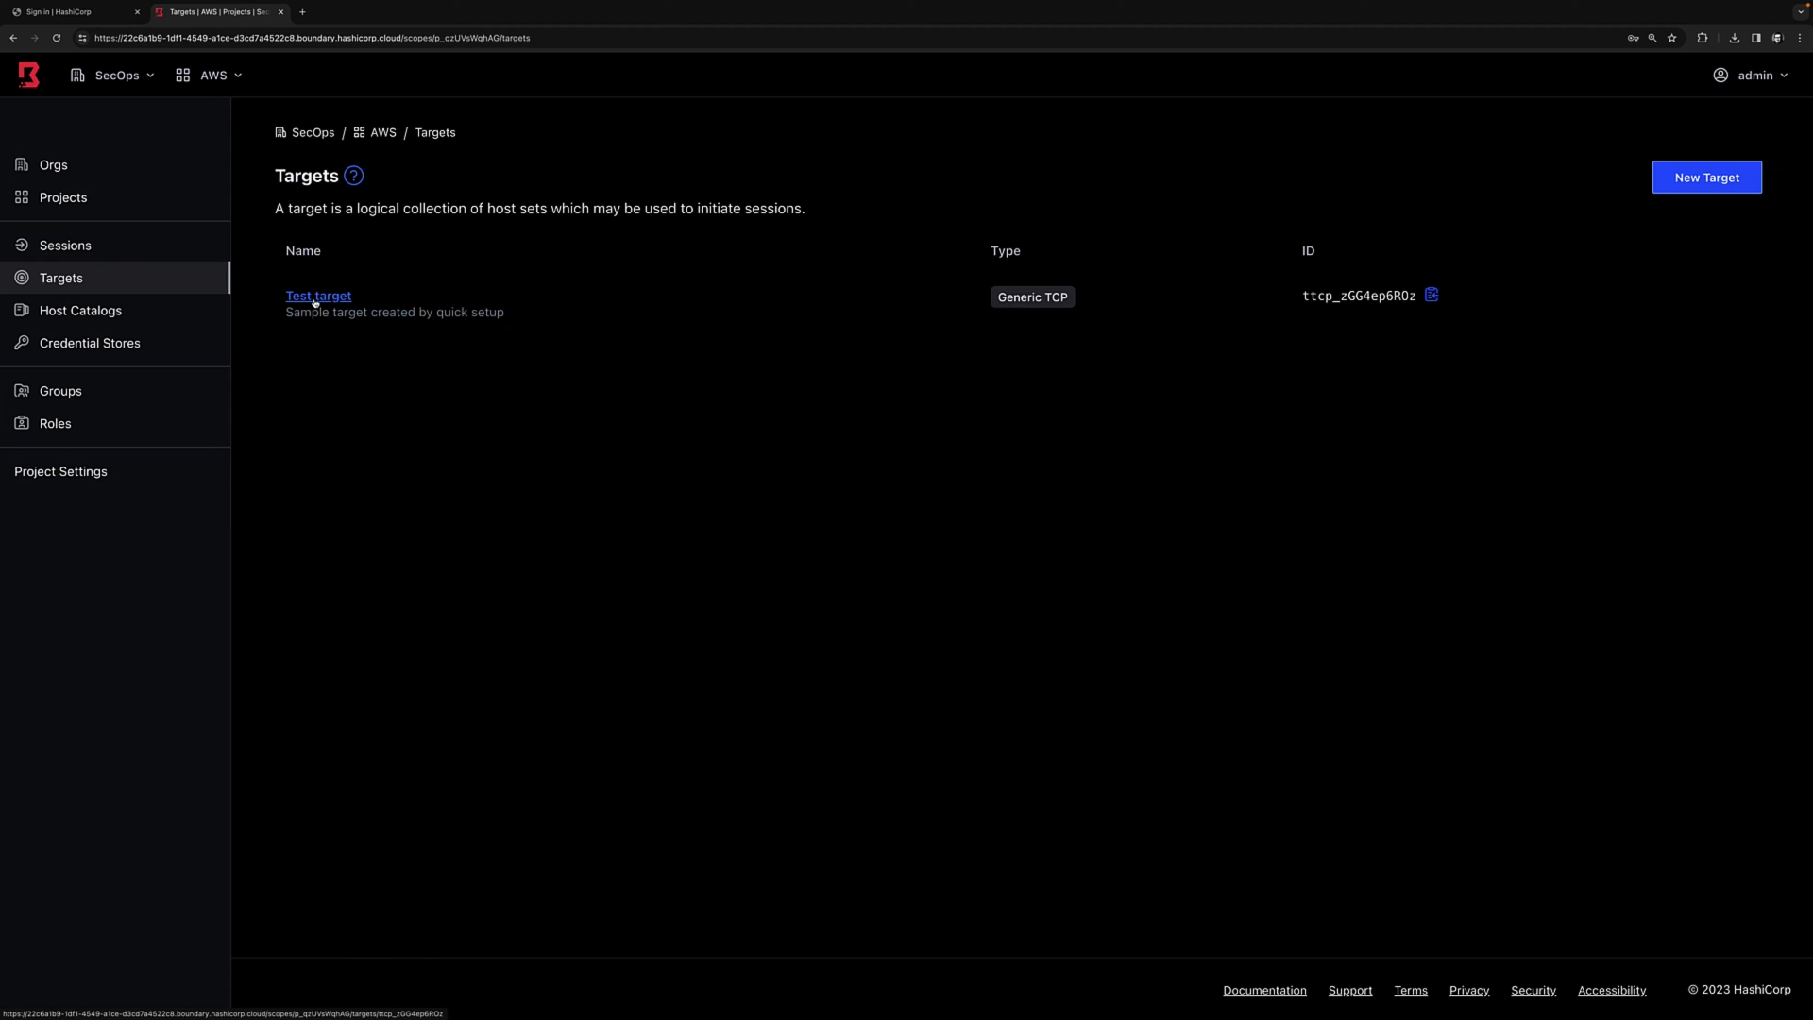
click(317, 294)
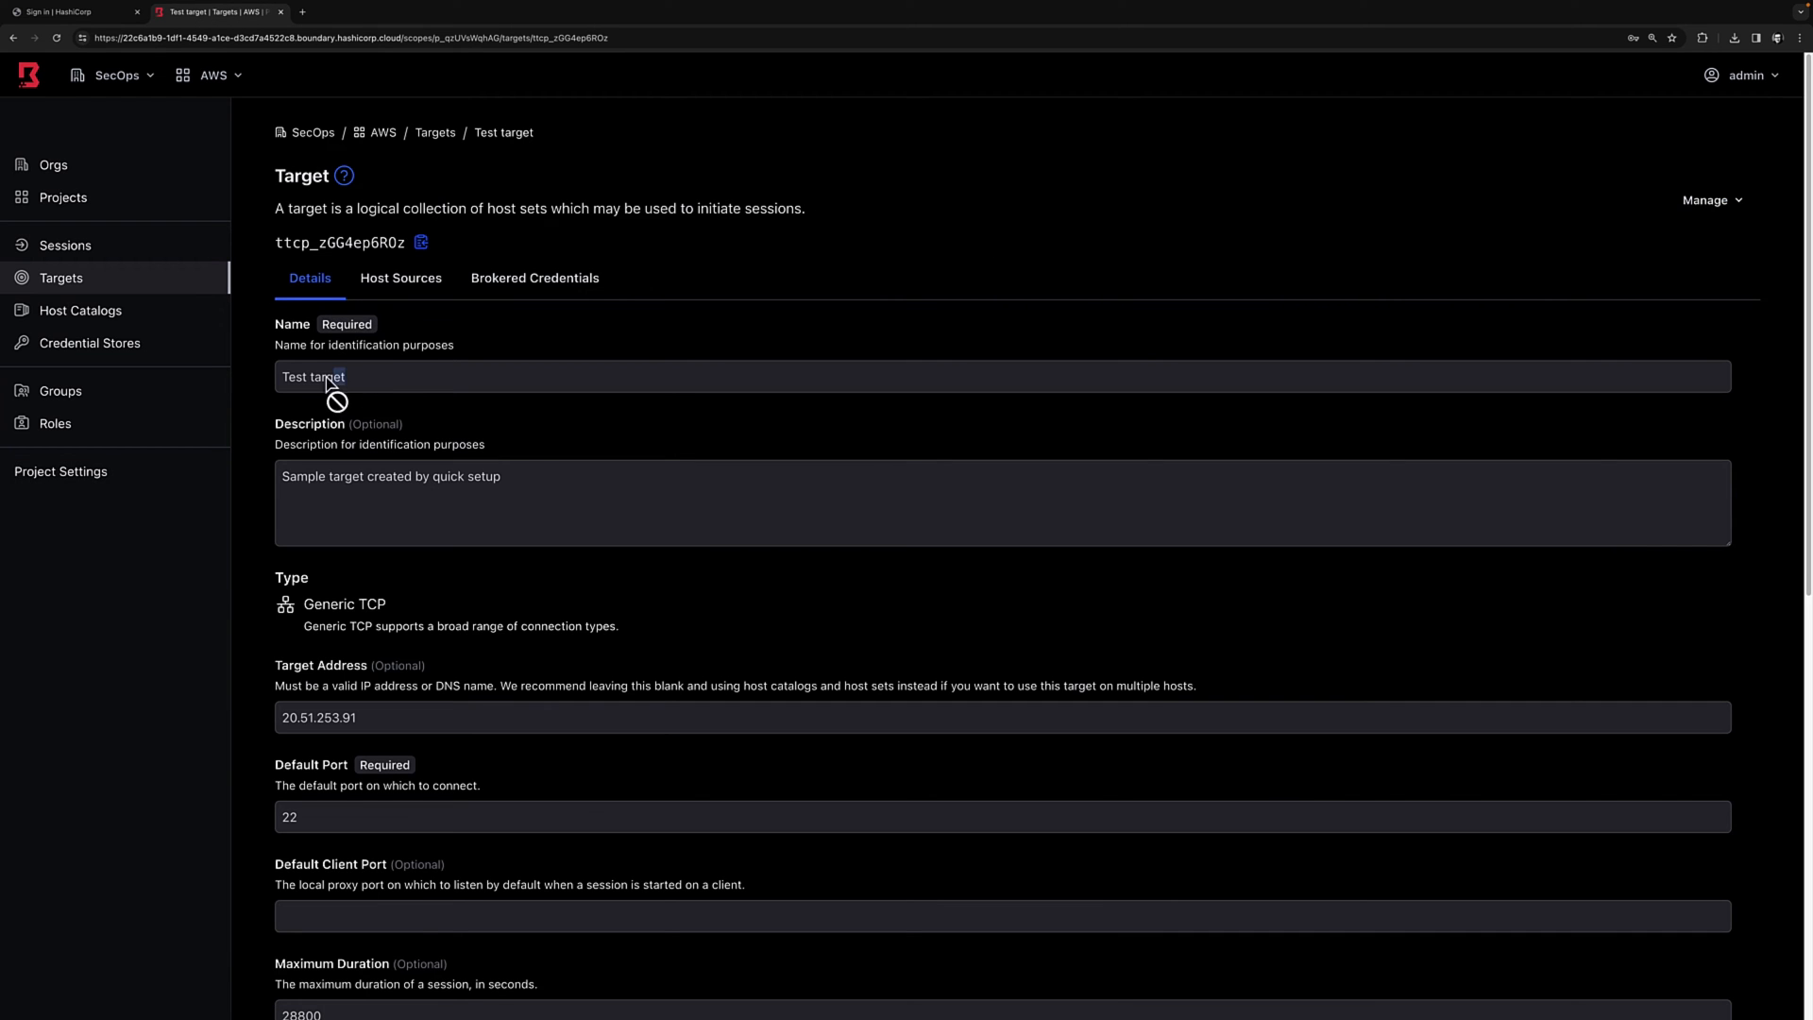
mouse_move(368, 731)
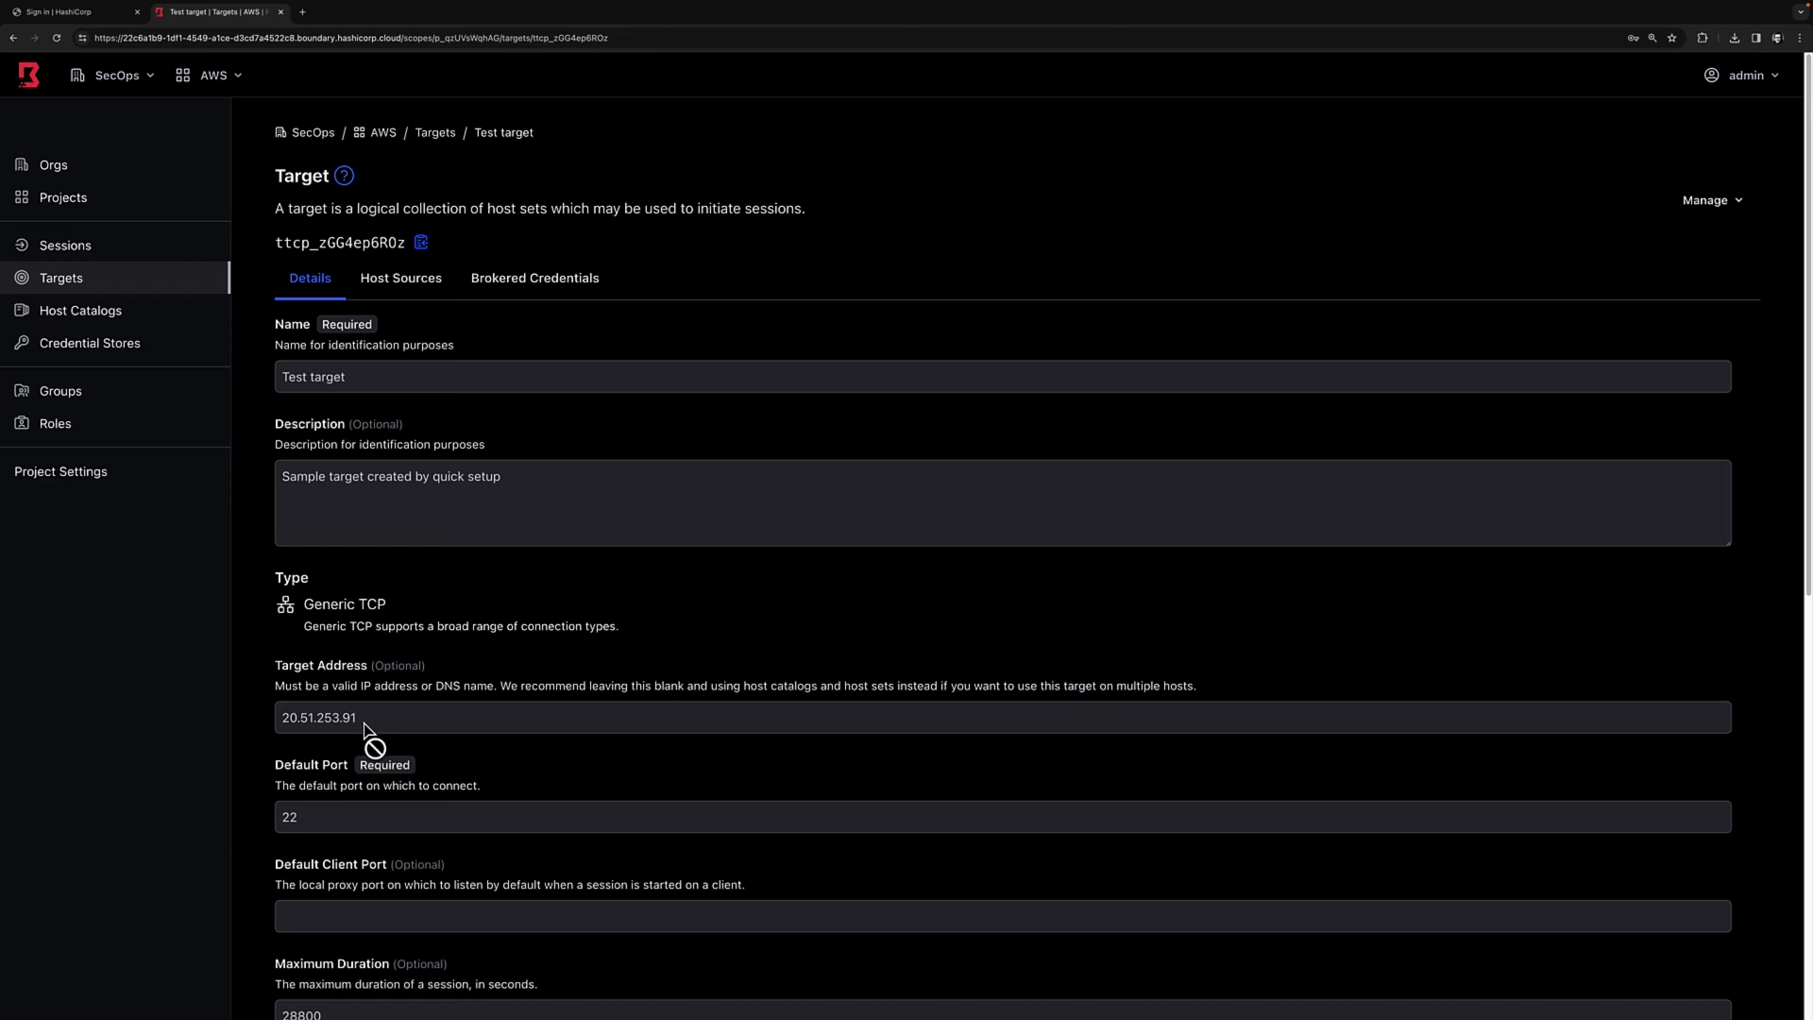
mouse_move(427, 676)
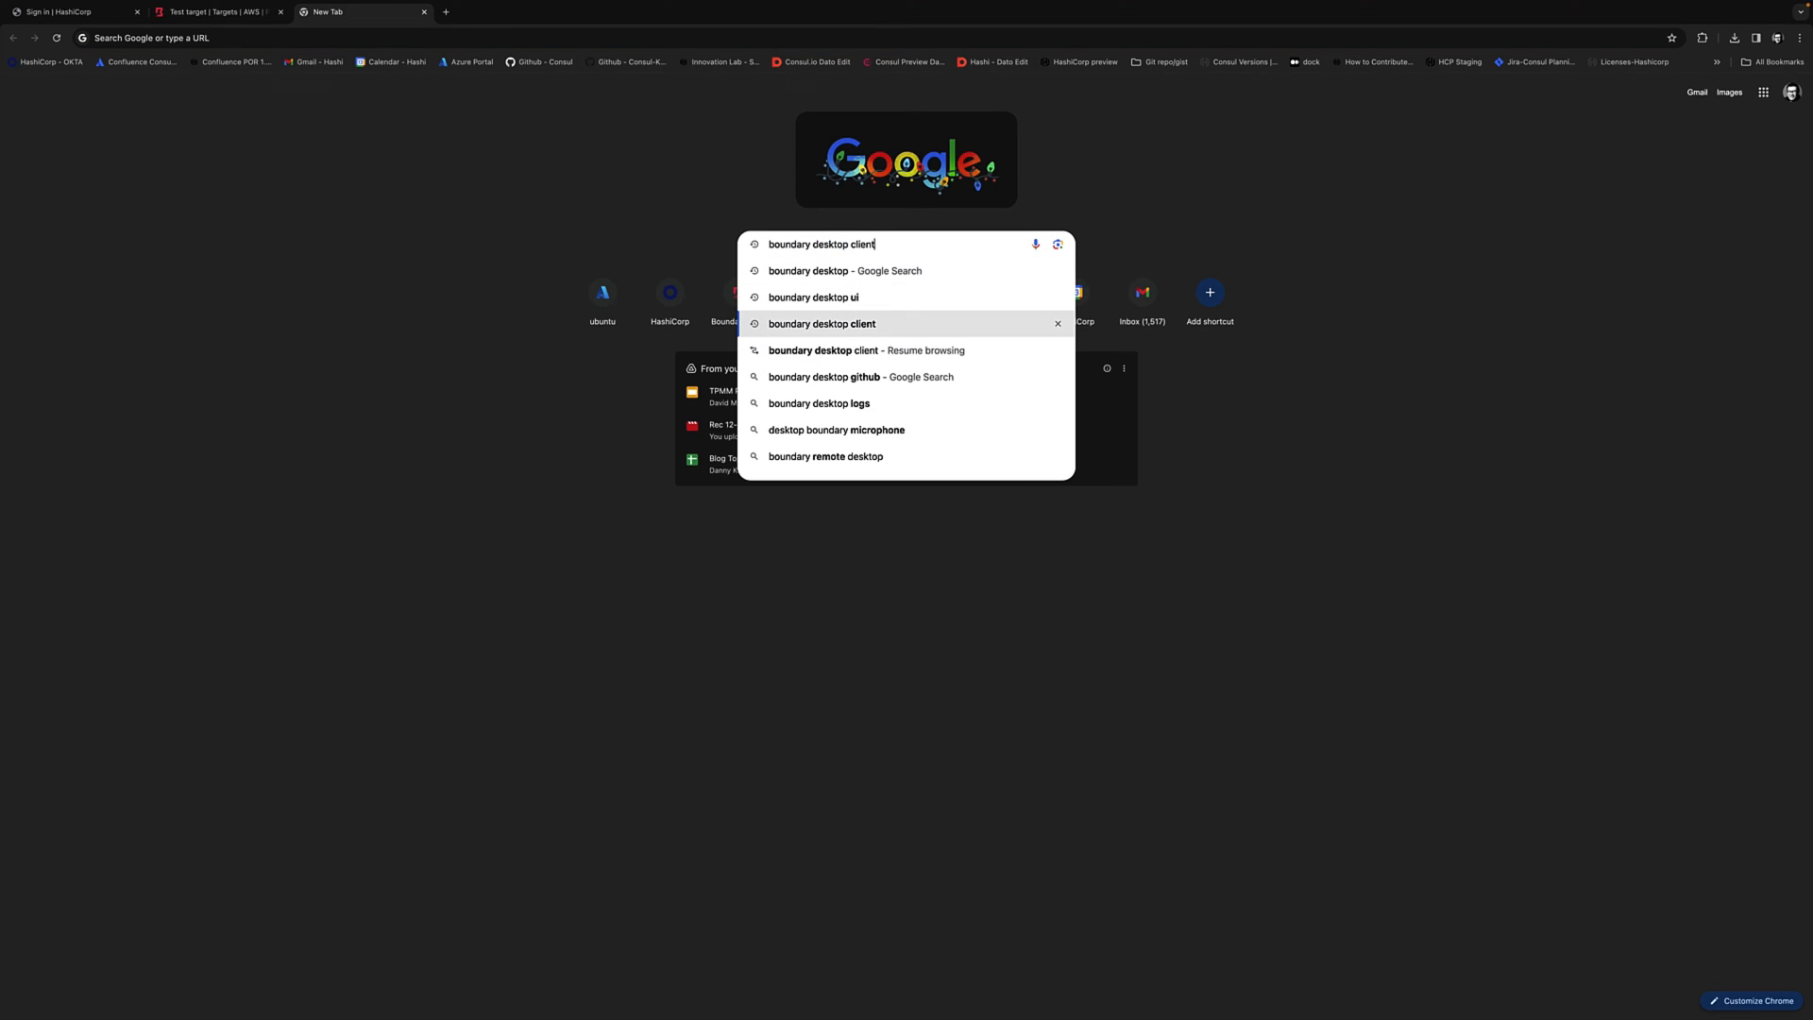
Step: Search for the Boundary desktop client and reach the Desktop Client v1.7.1 downloads on HashiCorp's install page
key(enter)
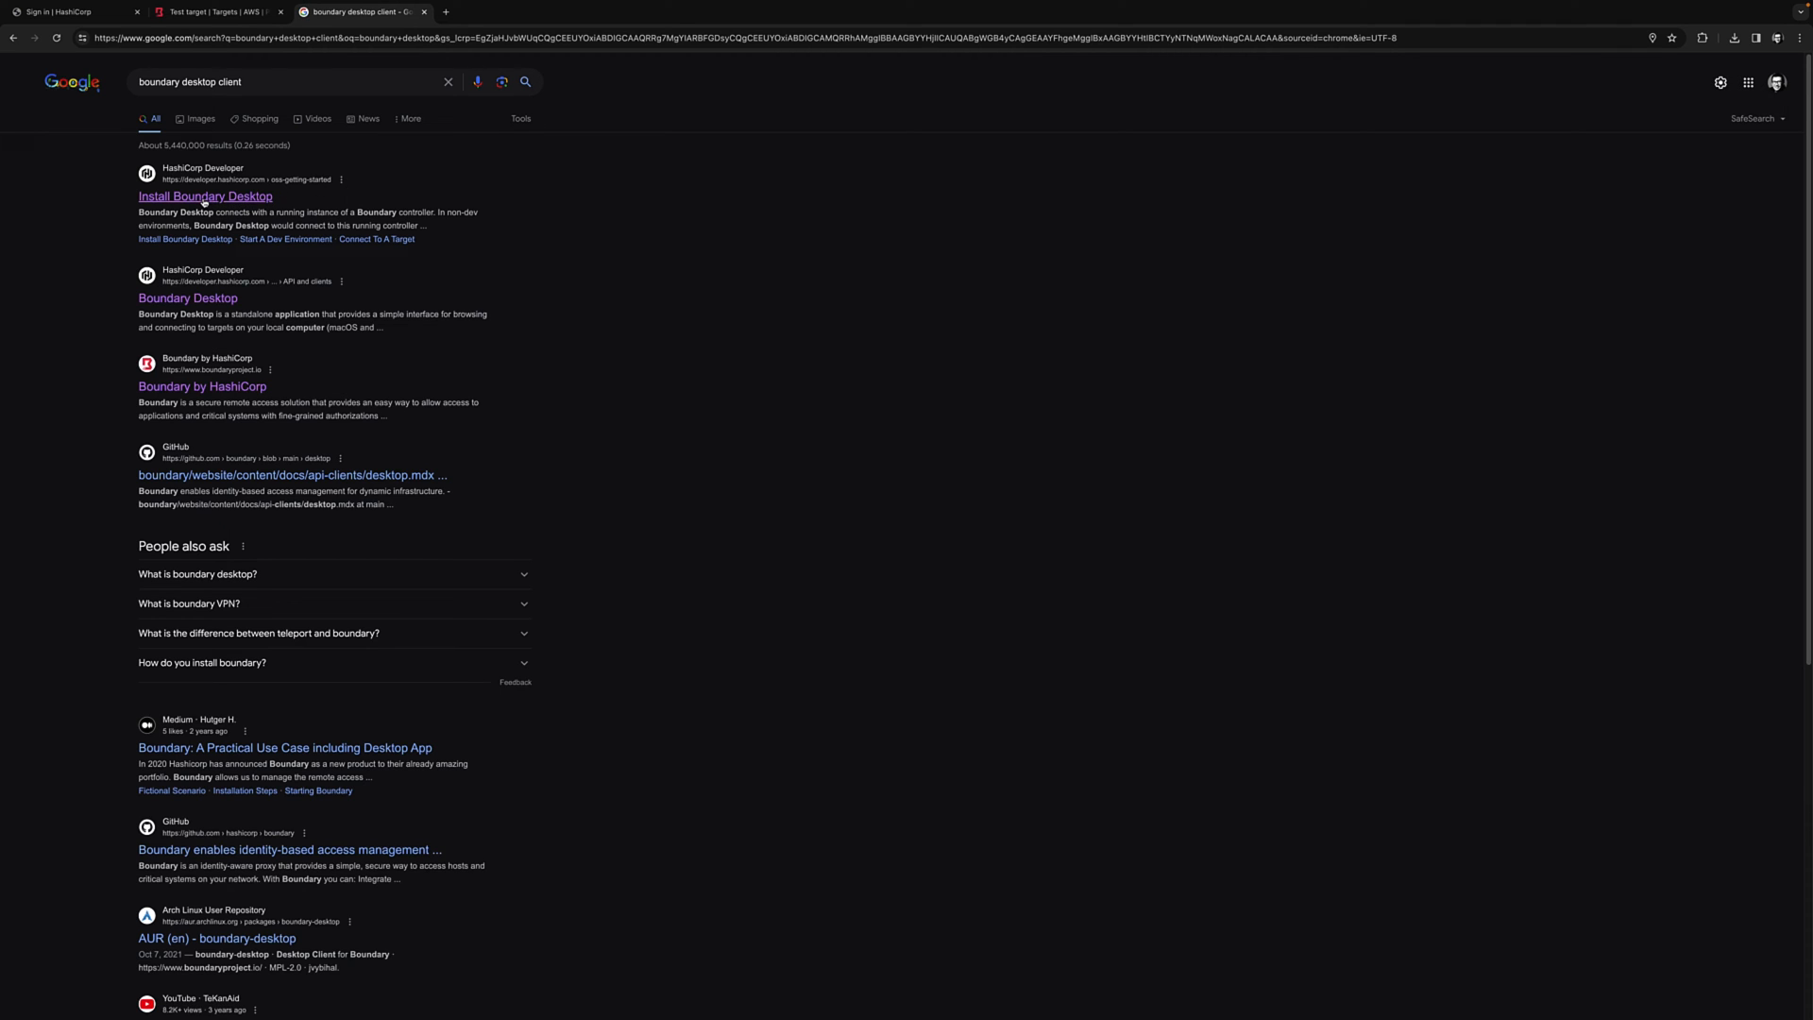
click(204, 196)
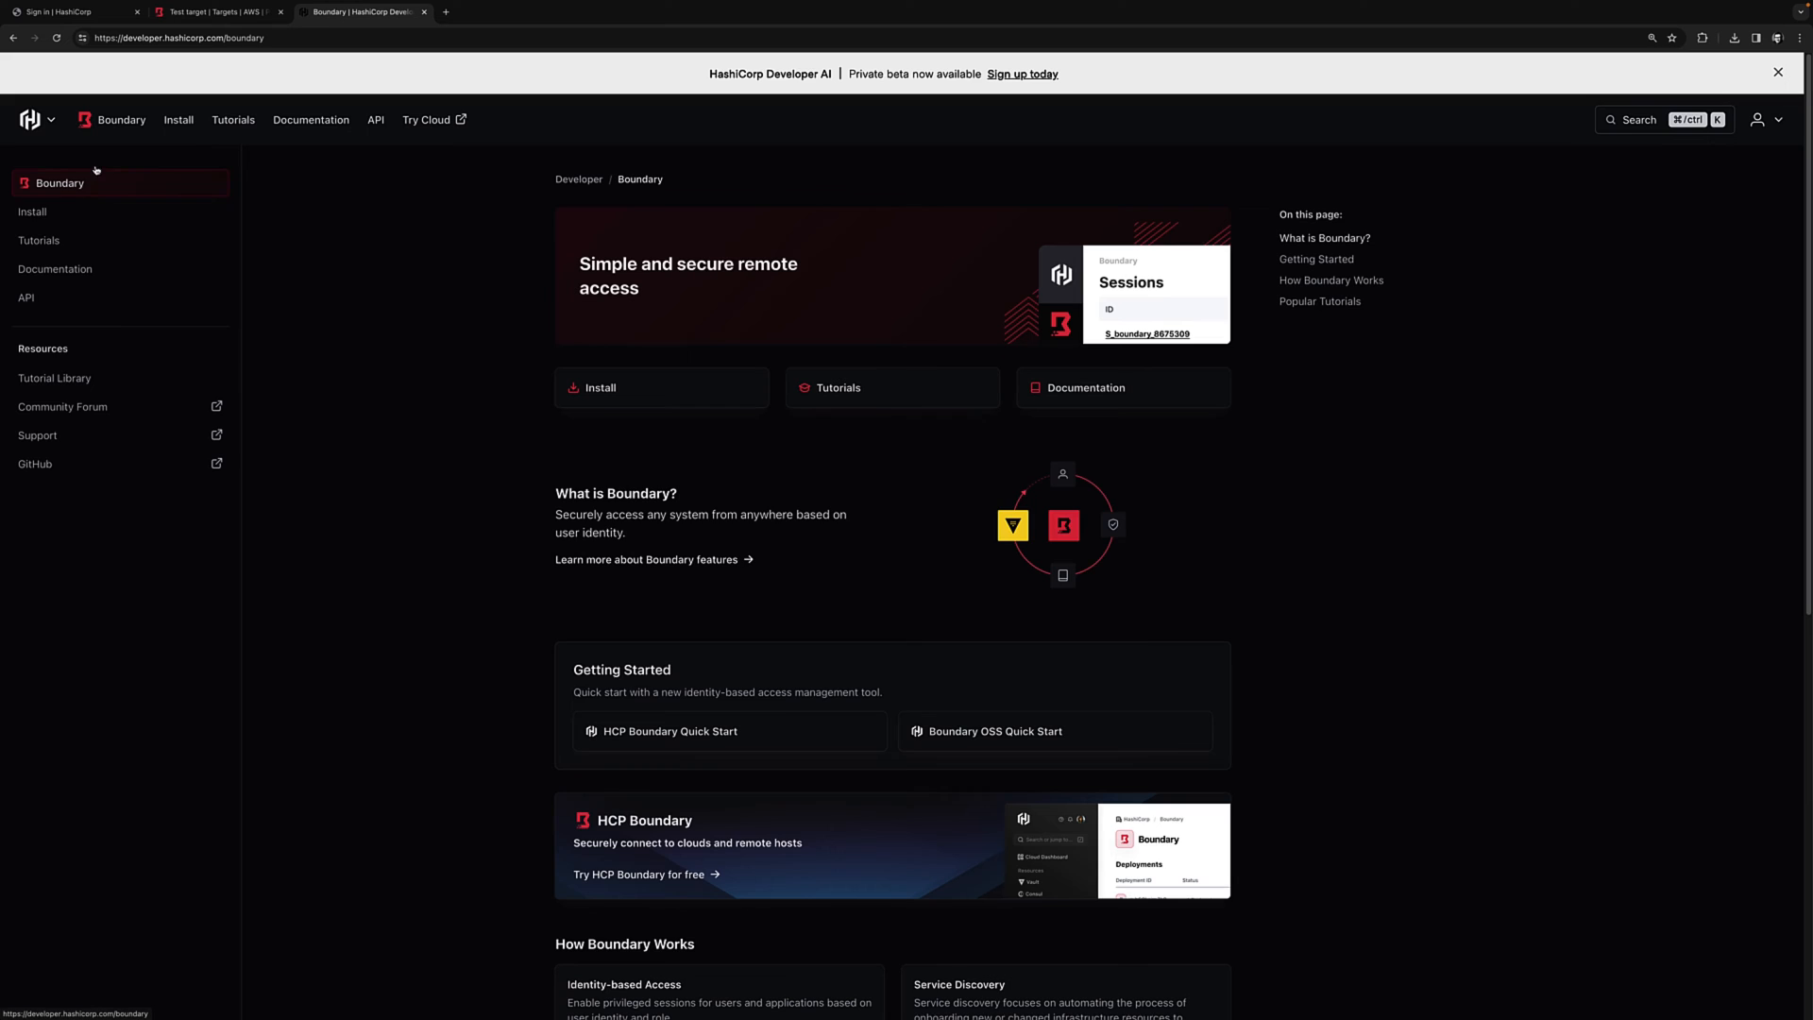
click(32, 212)
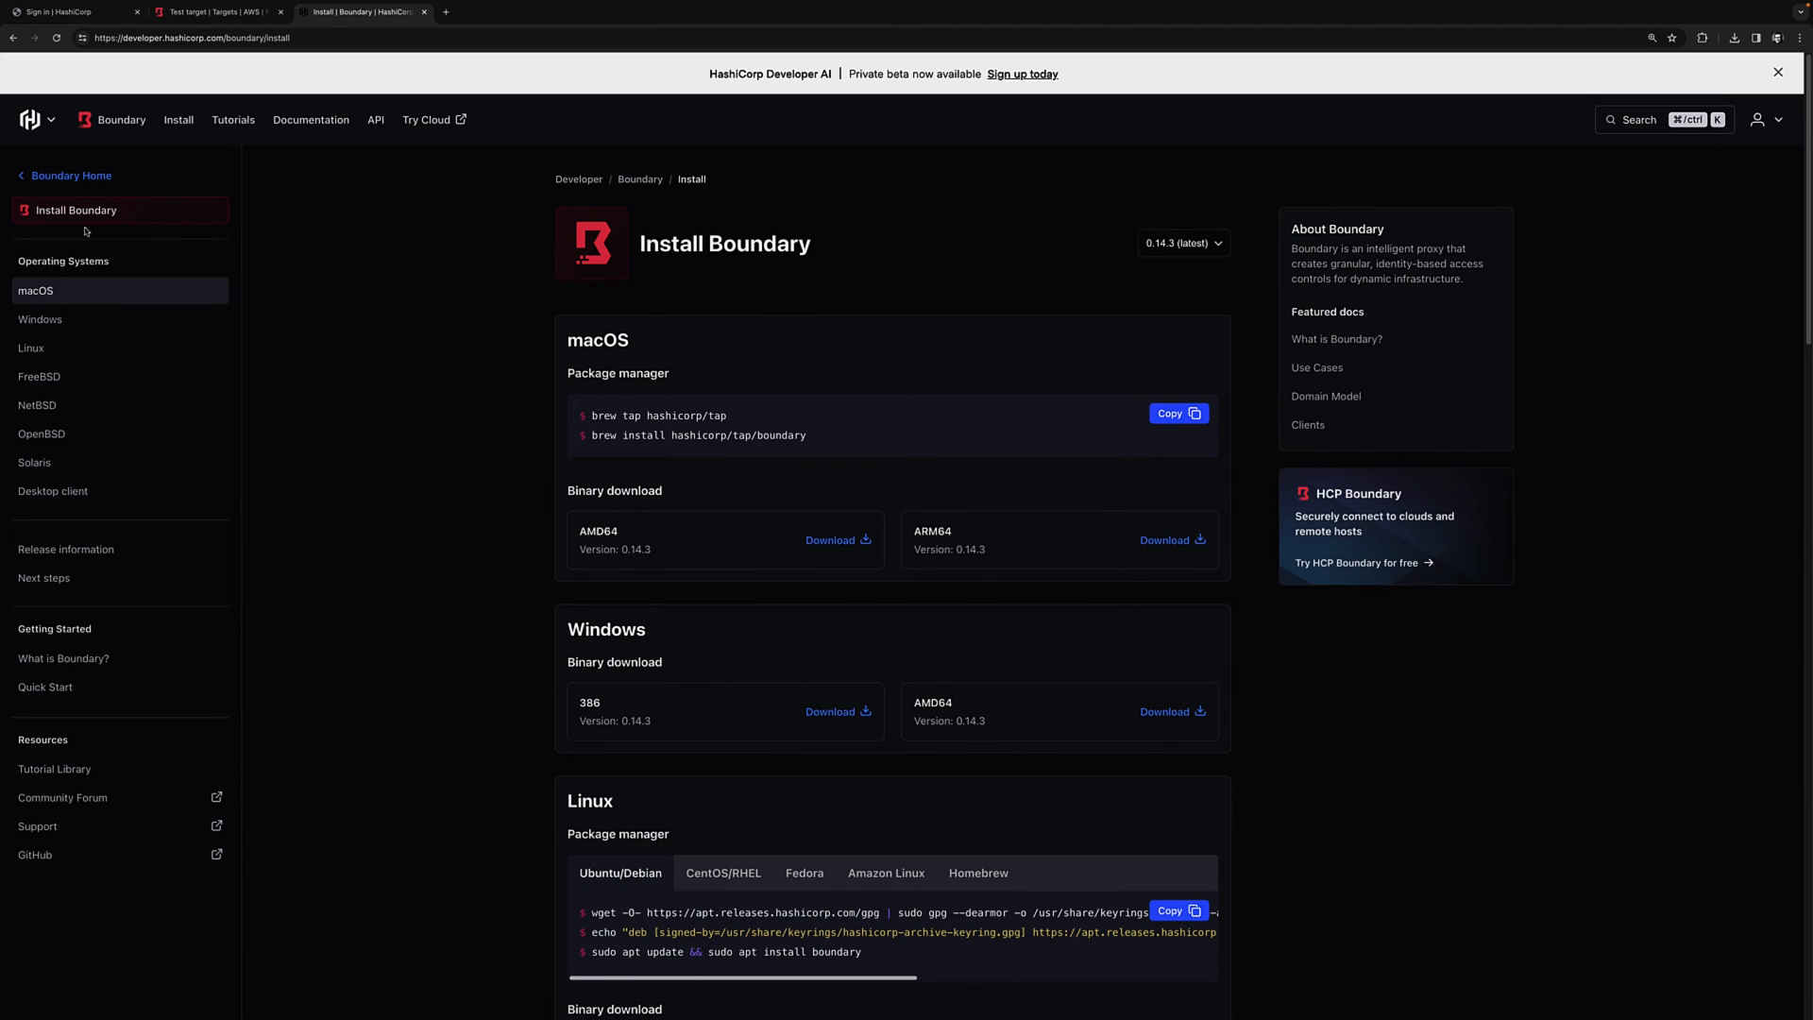
scroll(down, 3)
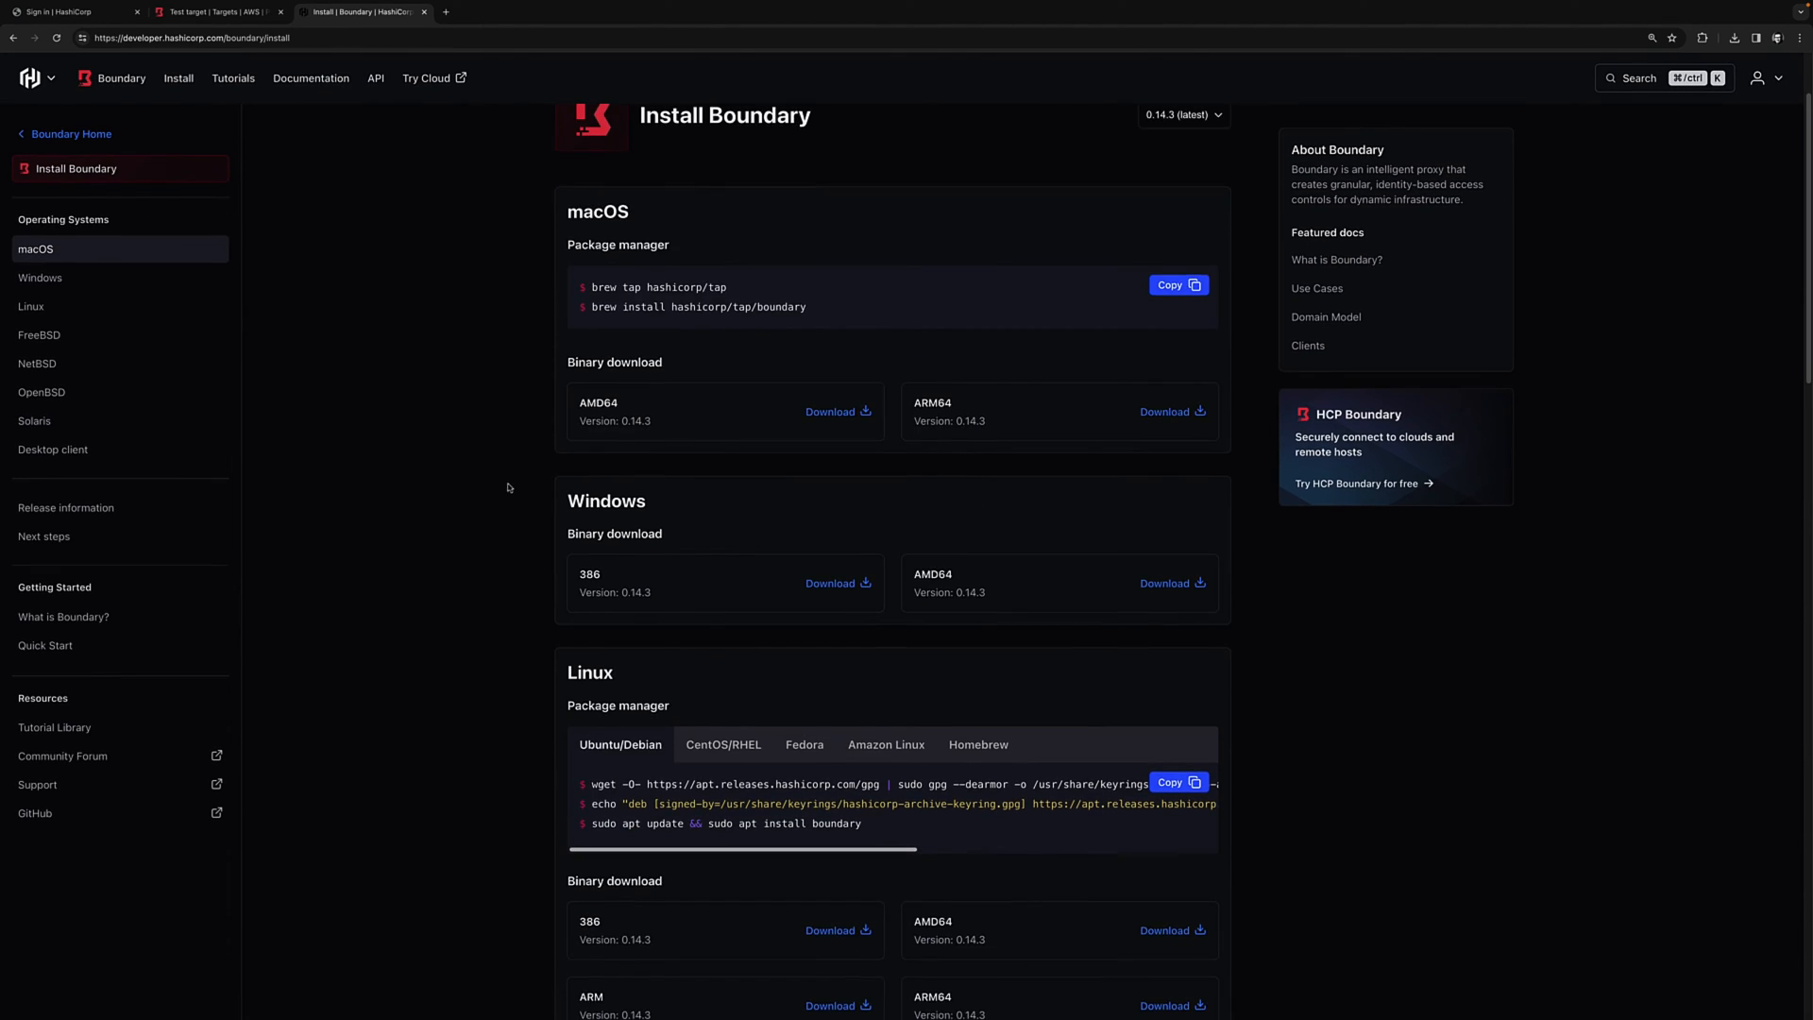
click(37, 362)
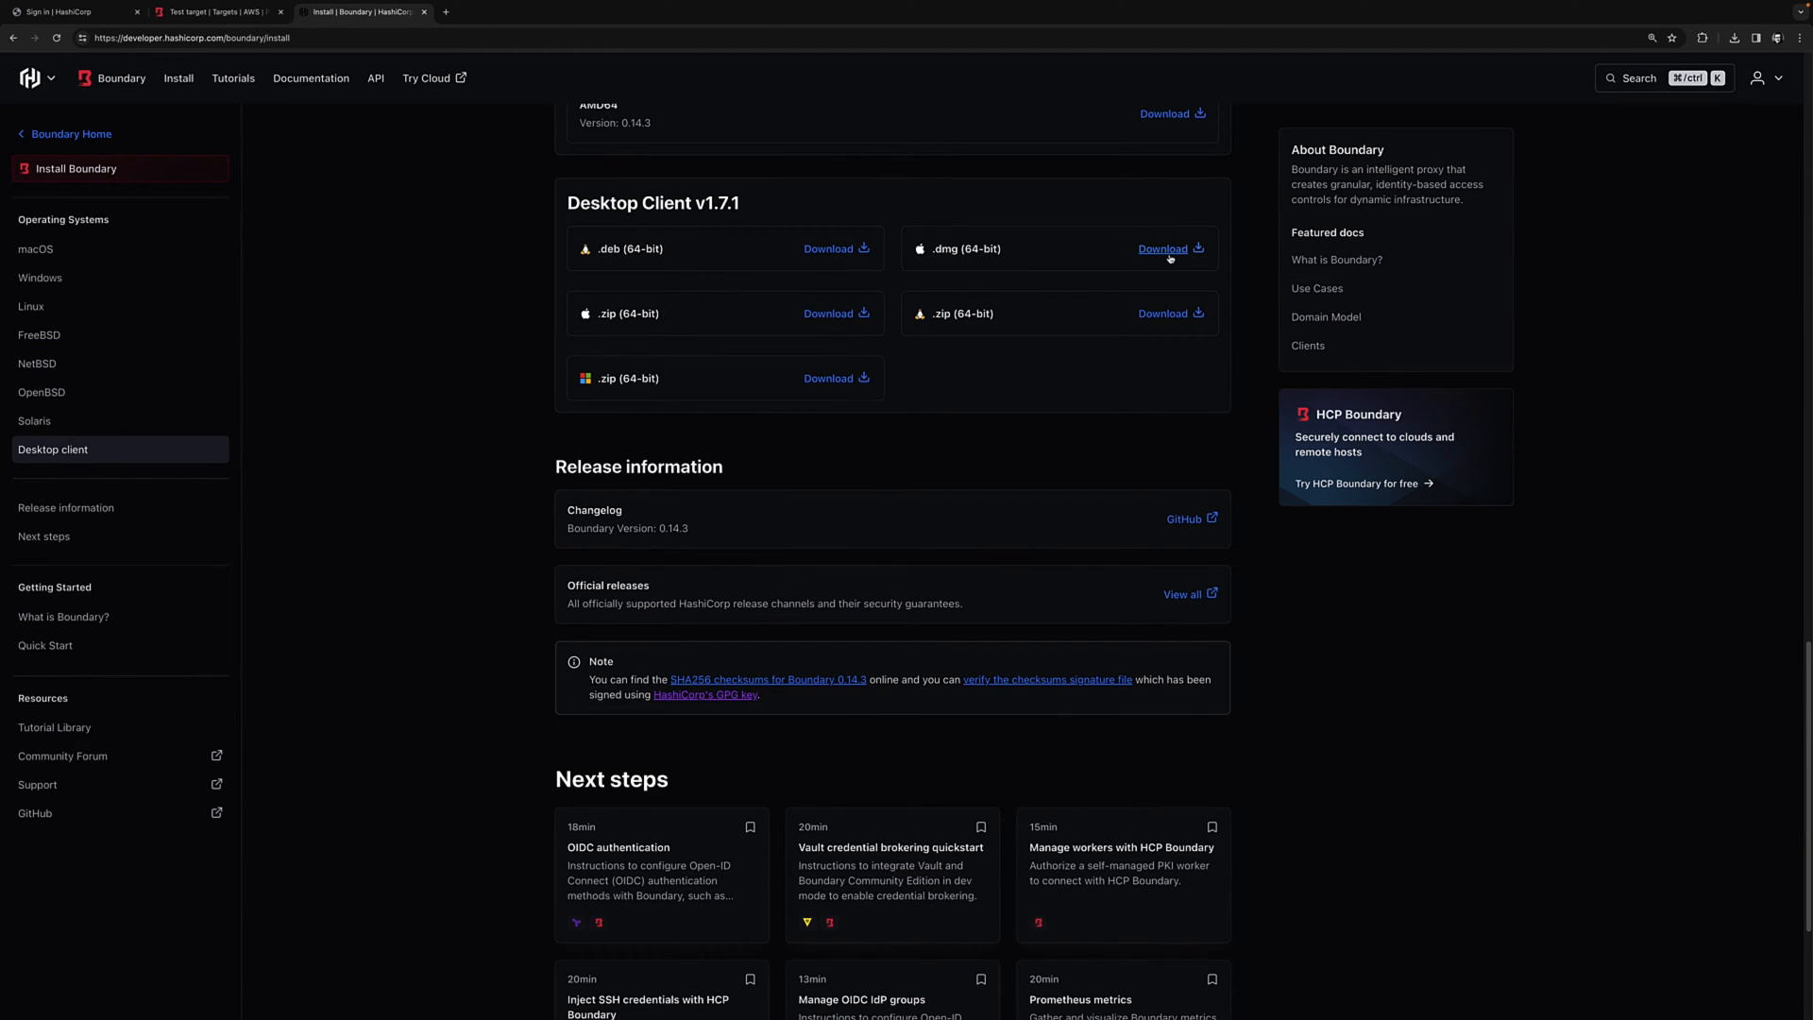
mouse_move(1335, 258)
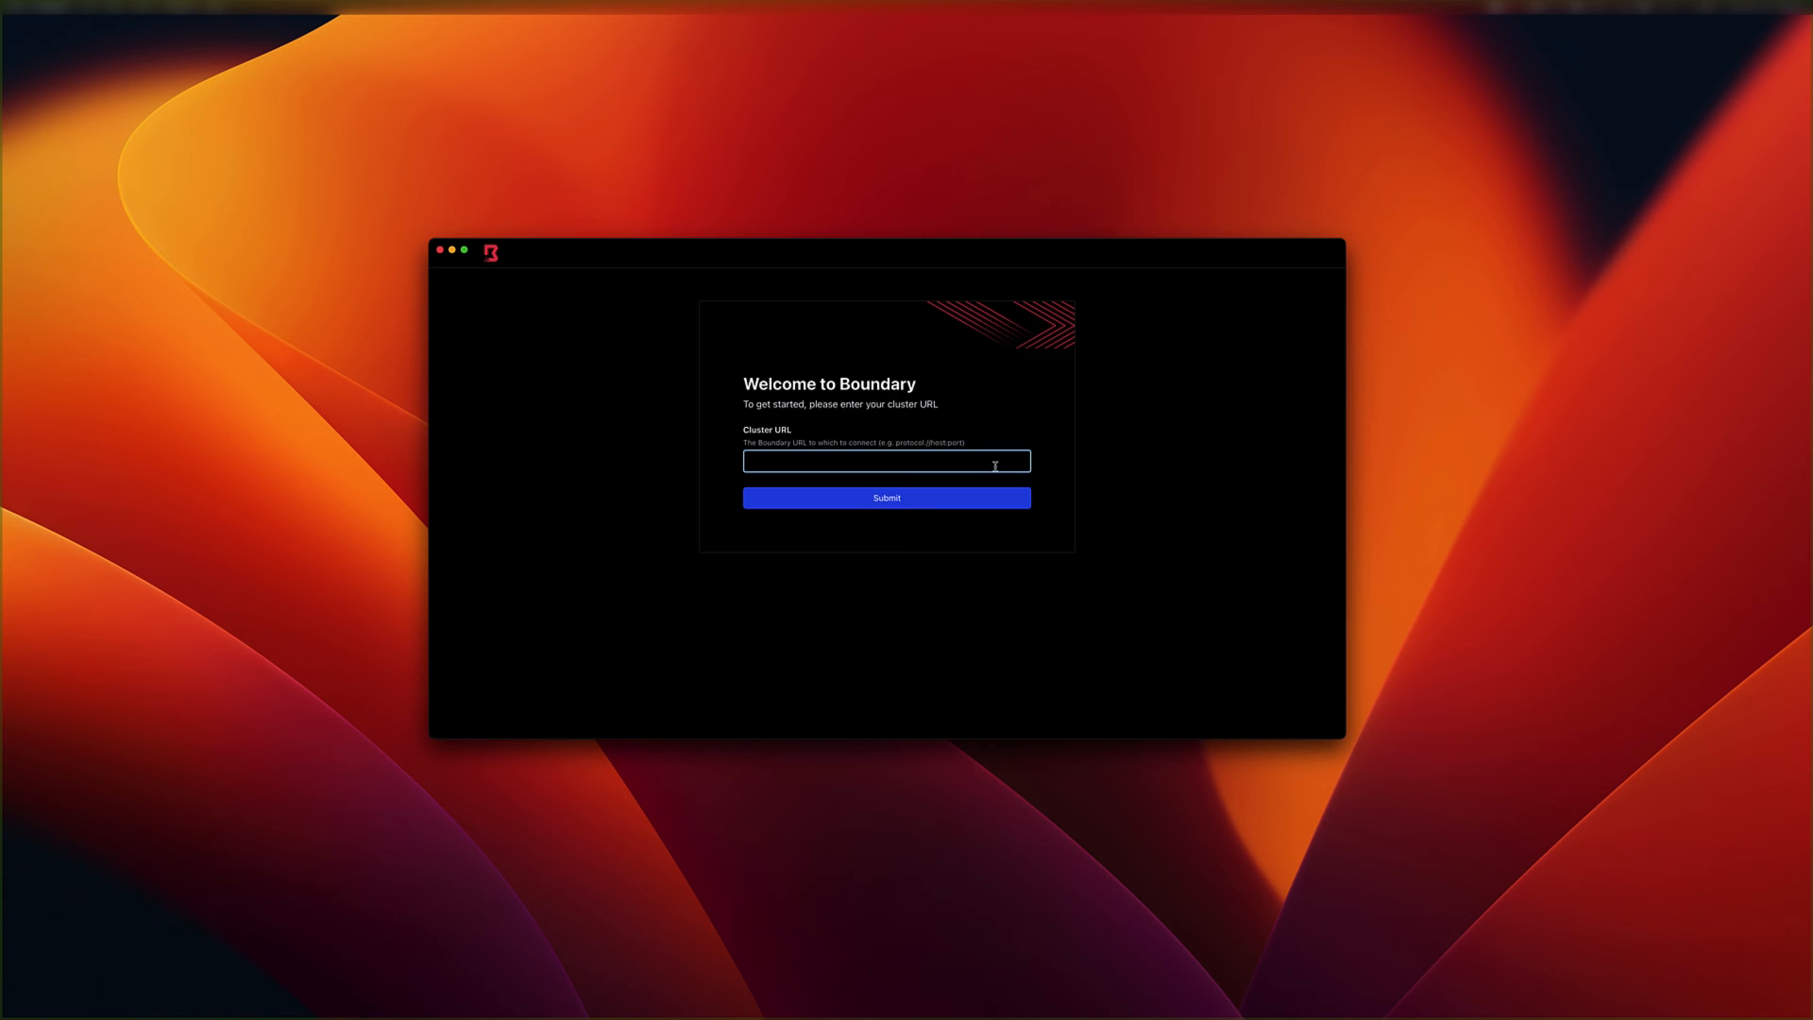
Step: Connect Boundary Desktop to the cluster as admin and start a session to the Test target
click(886, 497)
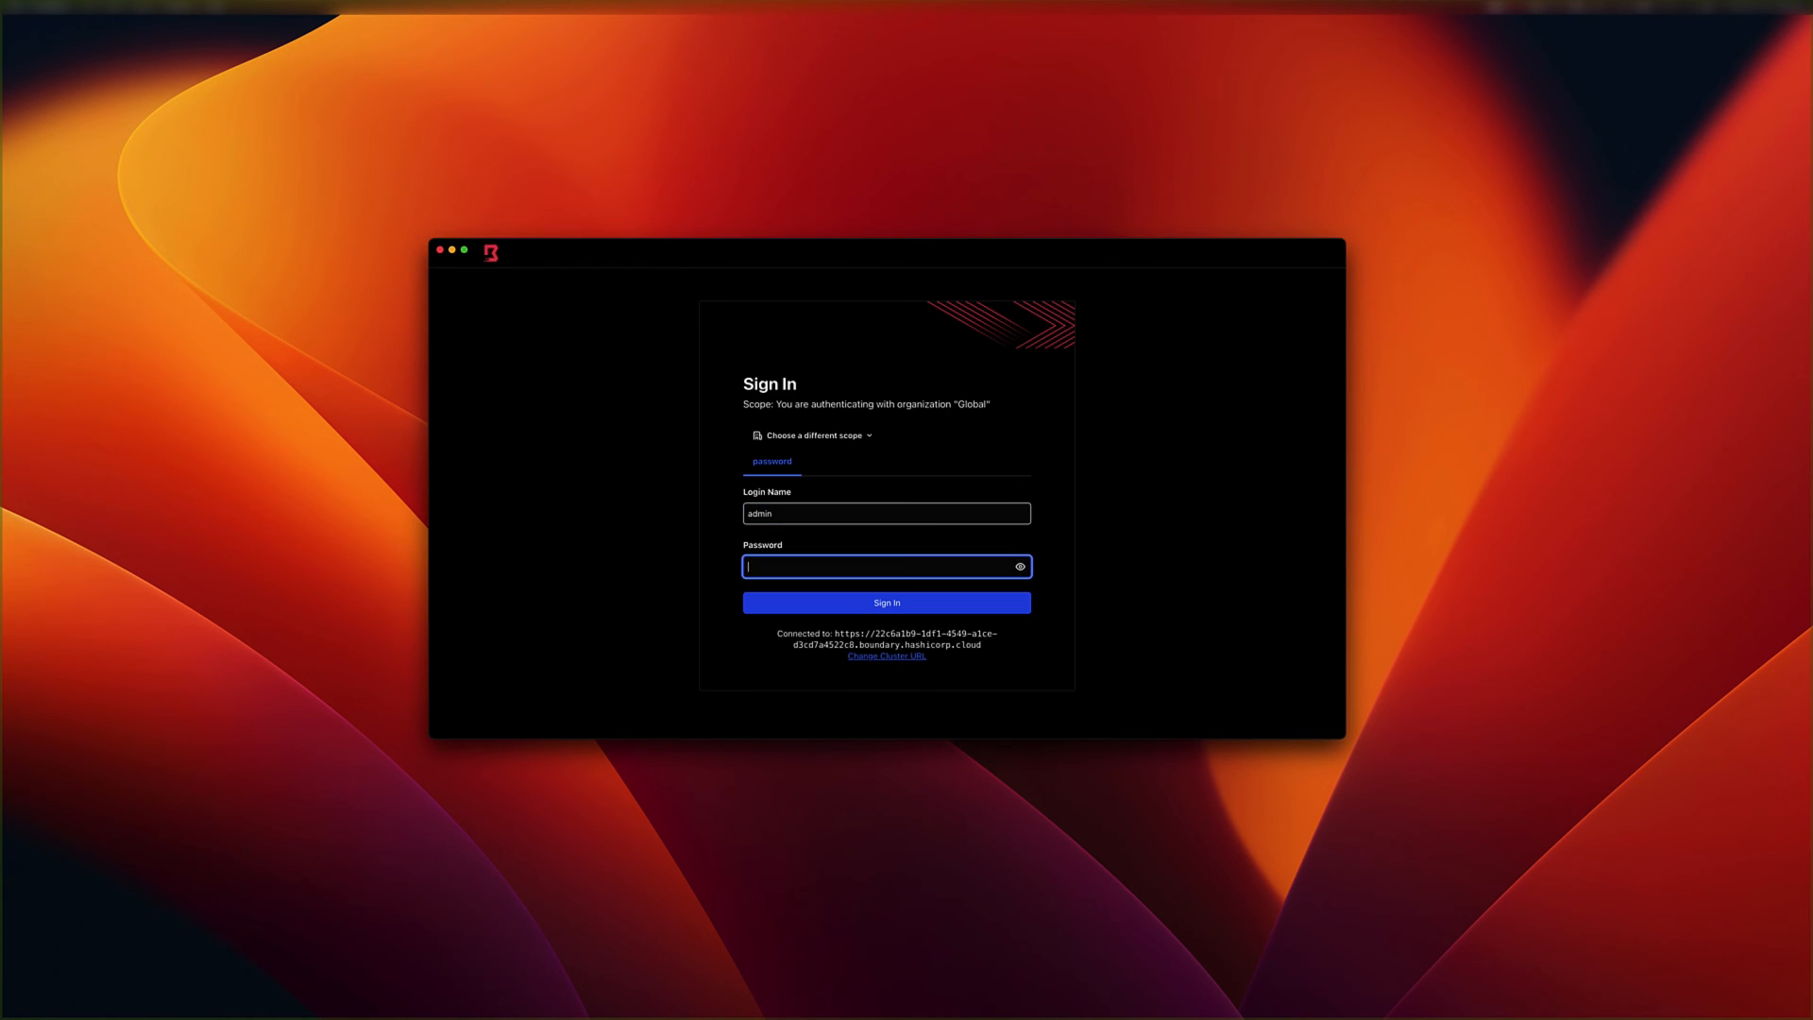
text(password)
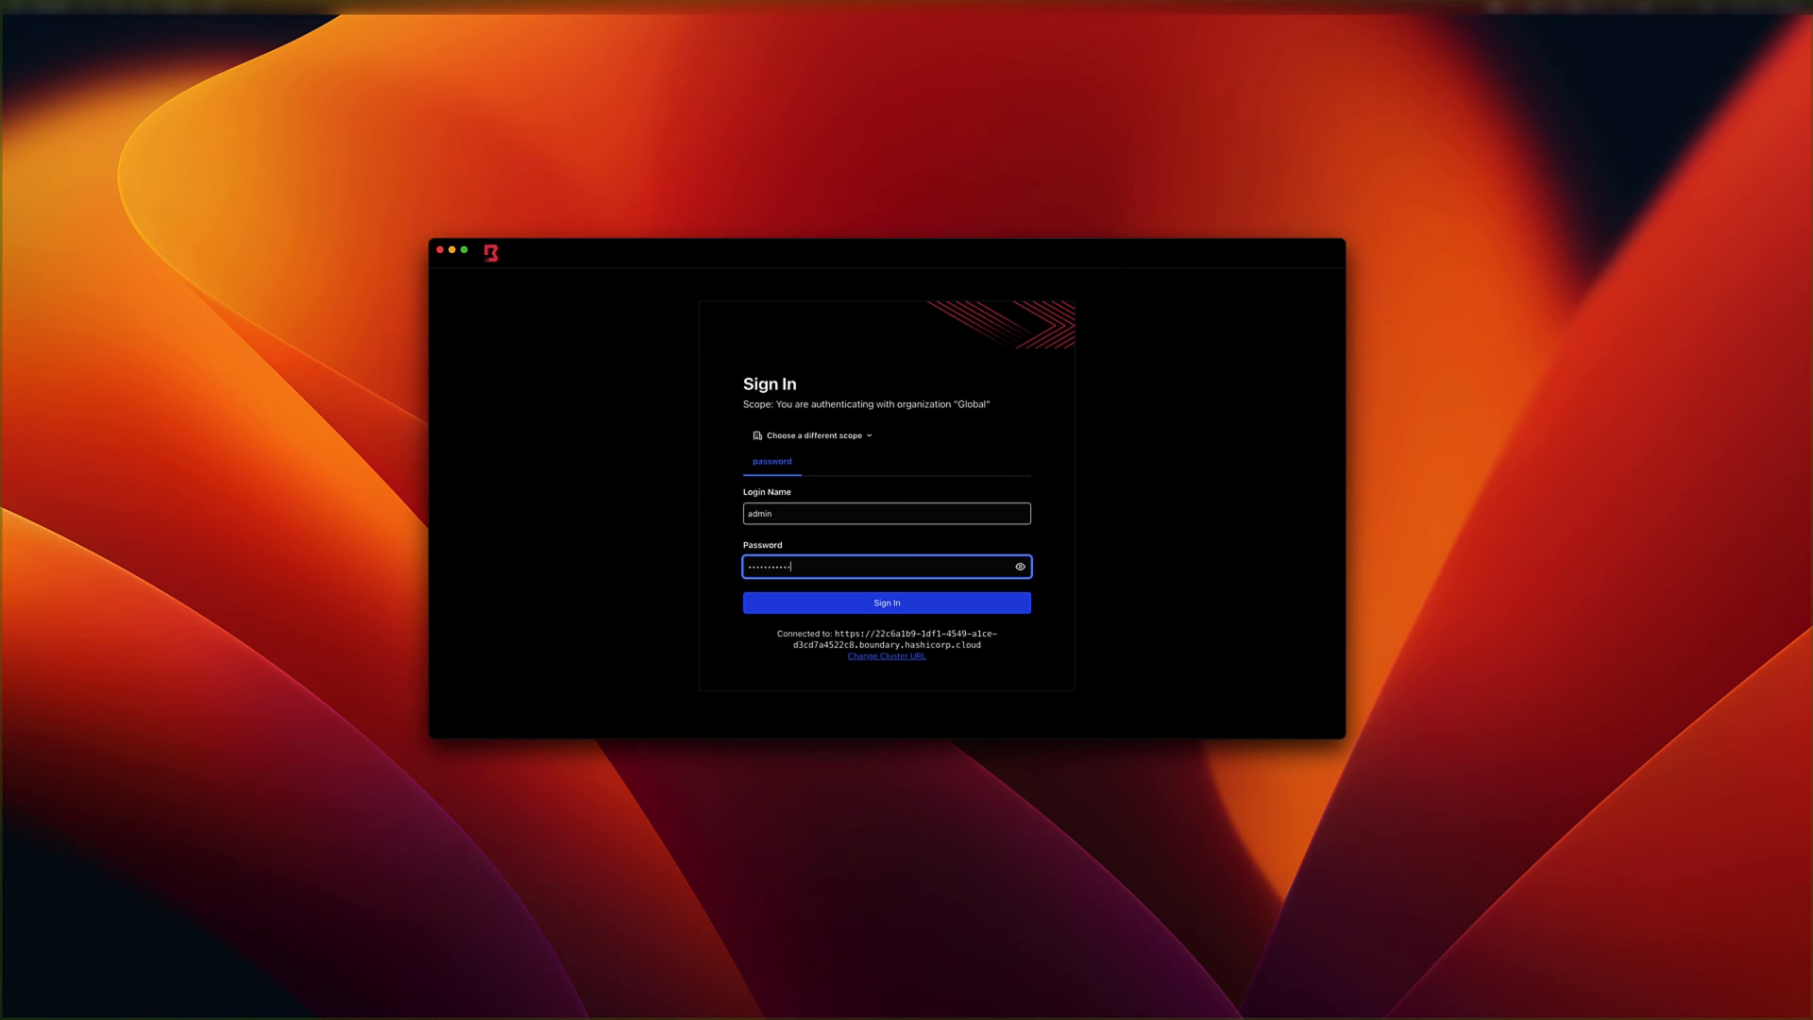
click(886, 603)
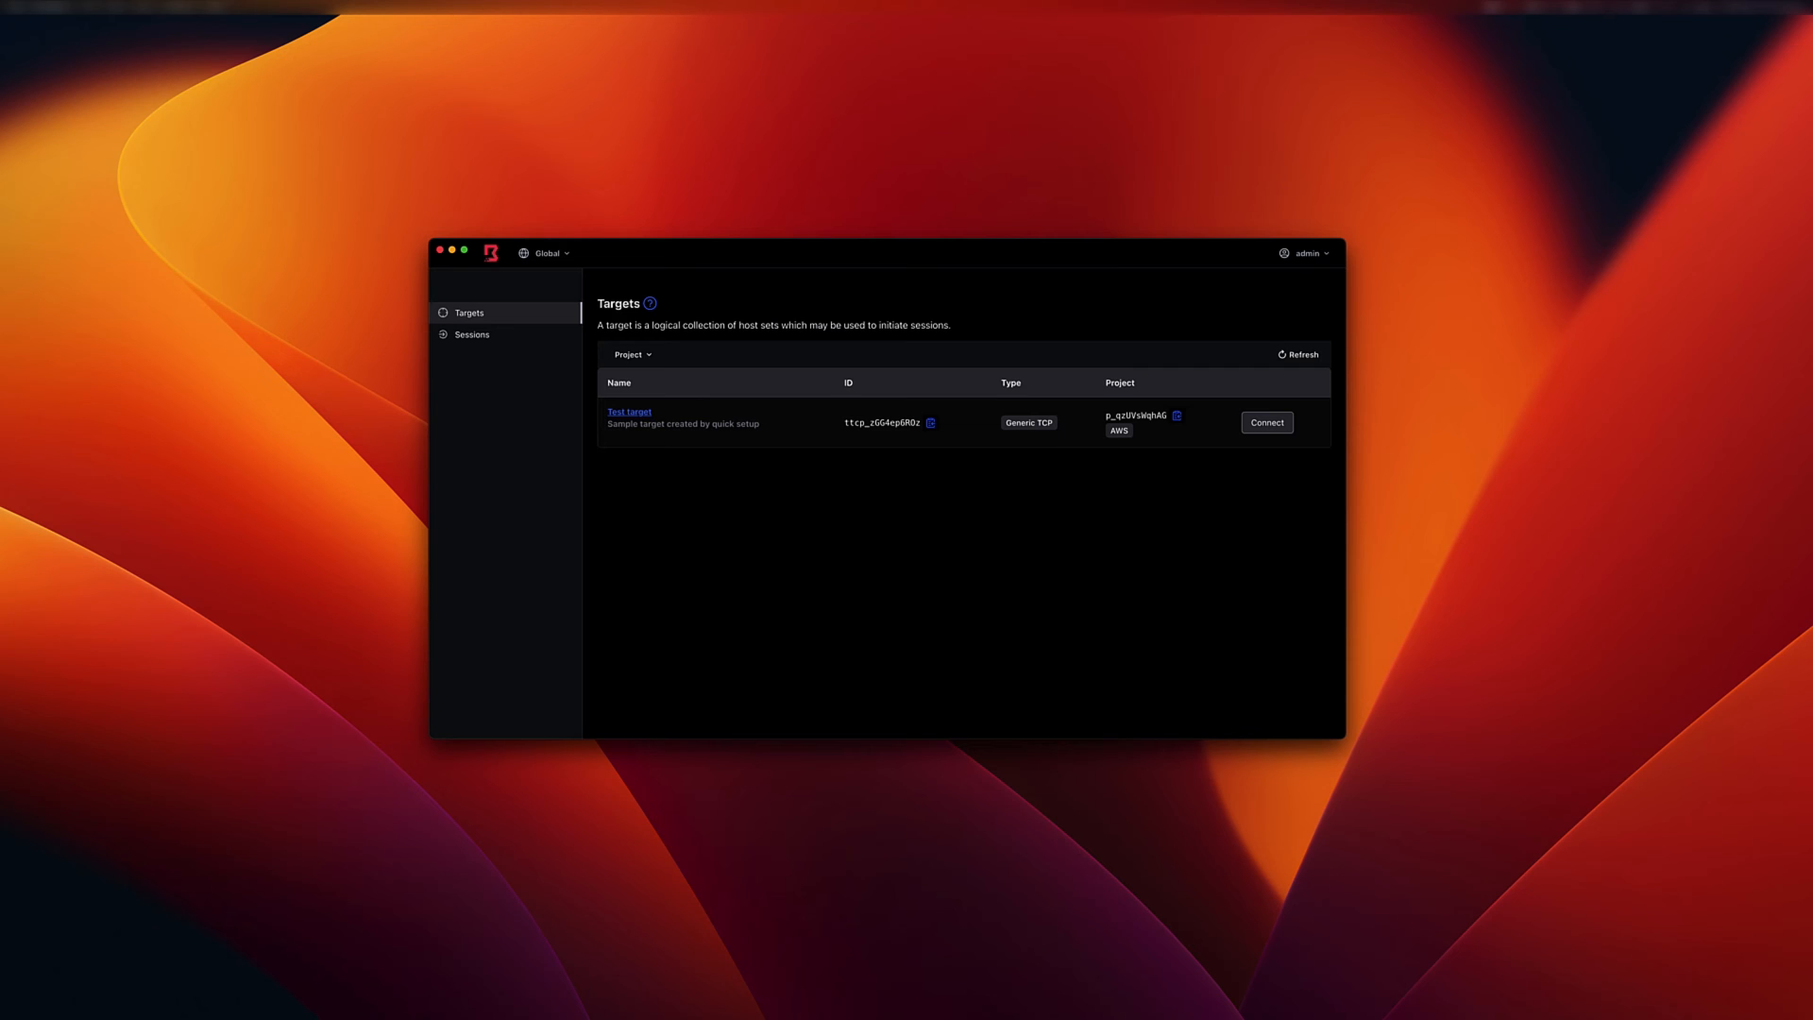
mouse_move(1360, 478)
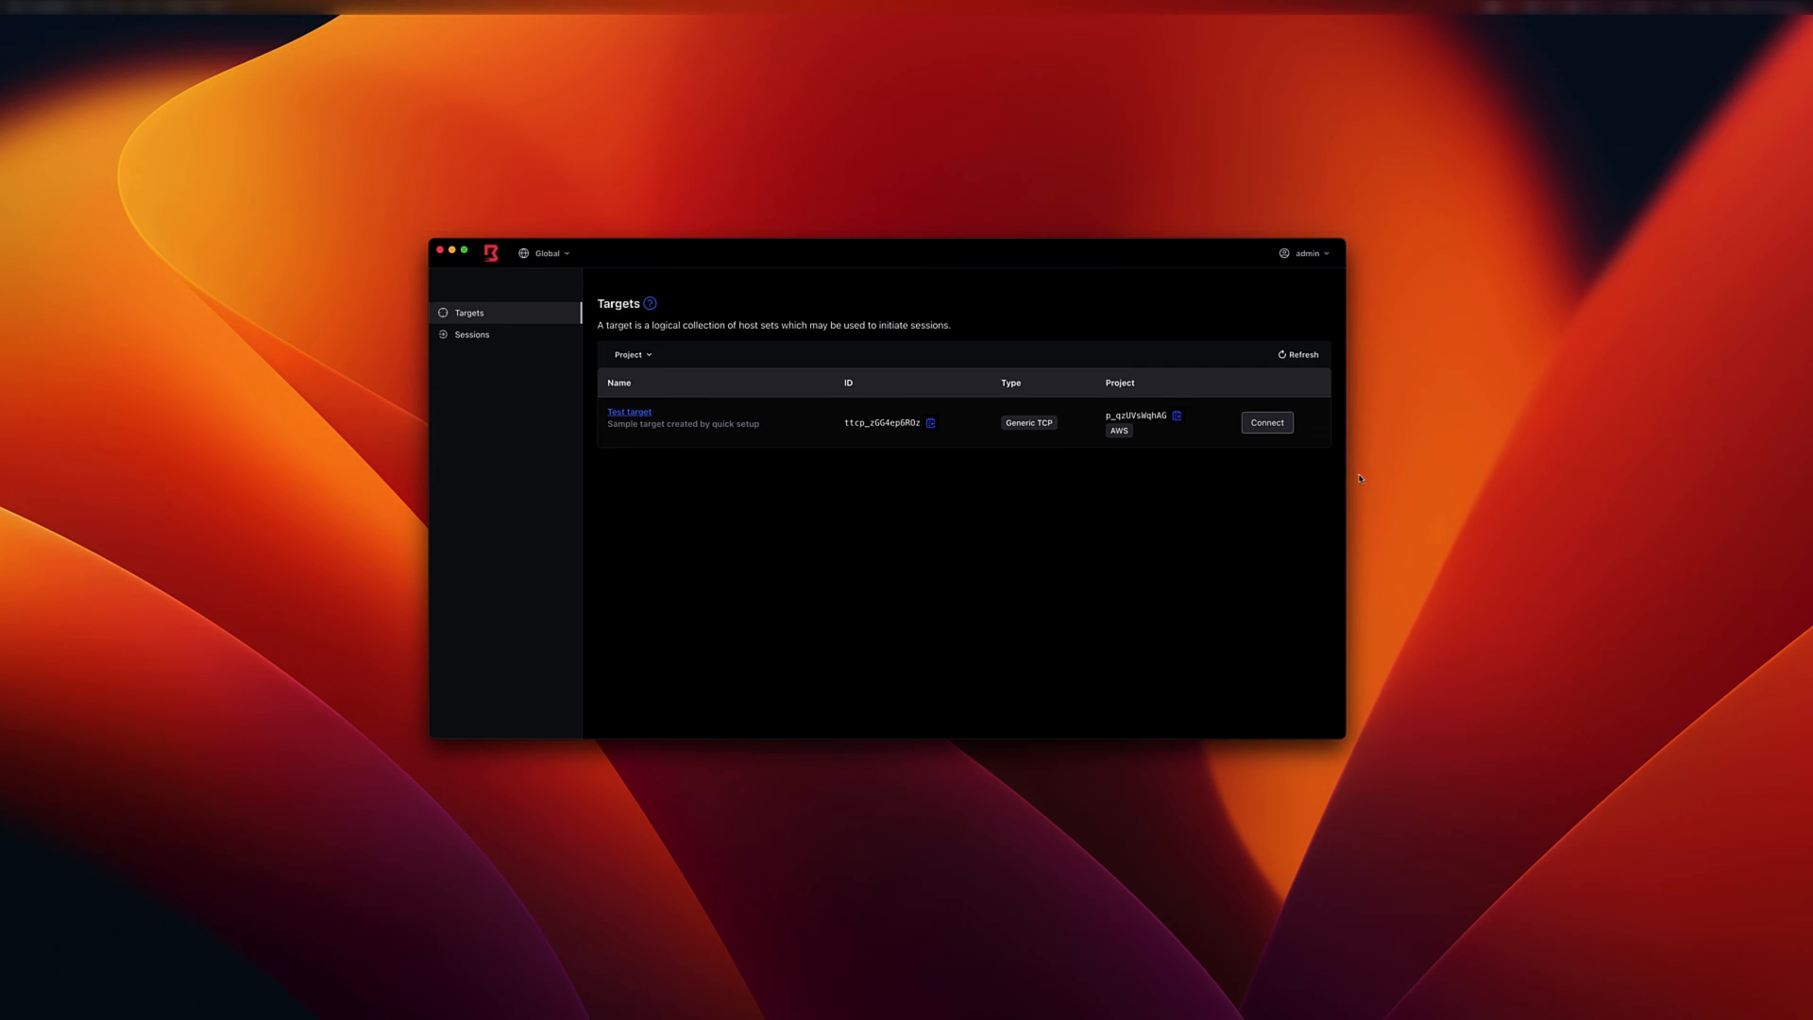
click(1268, 421)
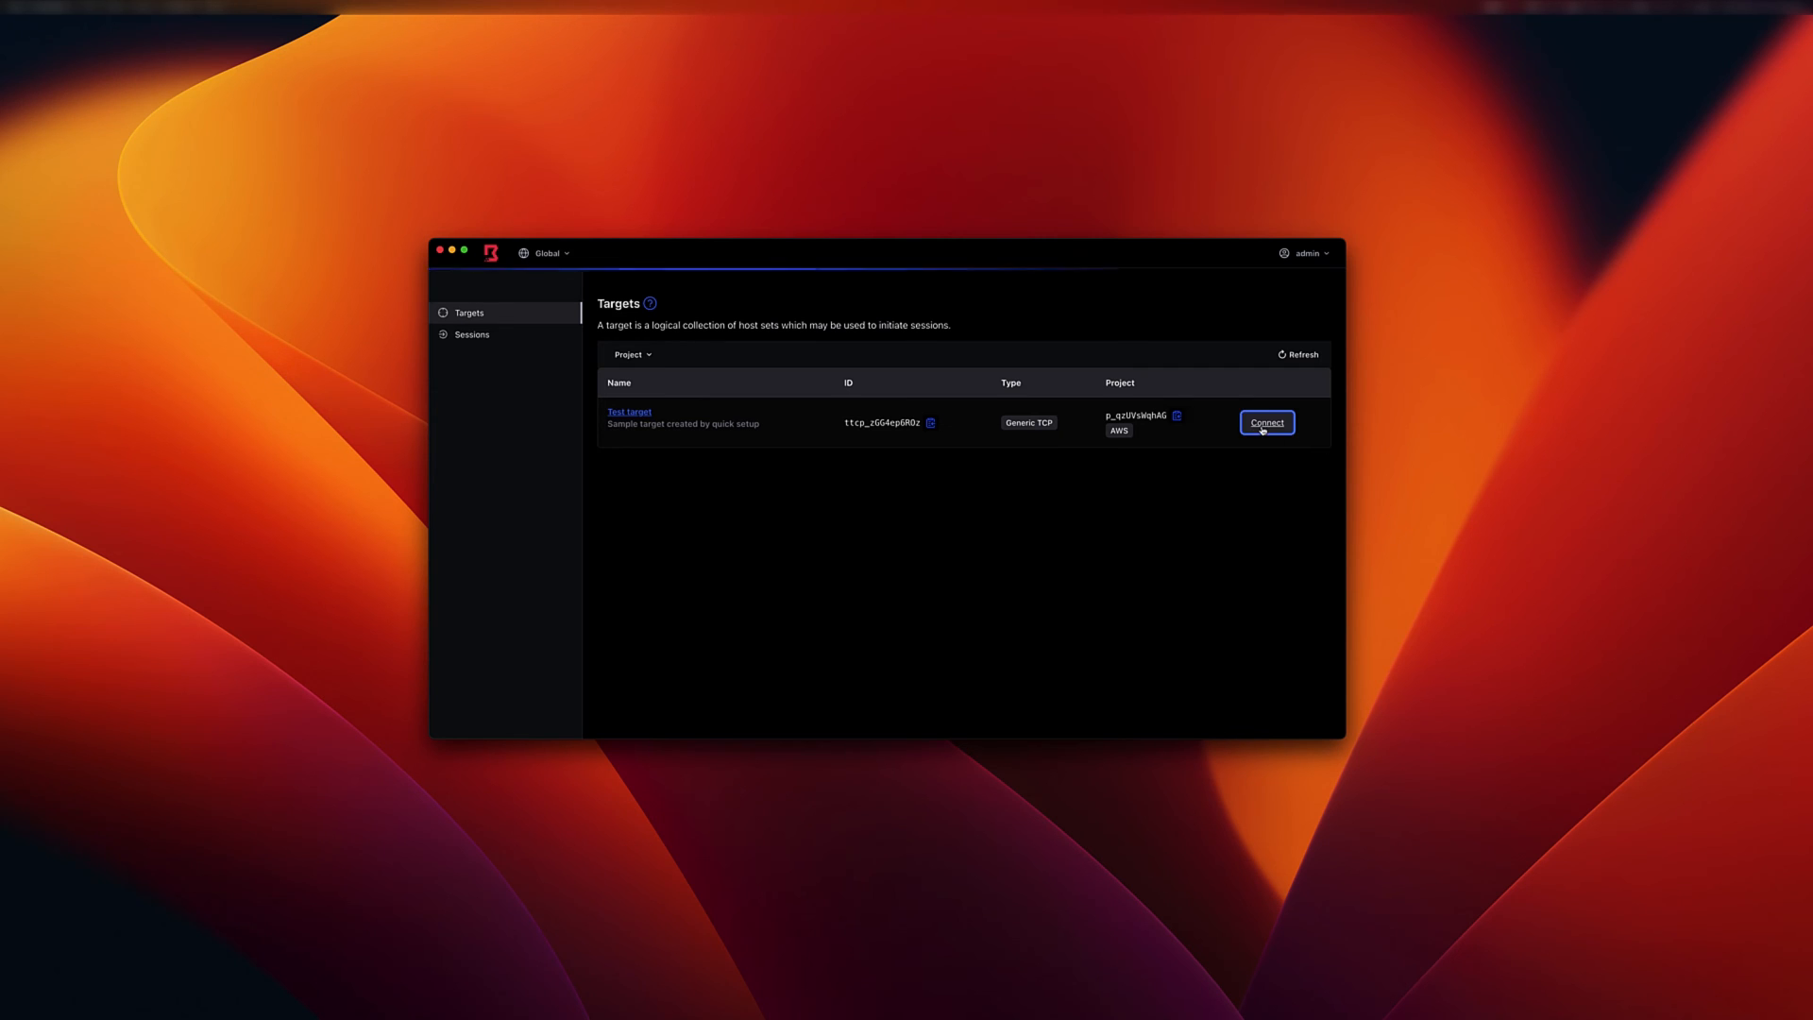
click(1266, 421)
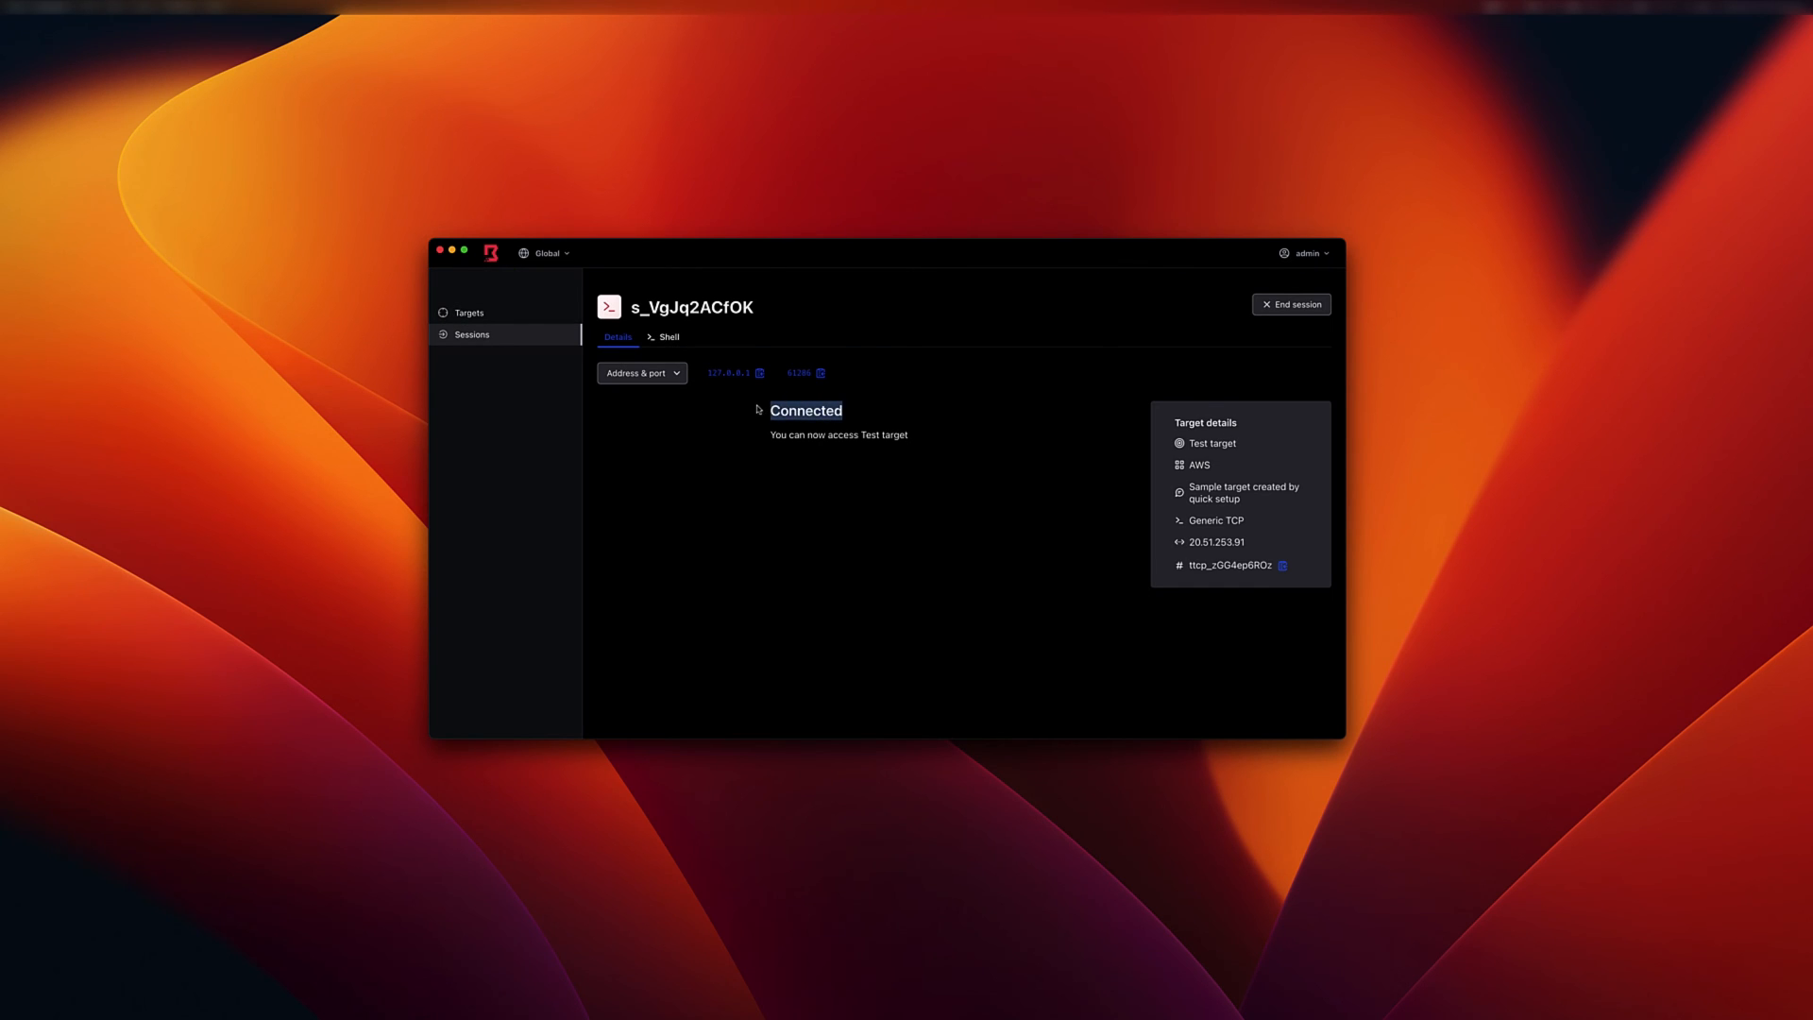
mouse_move(845, 383)
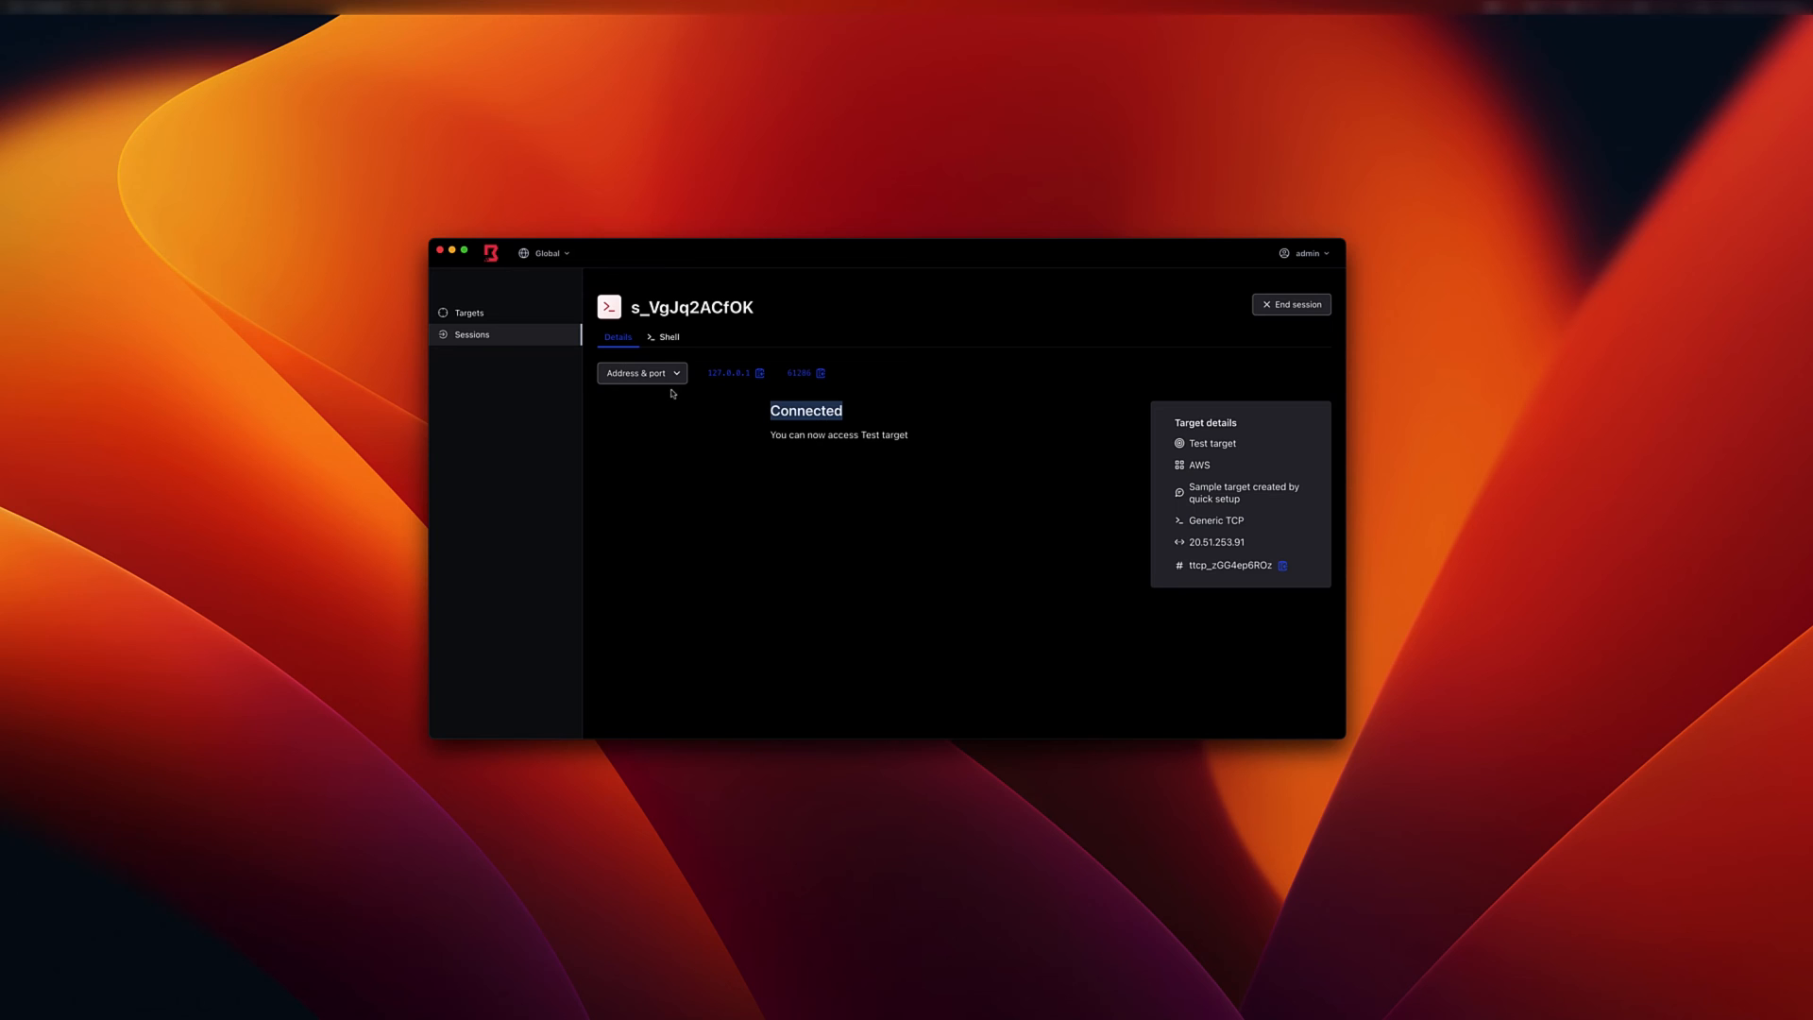
click(642, 372)
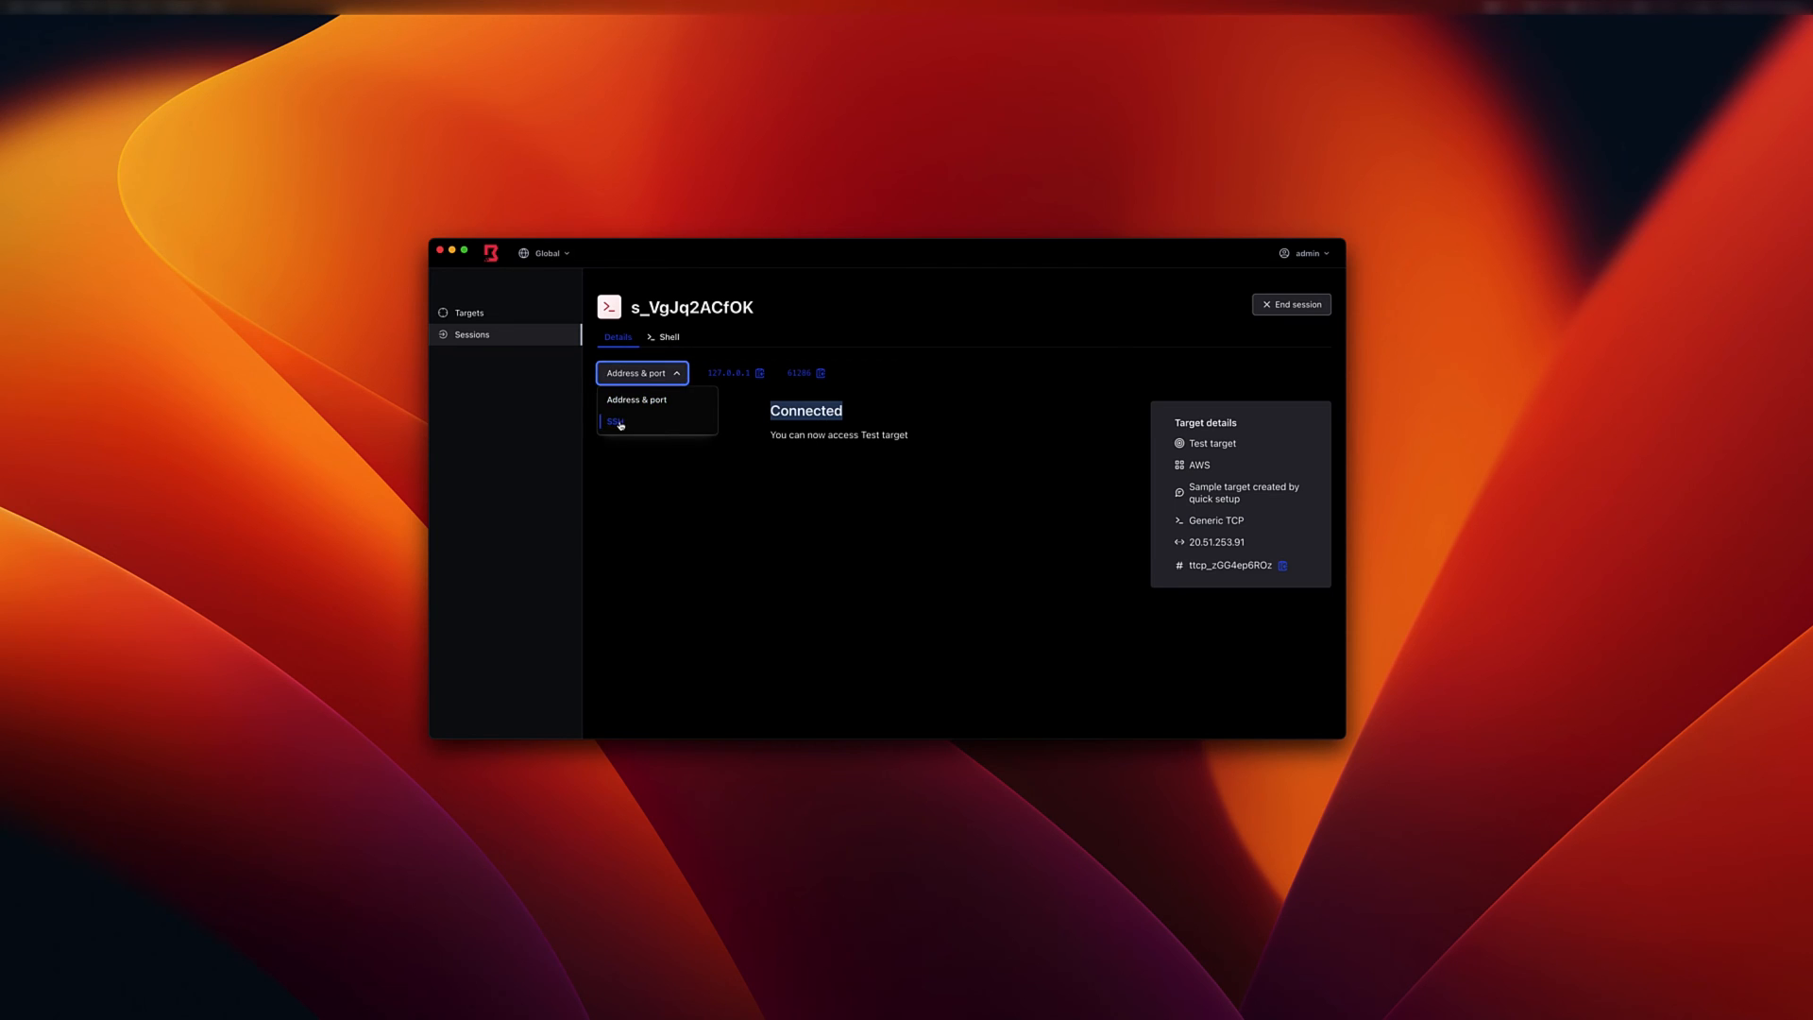
click(615, 422)
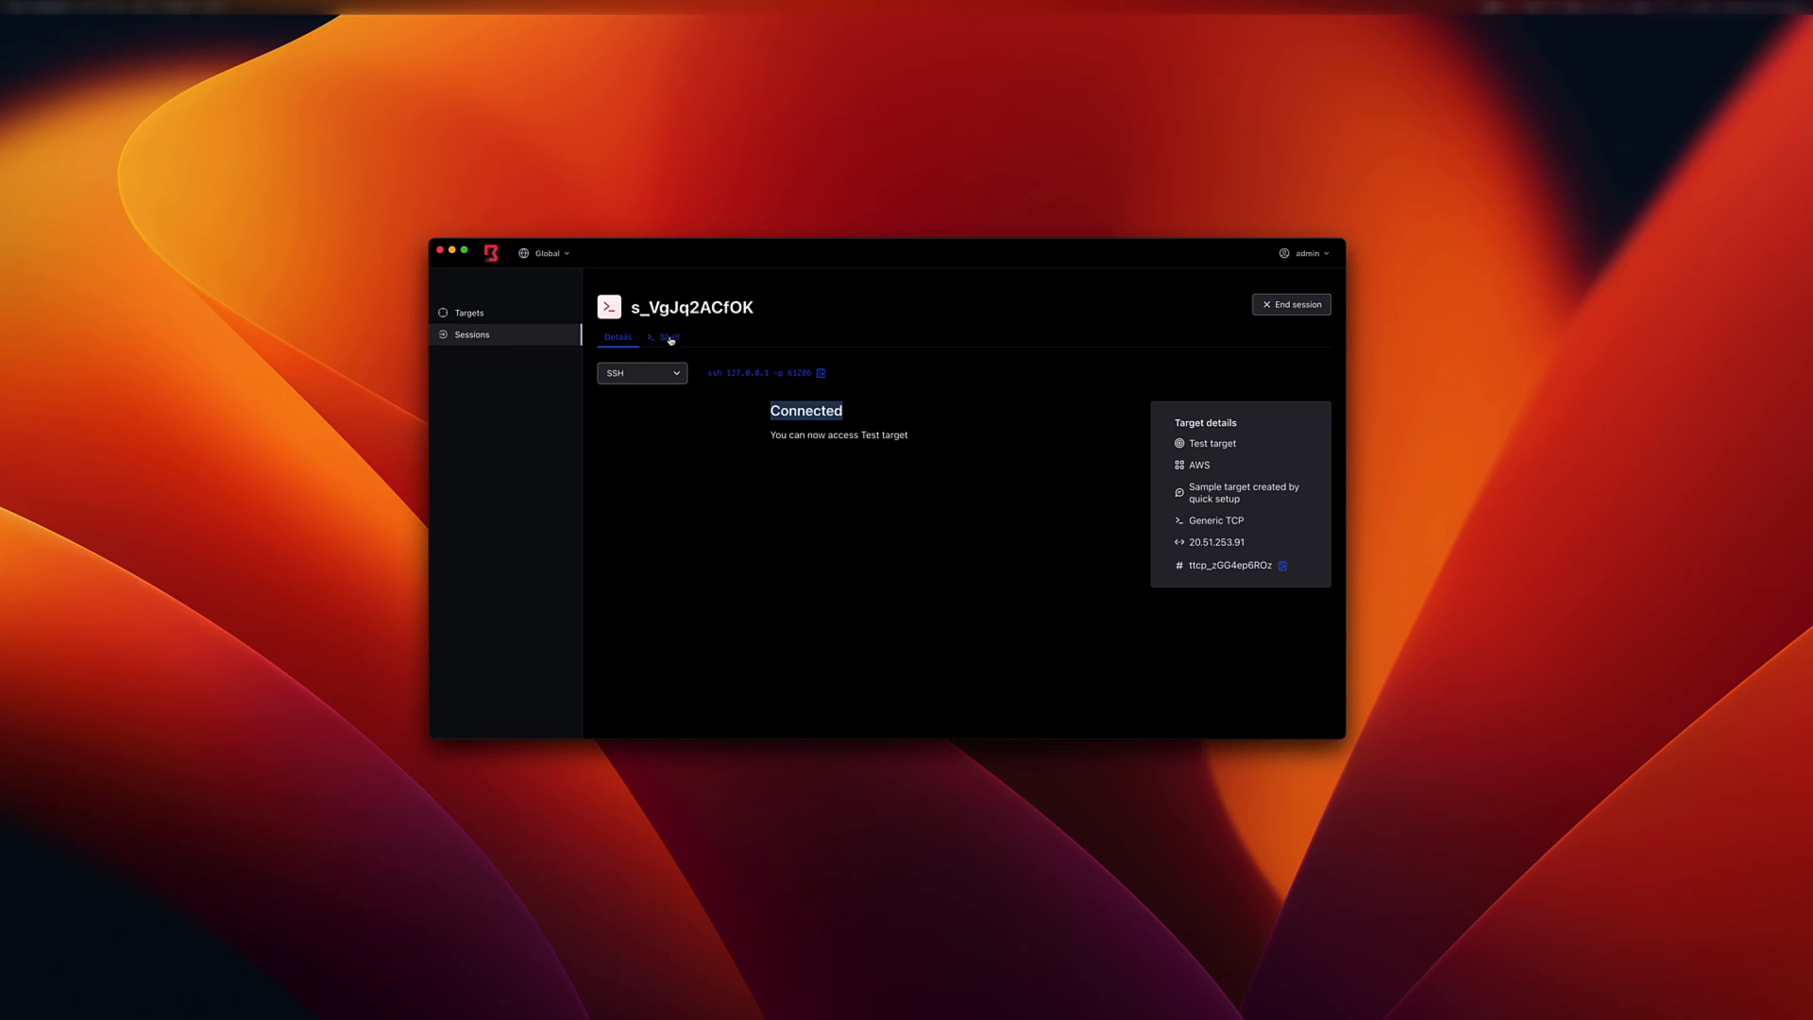
click(663, 336)
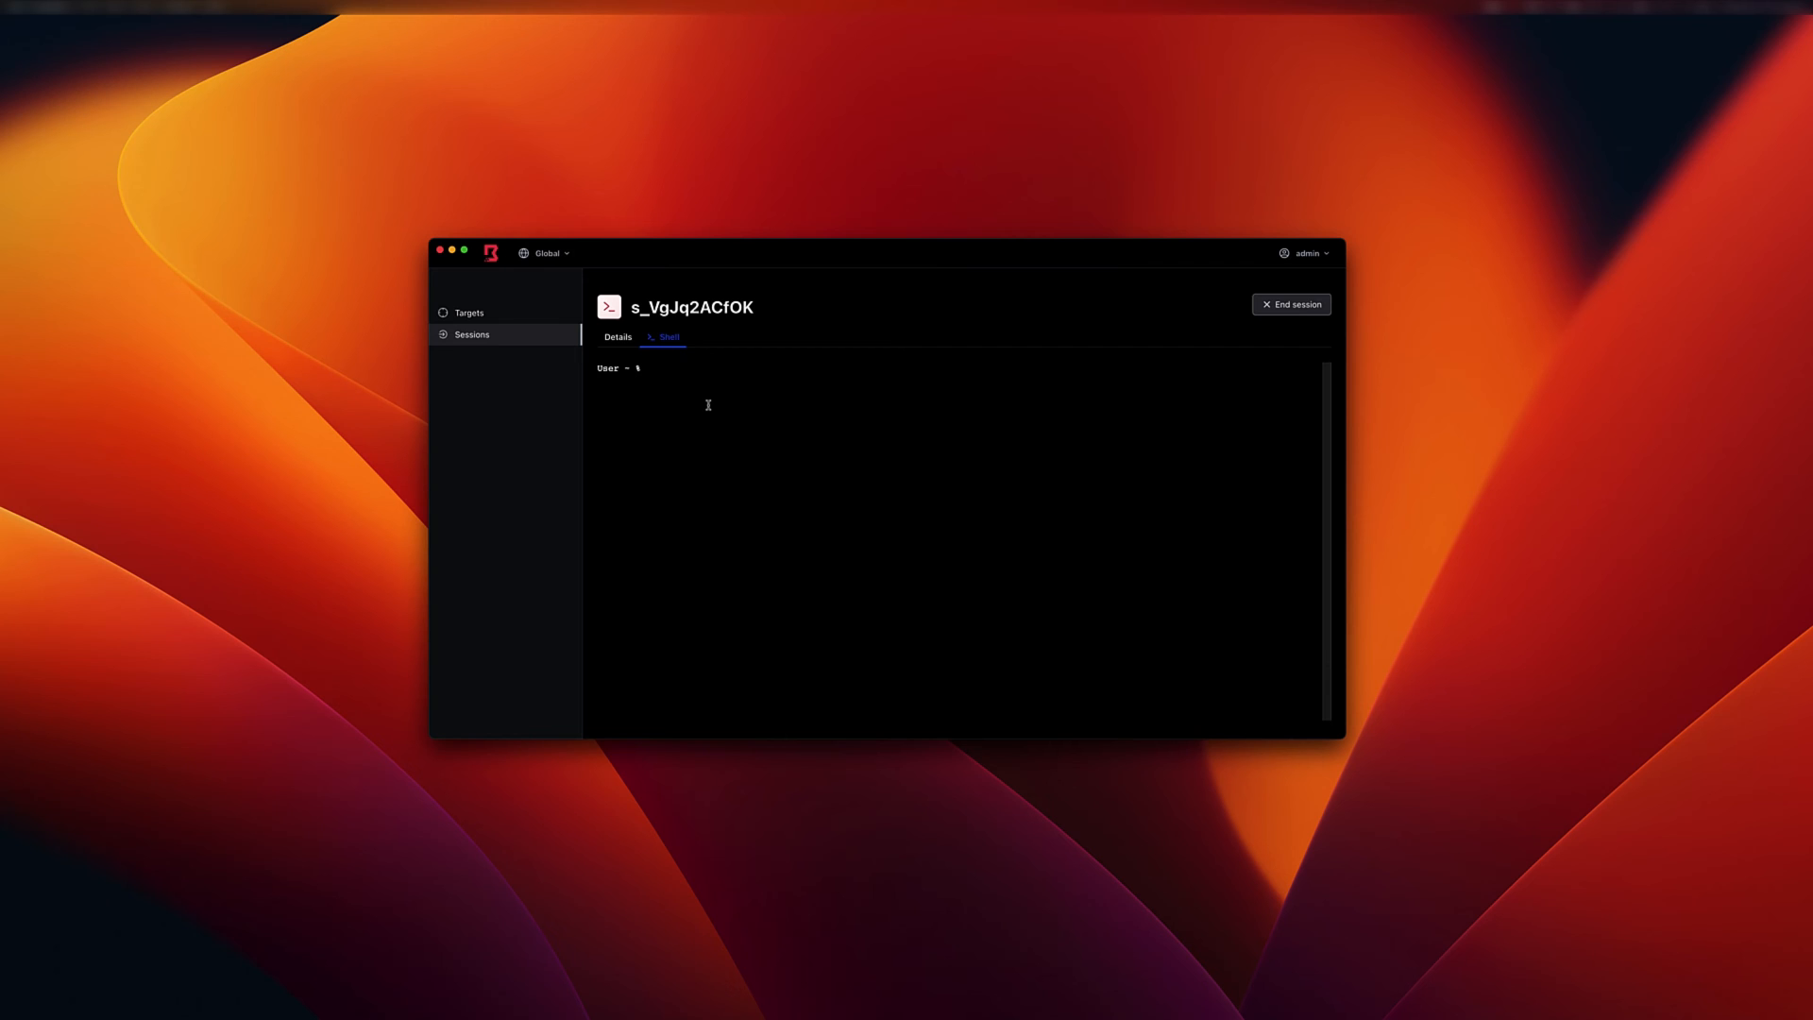
text(ssh 127.0.0.1 -p 61286)
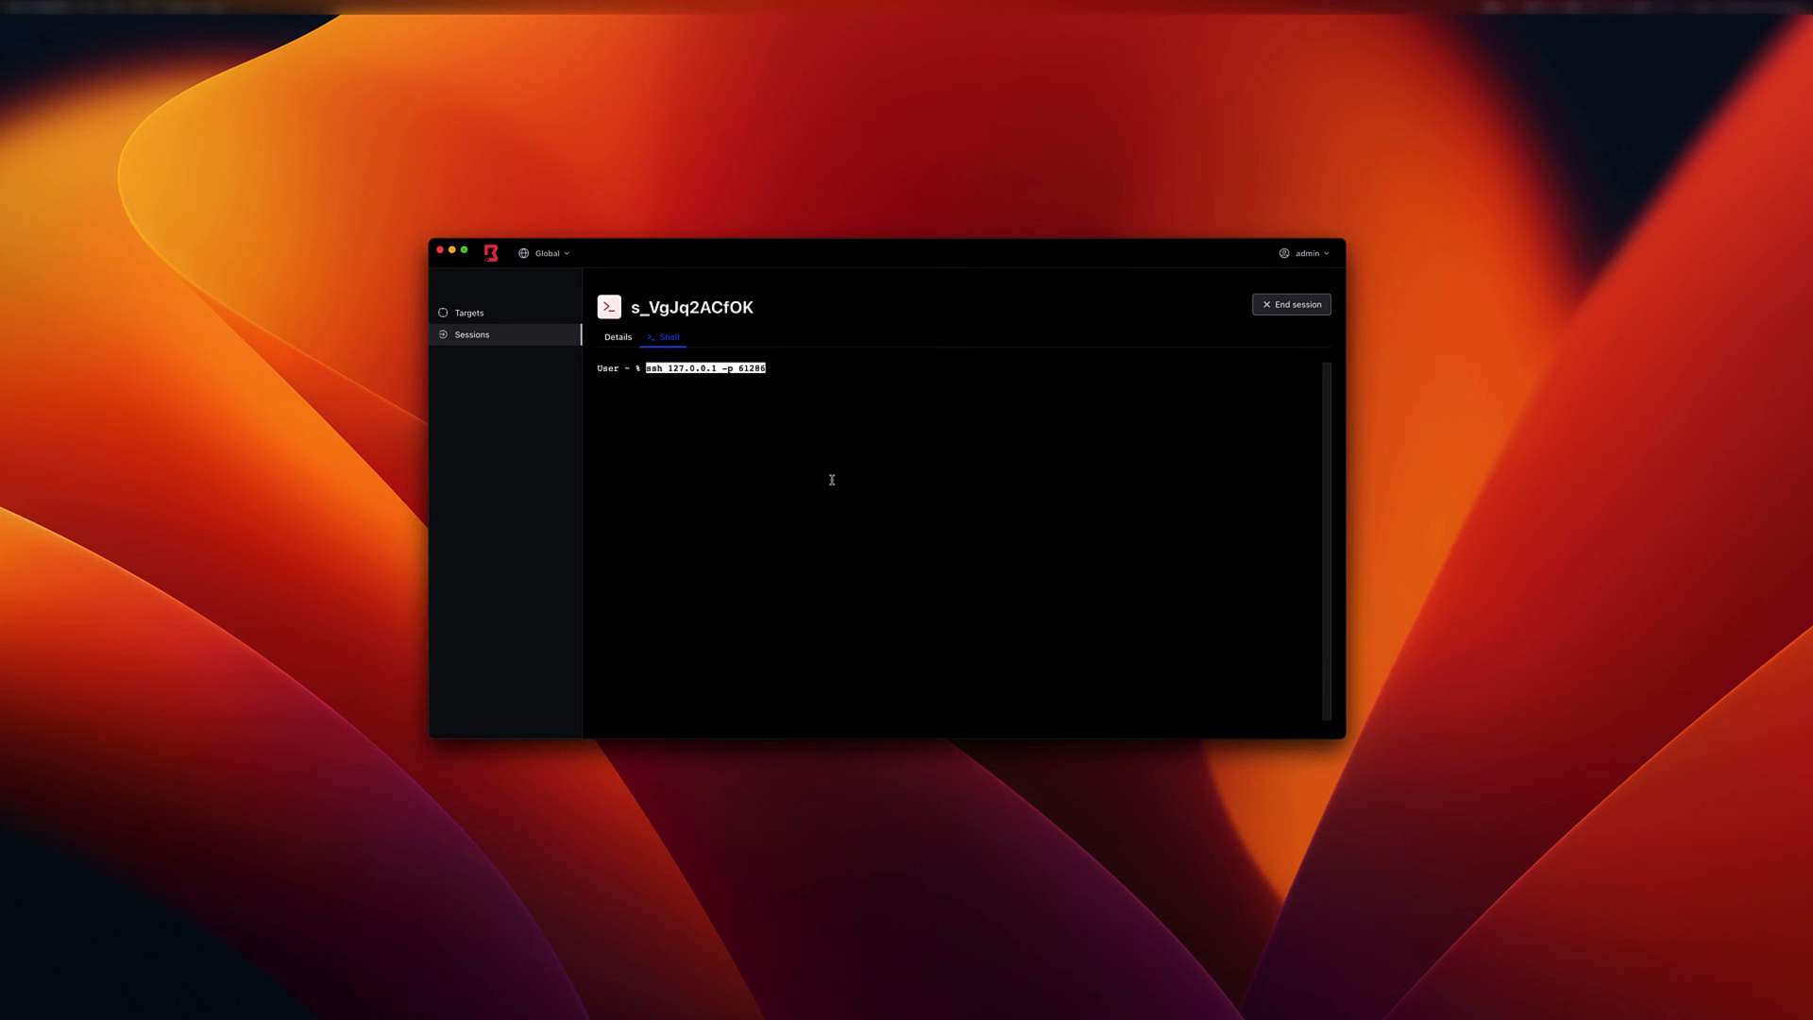
mouse_move(819, 372)
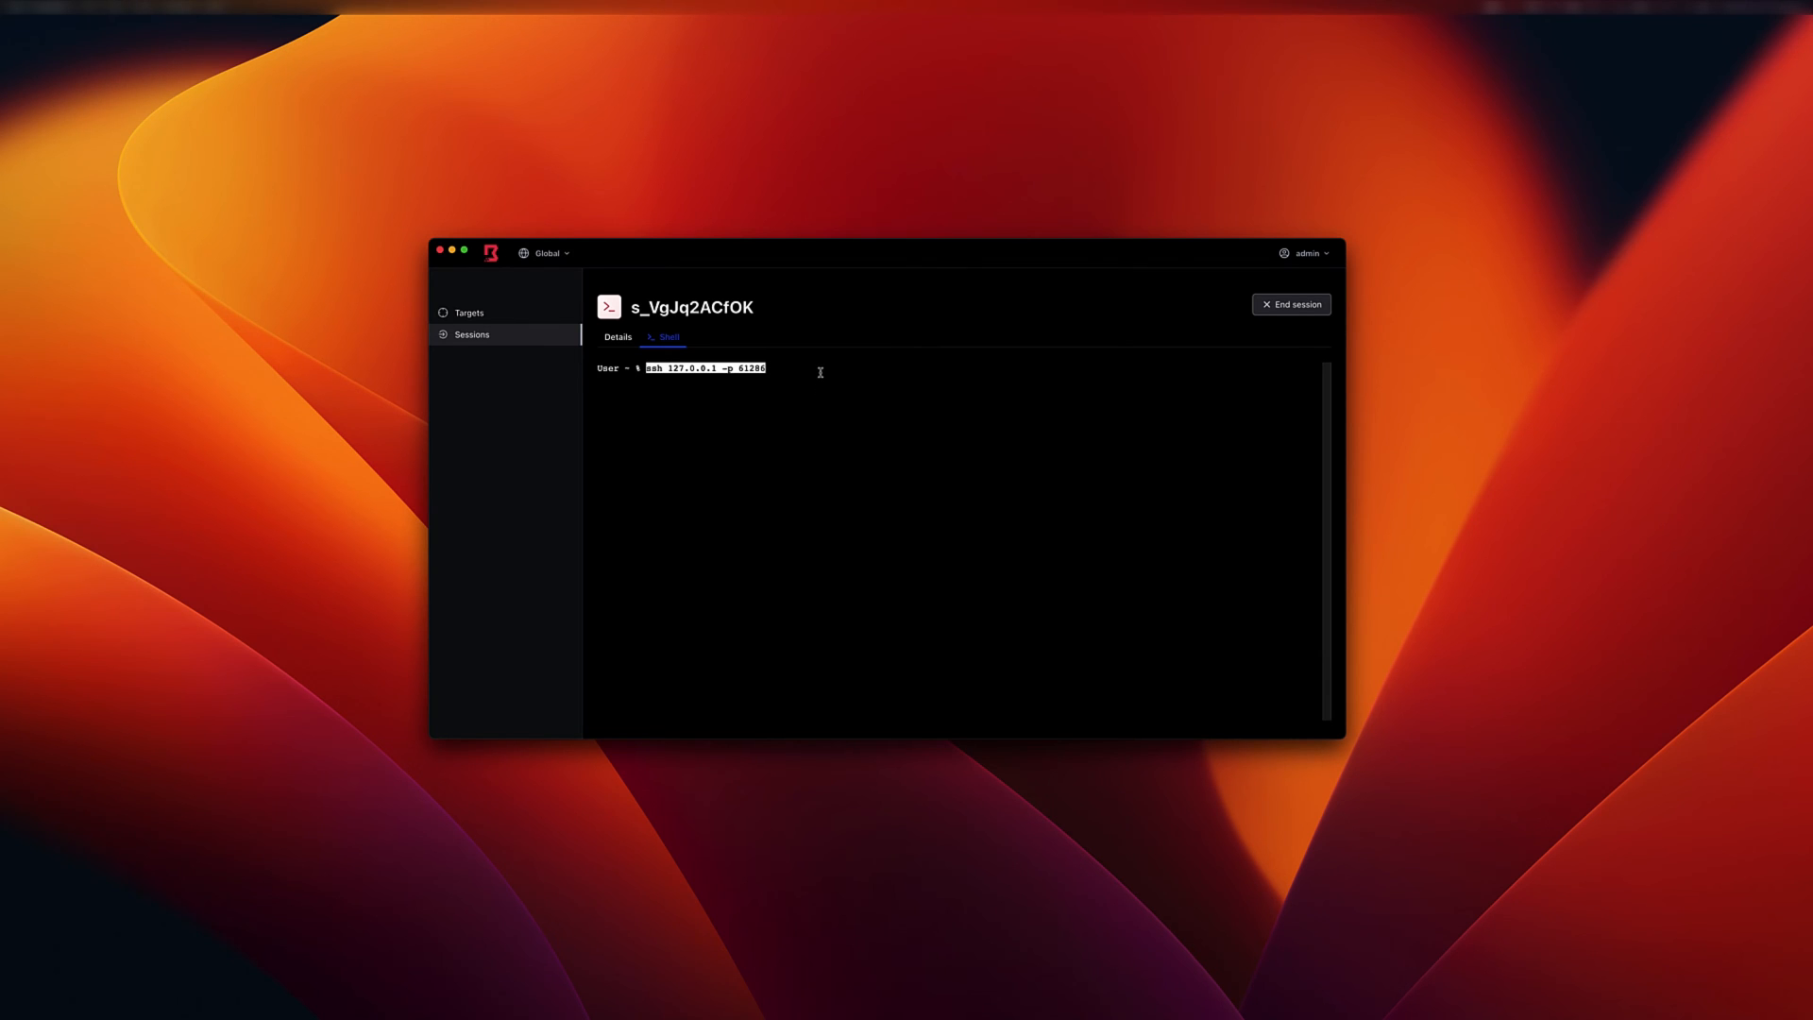
click(693, 368)
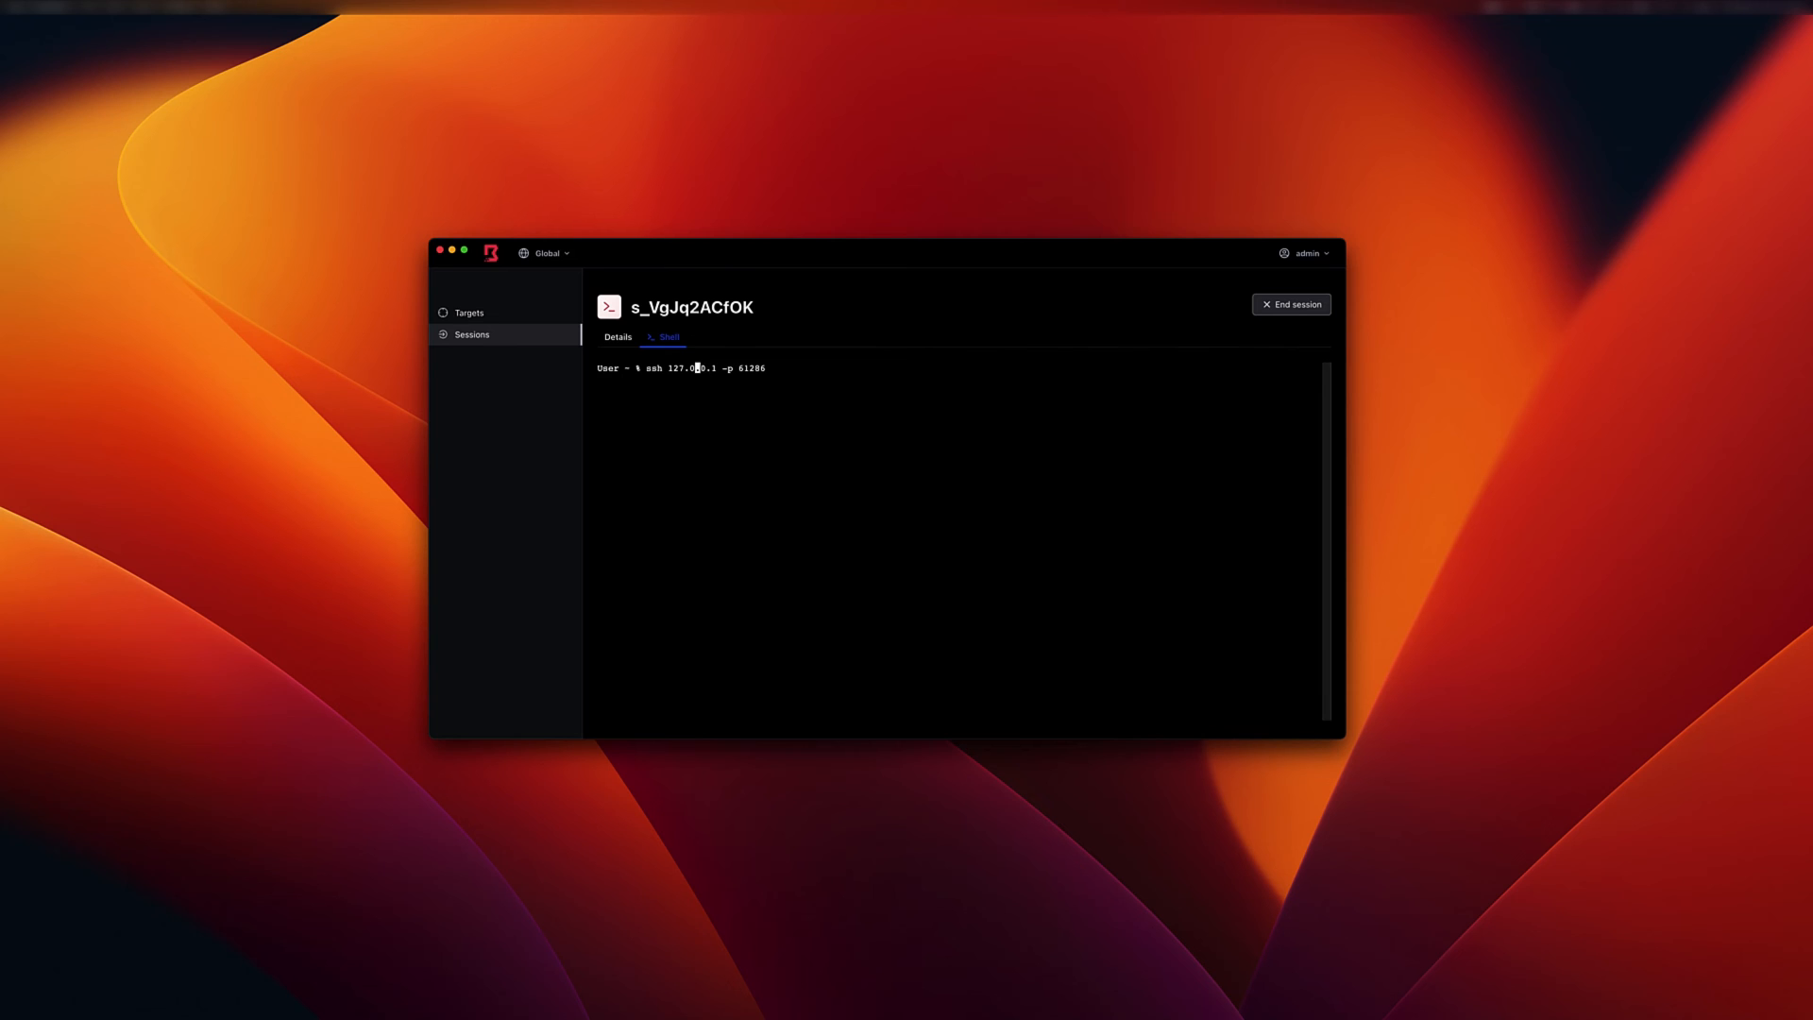
text(ub)
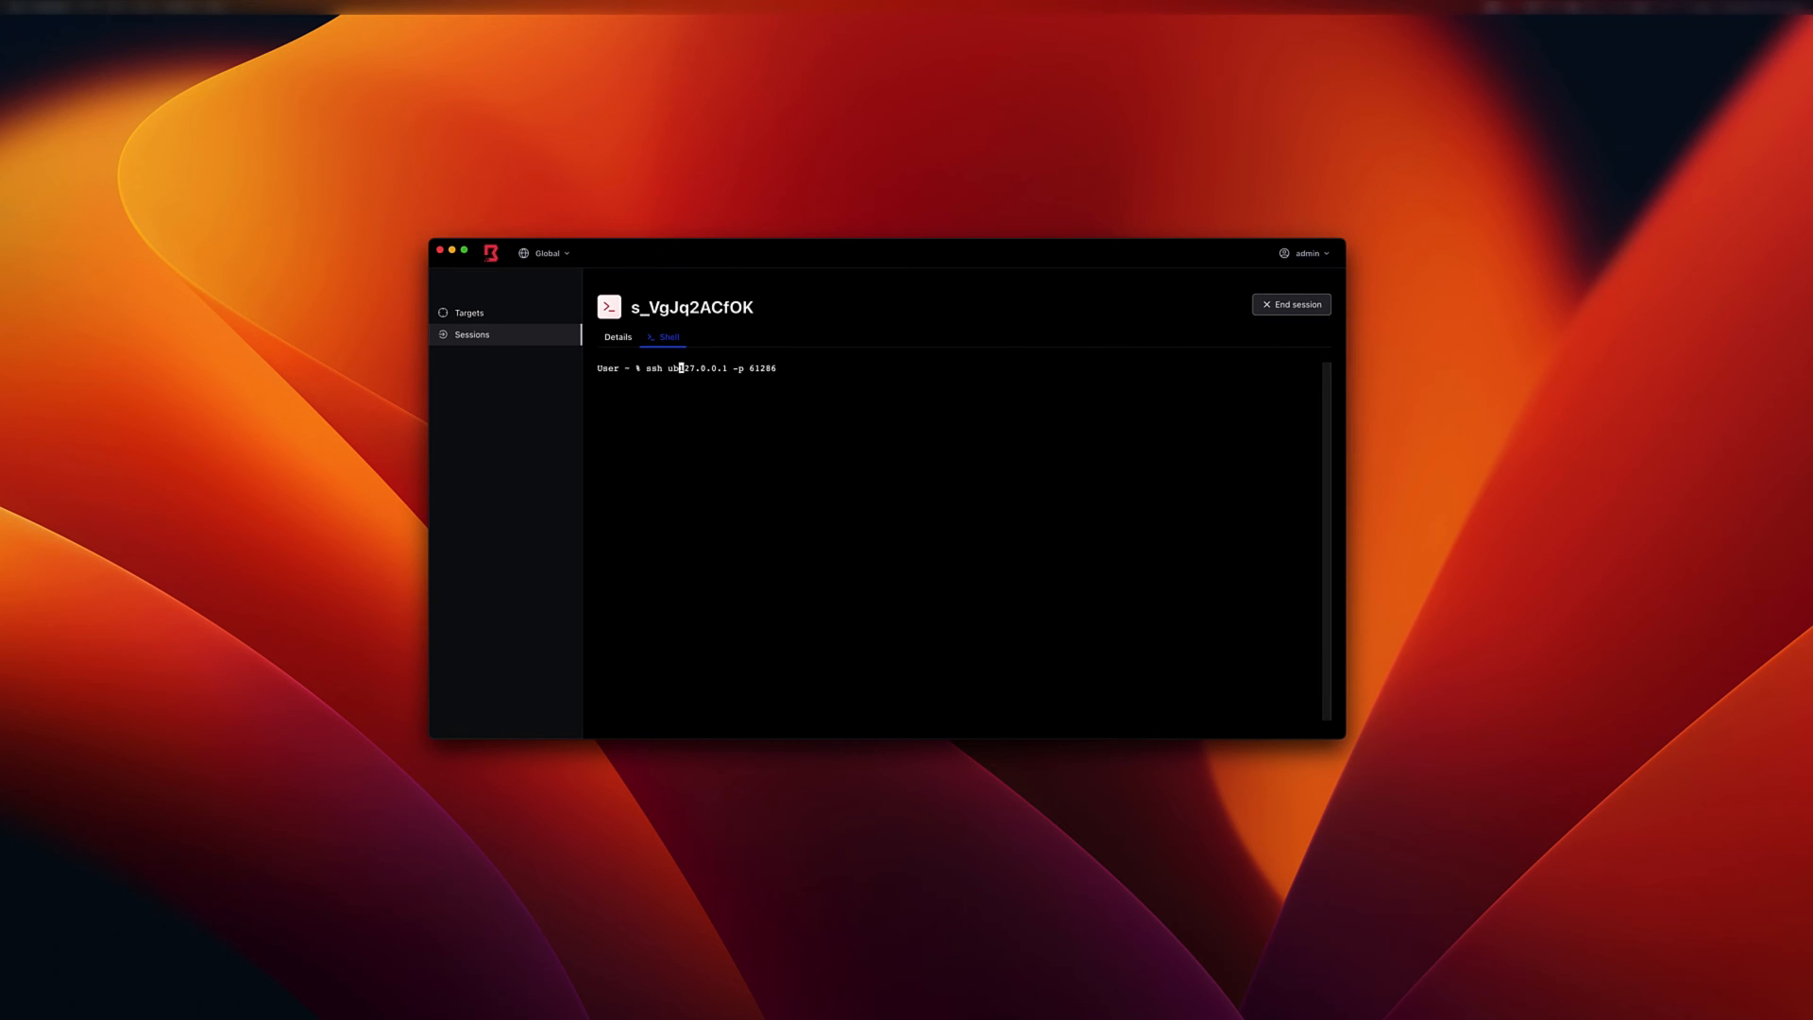
text(untu@)
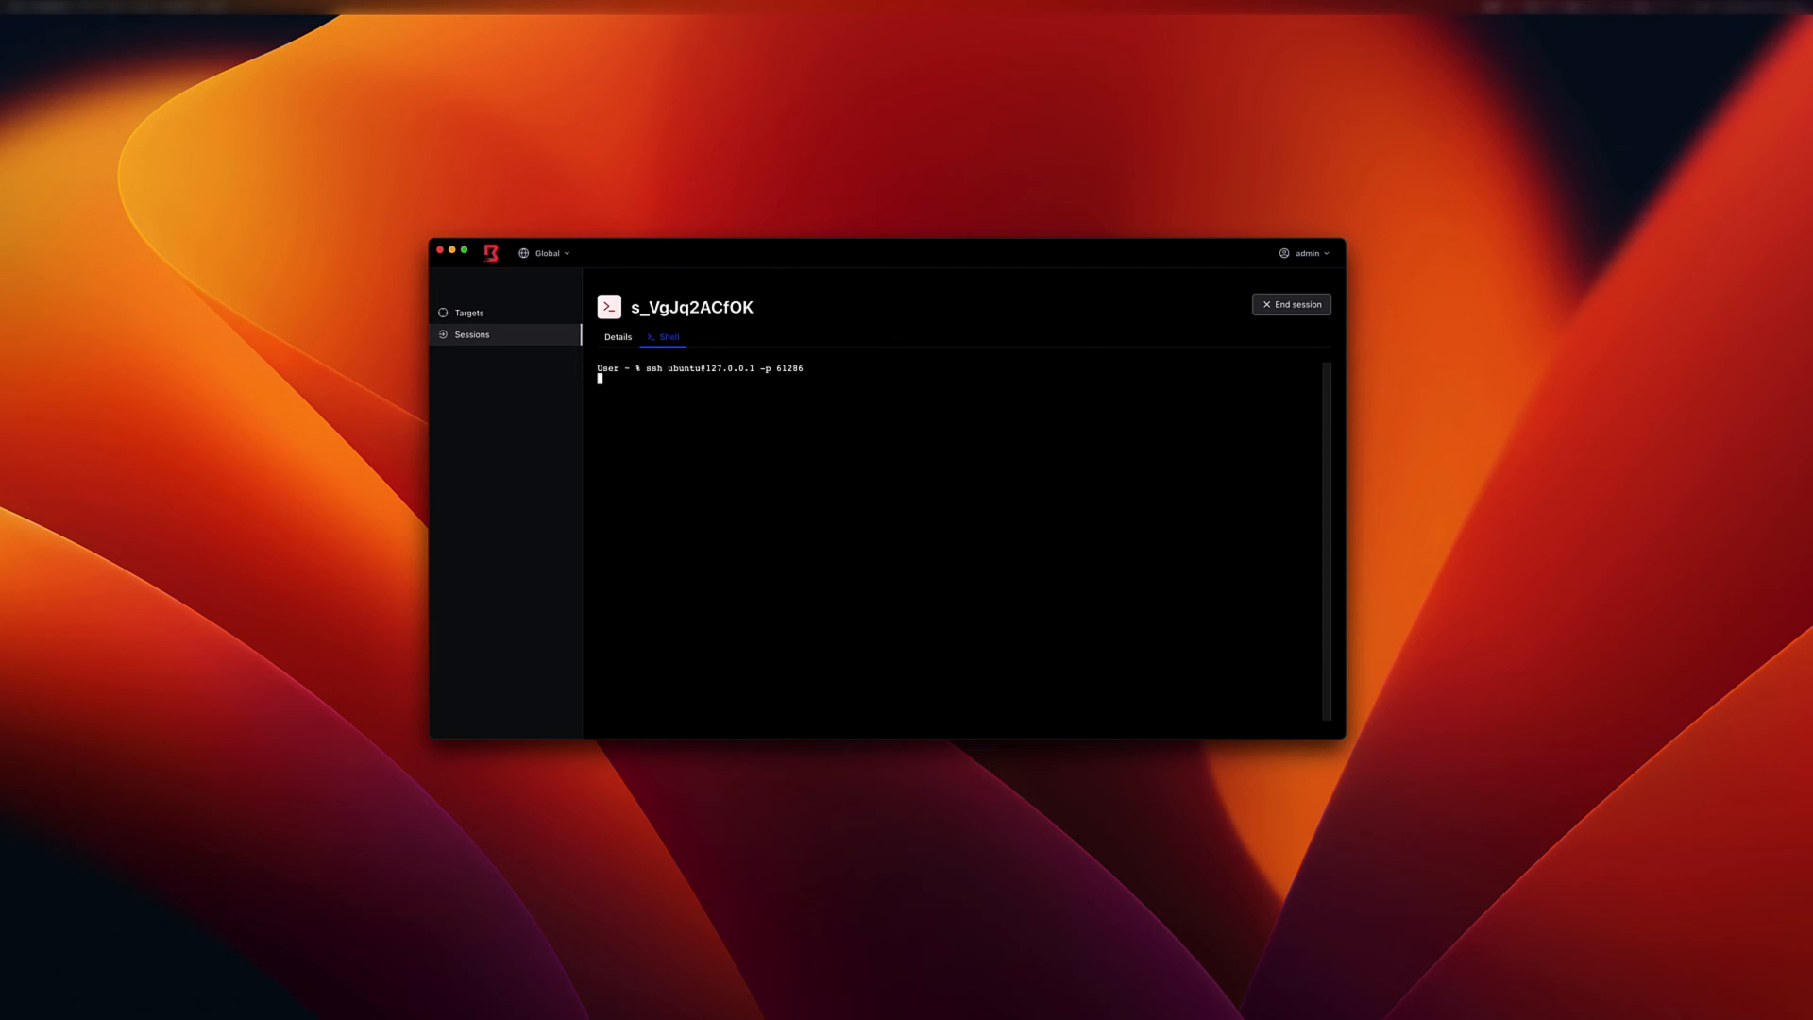
text(yes)
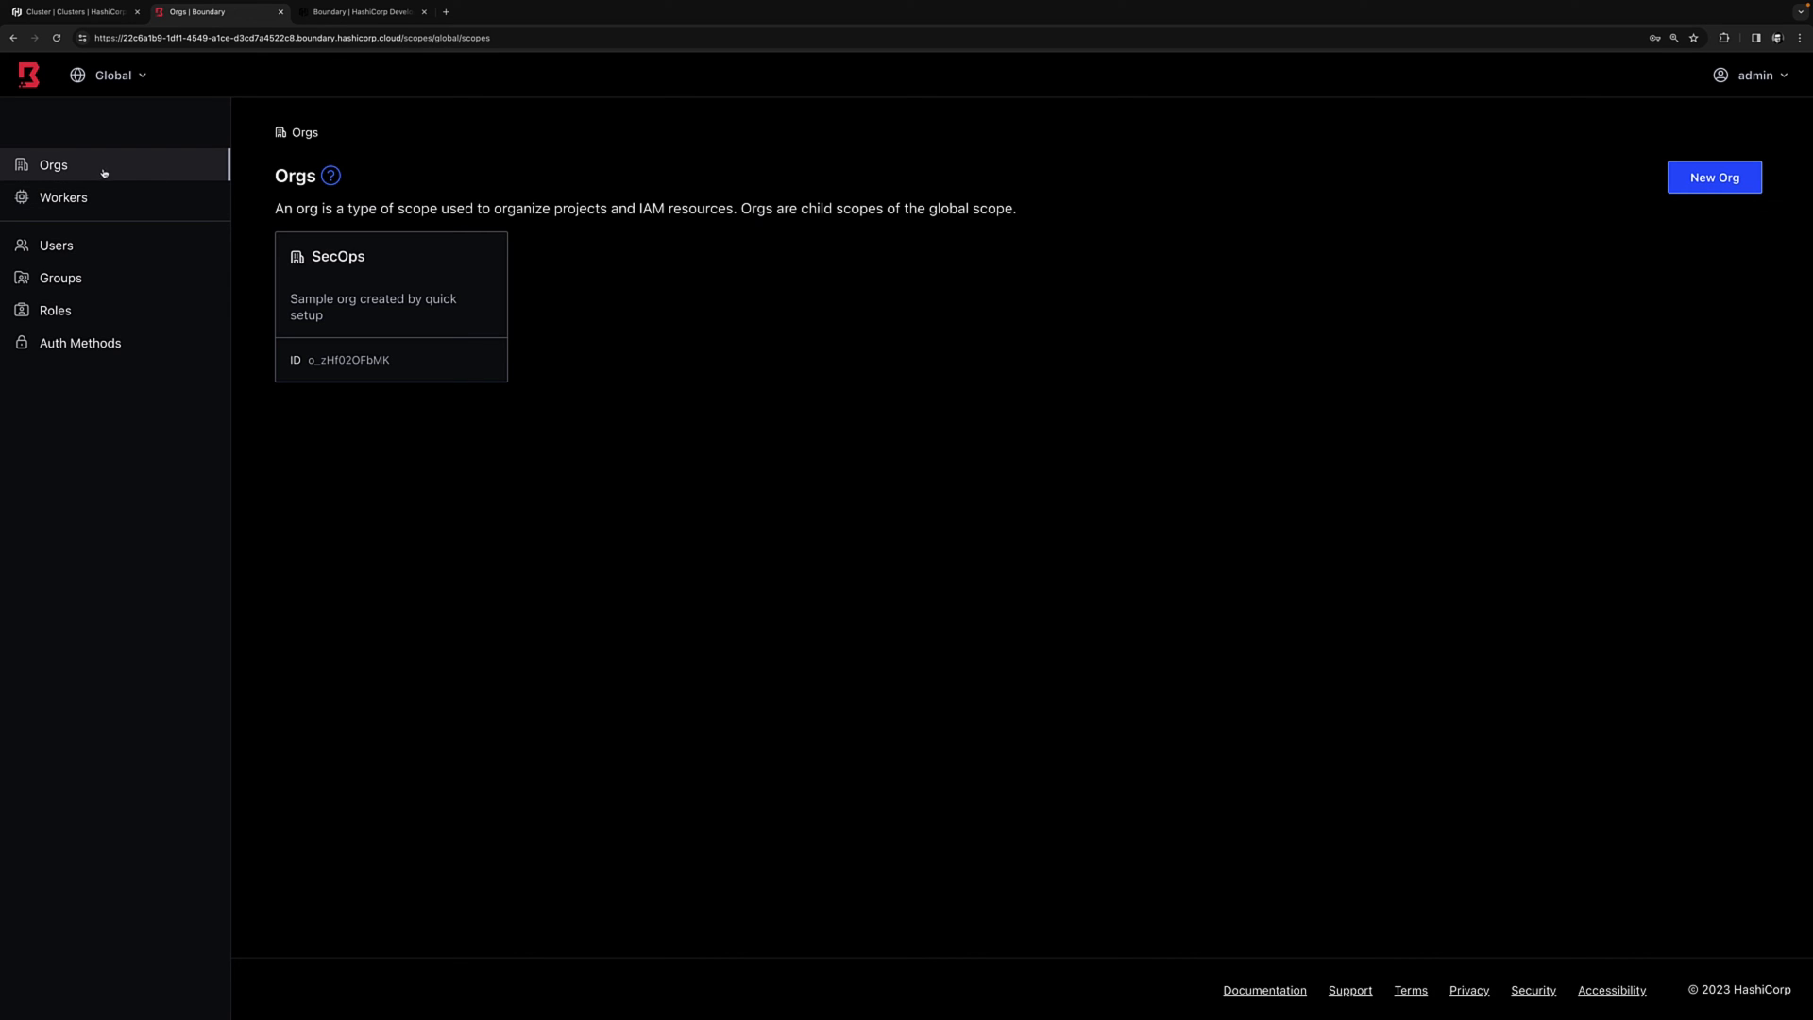
mouse_move(389, 322)
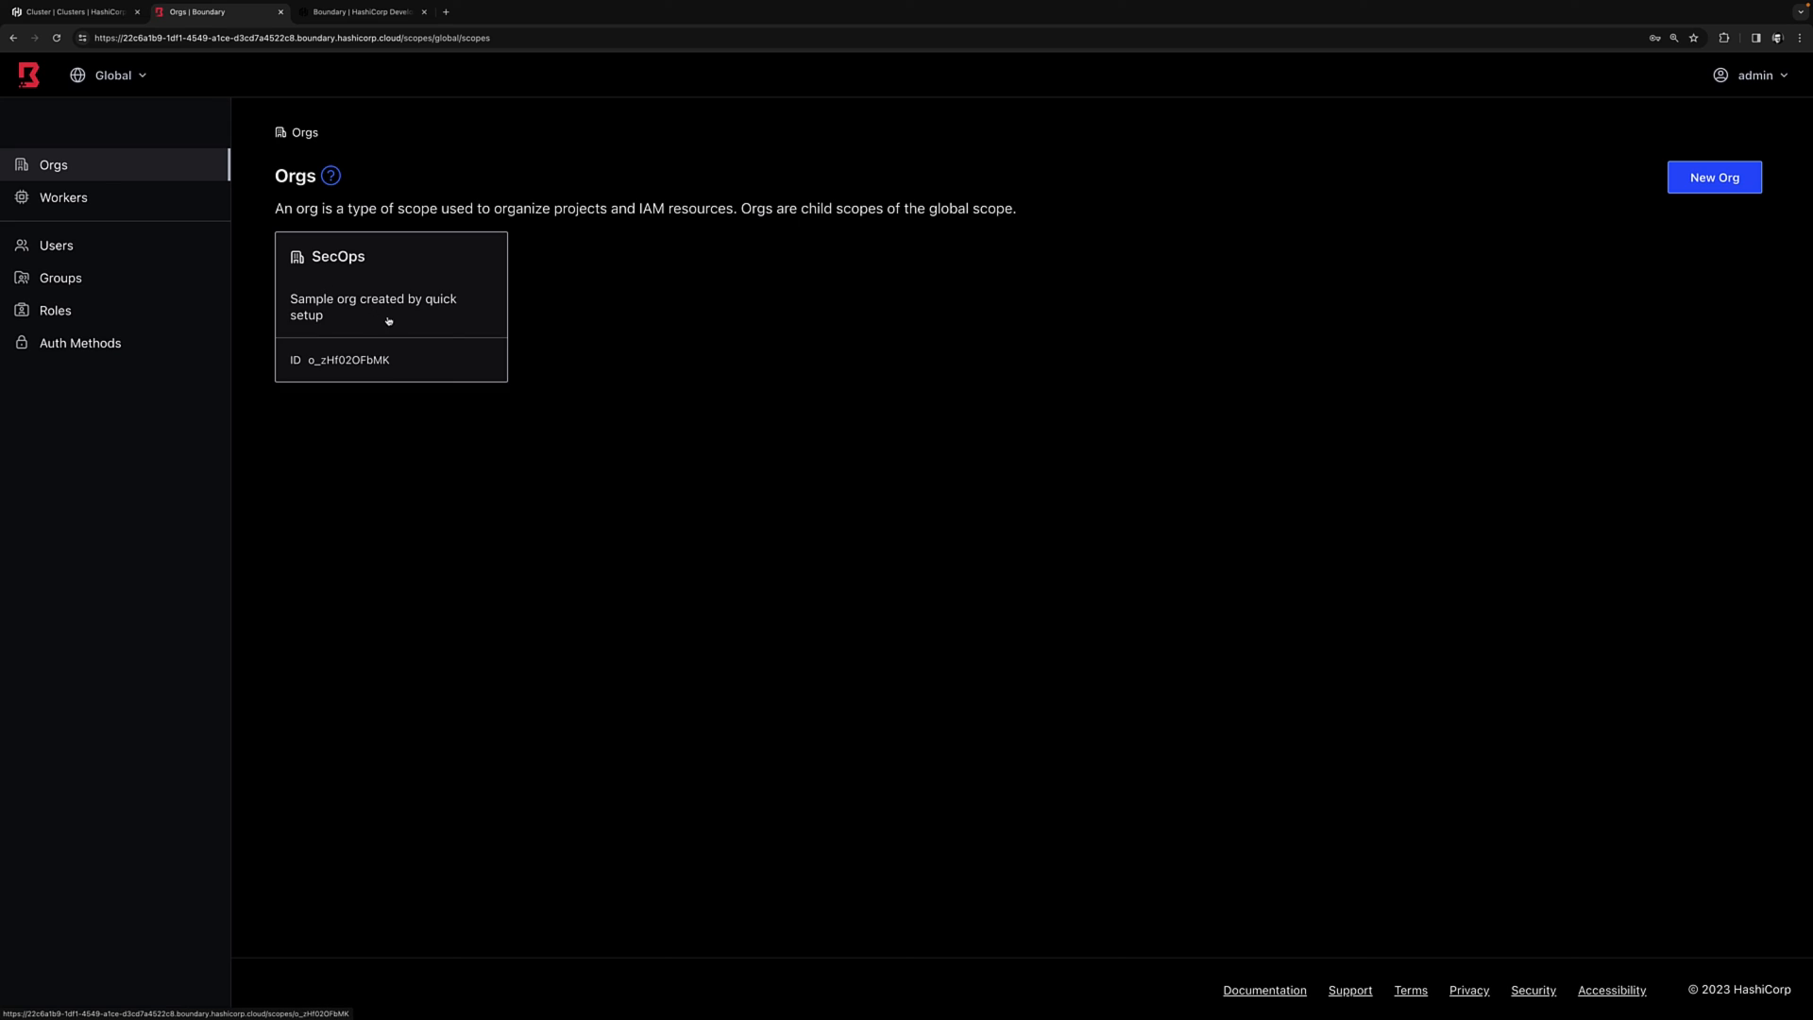
Step: Create a Static credential store named static ubunutu-login in the SecOps AWS project
click(391, 284)
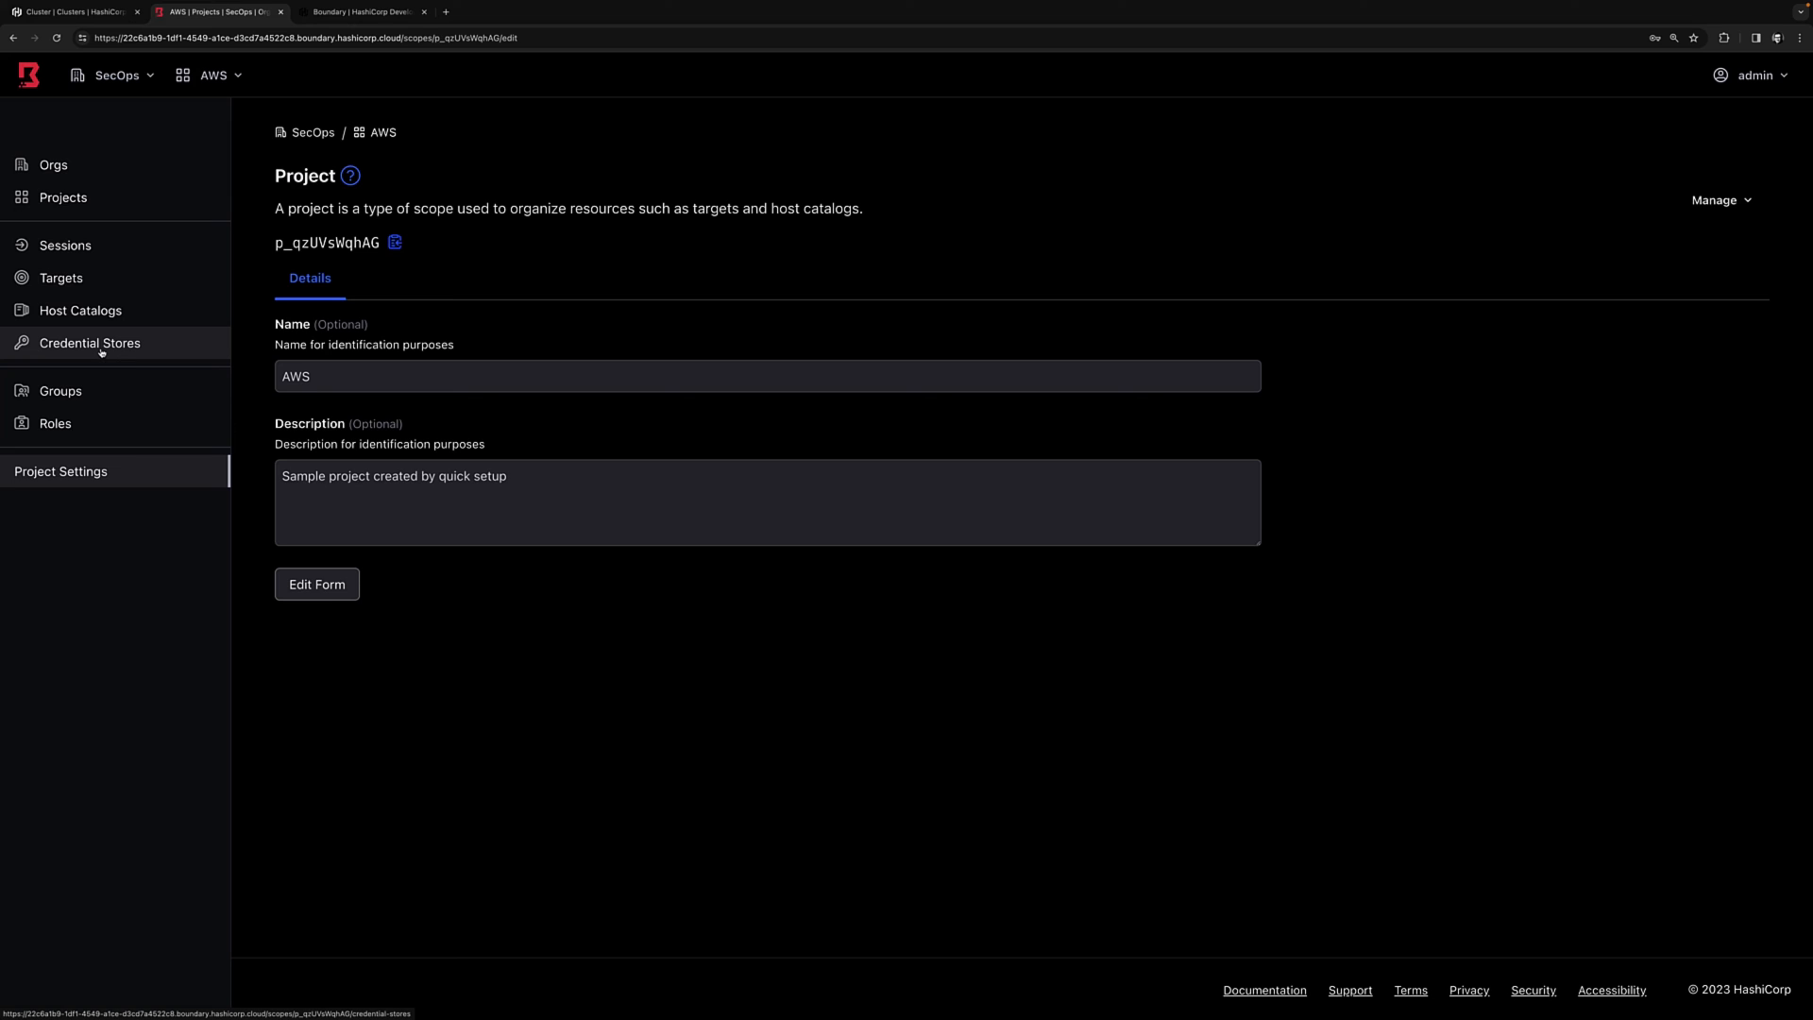
click(89, 342)
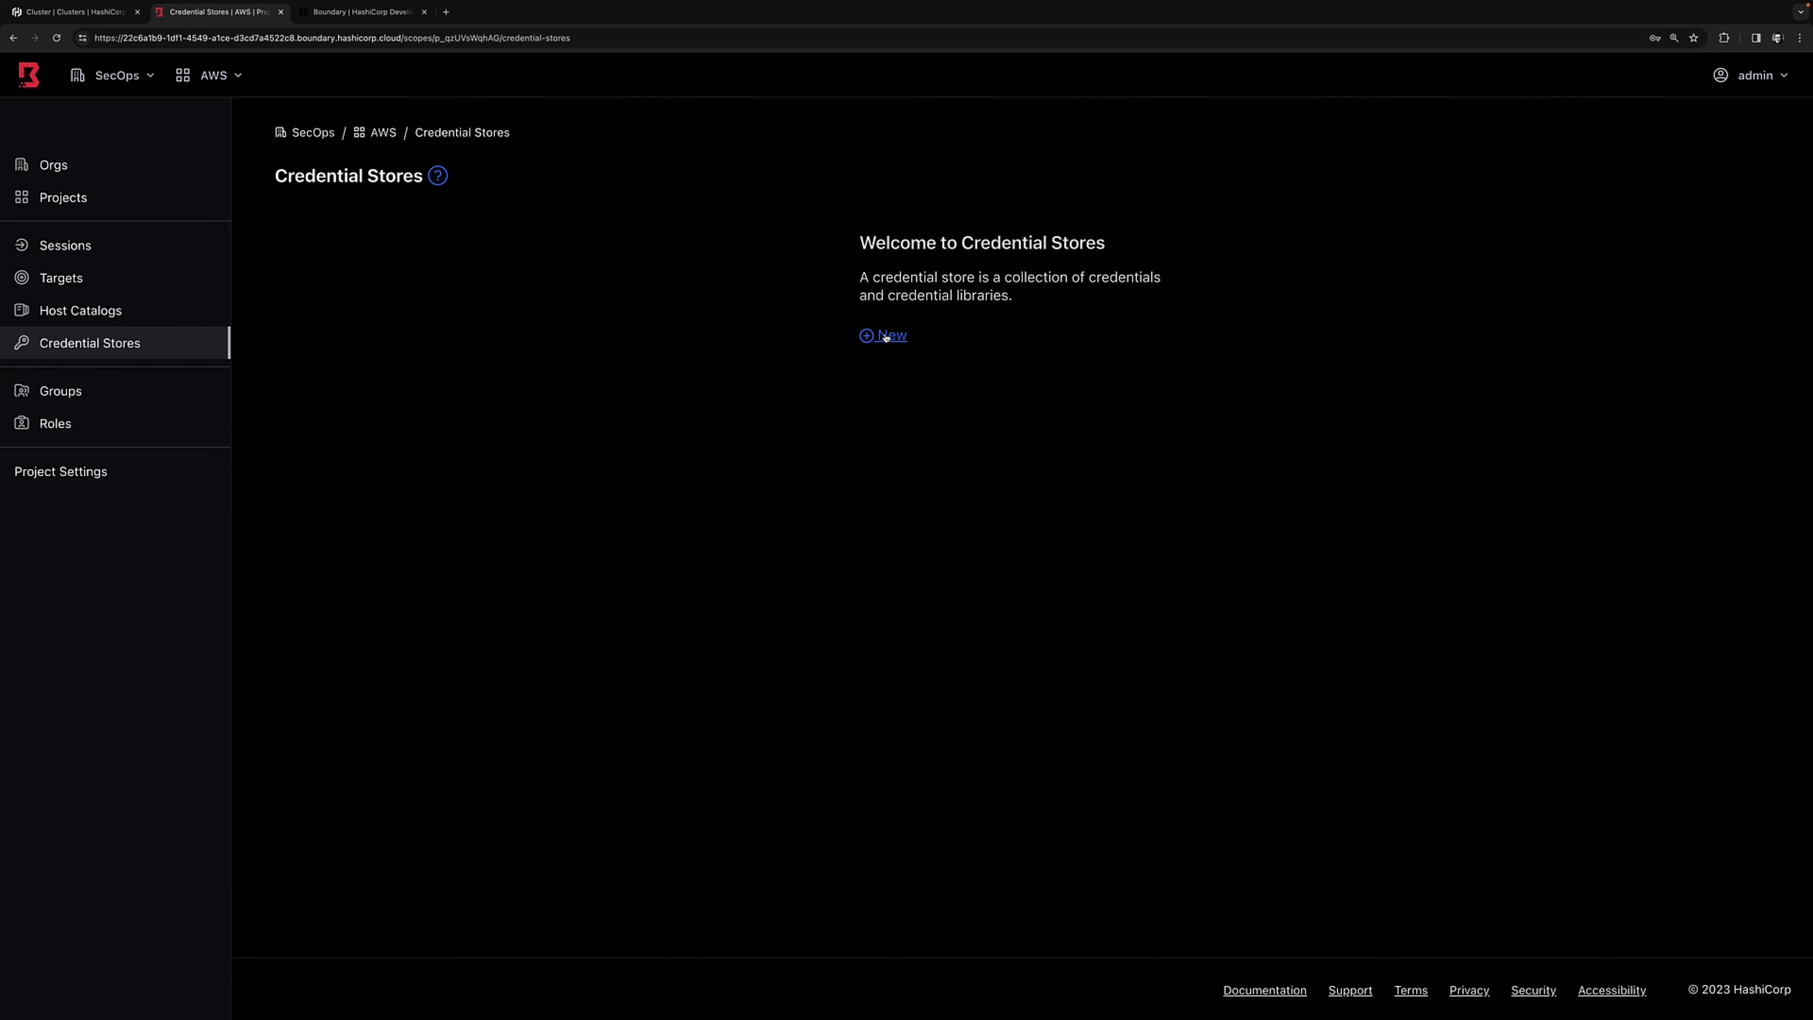
click(882, 336)
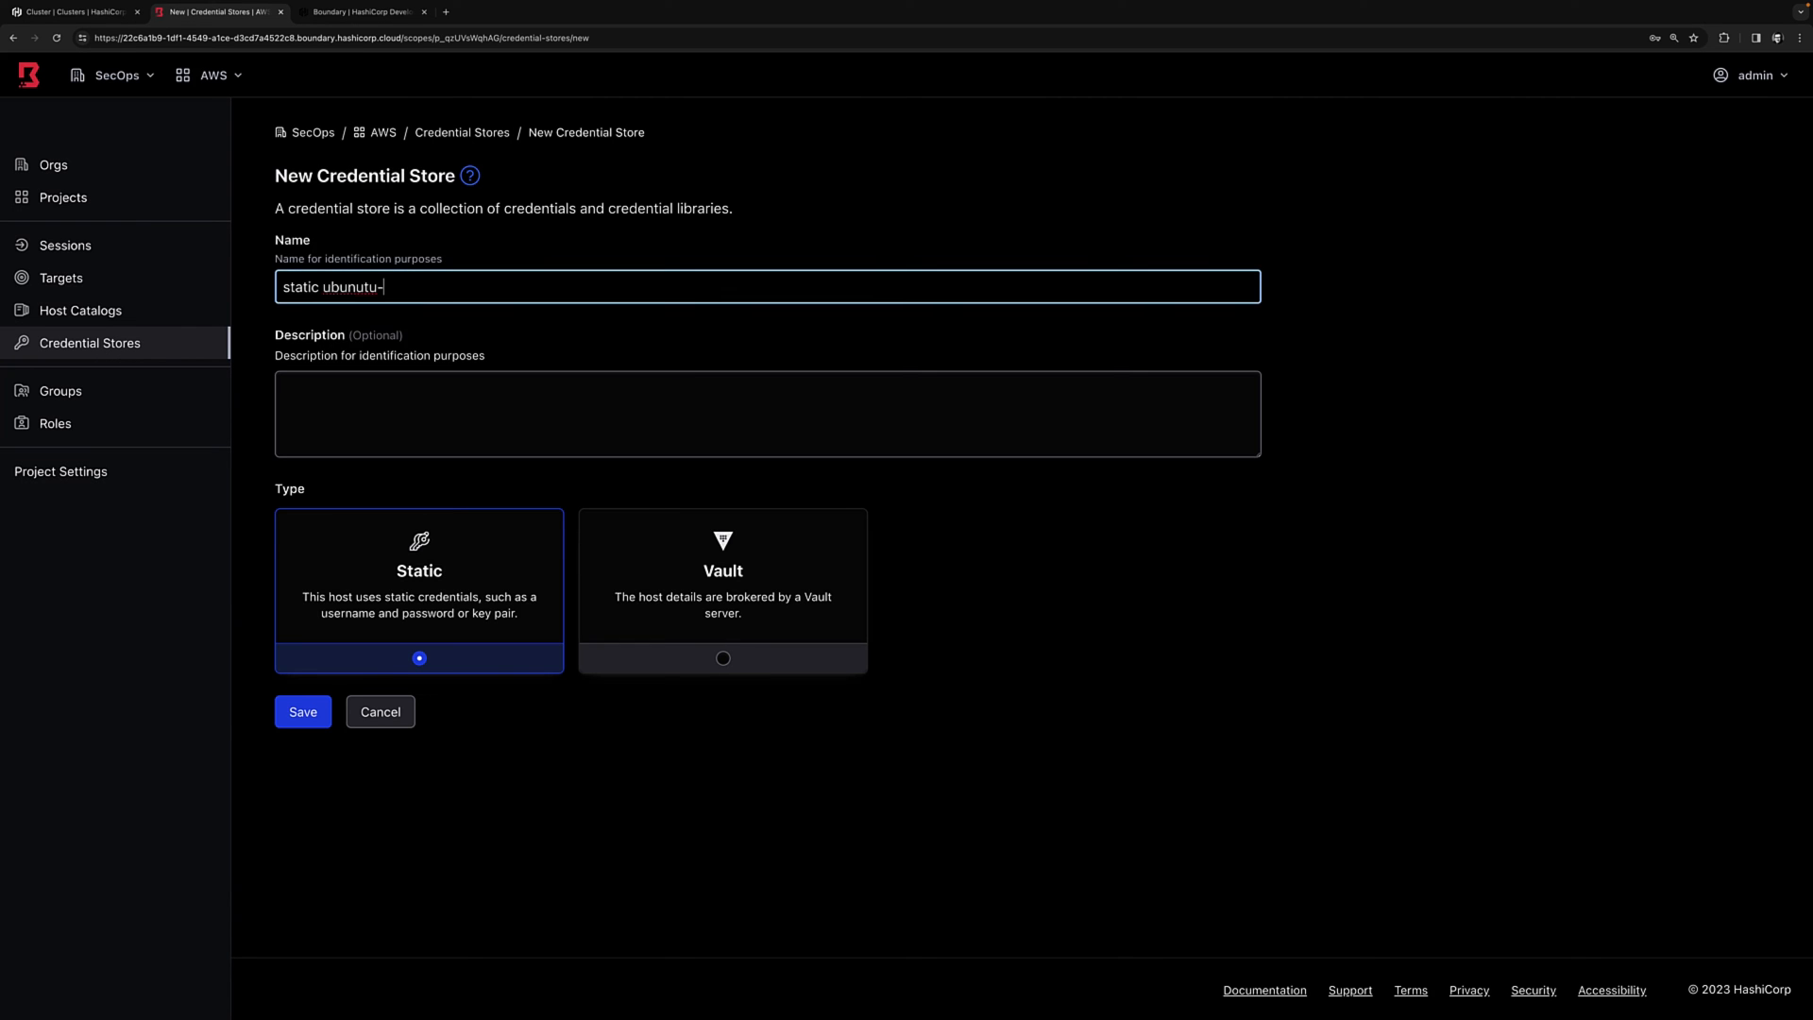
text(login)
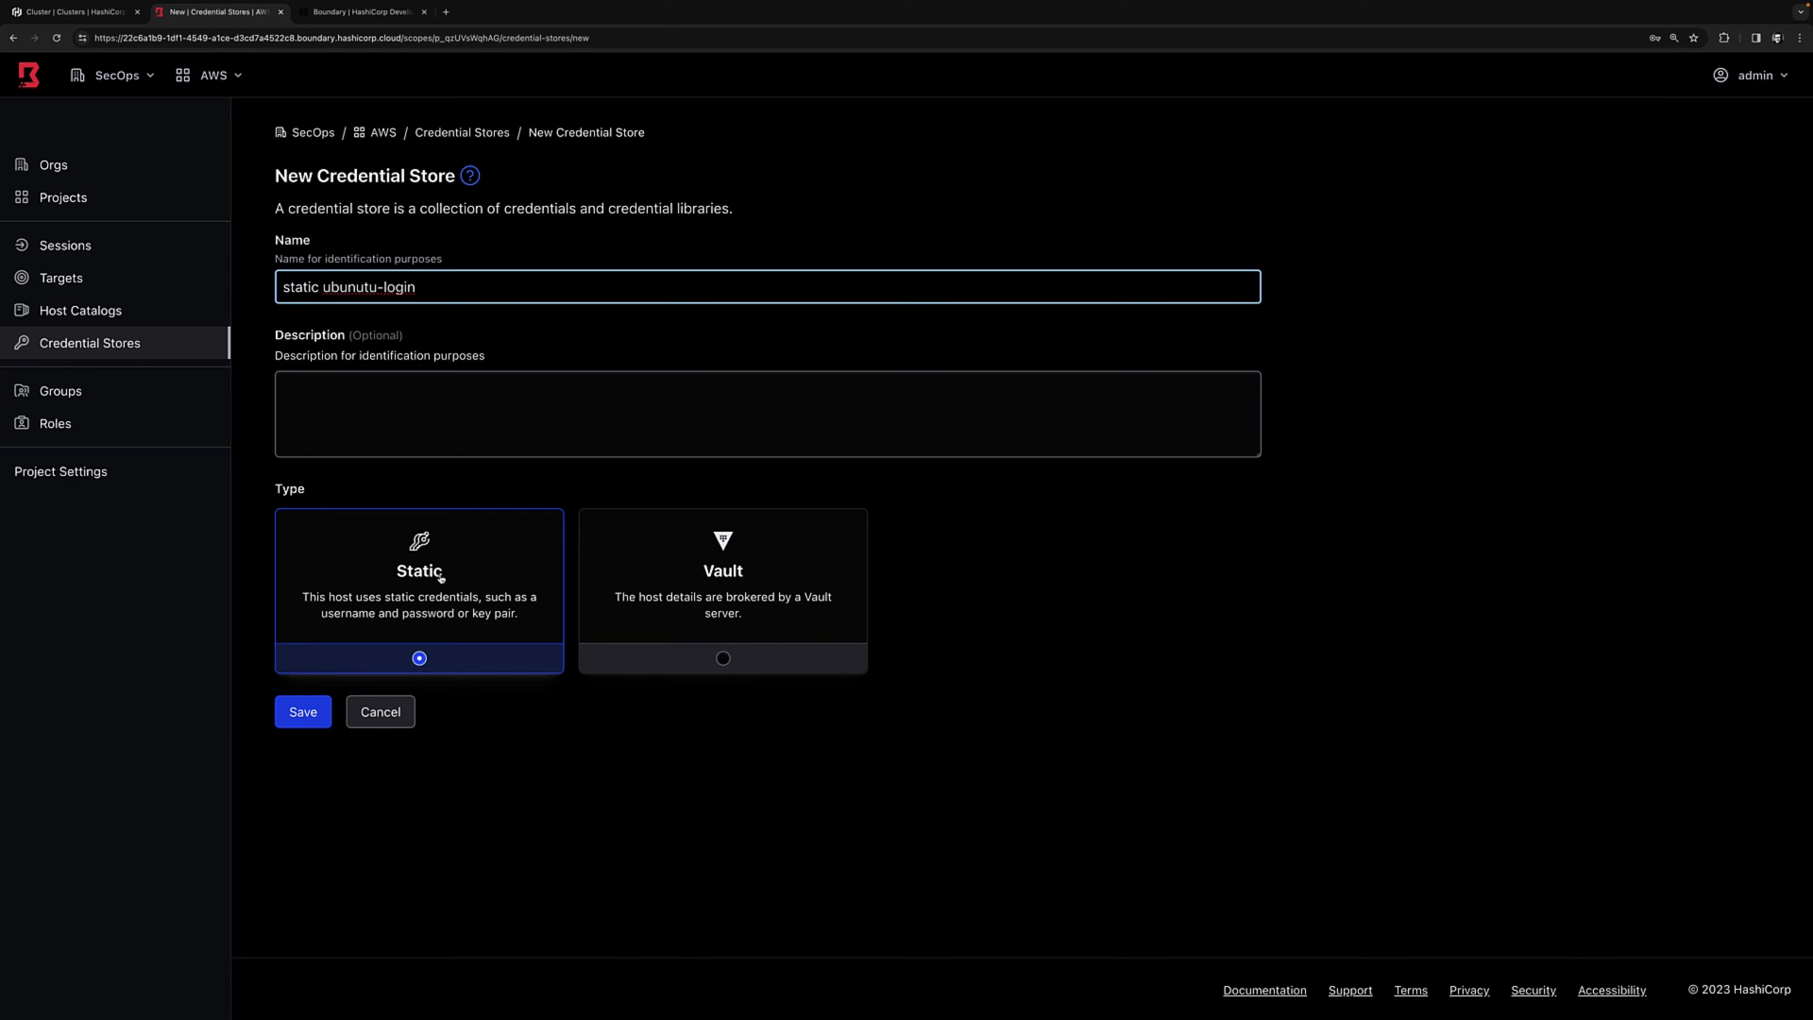
mouse_move(469, 661)
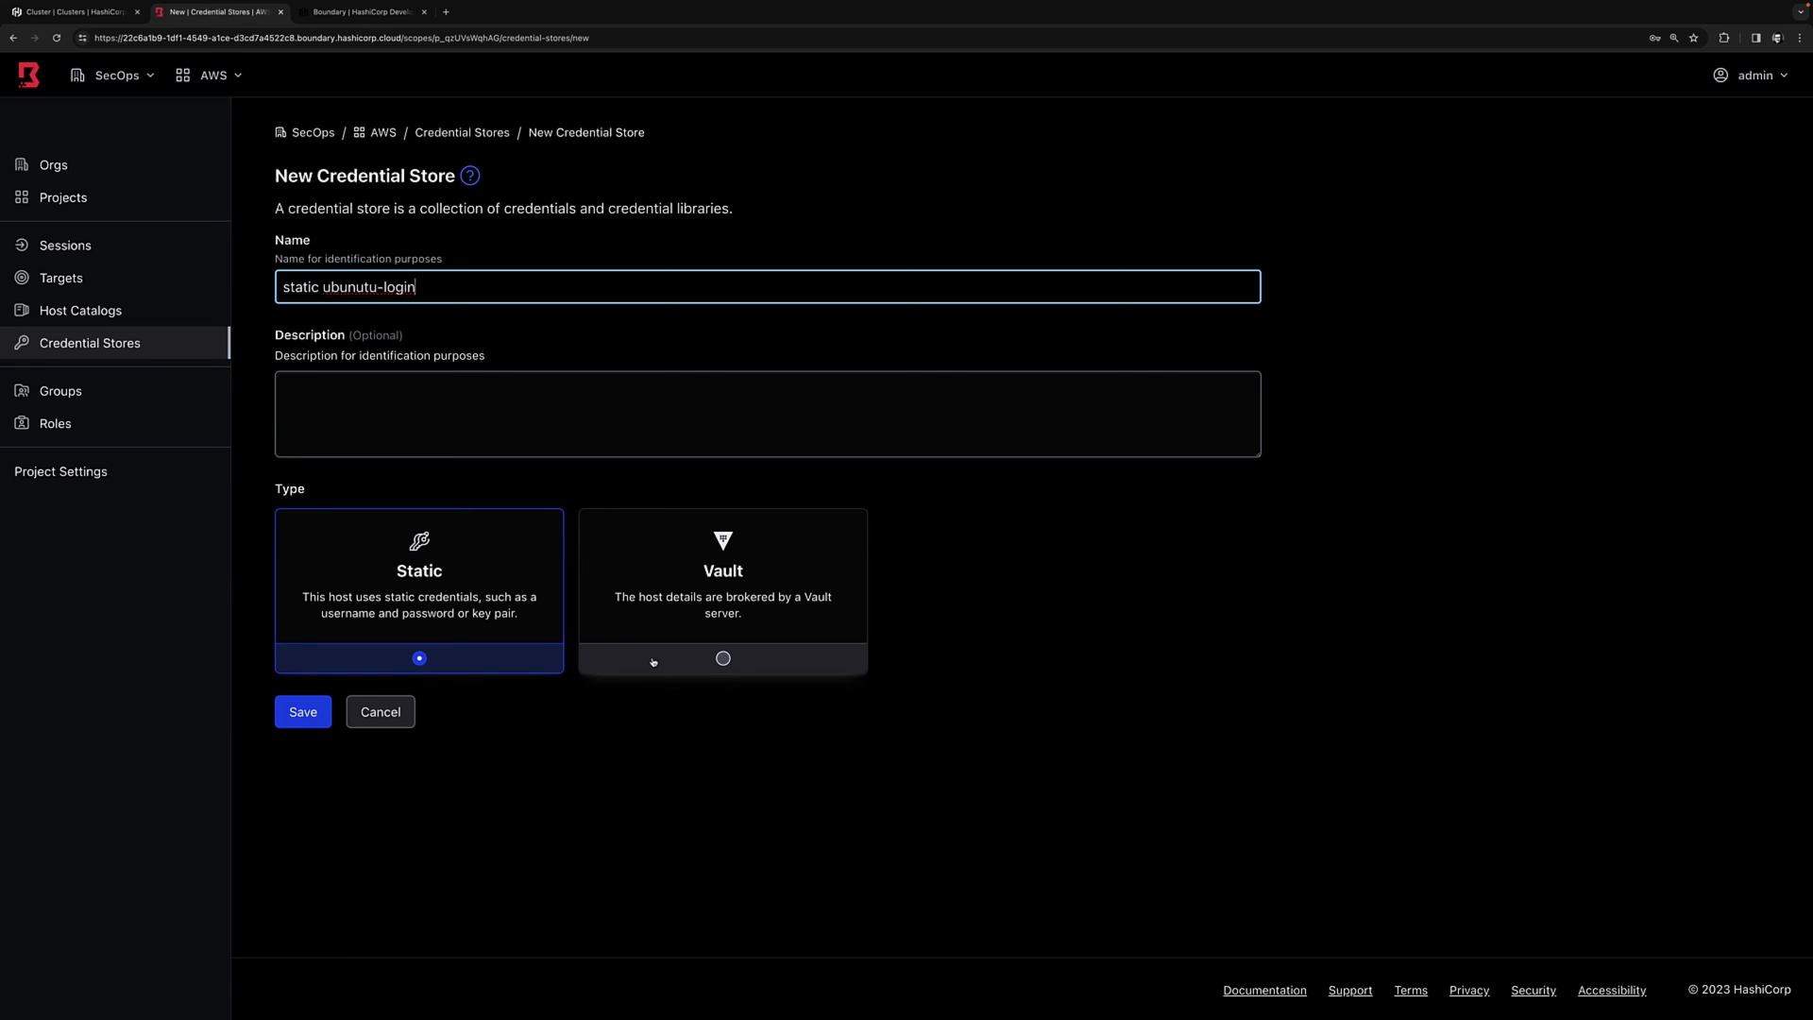
click(302, 712)
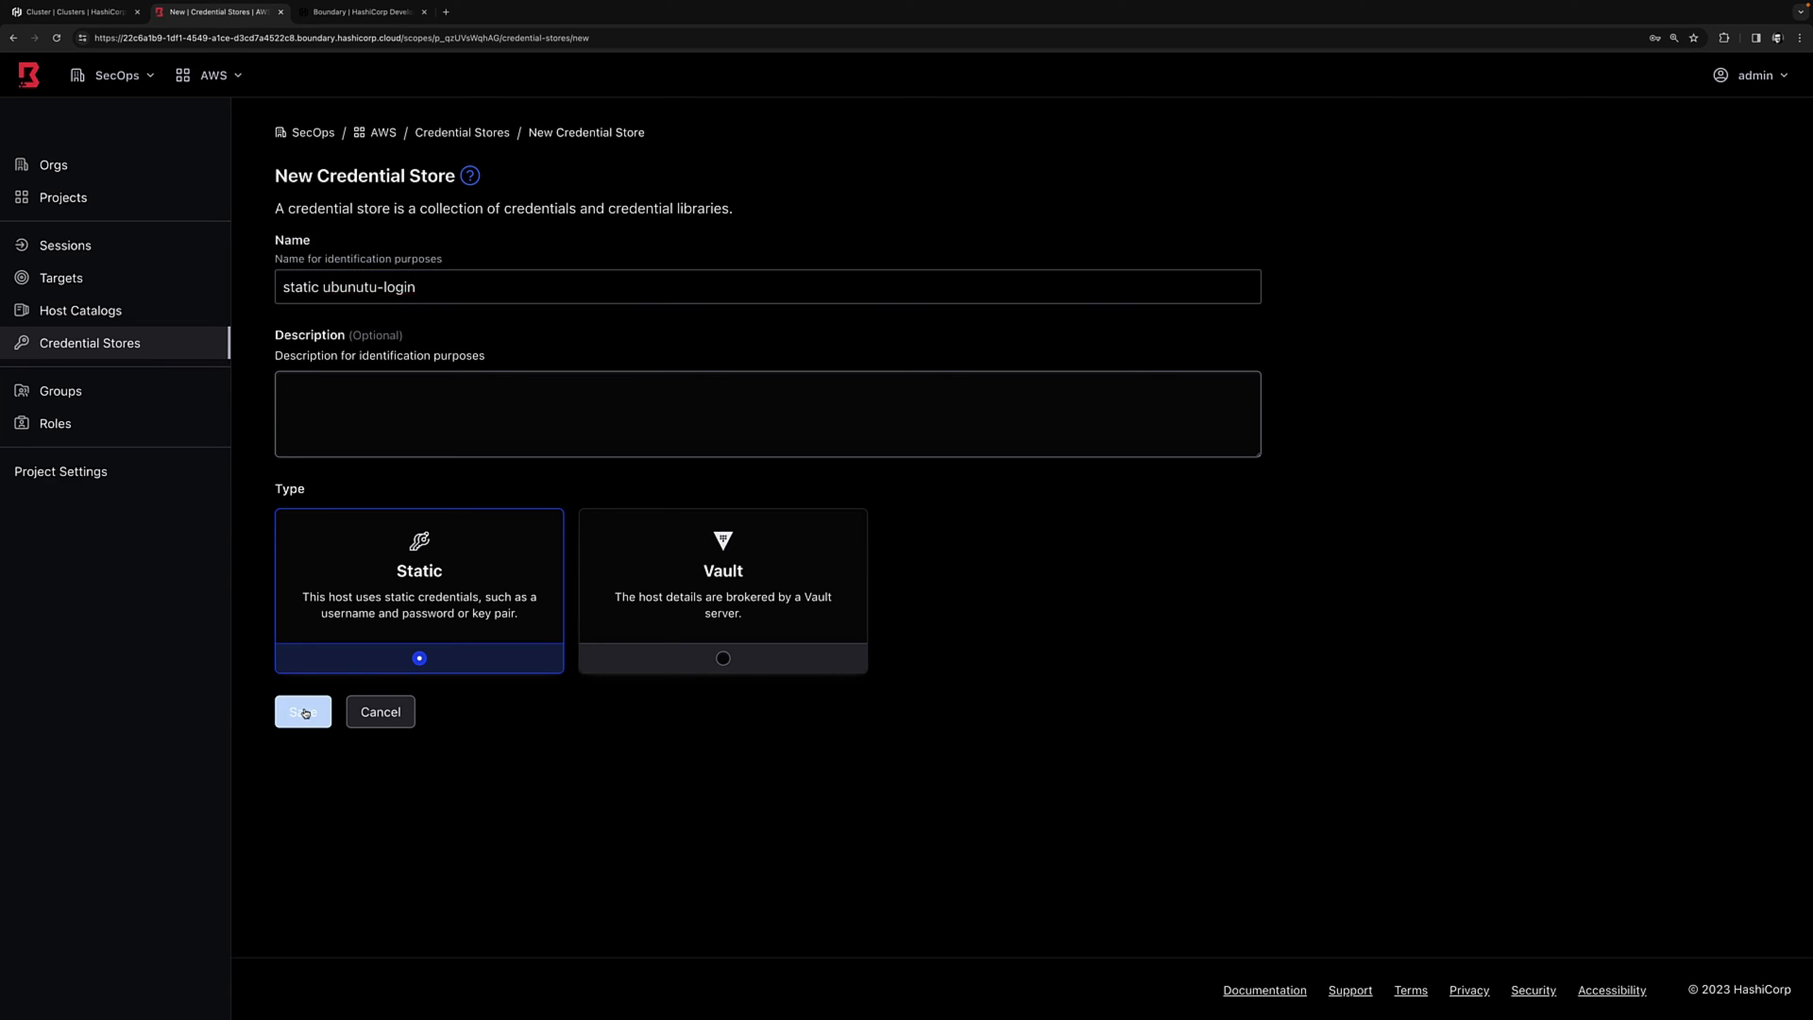
click(302, 712)
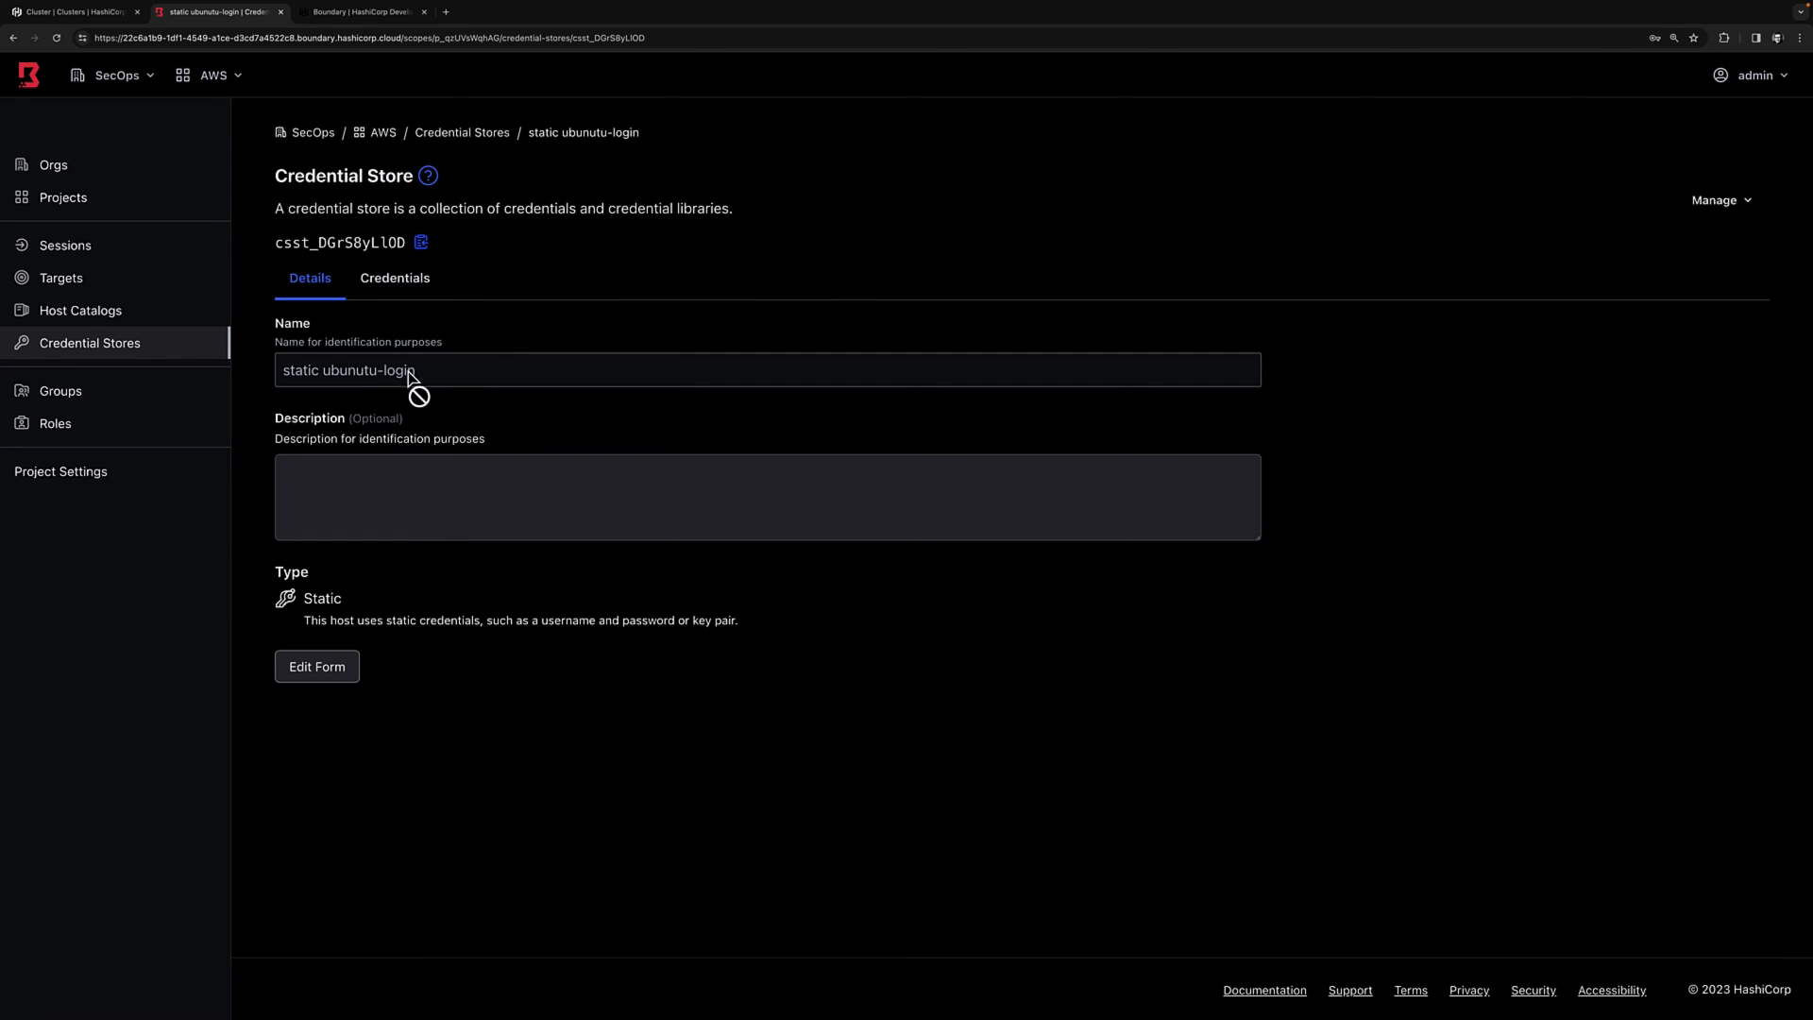
Step: Add a Username & Password credential ubuntu-username-pass with username ubuntu and save it
click(395, 278)
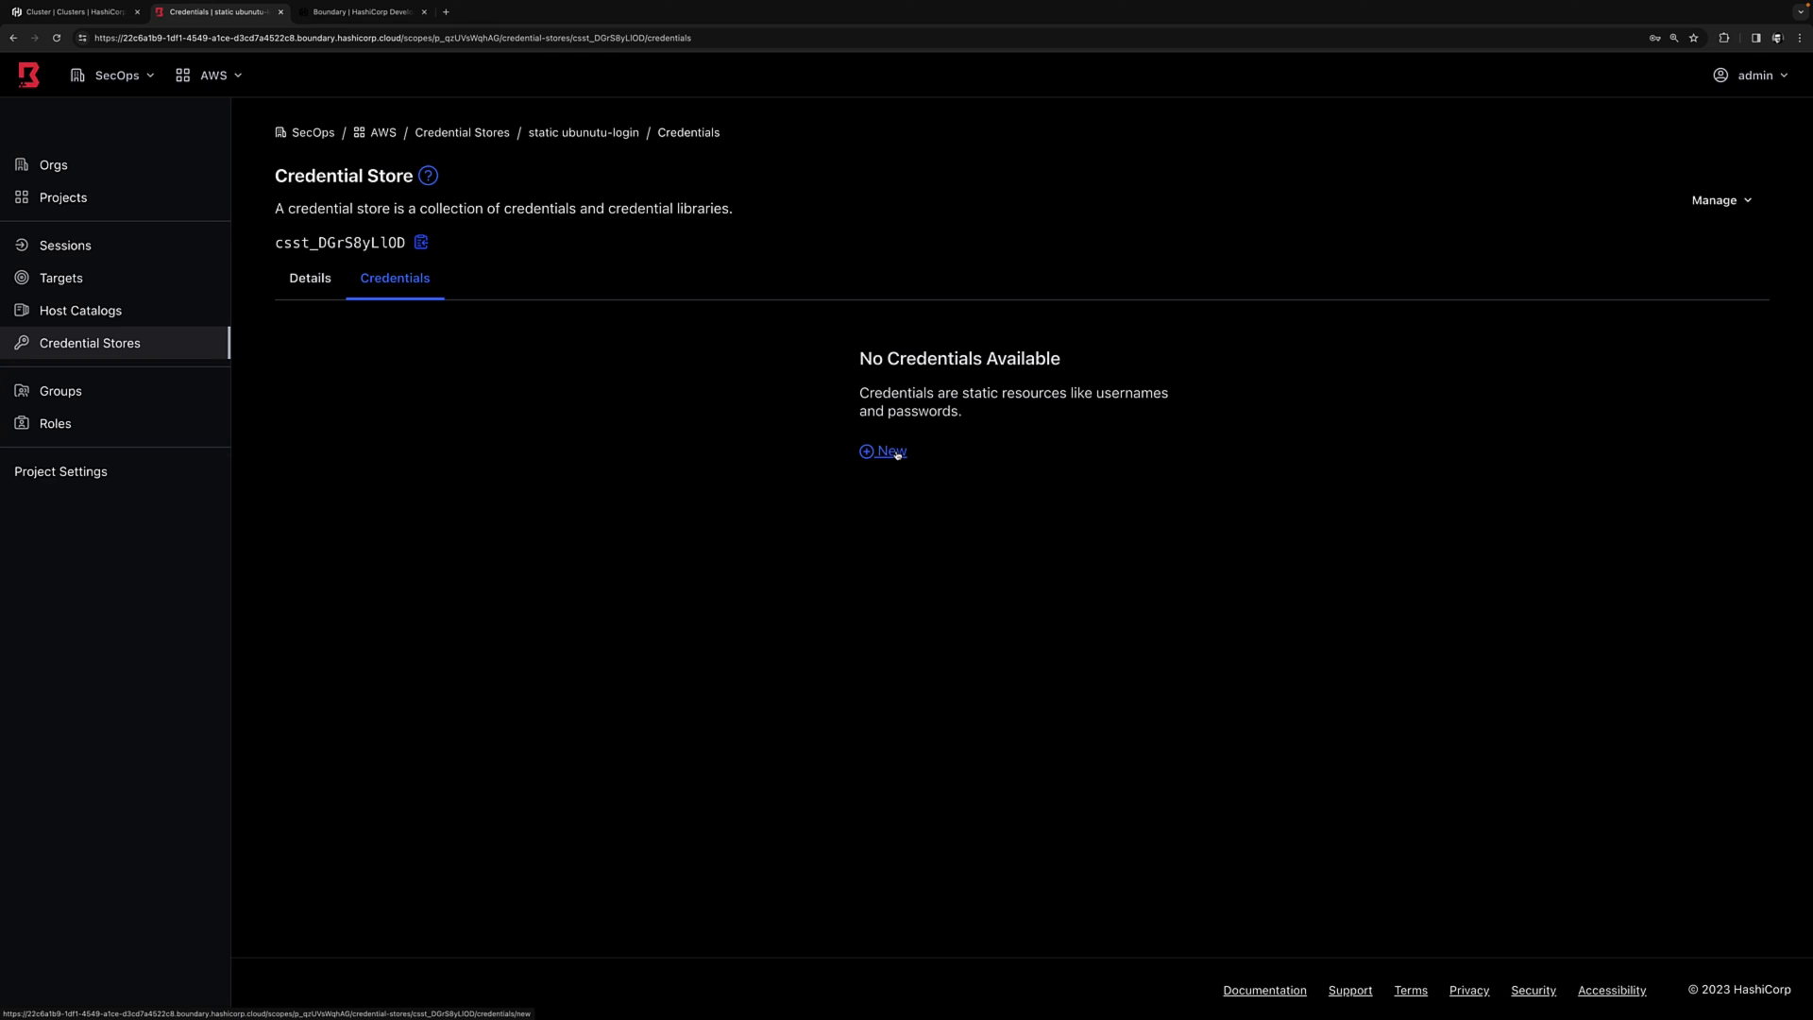
click(889, 451)
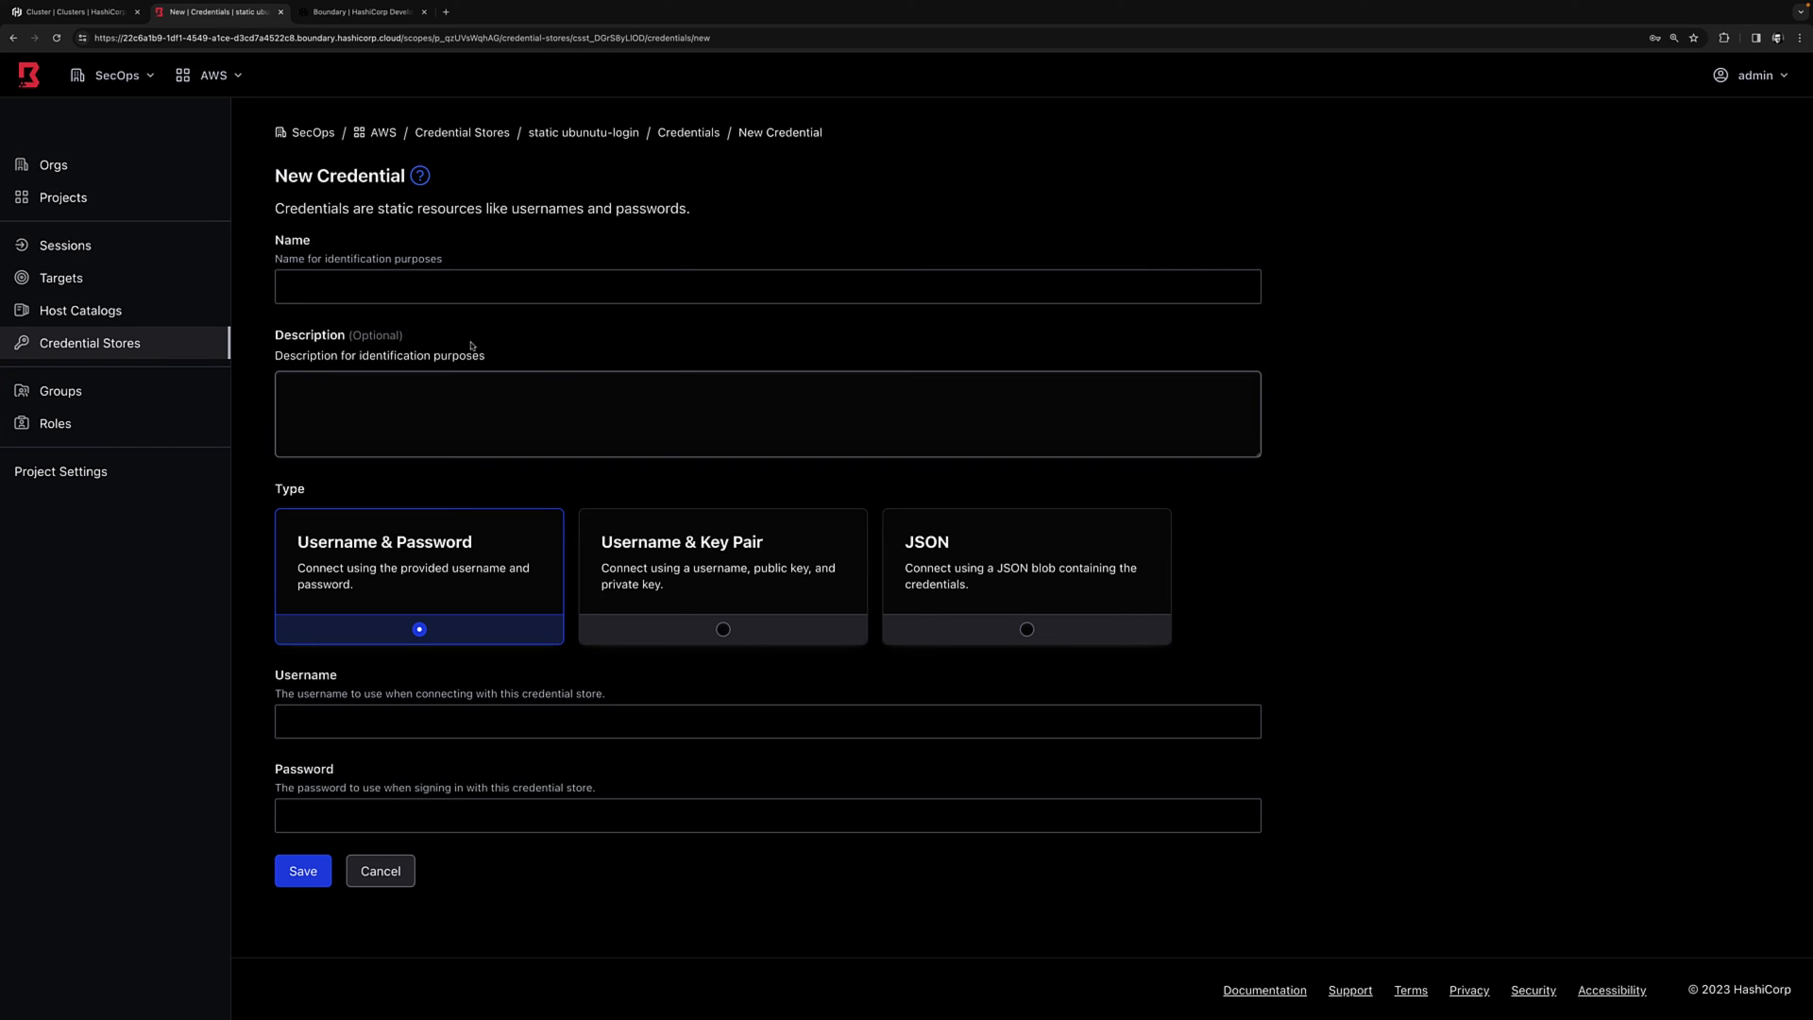
text(ubuntu-username-pass)
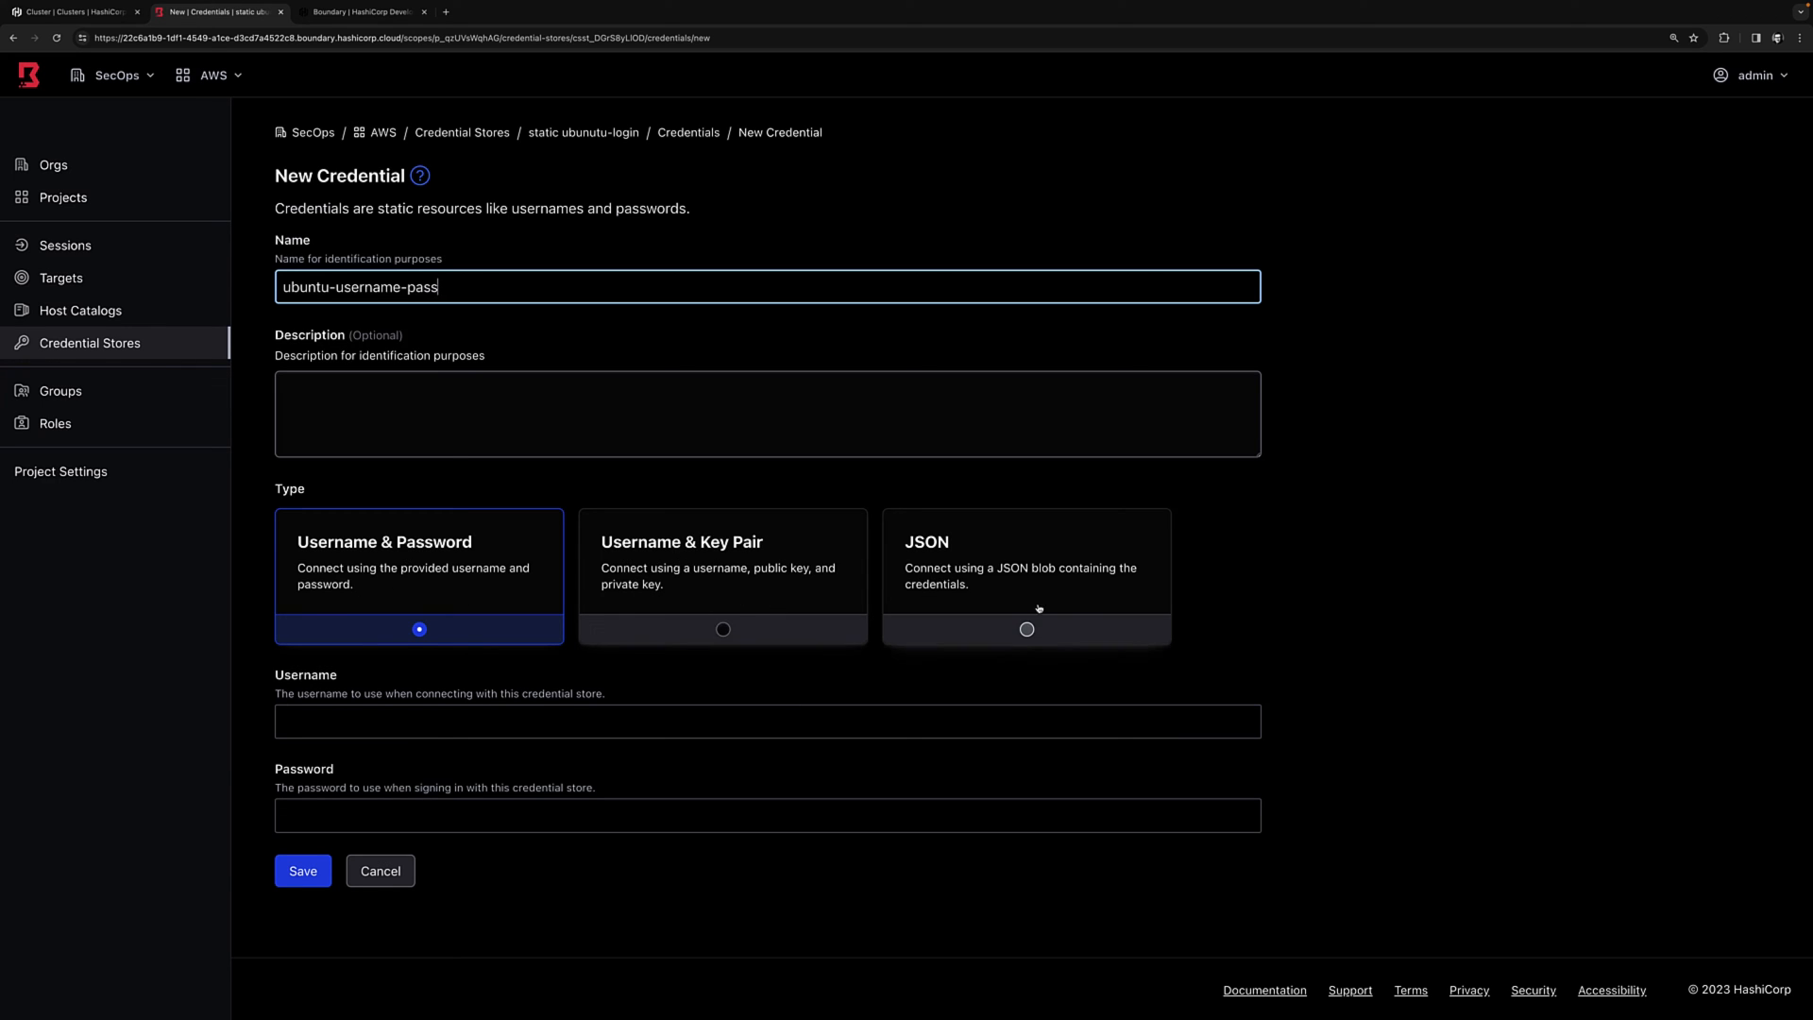
click(767, 720)
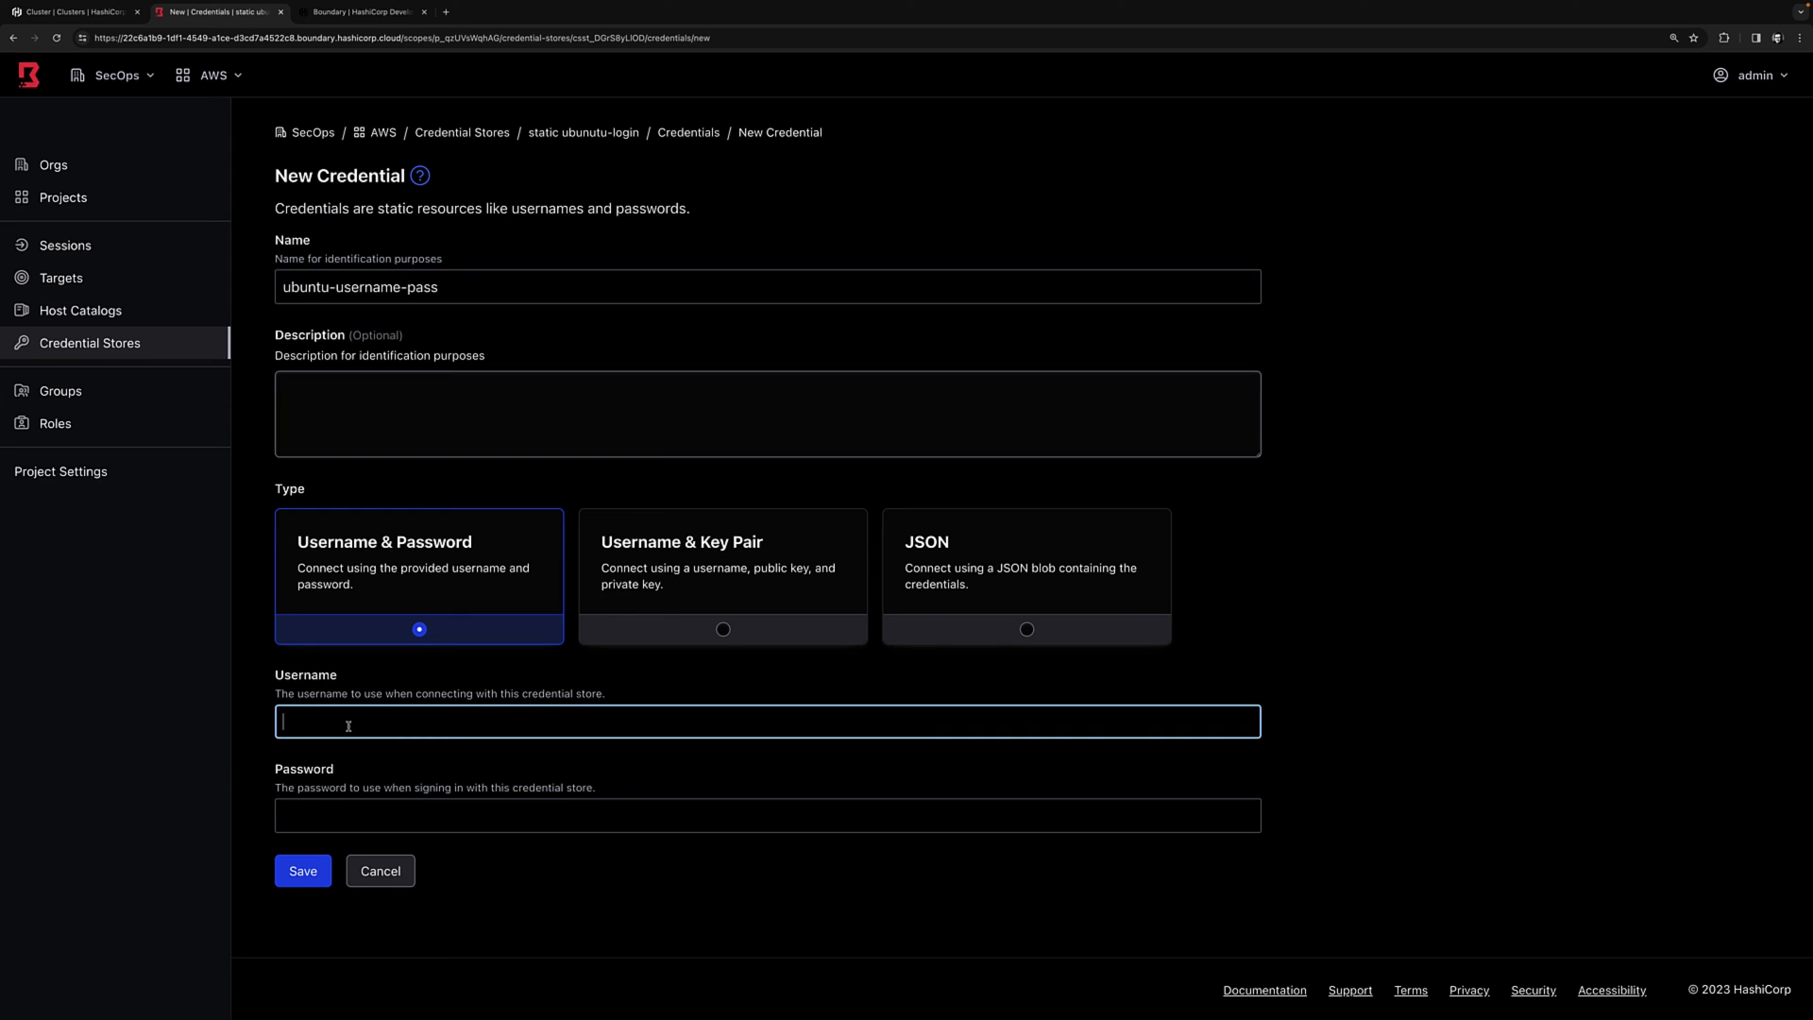
text(ubuntu)
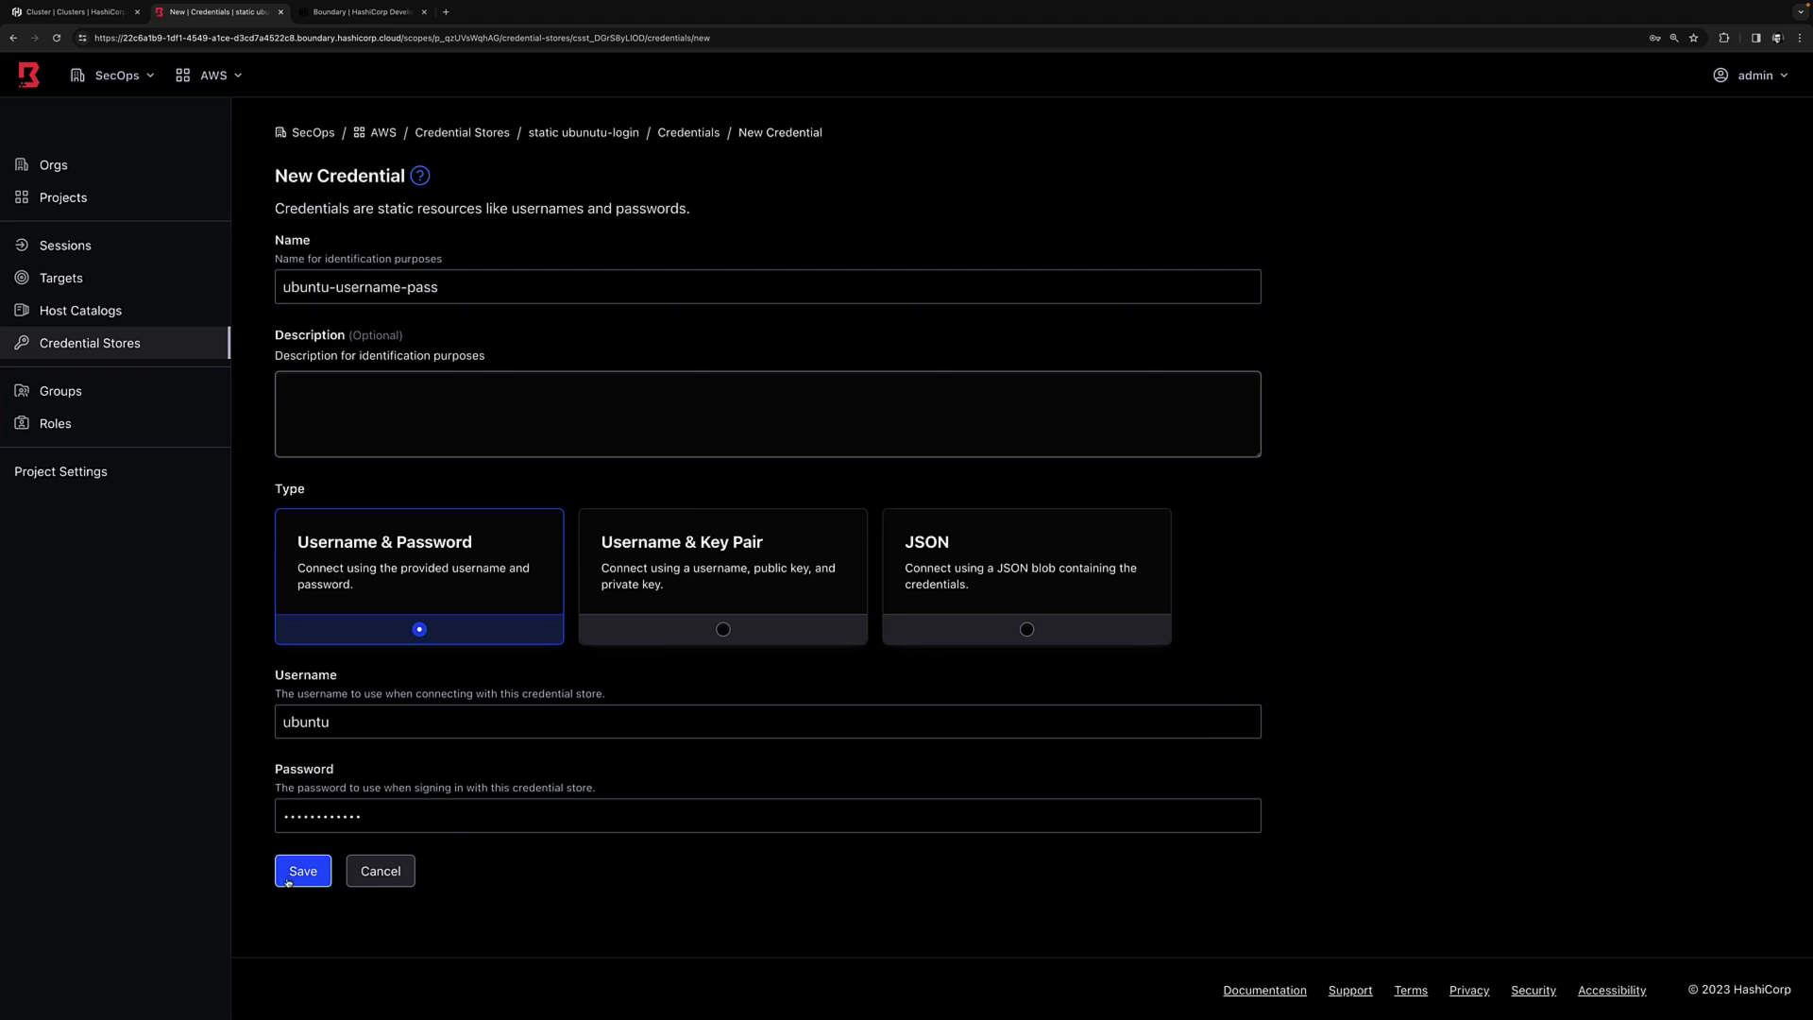
click(303, 871)
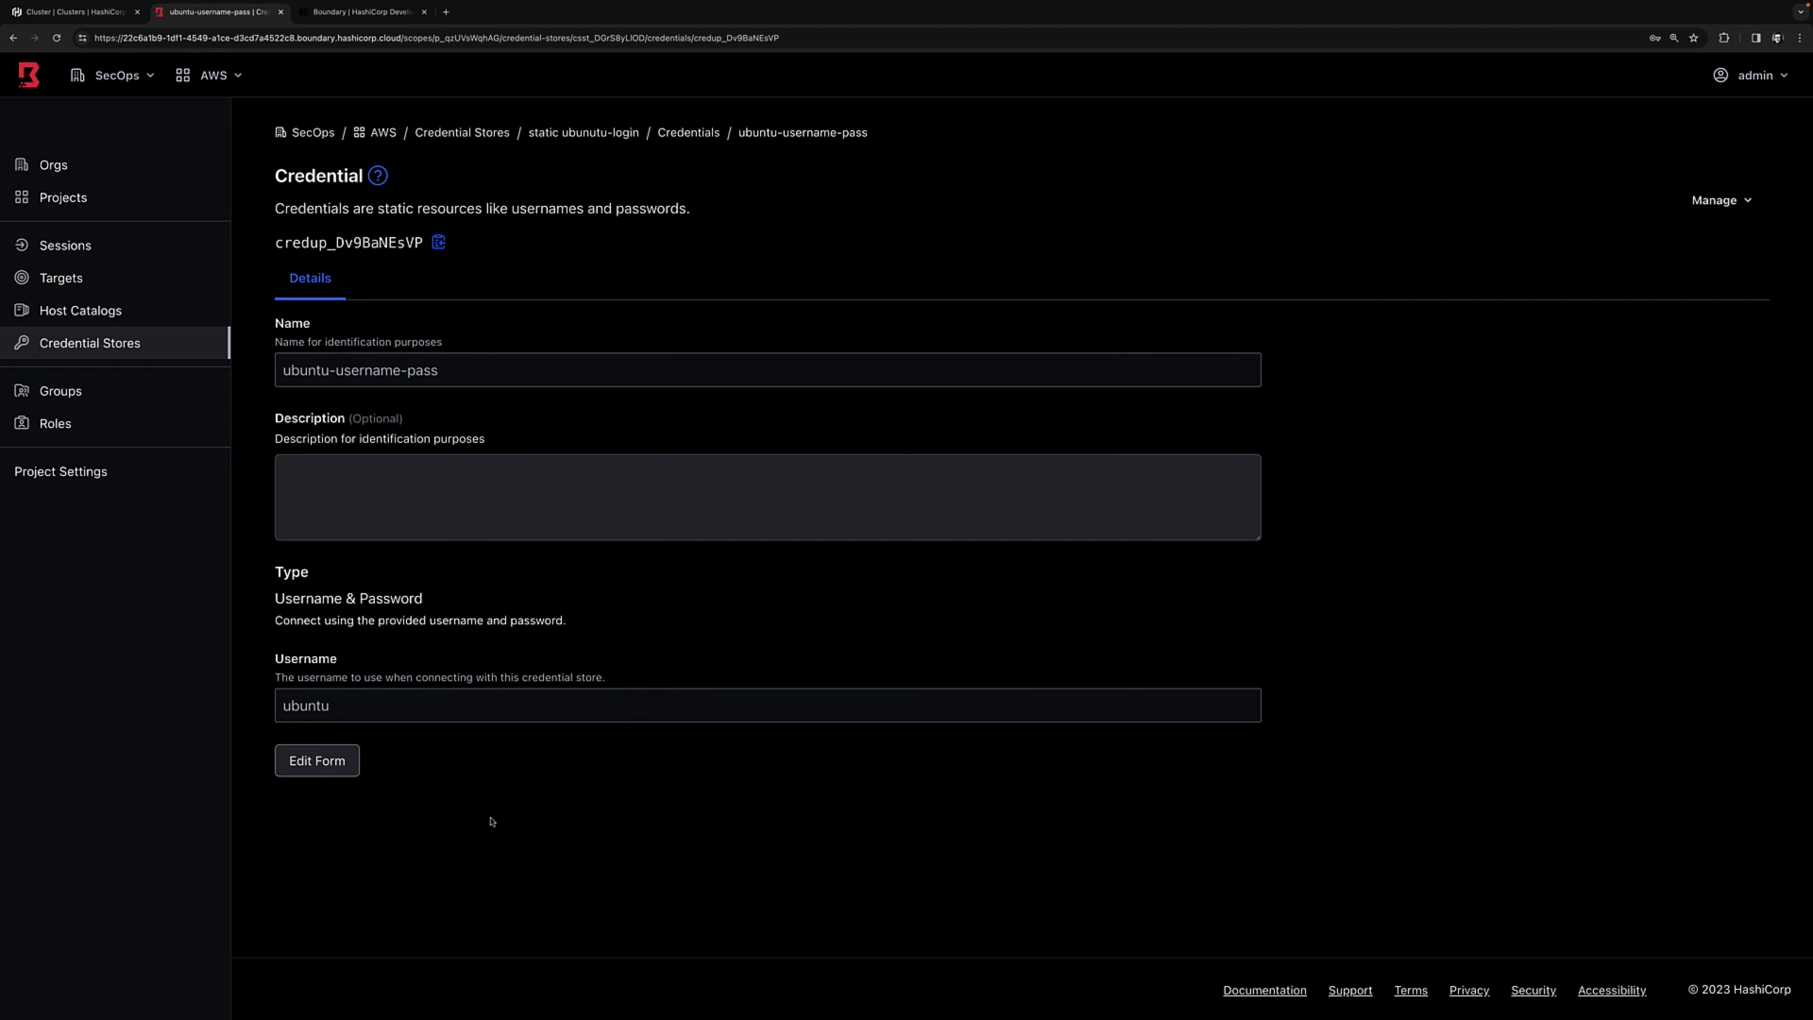
Step: Start a new target in the project's Targets list named ubuntu-target-2
click(60, 277)
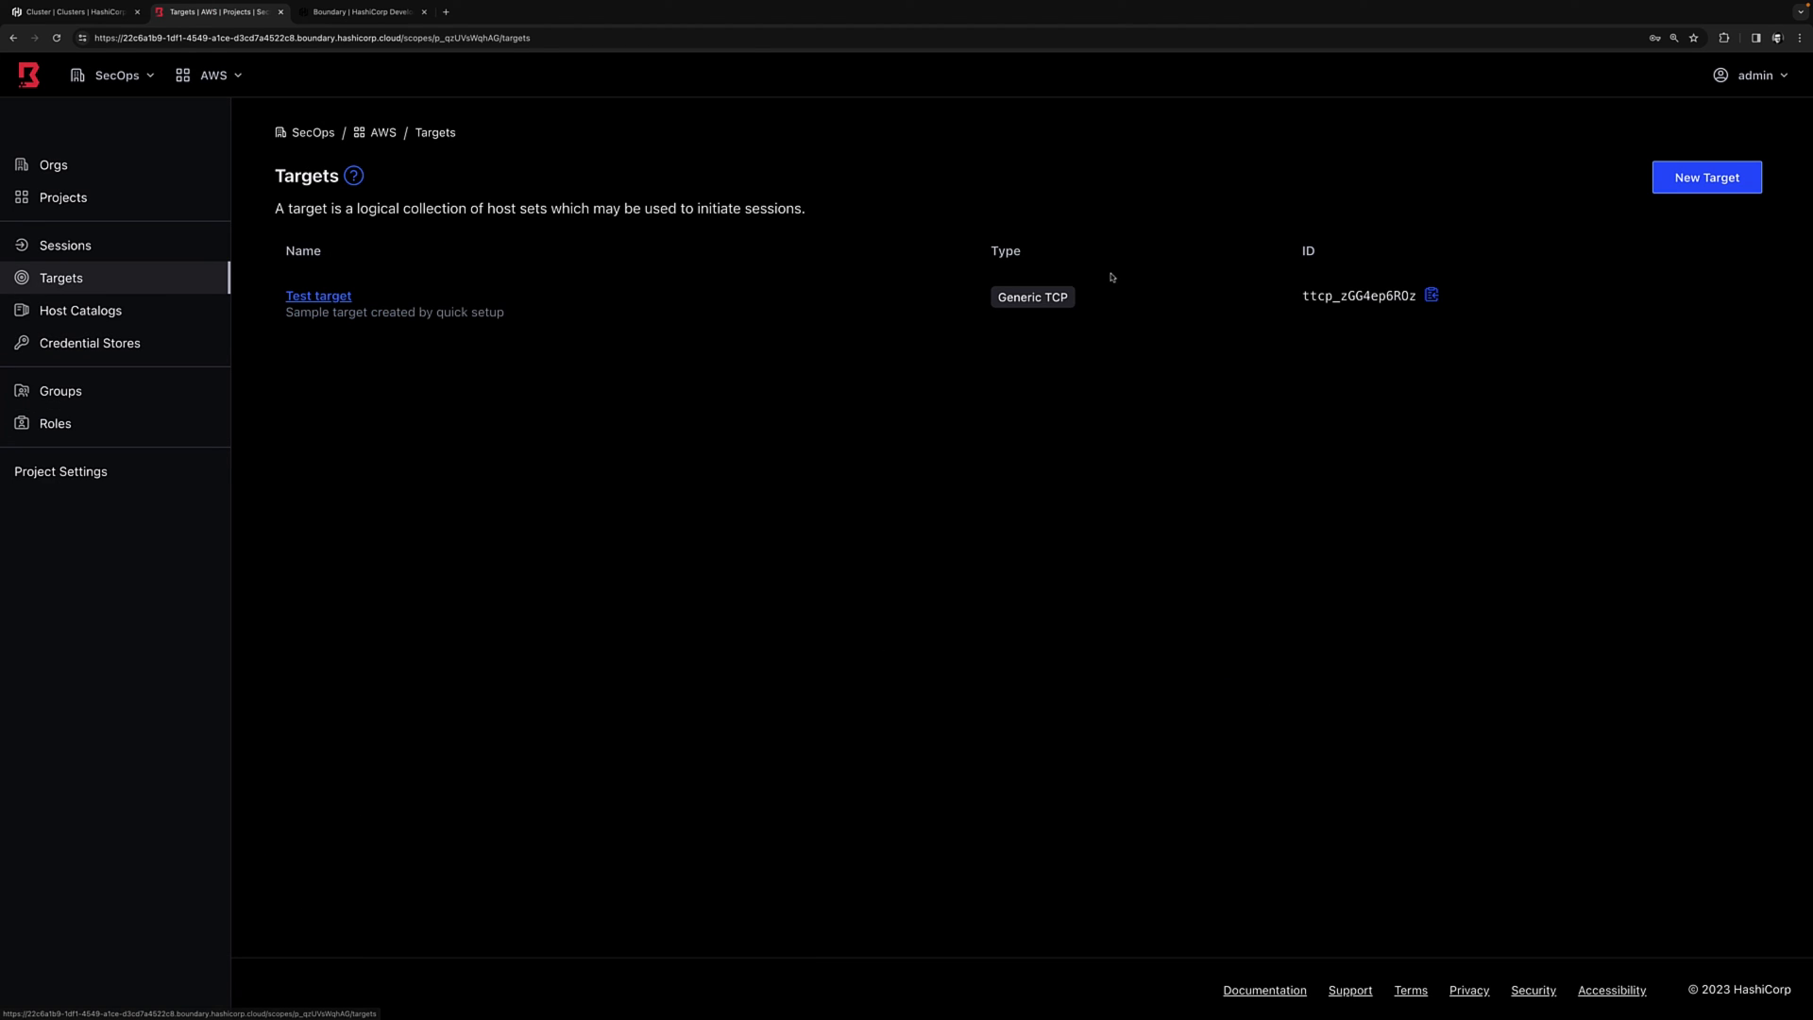
mouse_move(355, 300)
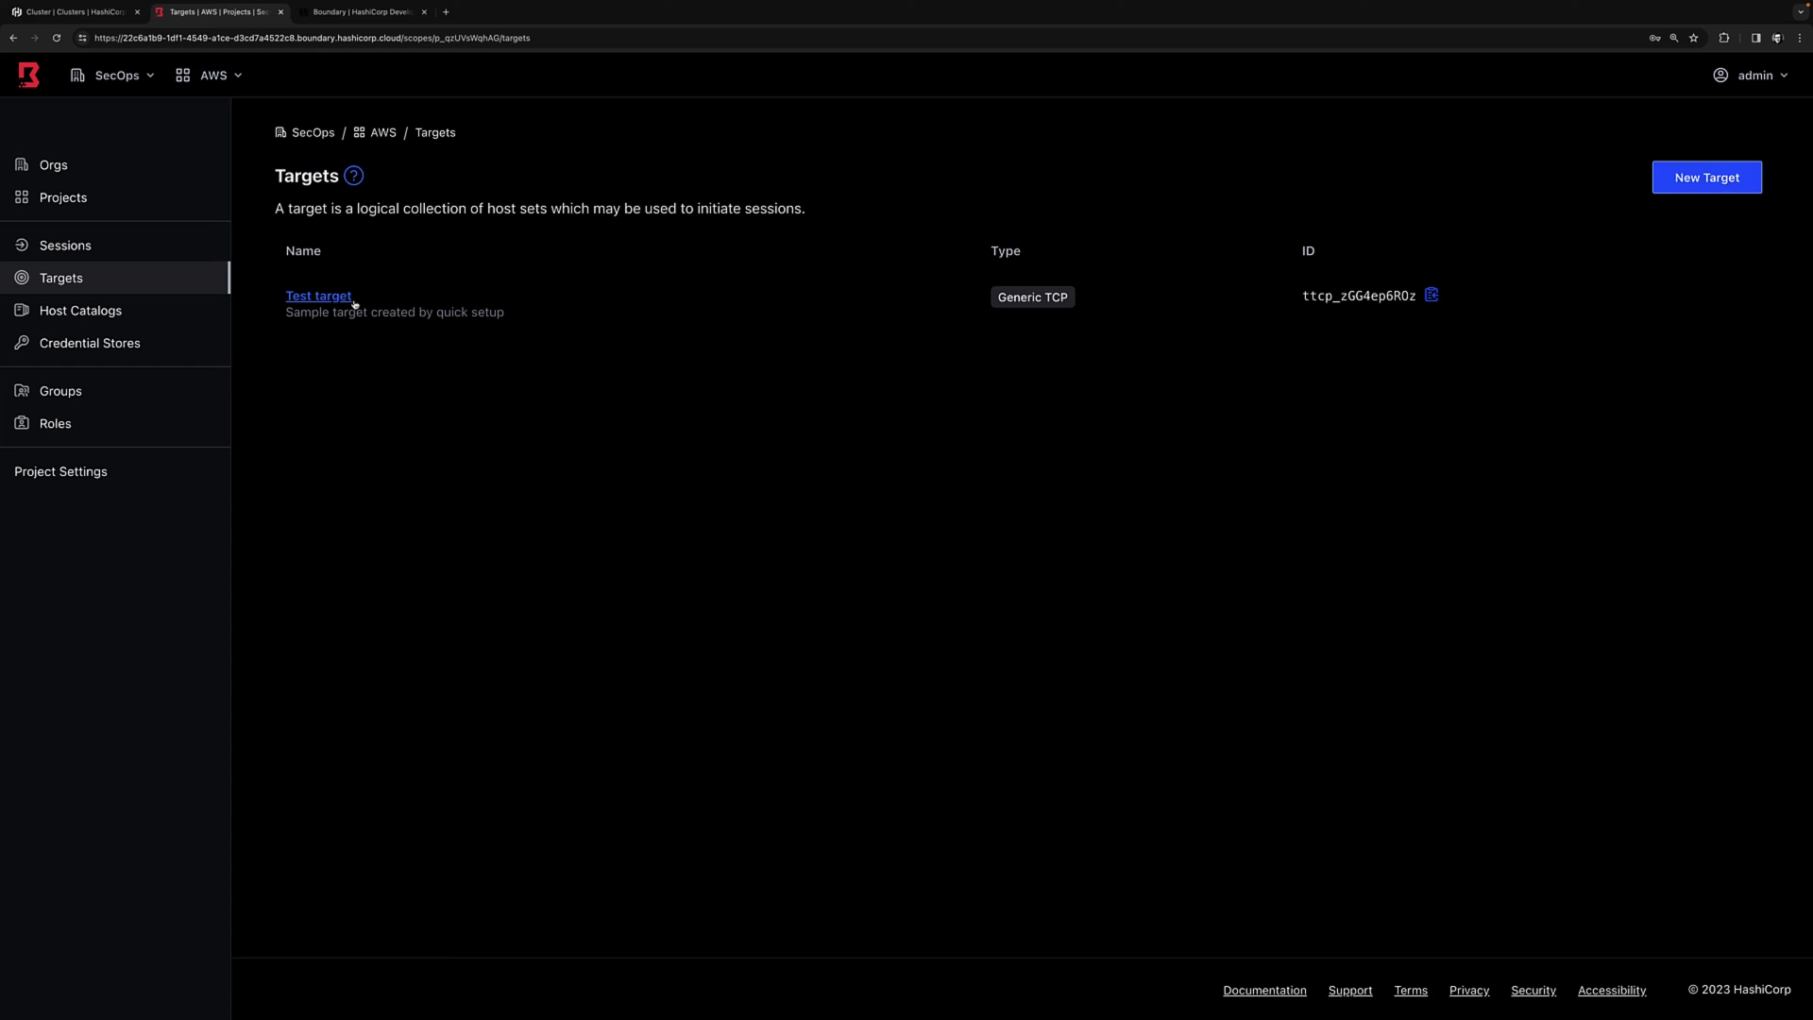
click(1706, 178)
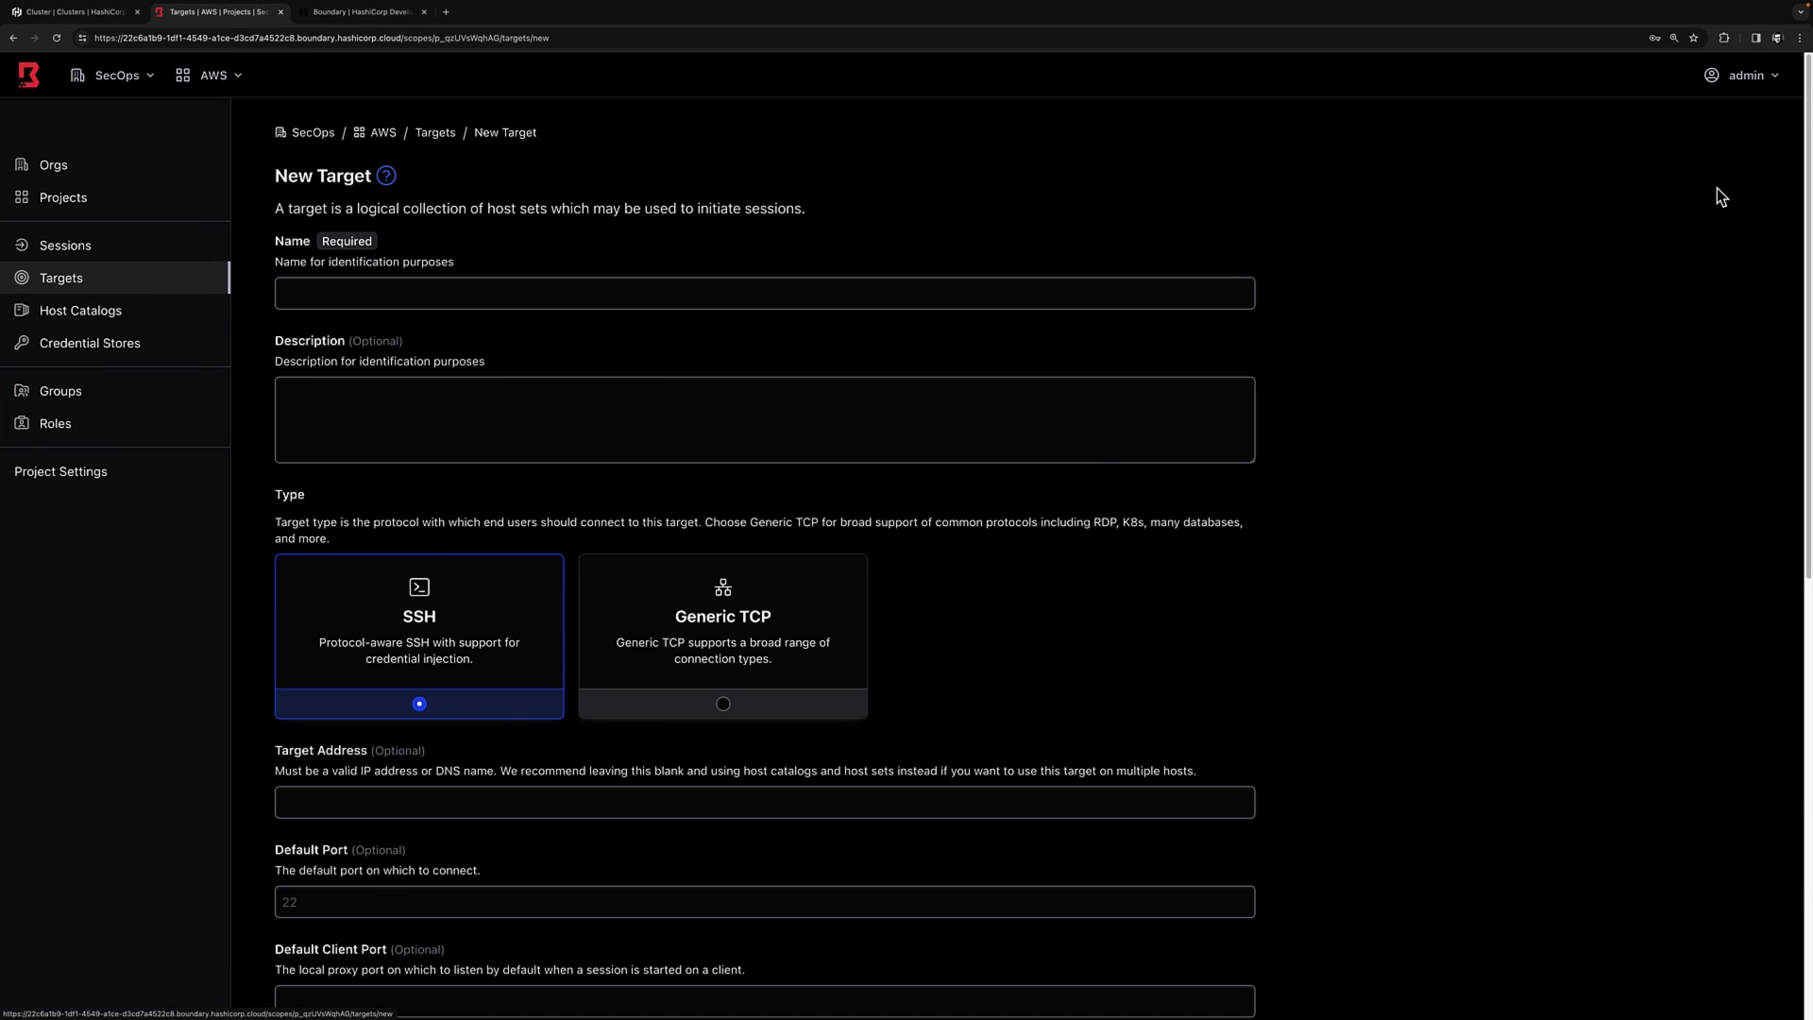
text(ubuntu-target-2)
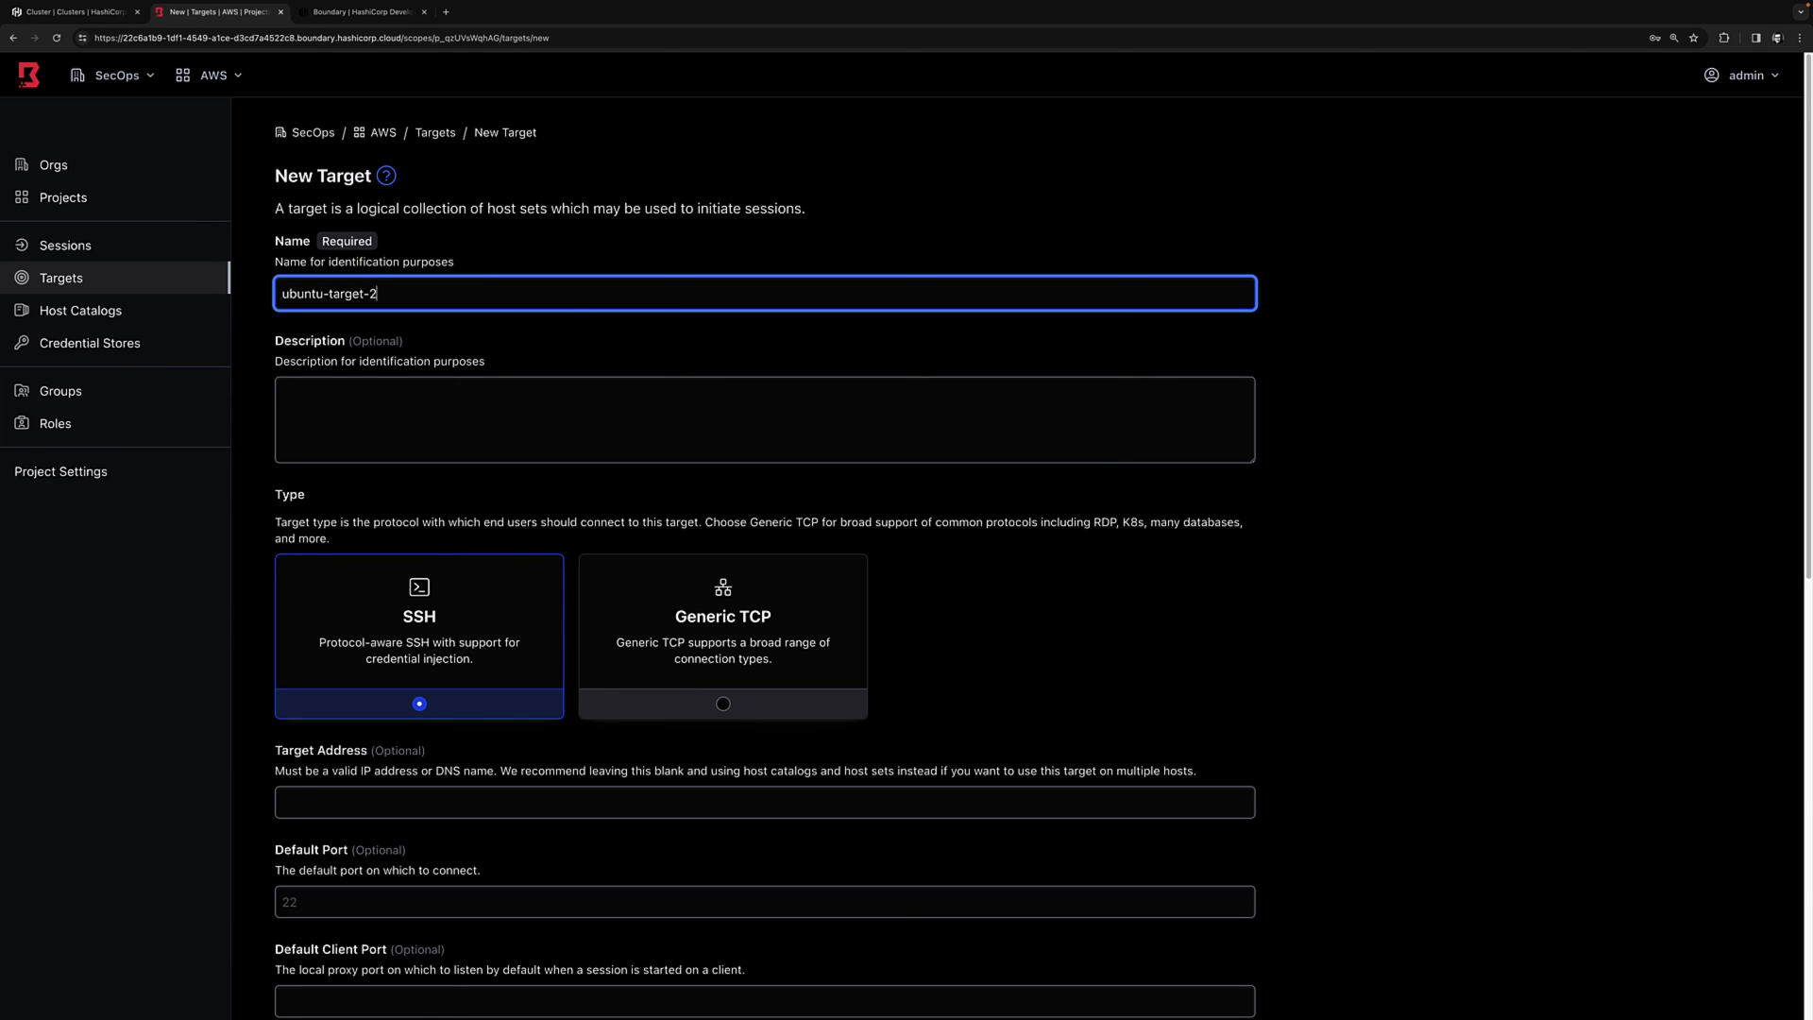
mouse_move(442, 571)
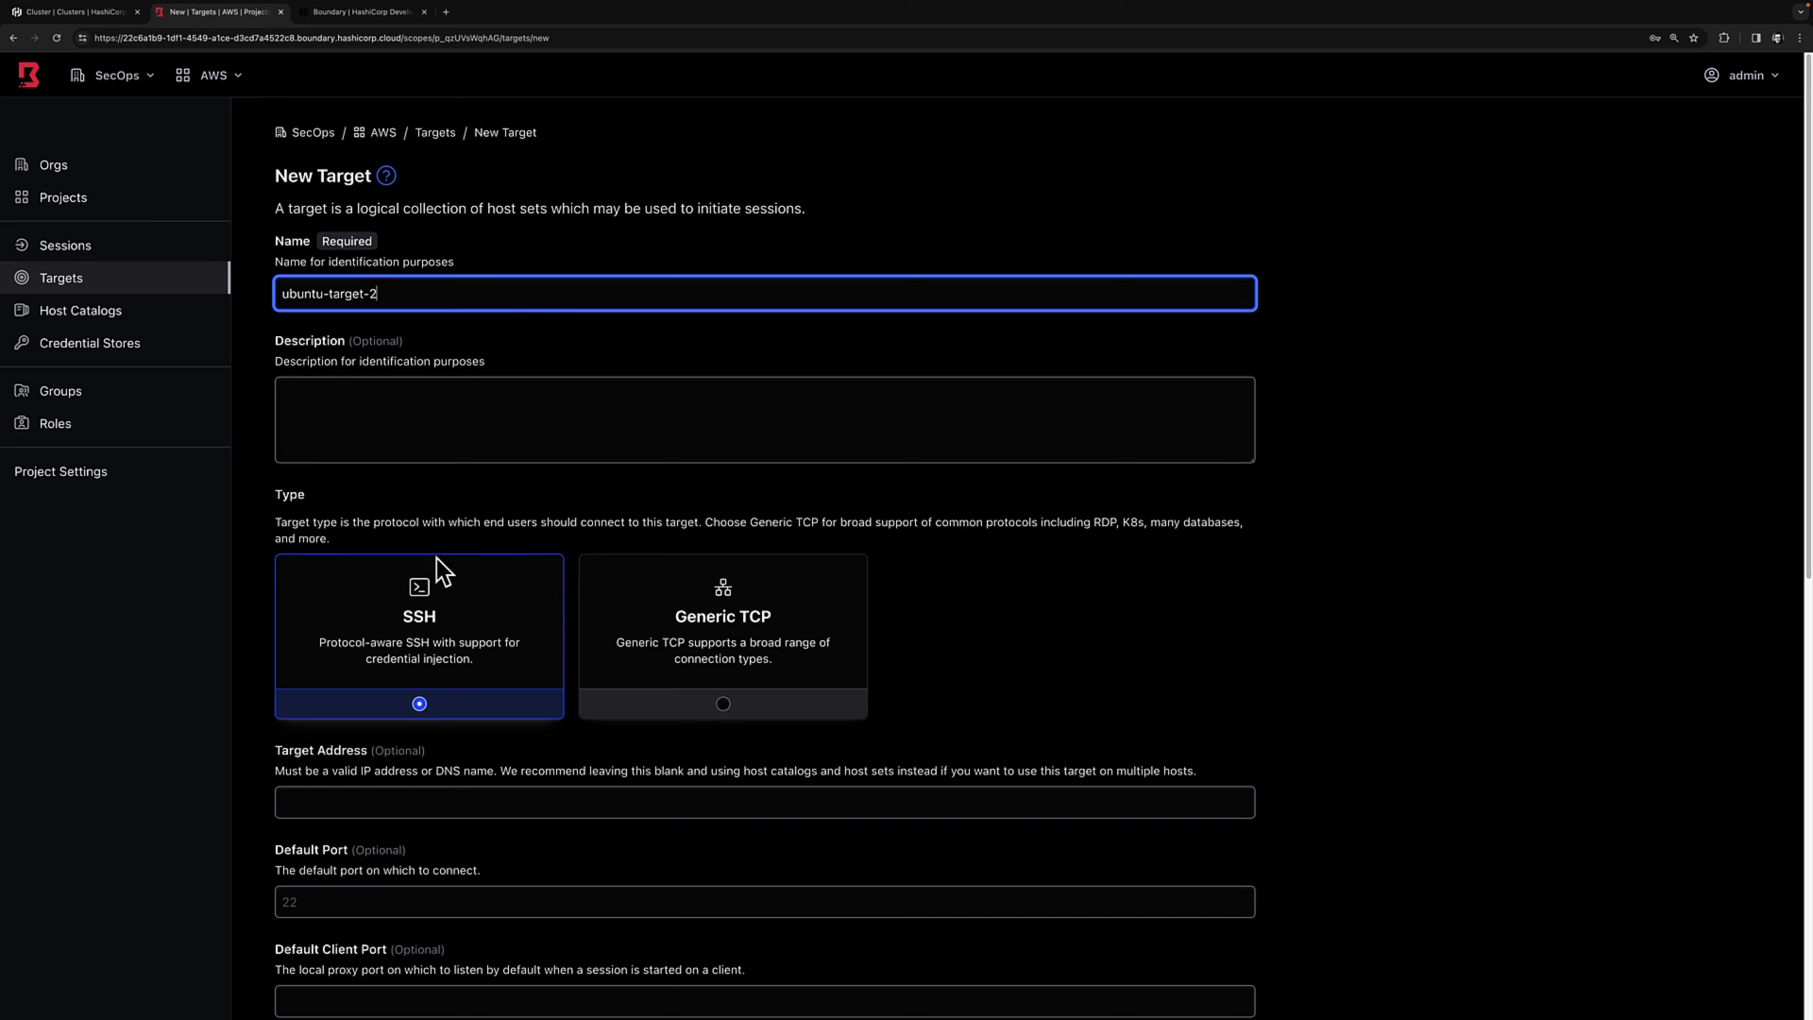
mouse_move(472, 655)
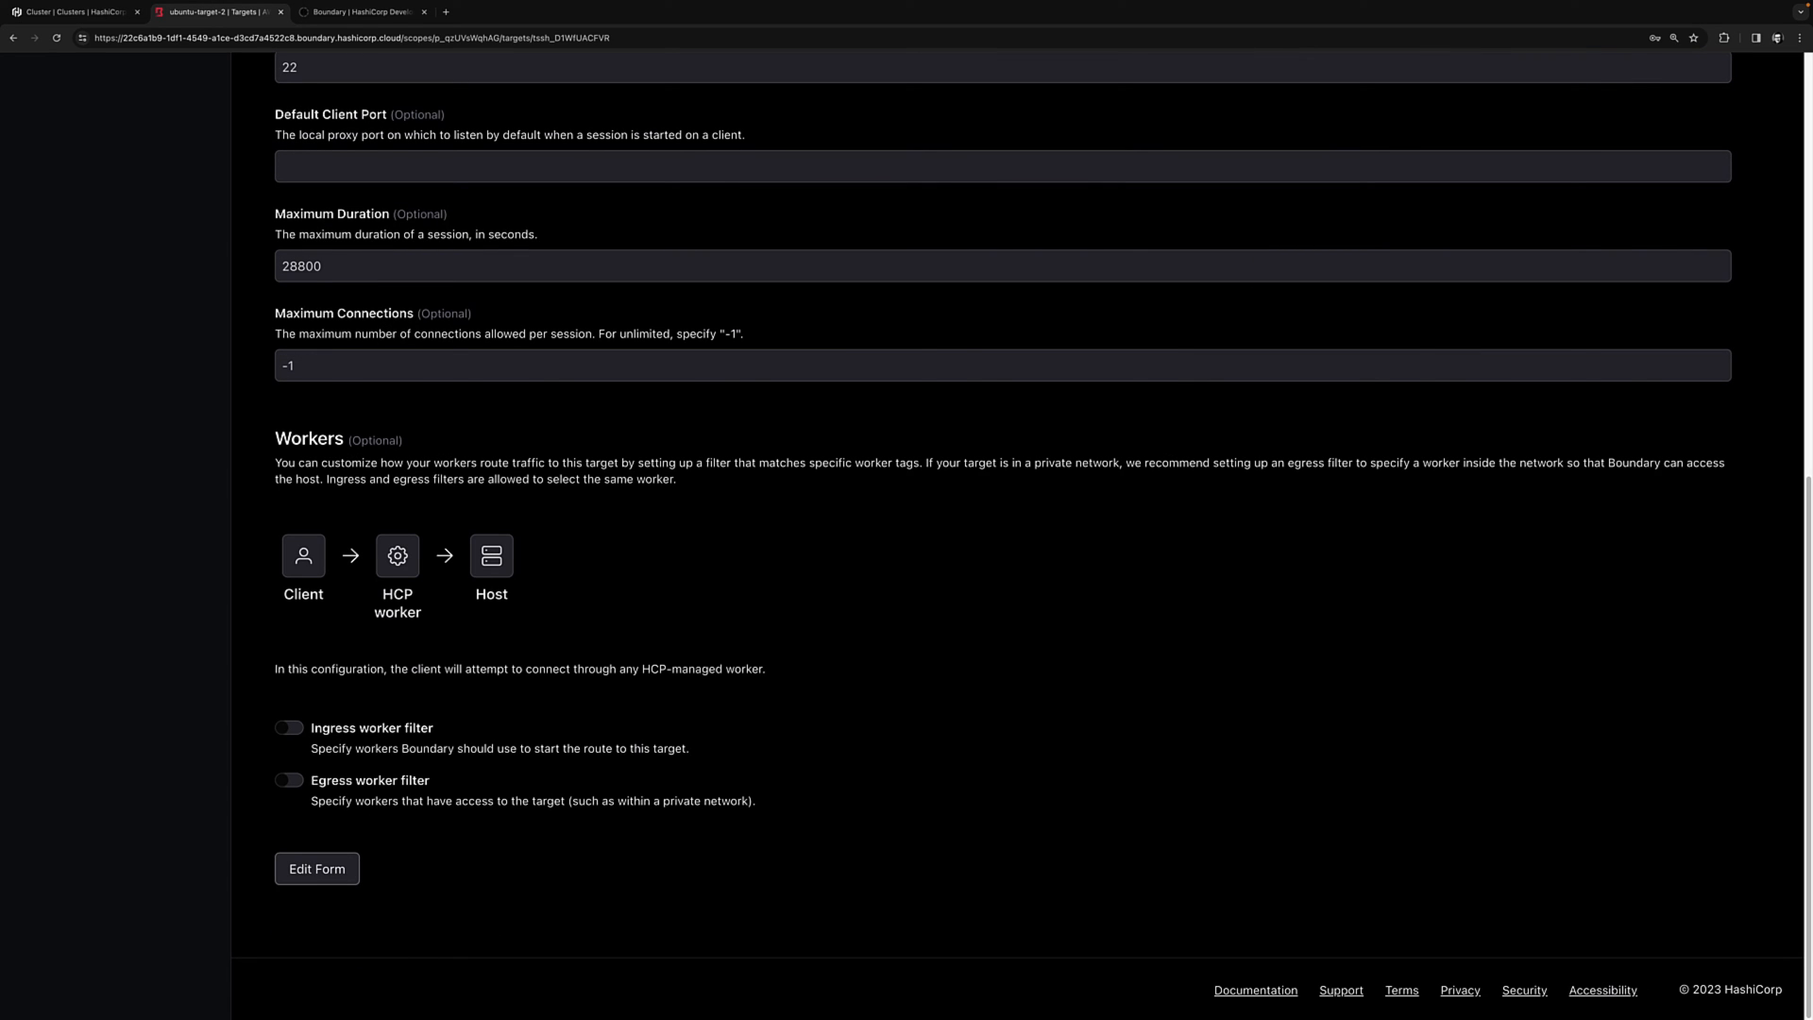
mouse_move(1490, 884)
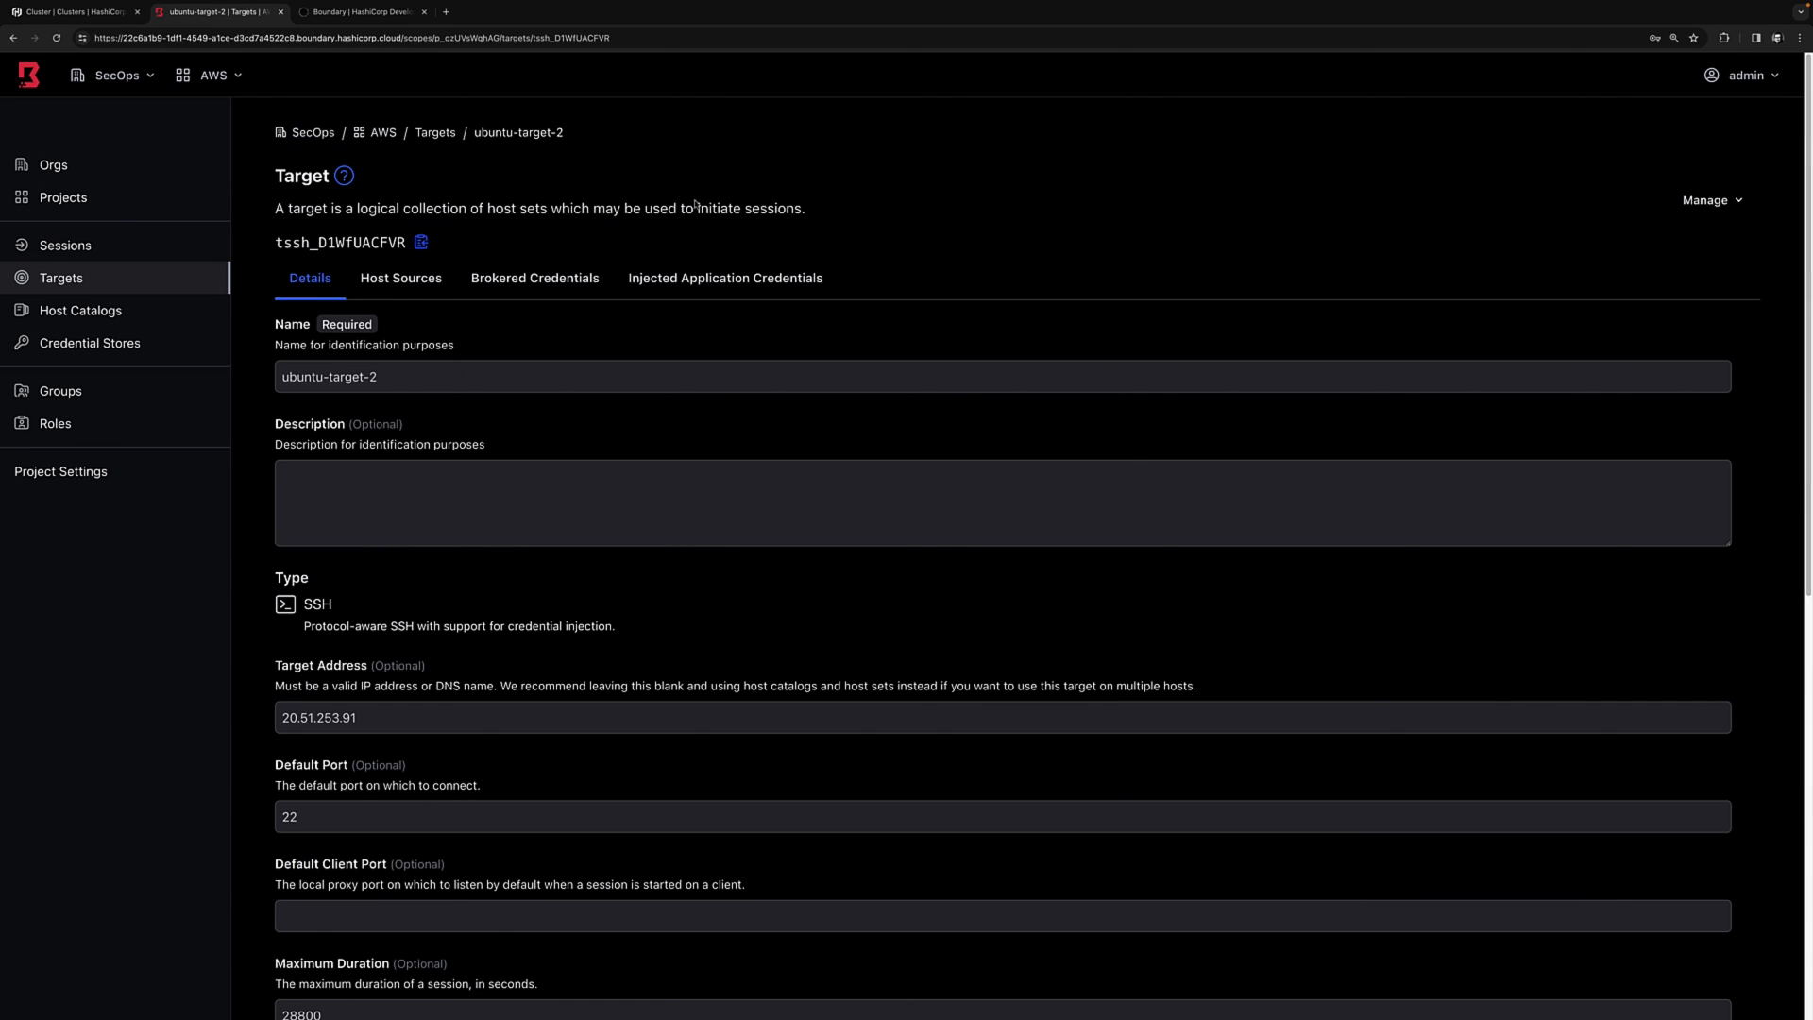
Step: Add ubuntu-username-pass to ubuntu-target-2 under Injected Application Credentials and confirm
click(725, 277)
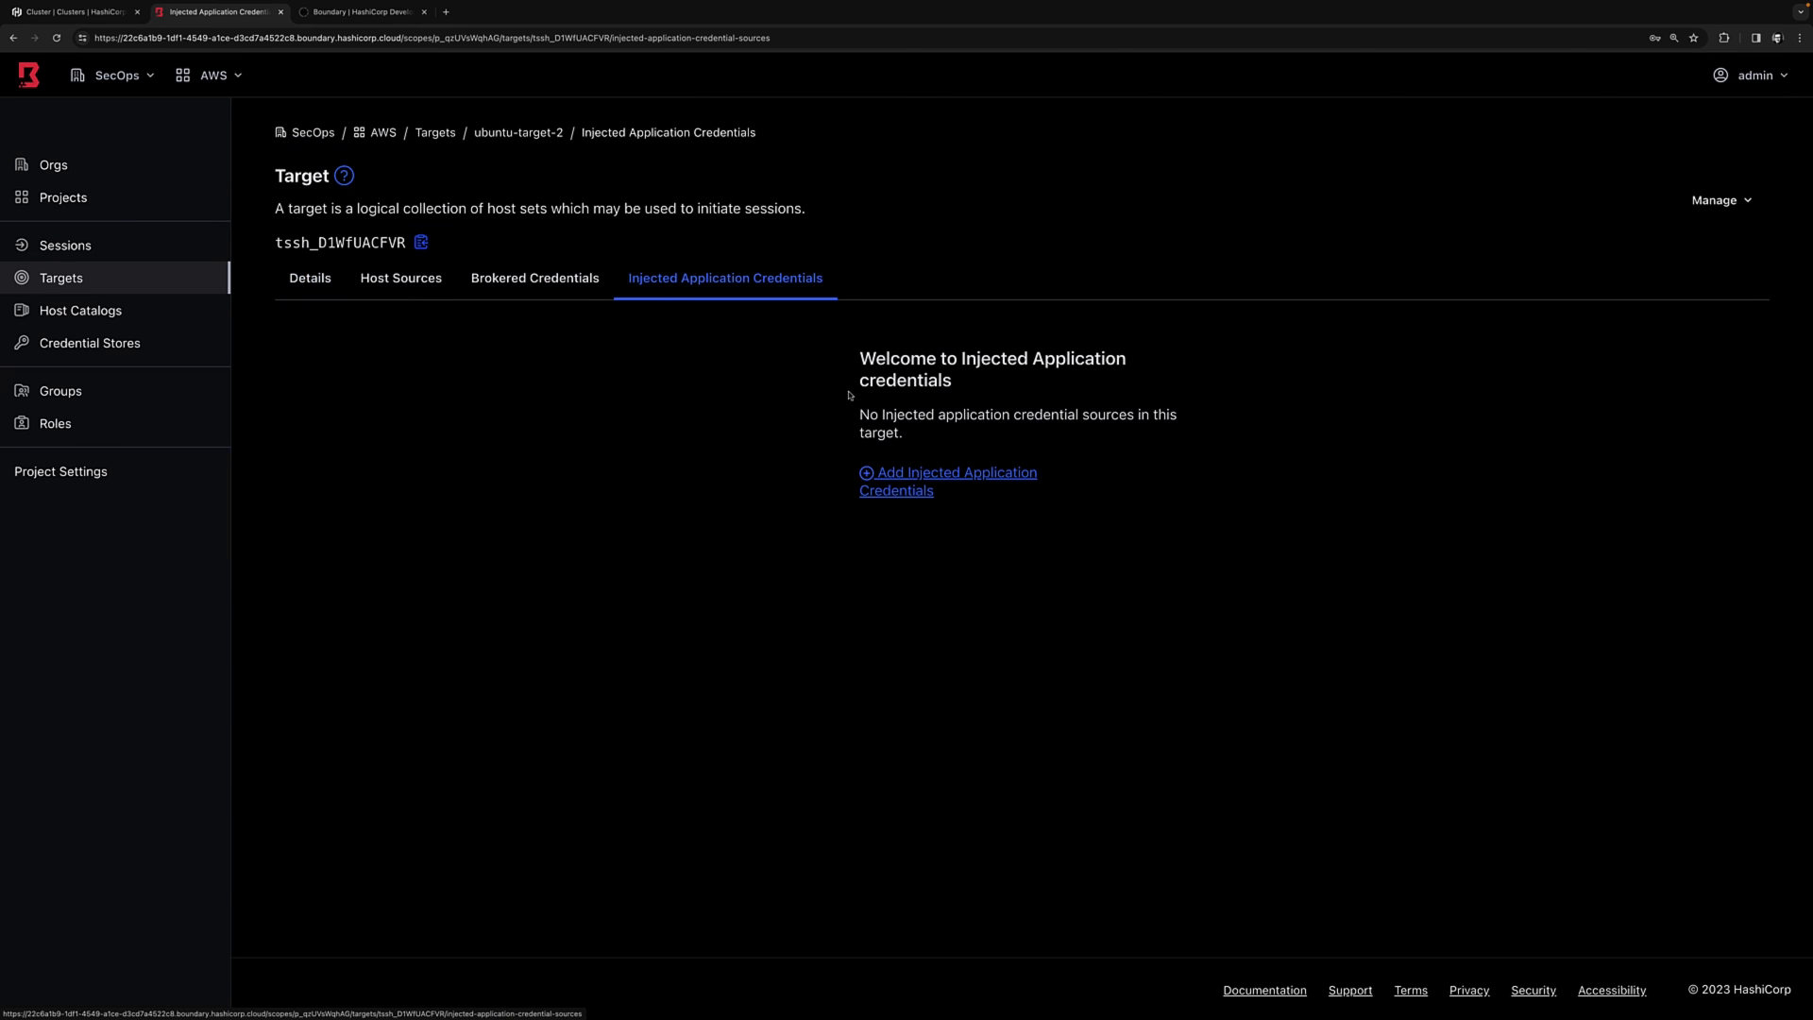
click(946, 480)
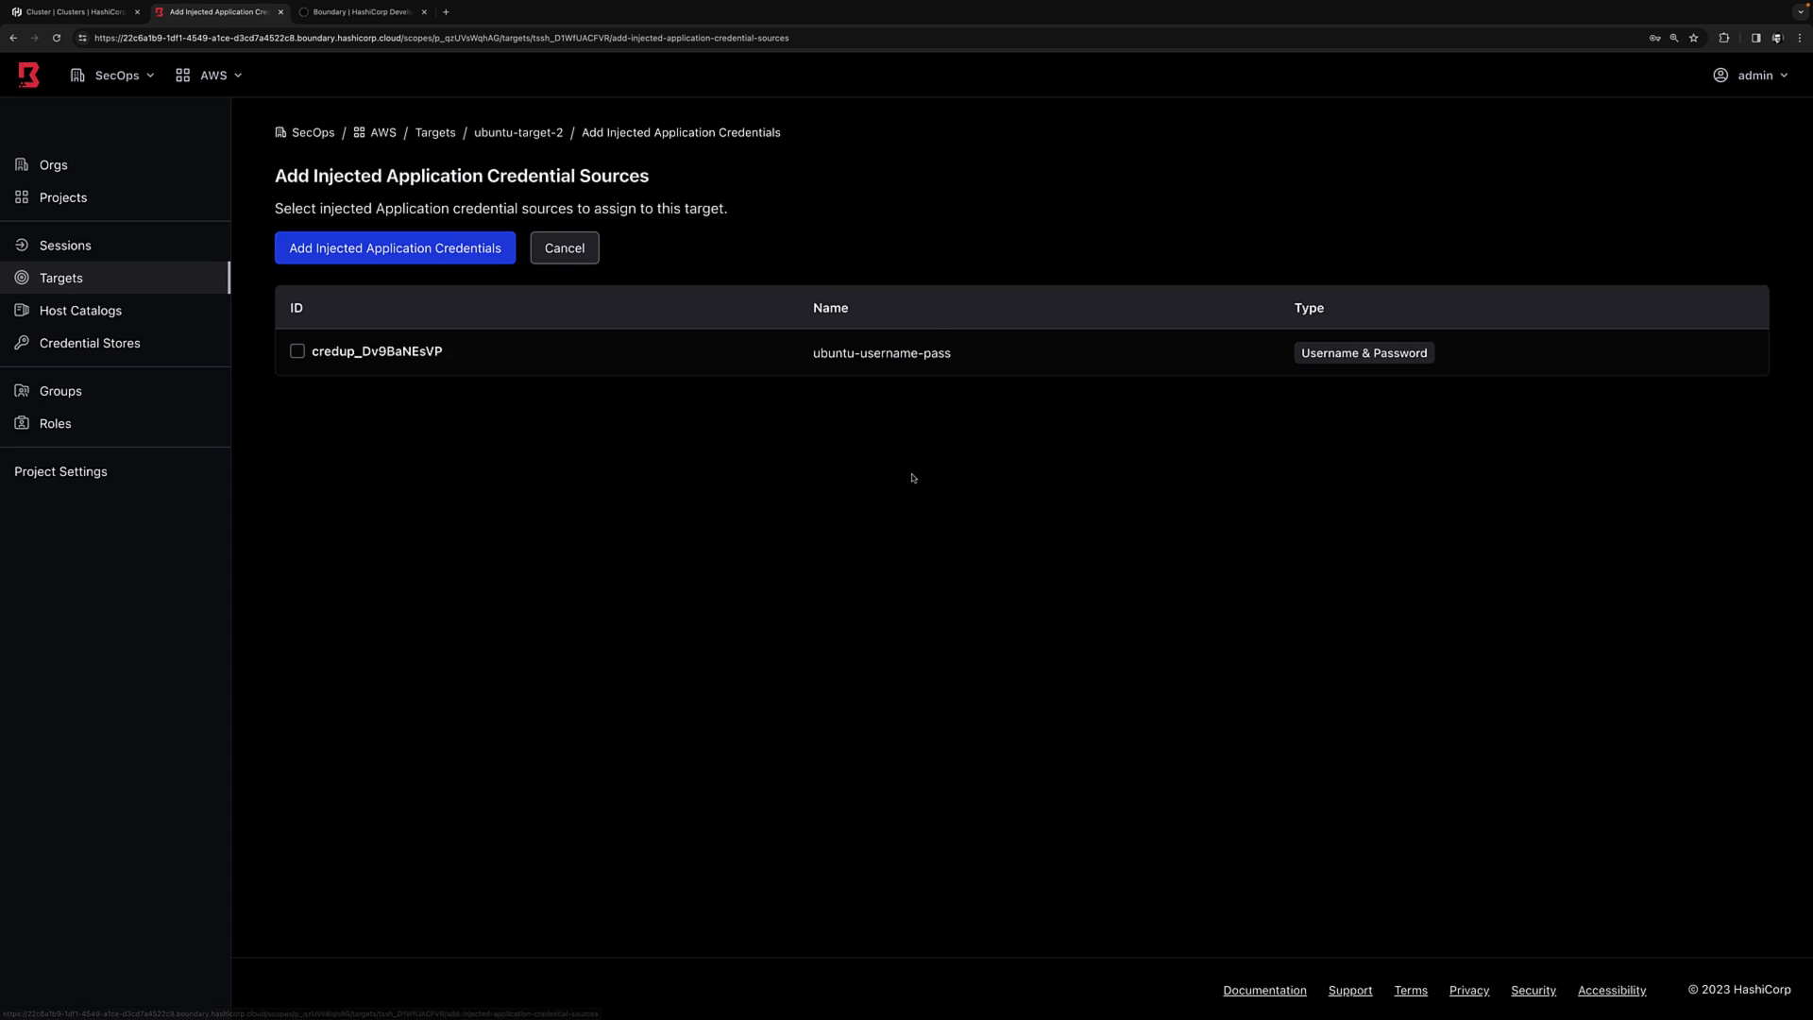
click(296, 351)
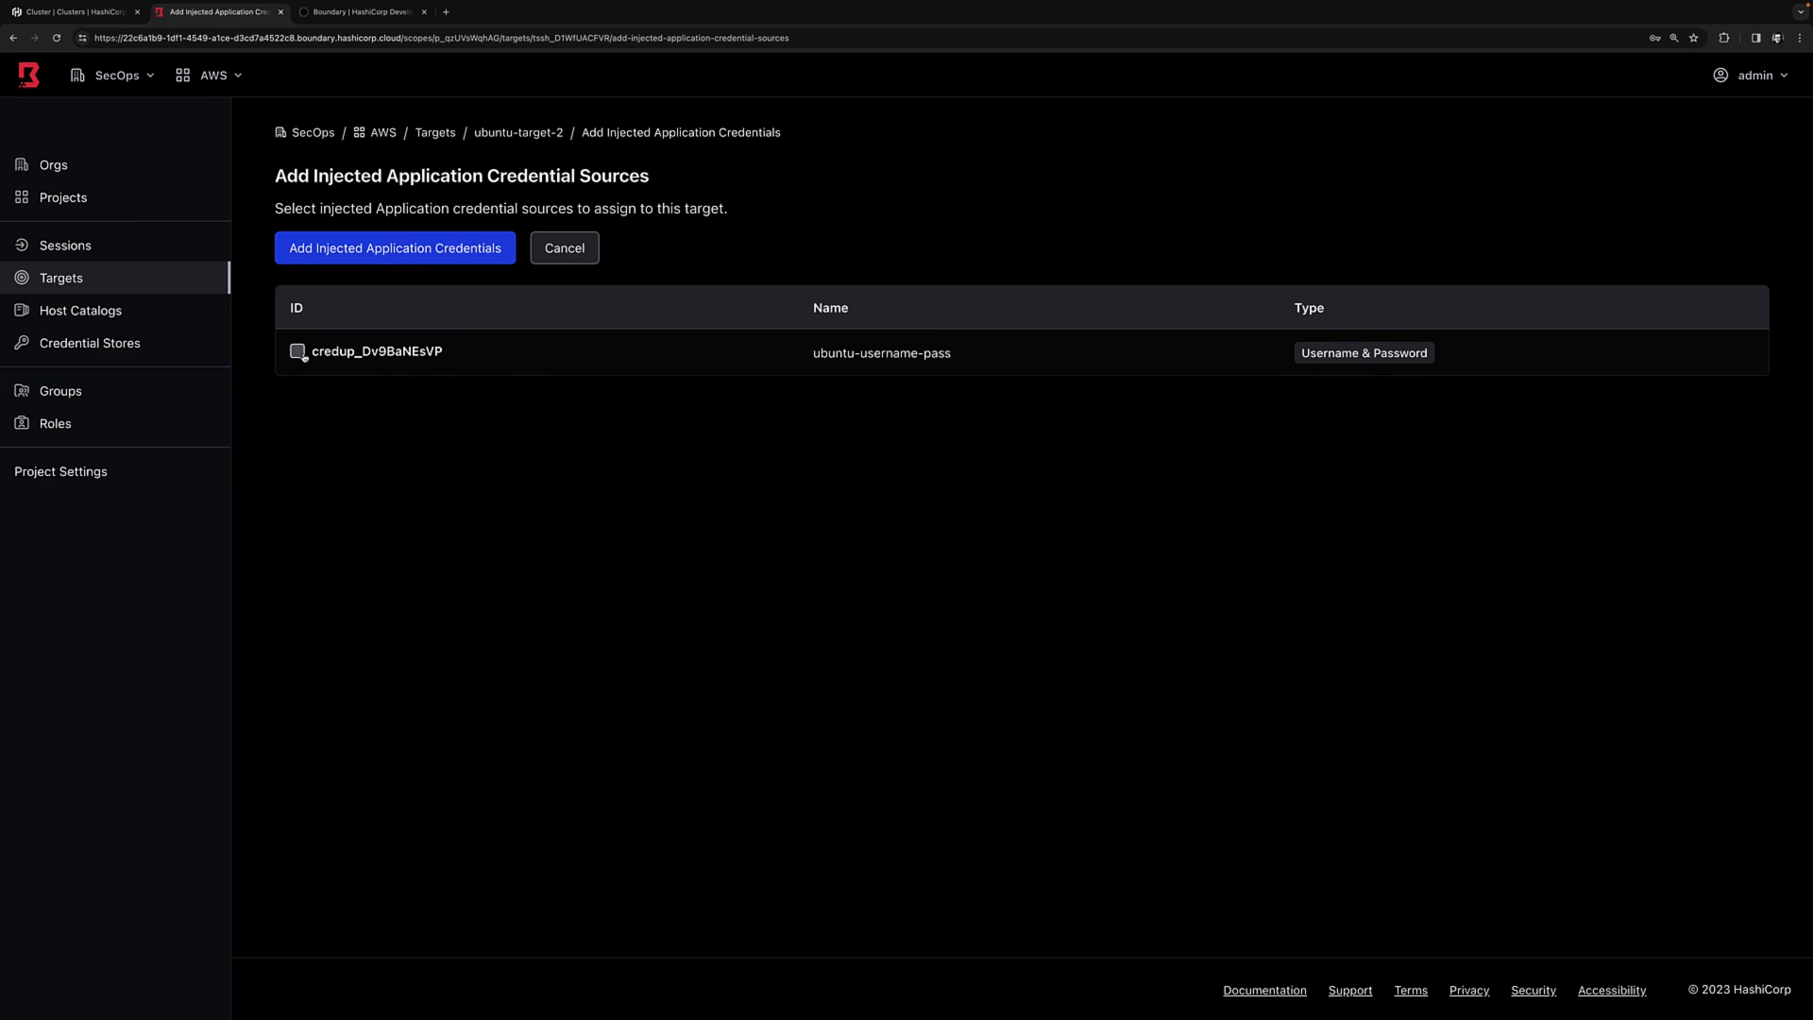
click(296, 351)
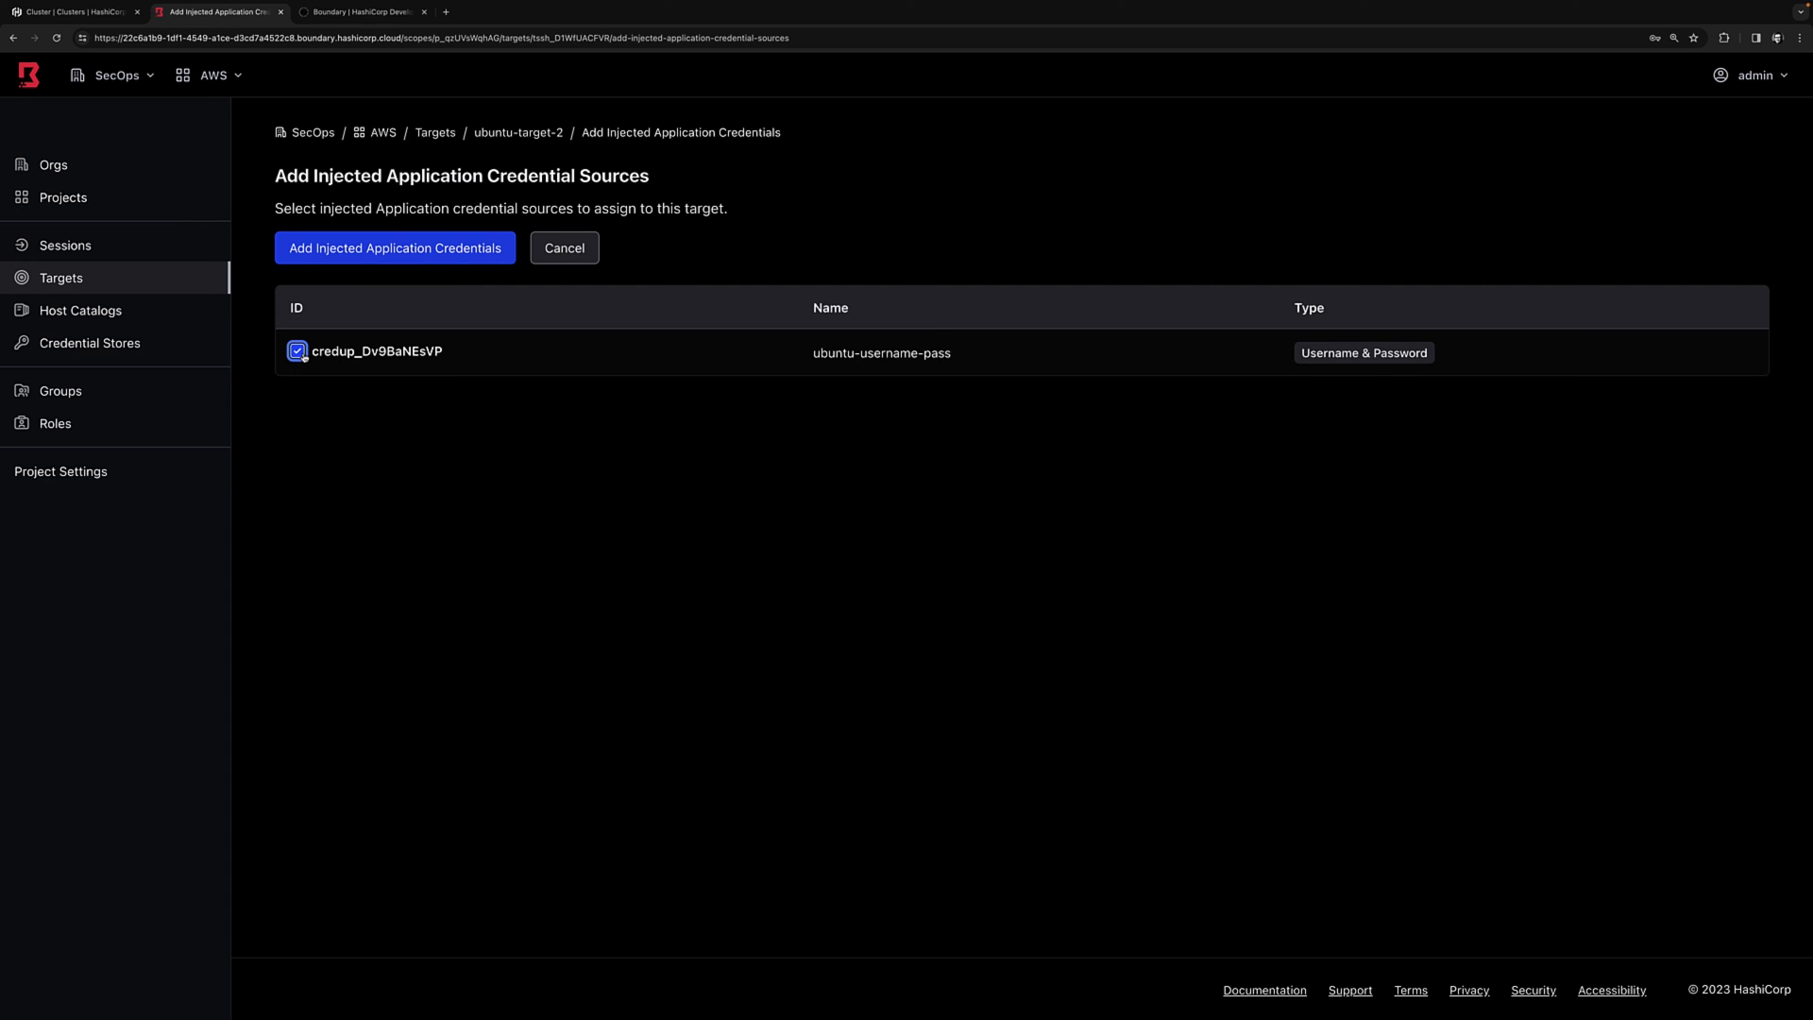
click(395, 247)
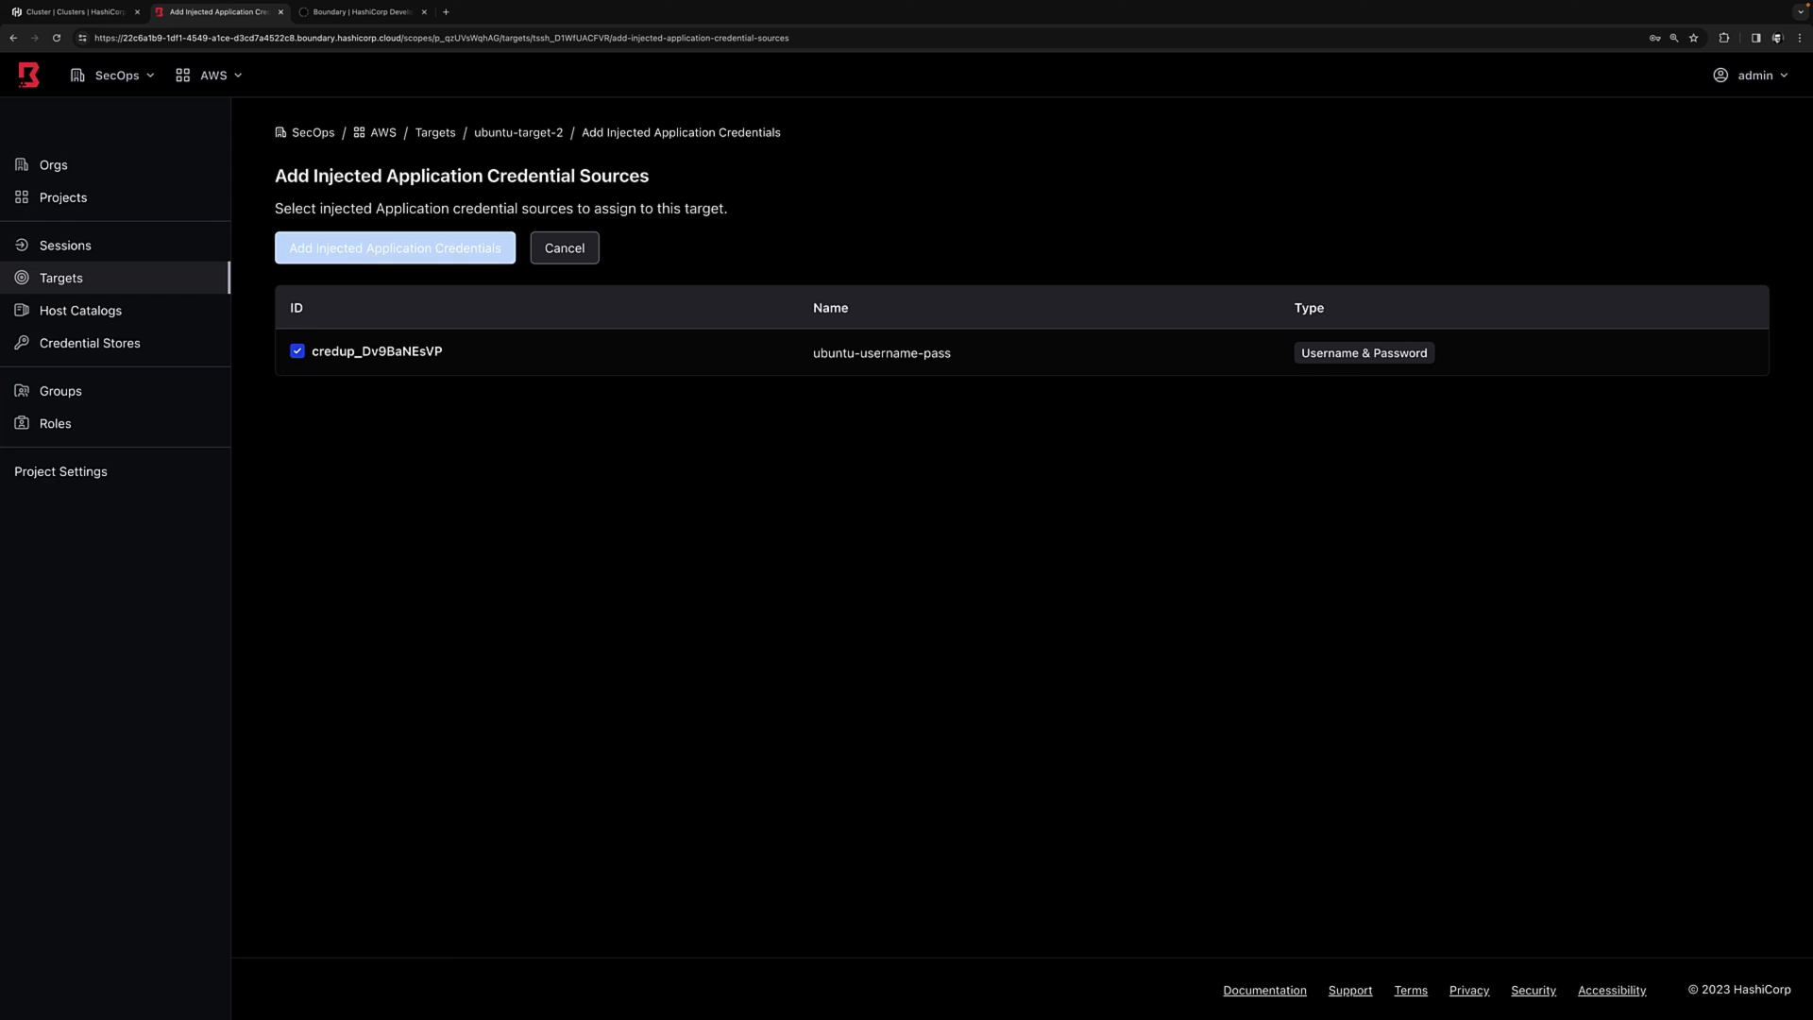
click(394, 247)
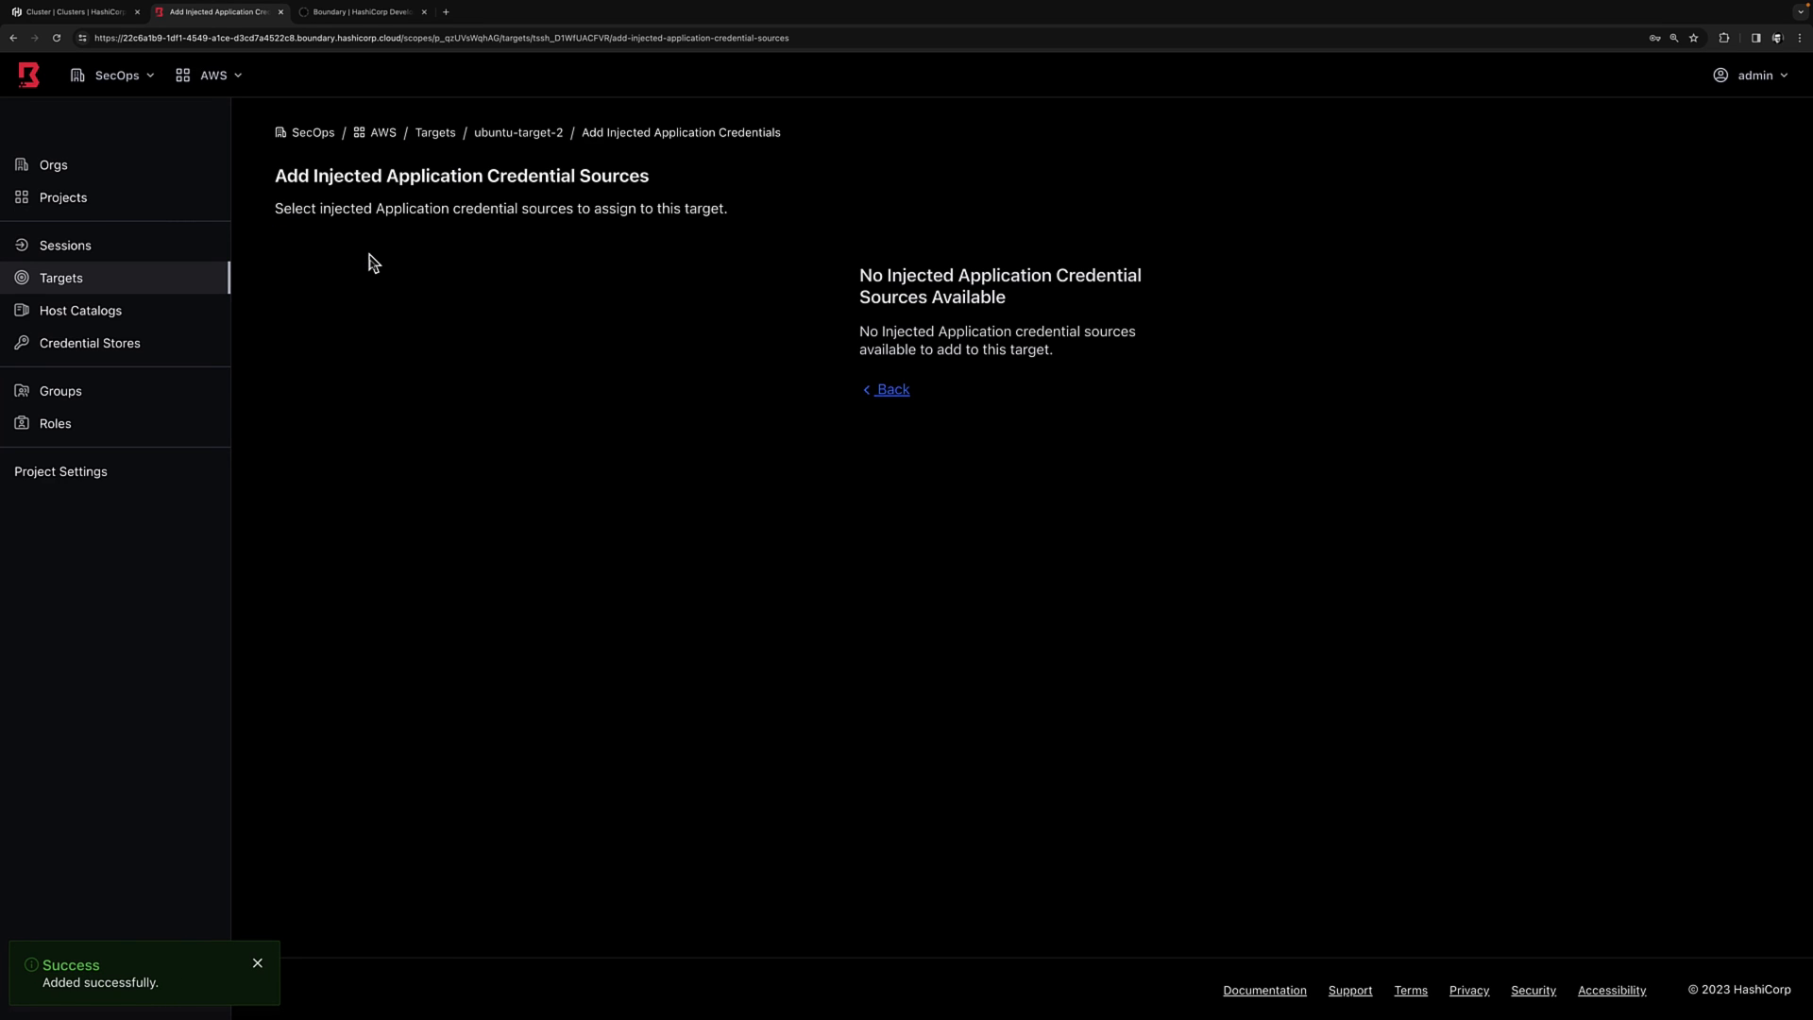
click(890, 390)
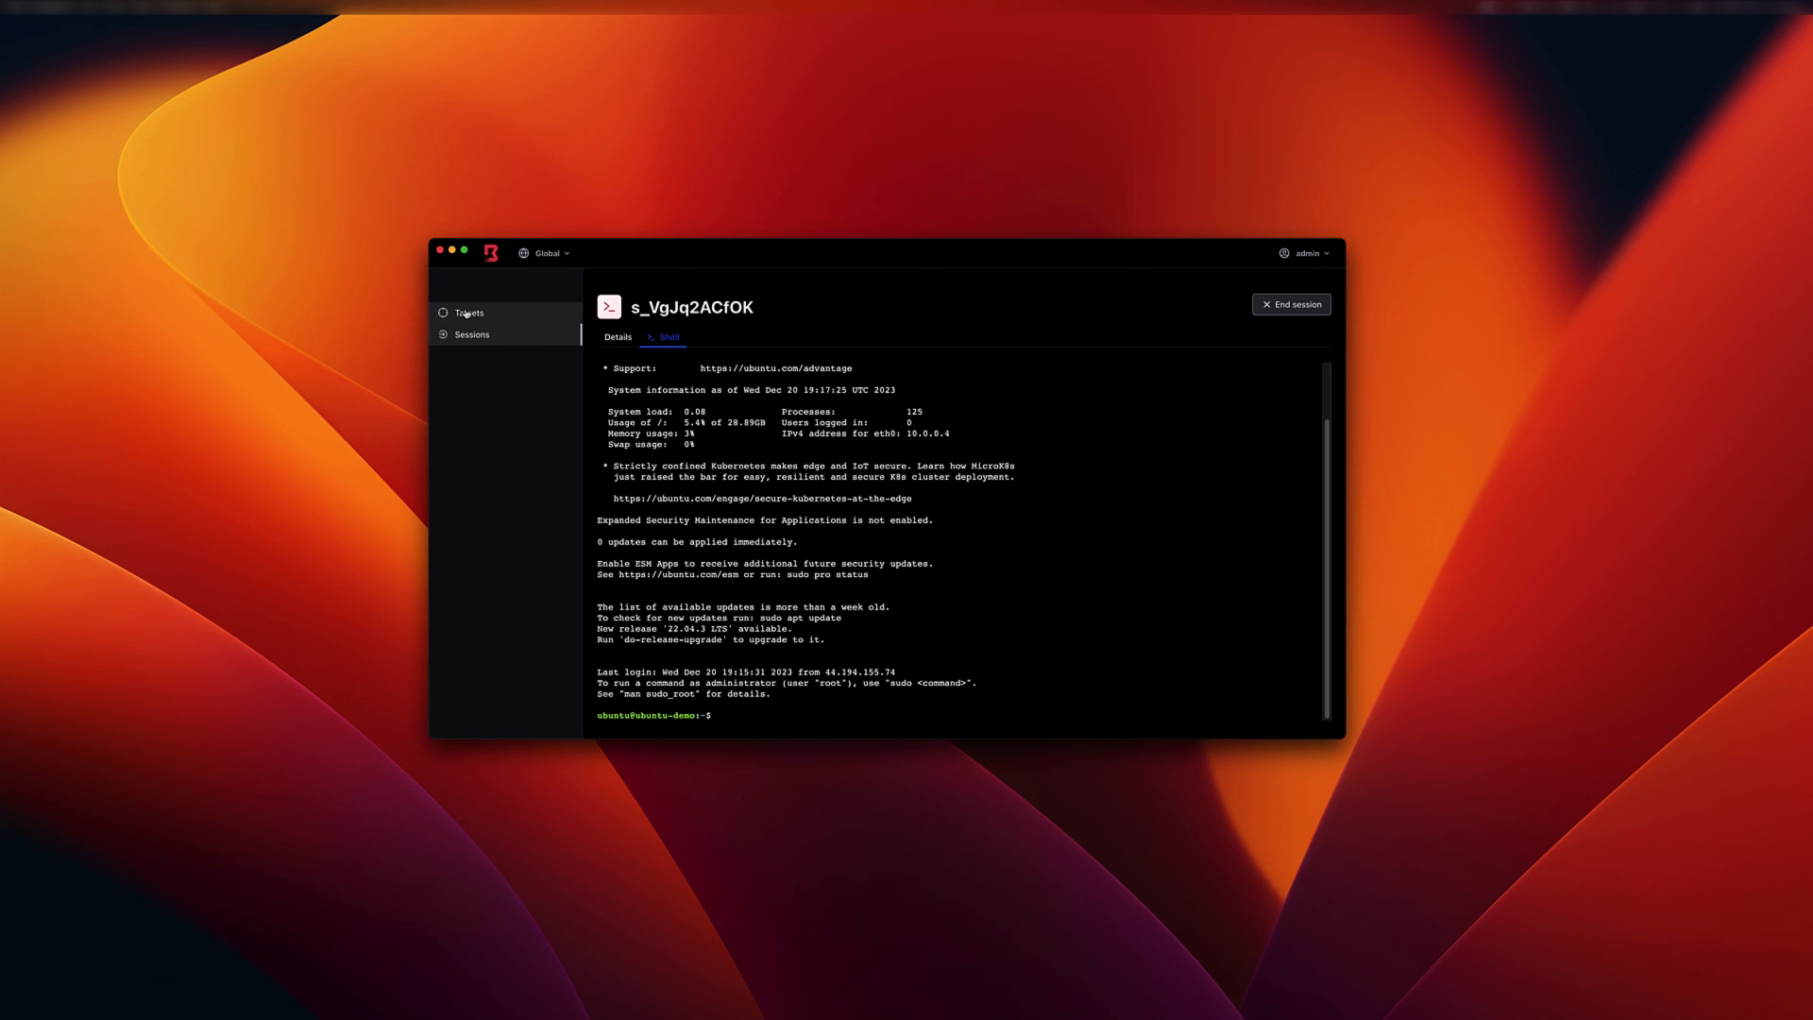
Step: Connect to ubuntu-target-2 from Targets and get a passwordless Ubuntu shell in the session
click(469, 312)
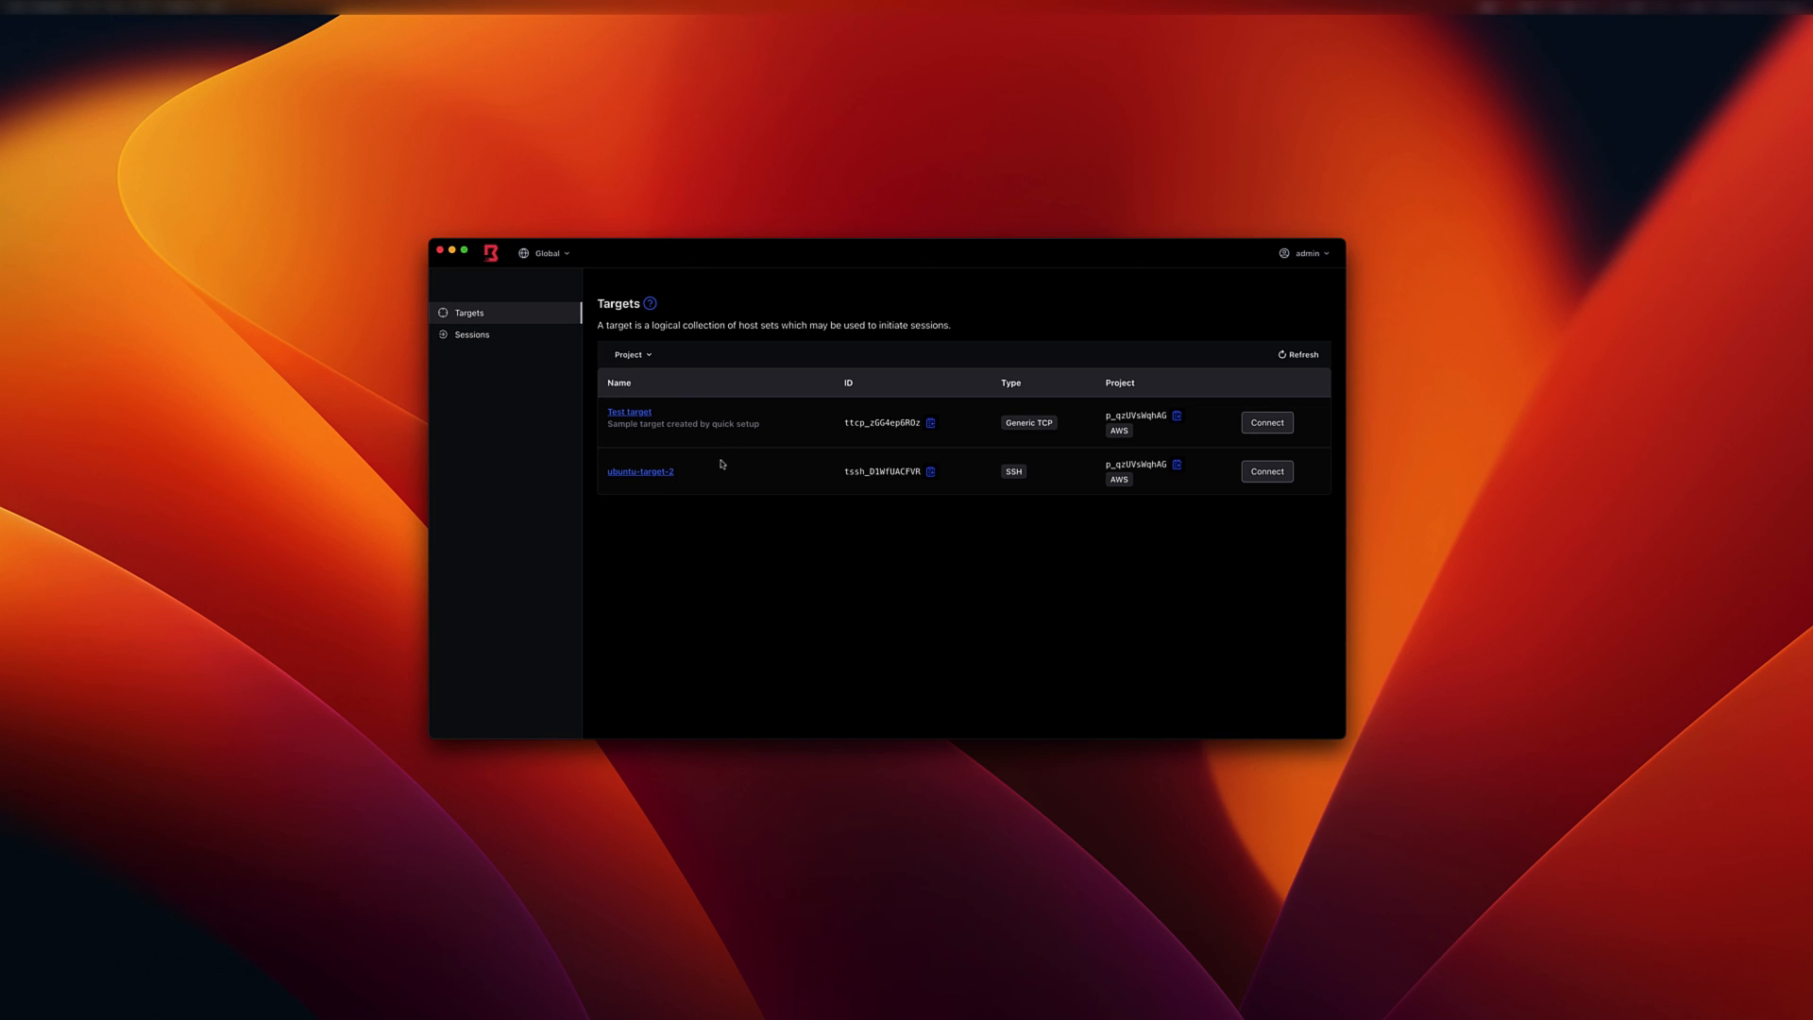
double_click(640, 473)
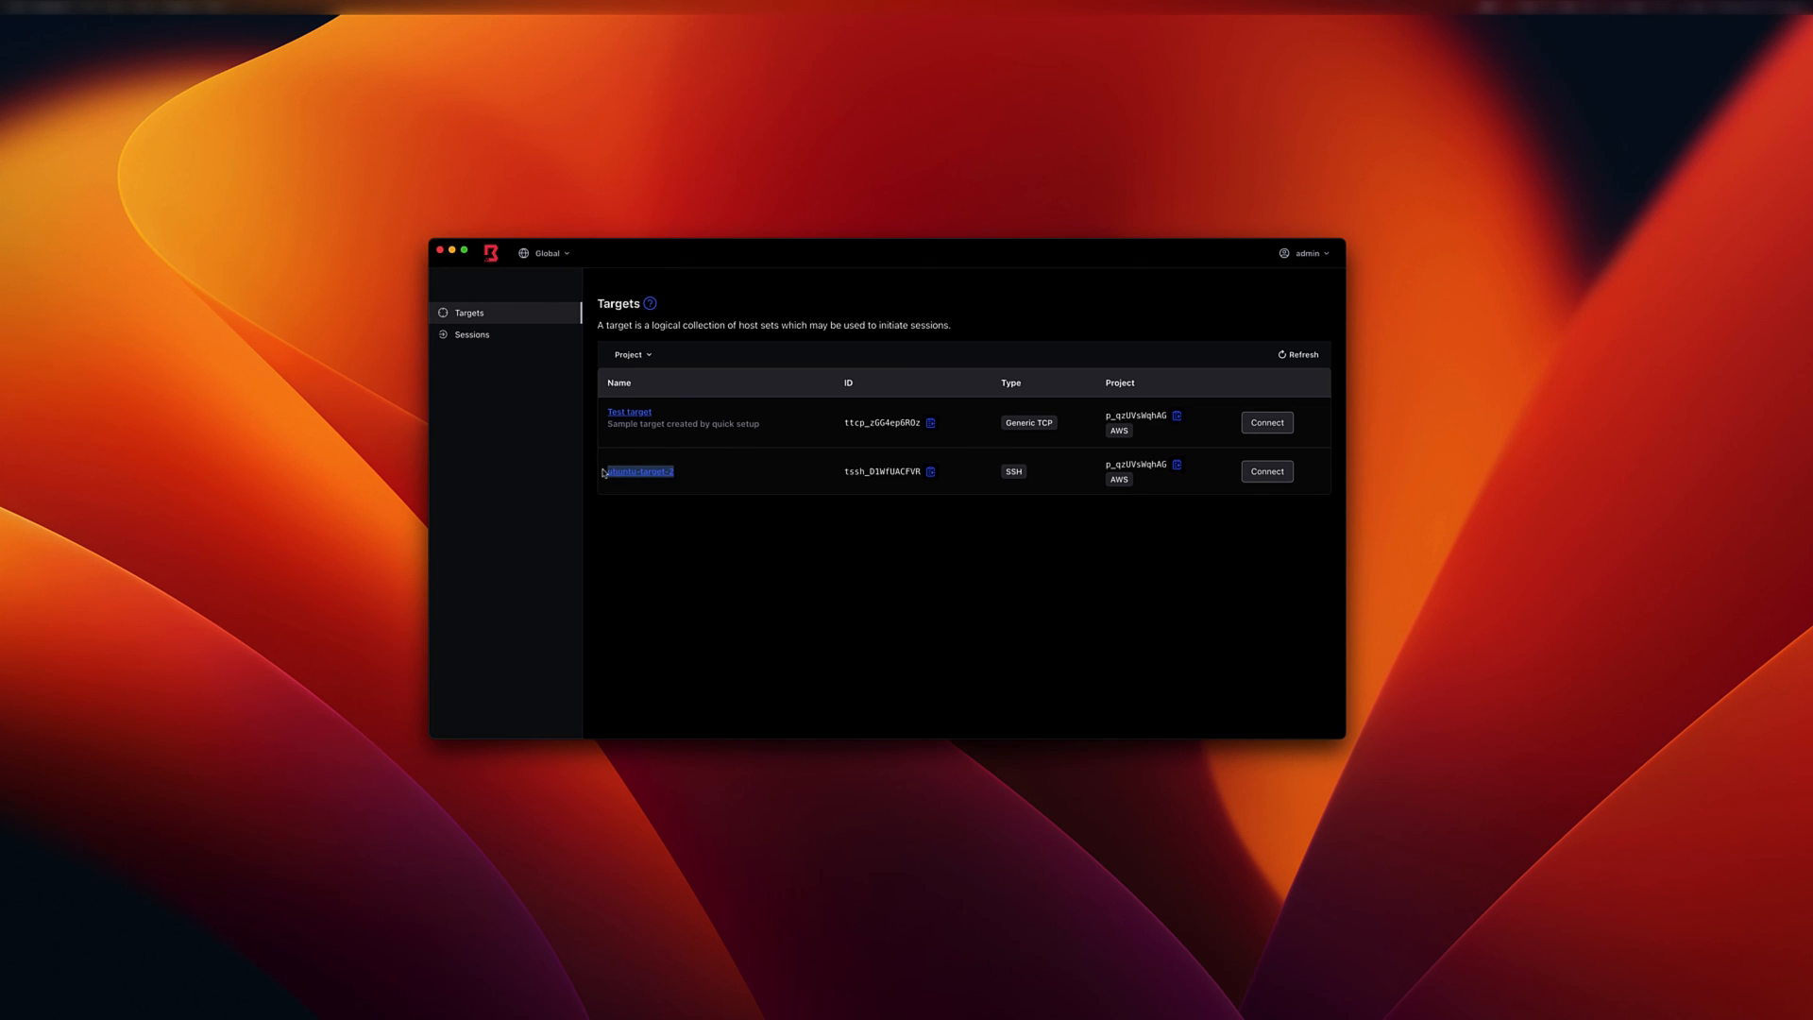
mouse_move(1150, 555)
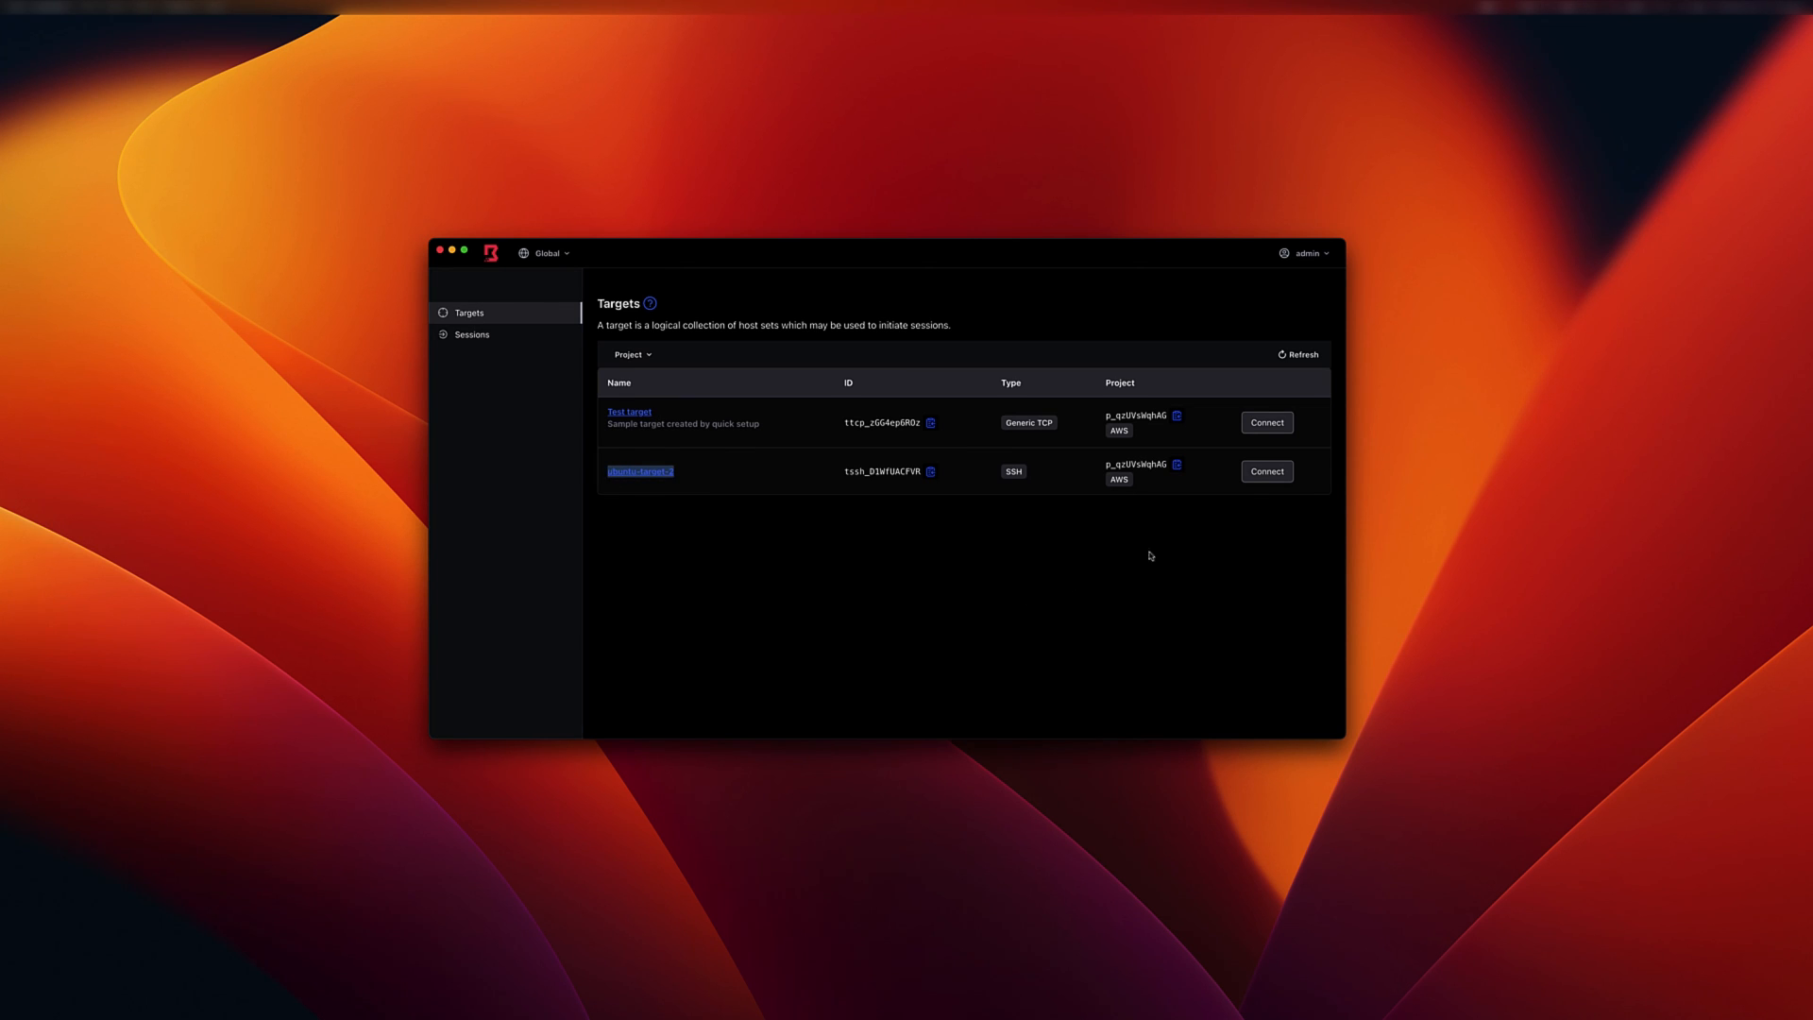
mouse_move(1267, 472)
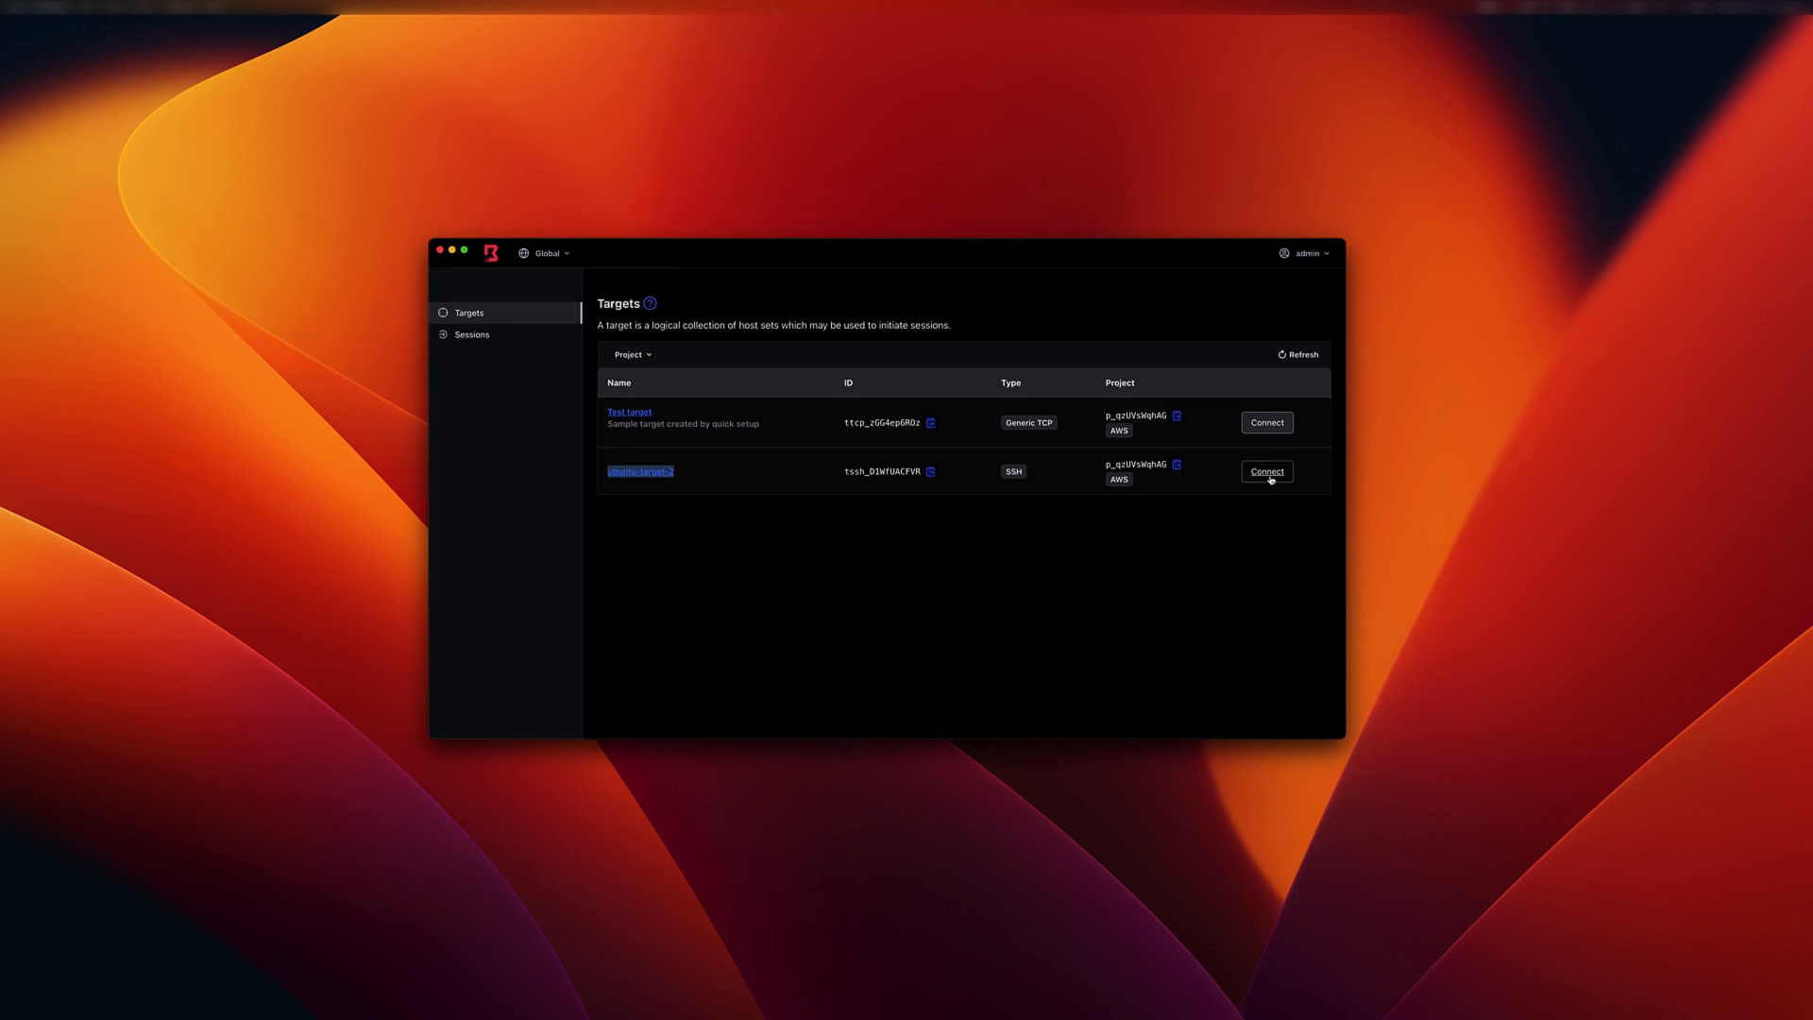
click(1265, 472)
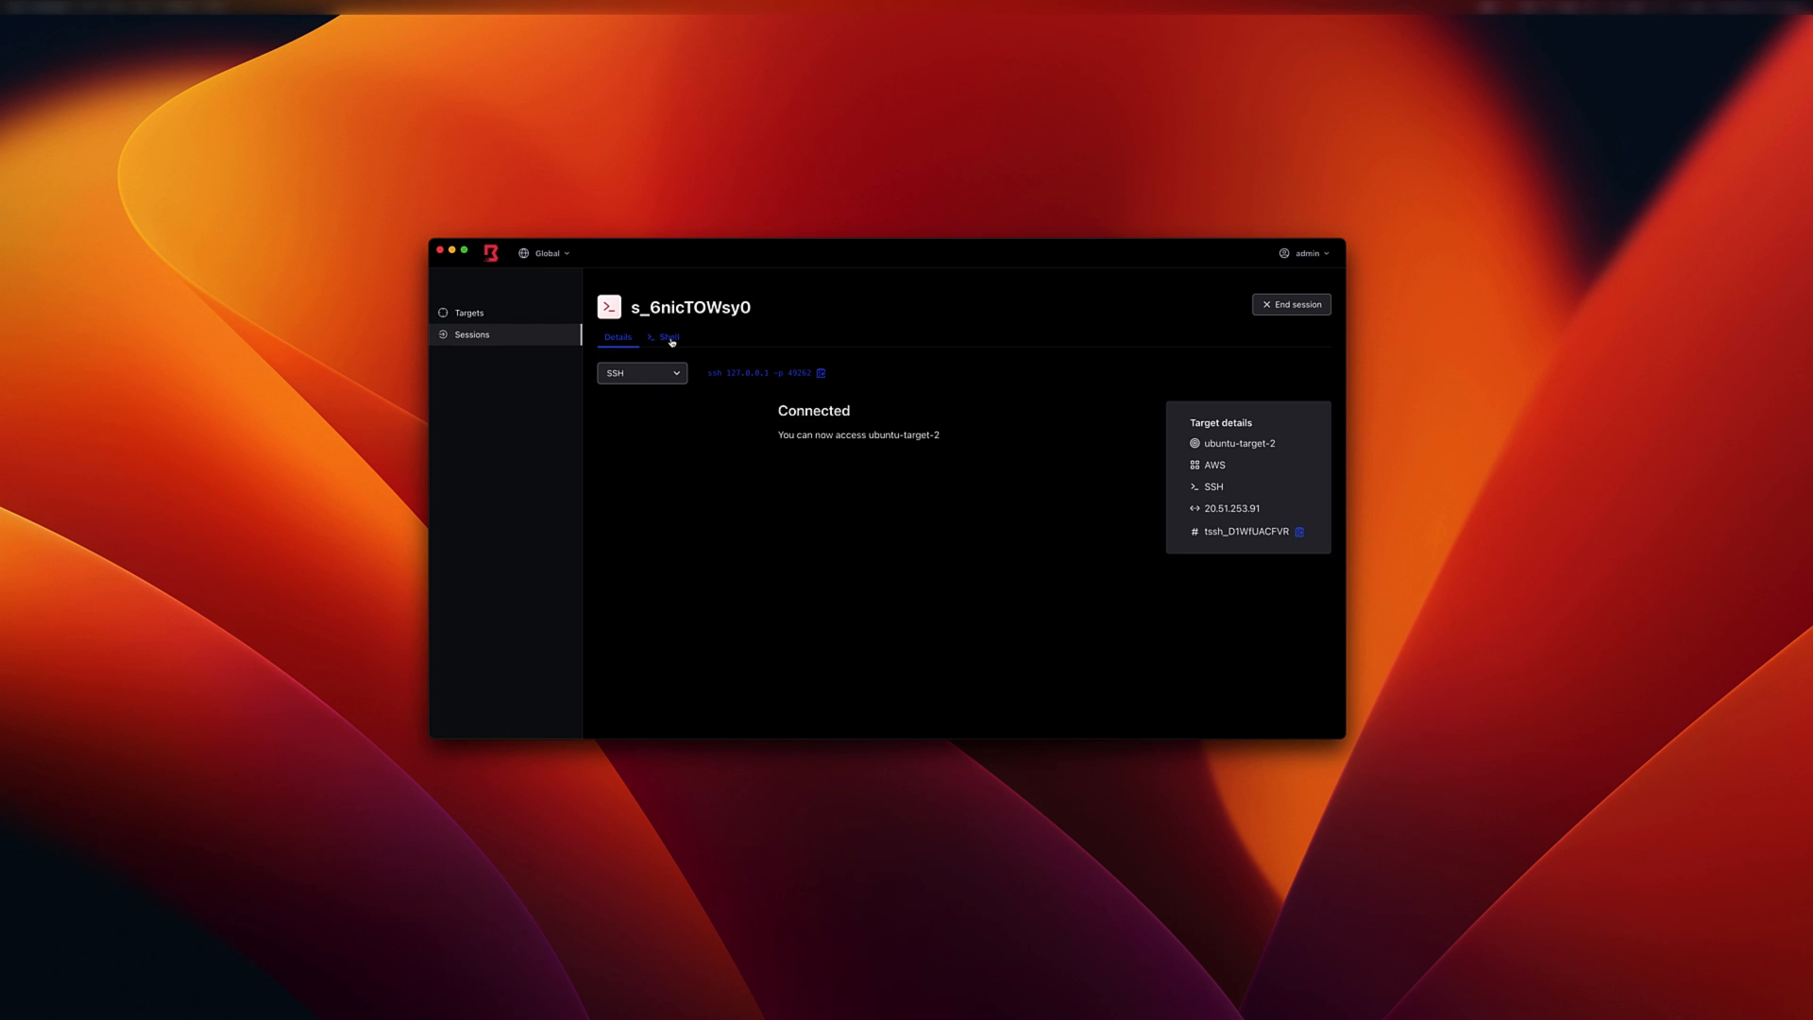
click(667, 336)
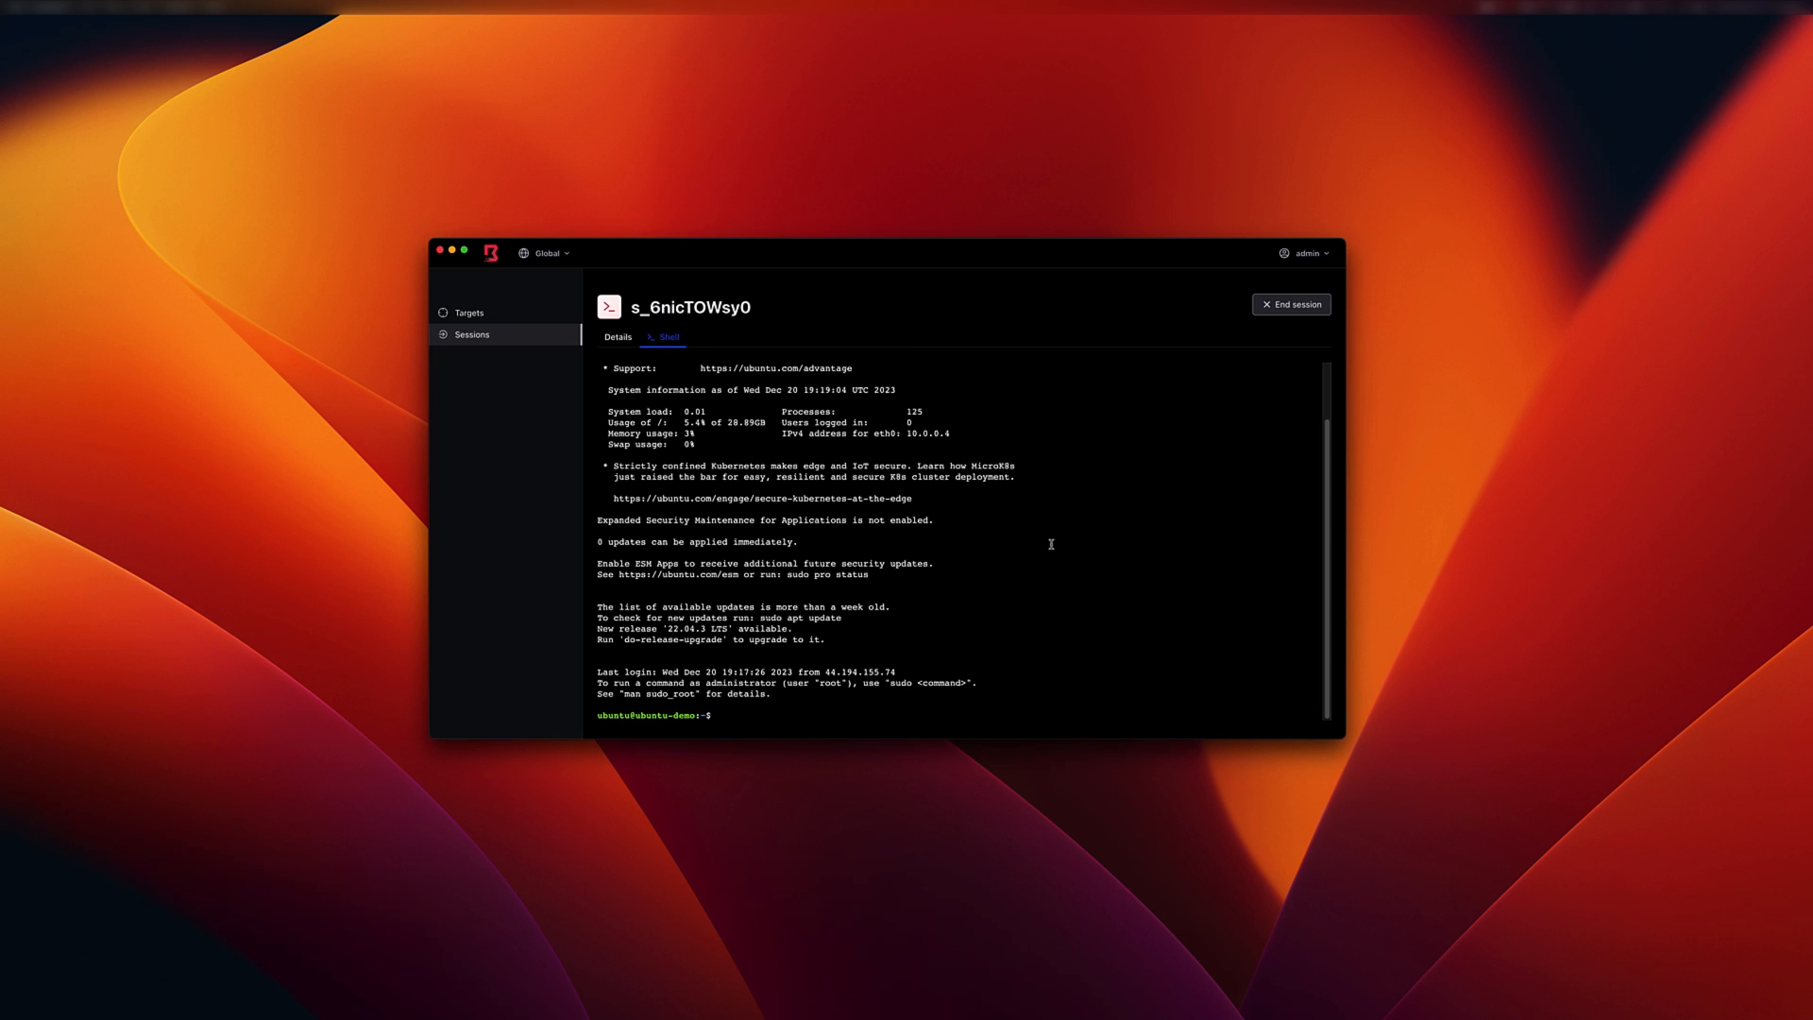
mouse_move(806, 361)
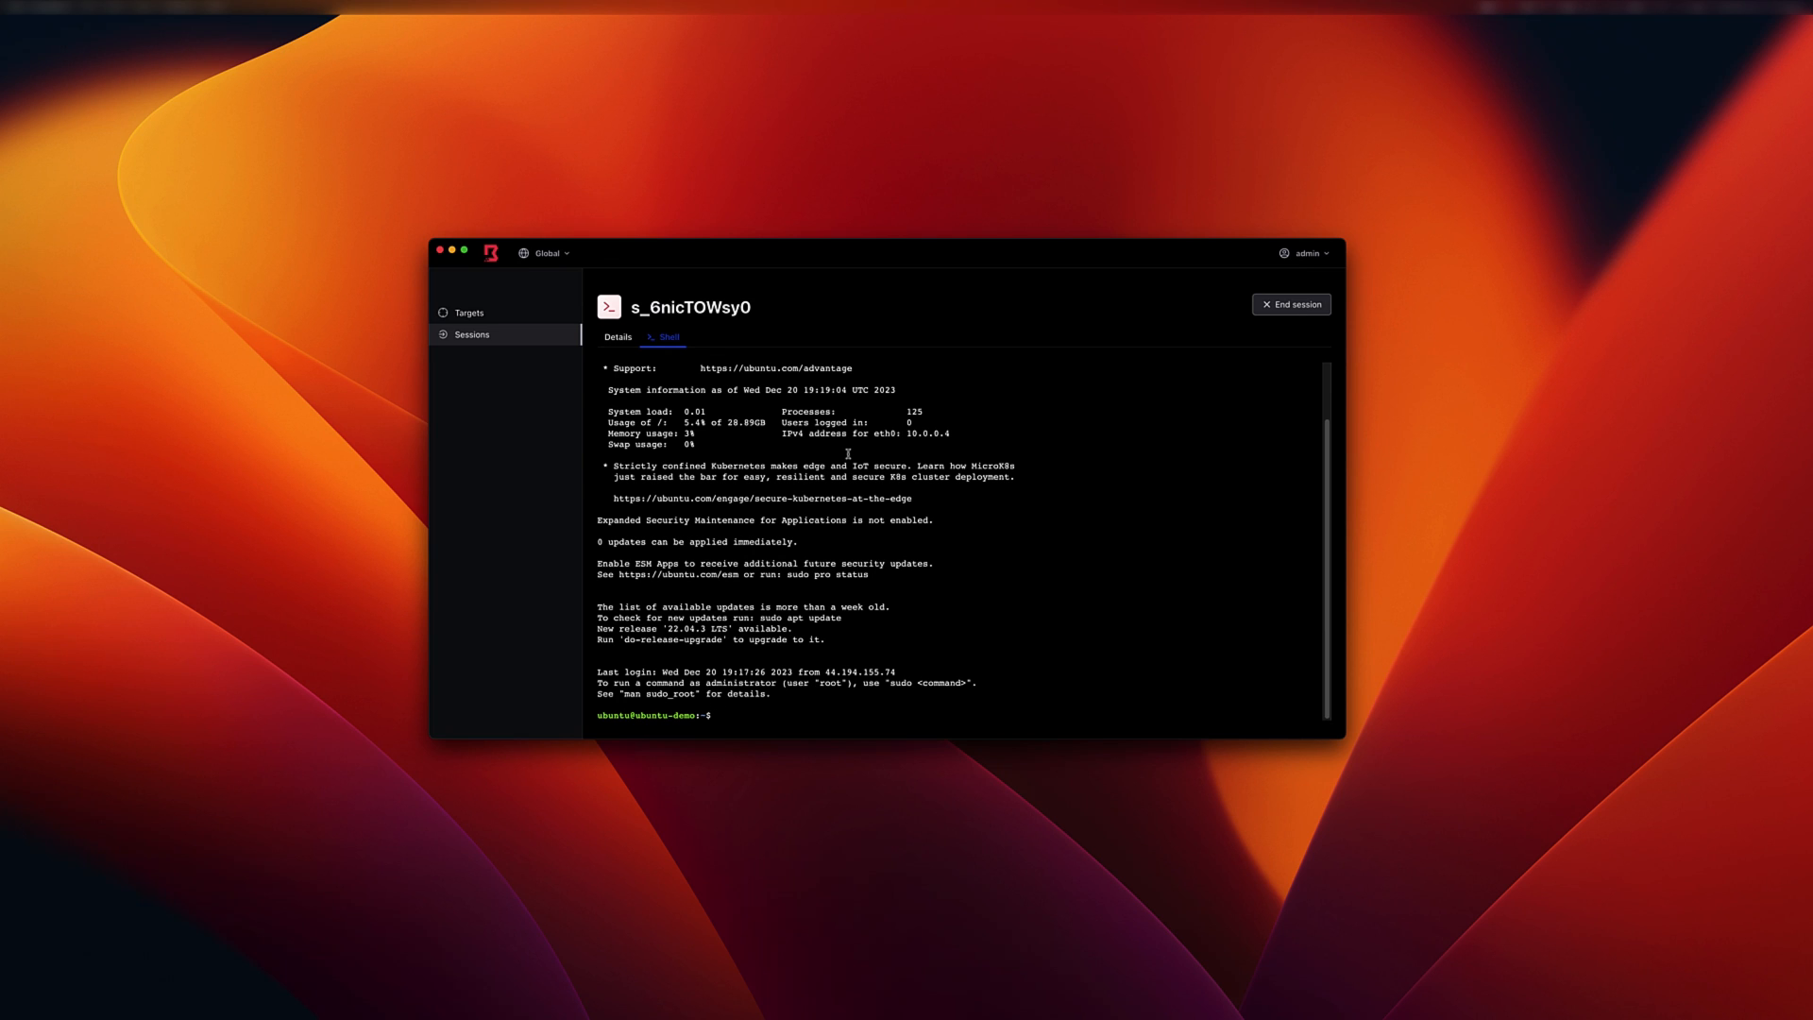
click(718, 714)
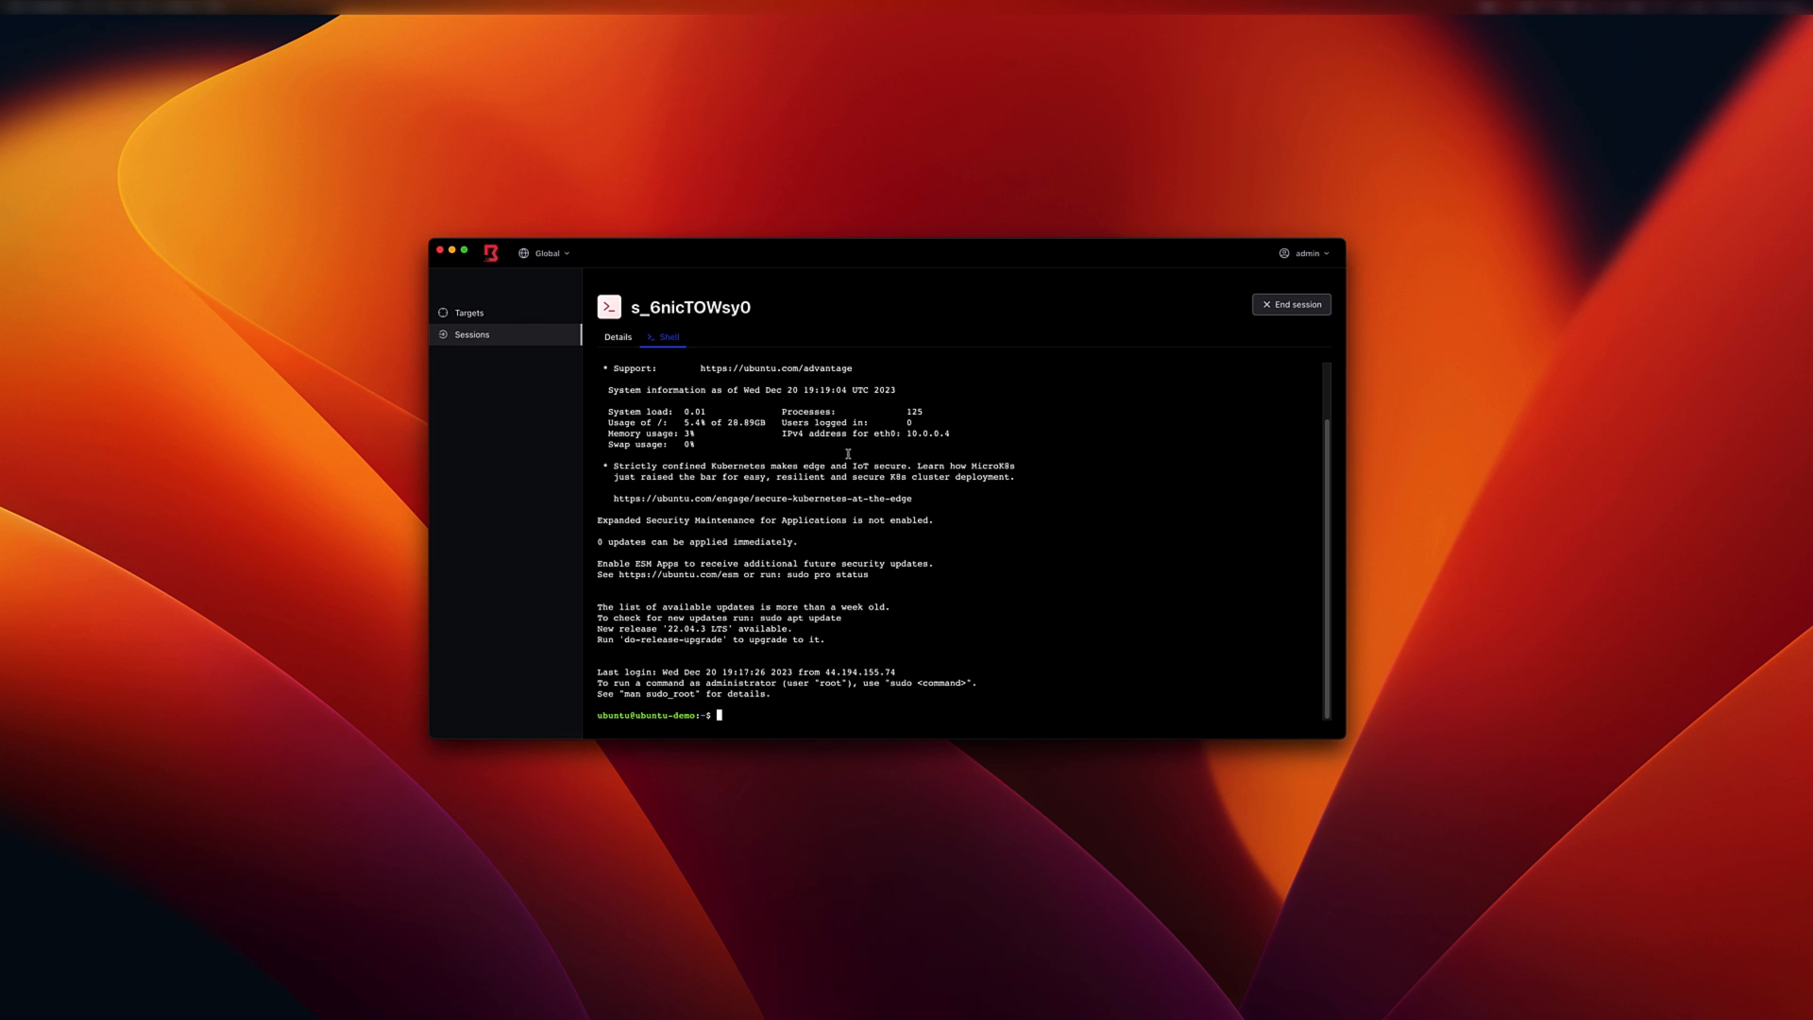
mouse_move(1285, 576)
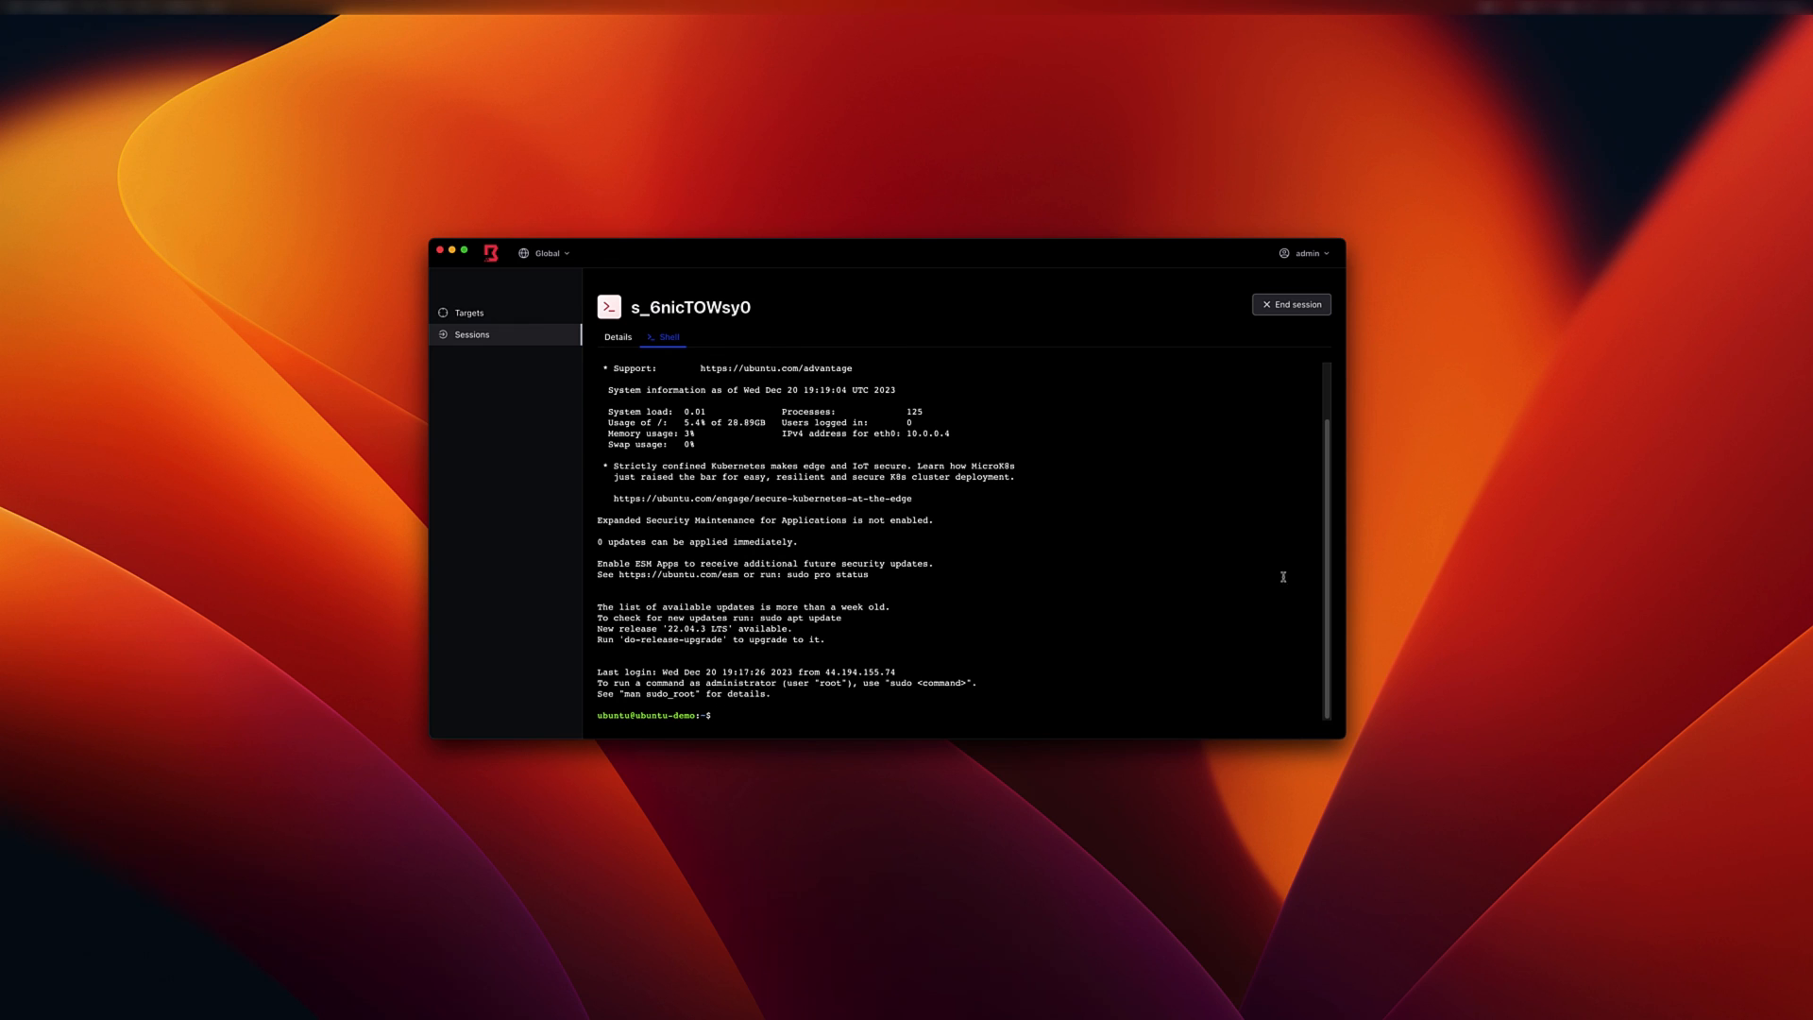
mouse_move(848, 455)
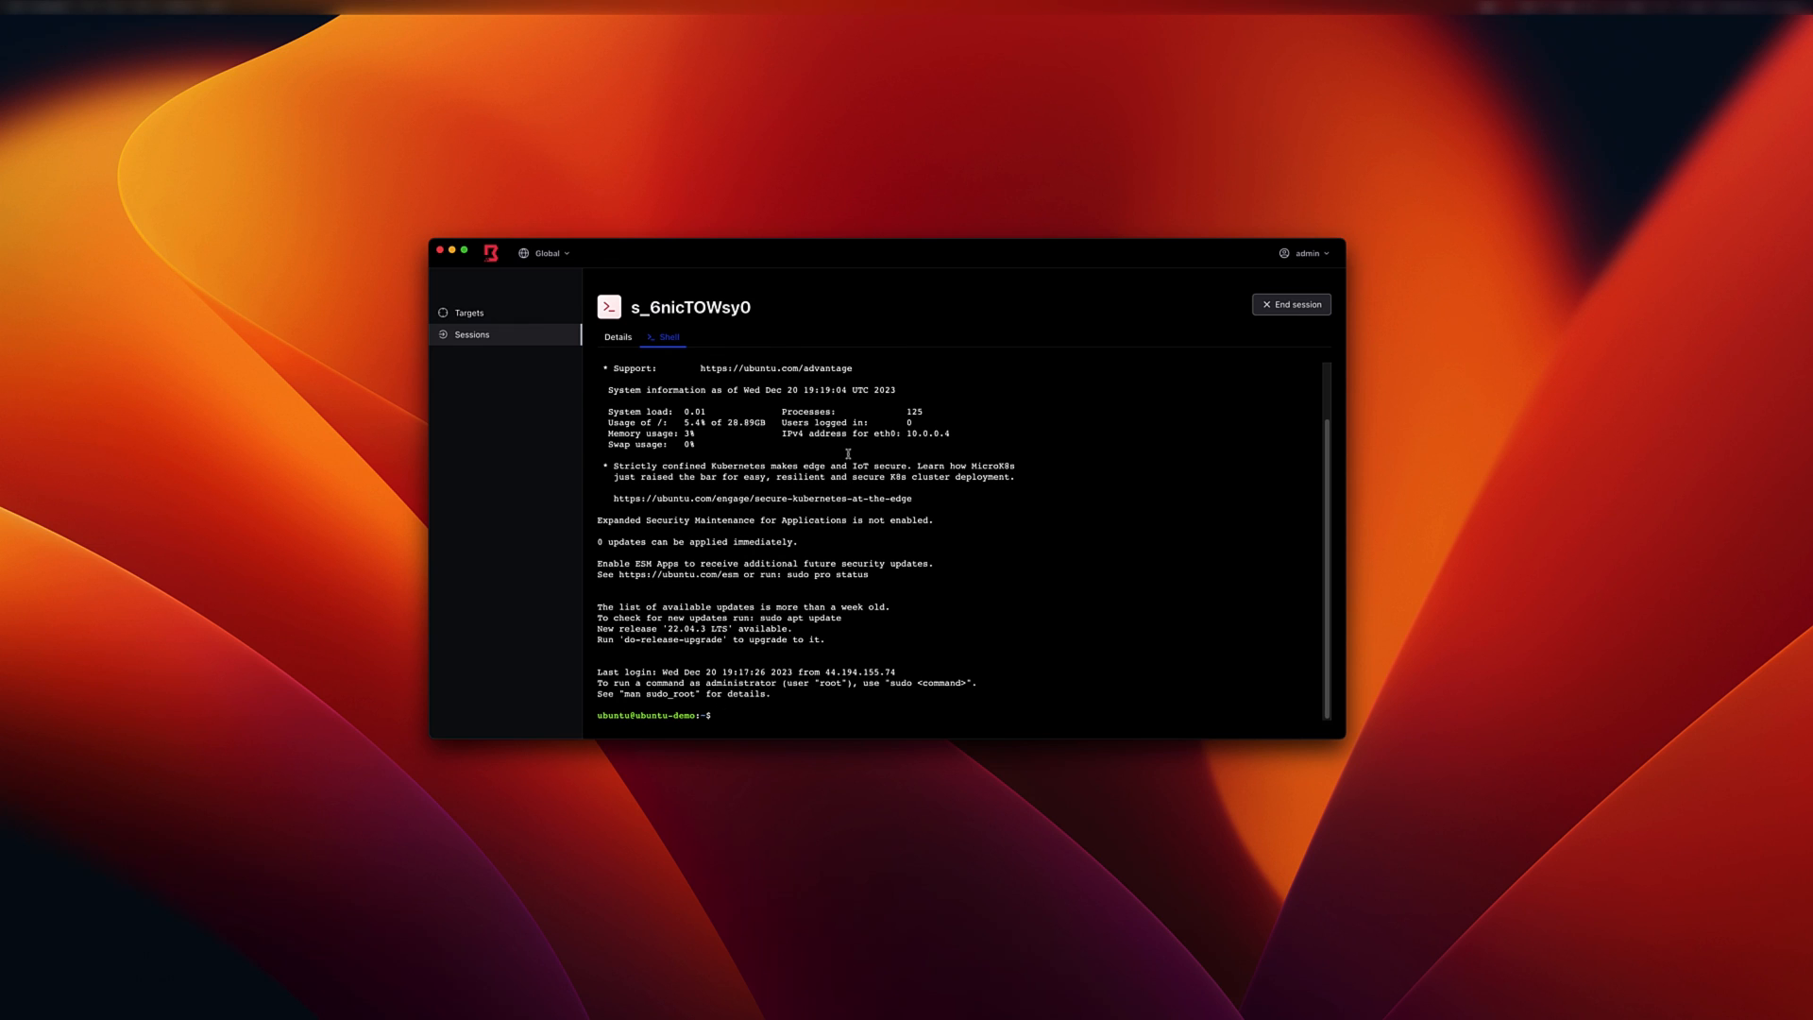